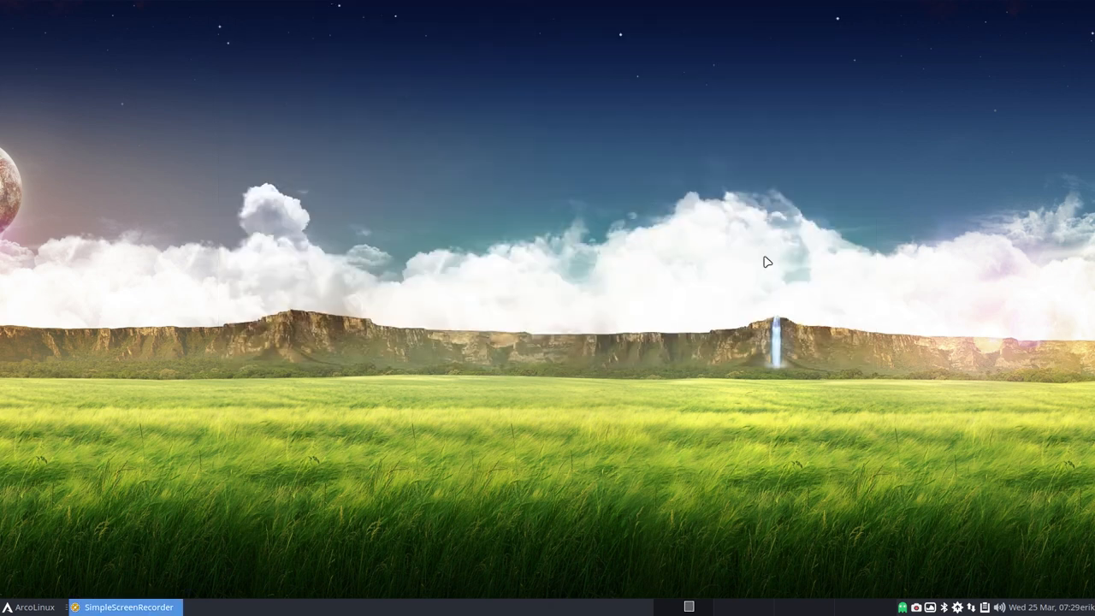
mouse_move(353, 325)
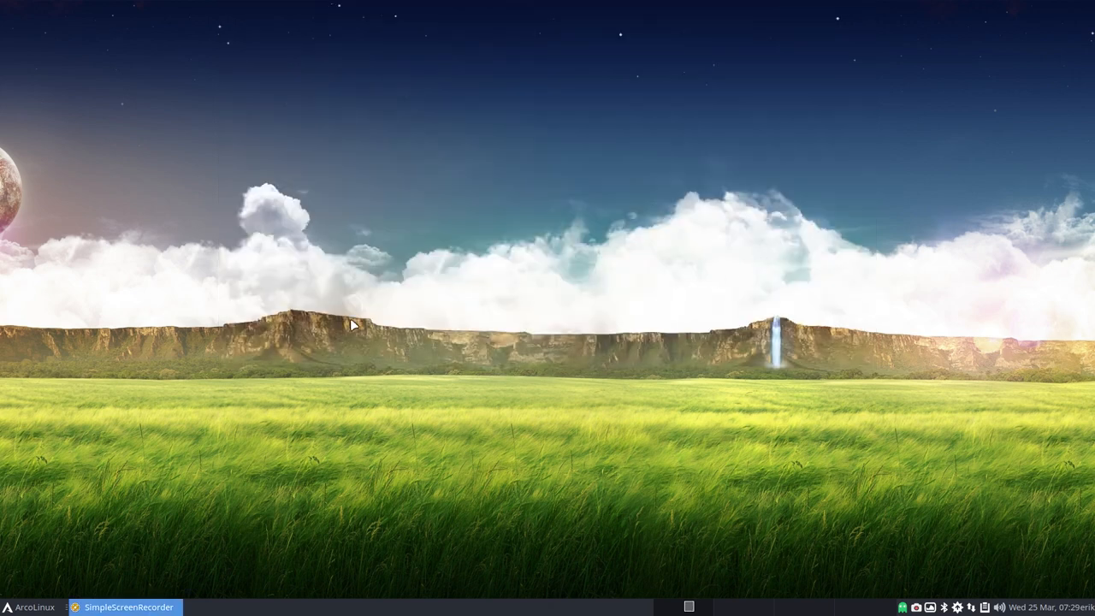
mouse_move(38, 555)
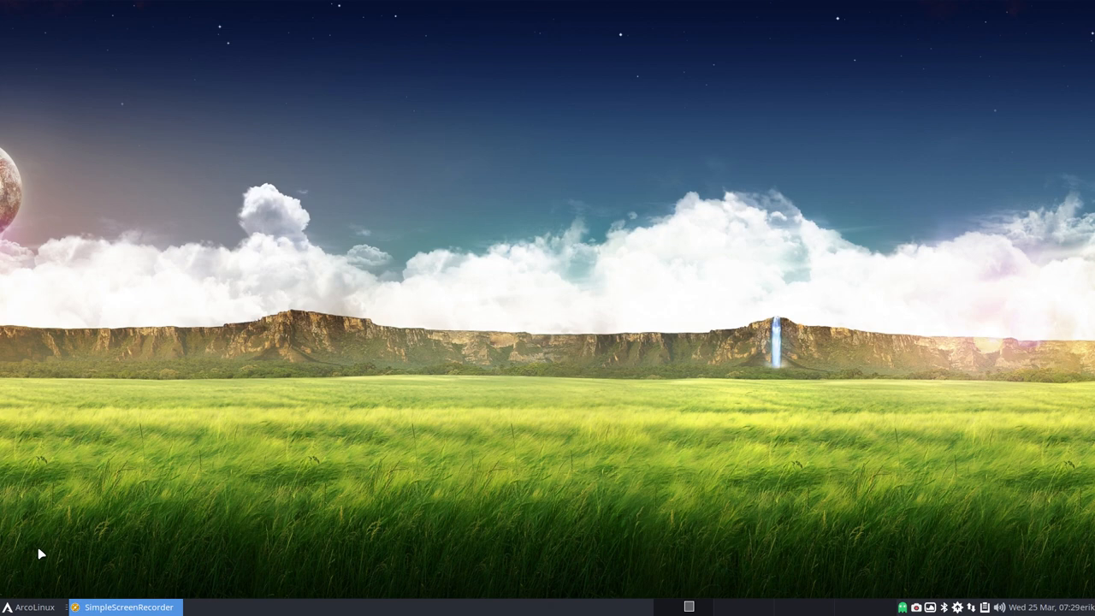
Step: Bring up the Whisker application menu from the ArcoLinux panel button
left_click(34, 606)
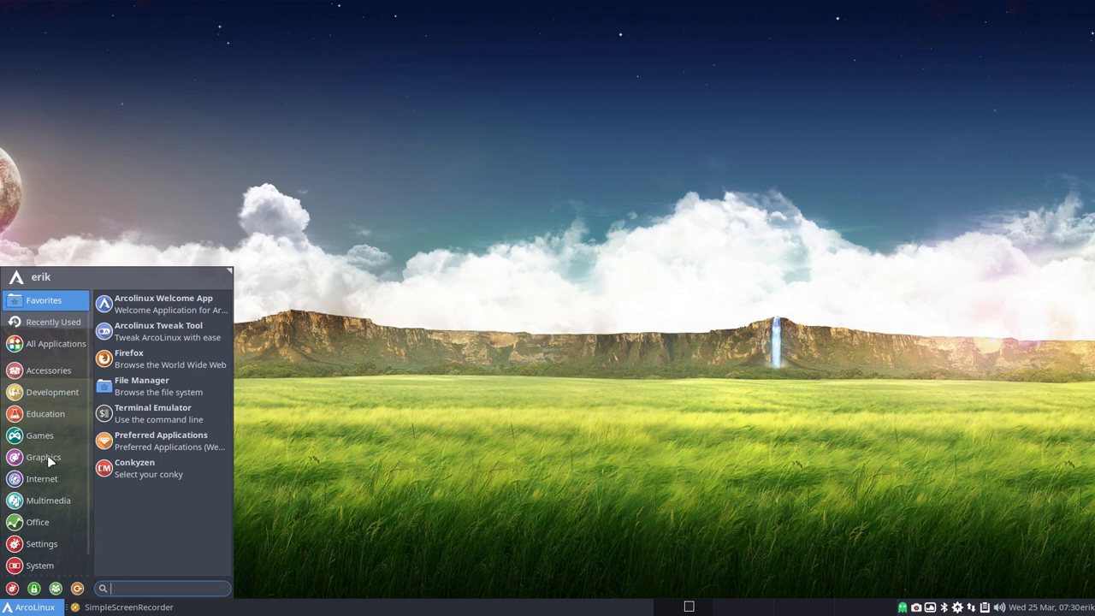
Step: Browse the Accessories, Settings, Graphics, All Applications and Development categories
left_click(47, 369)
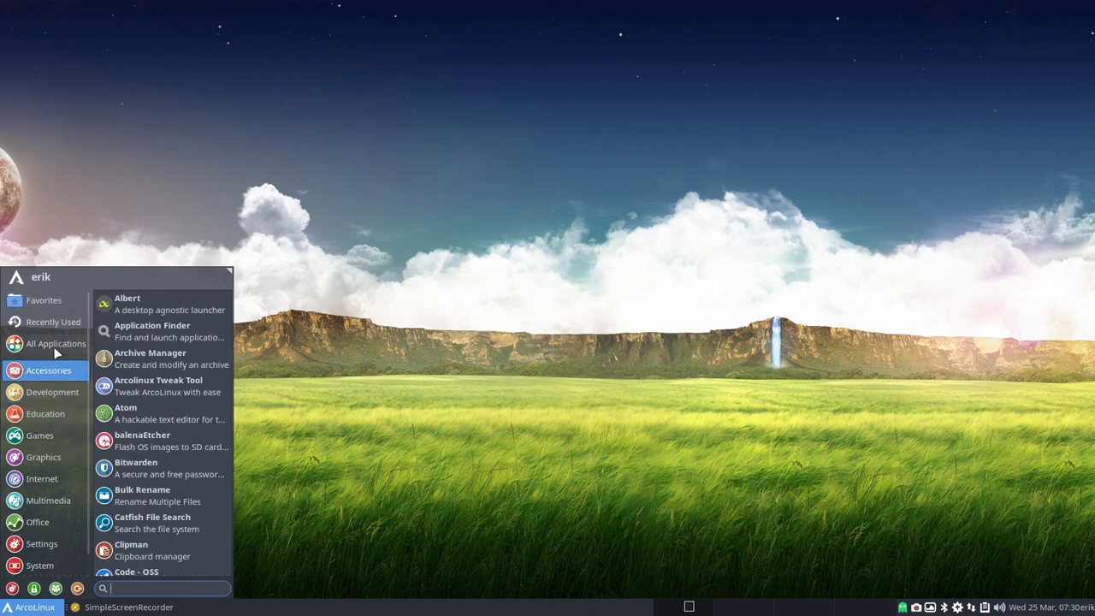
mouse_move(47, 369)
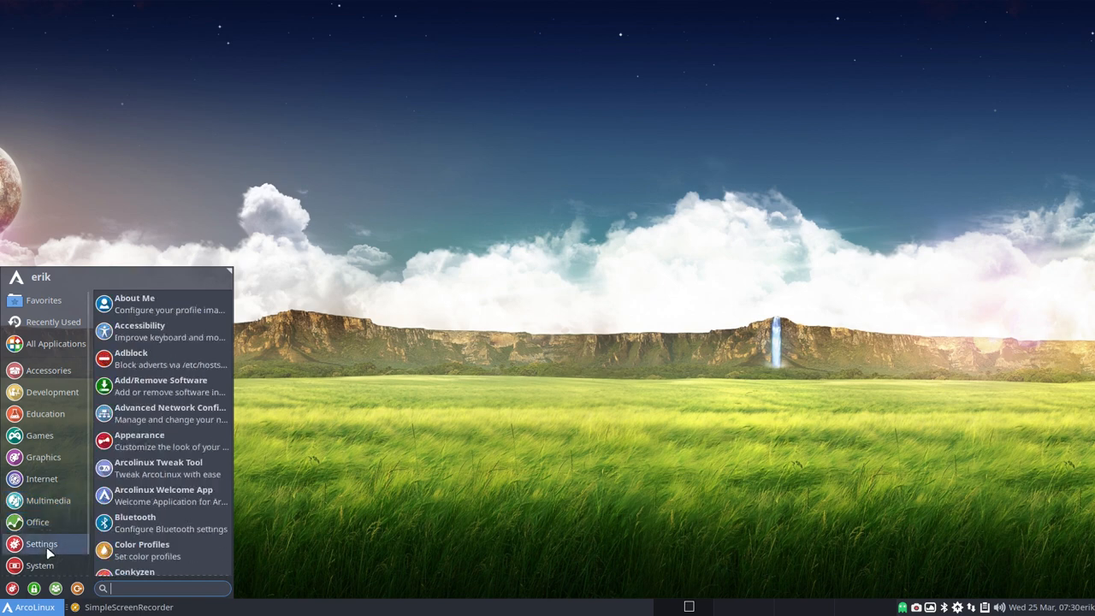
mouse_move(41, 544)
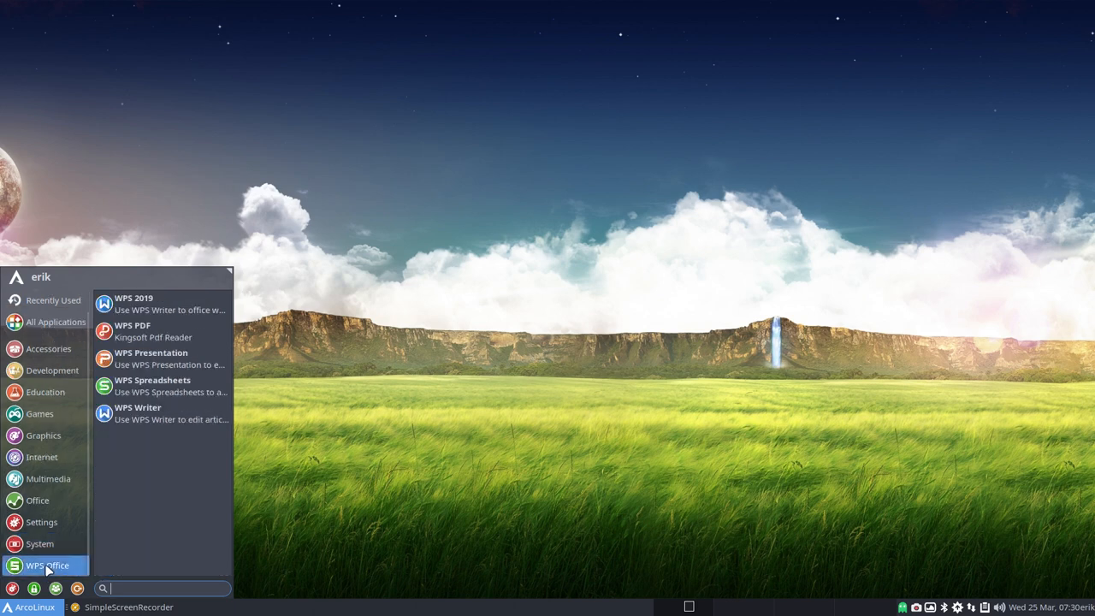
left_click(41, 522)
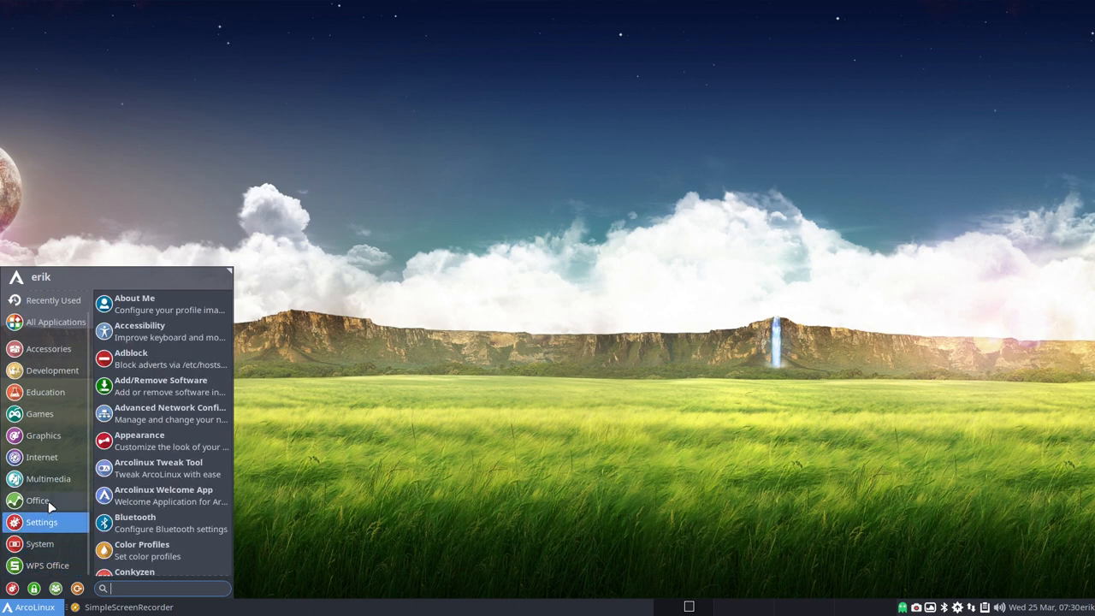
left_click(43, 435)
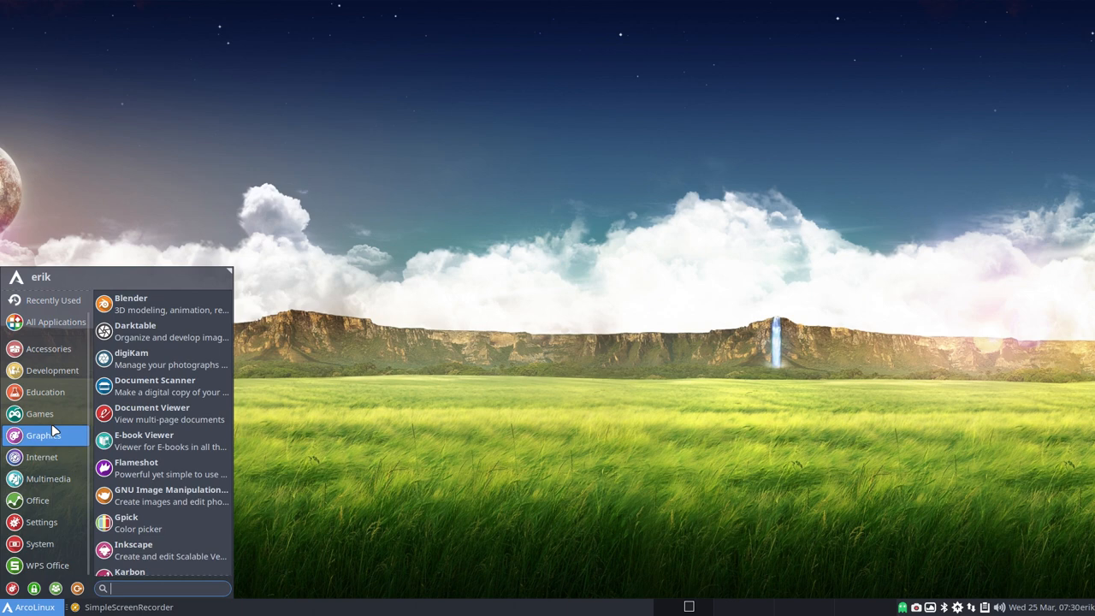
left_click(48, 349)
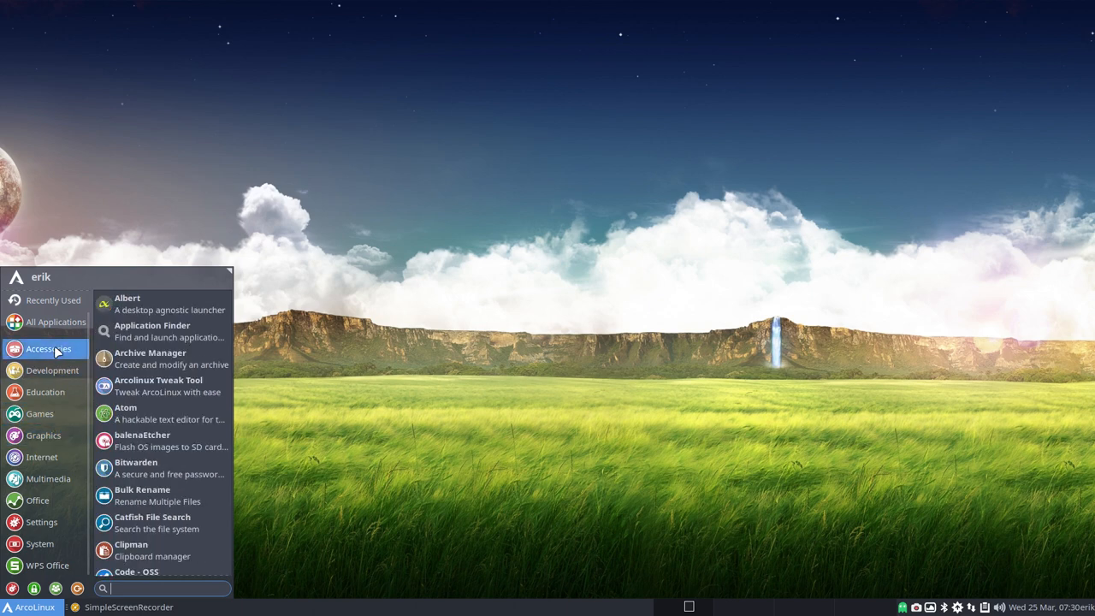
left_click(54, 322)
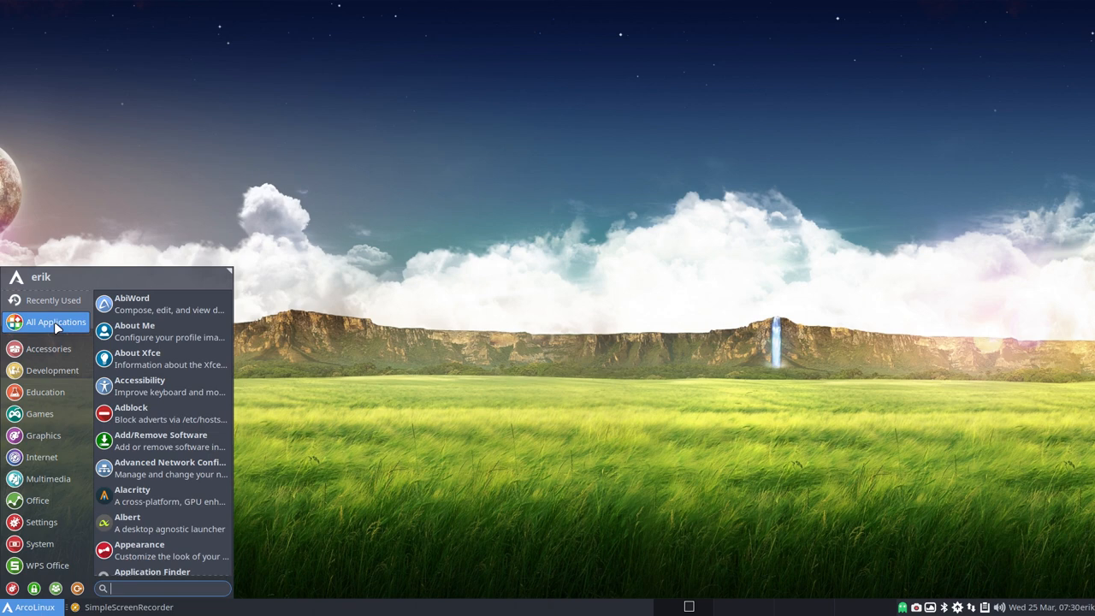
left_click(51, 370)
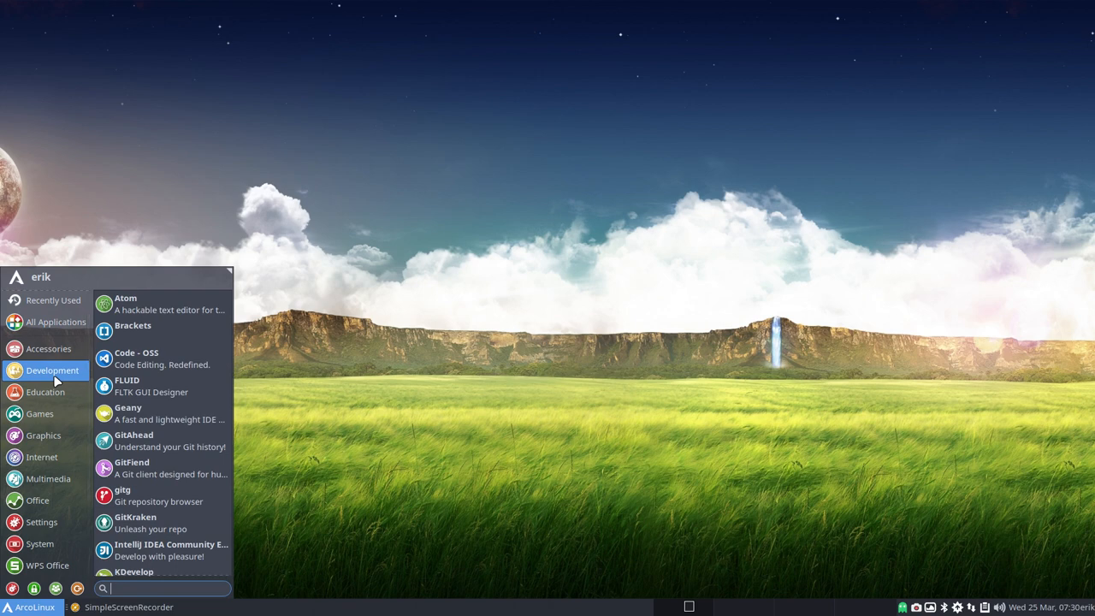
Step: Look through the Games and Internet application lists, then leave the menu closed
left_click(40, 412)
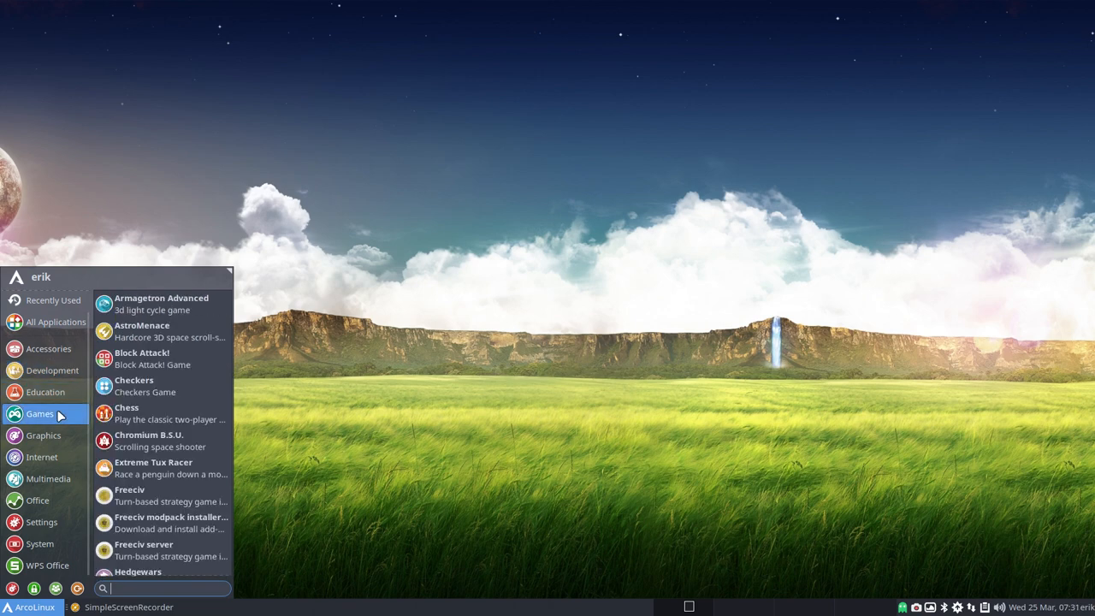
scroll("down", 3)
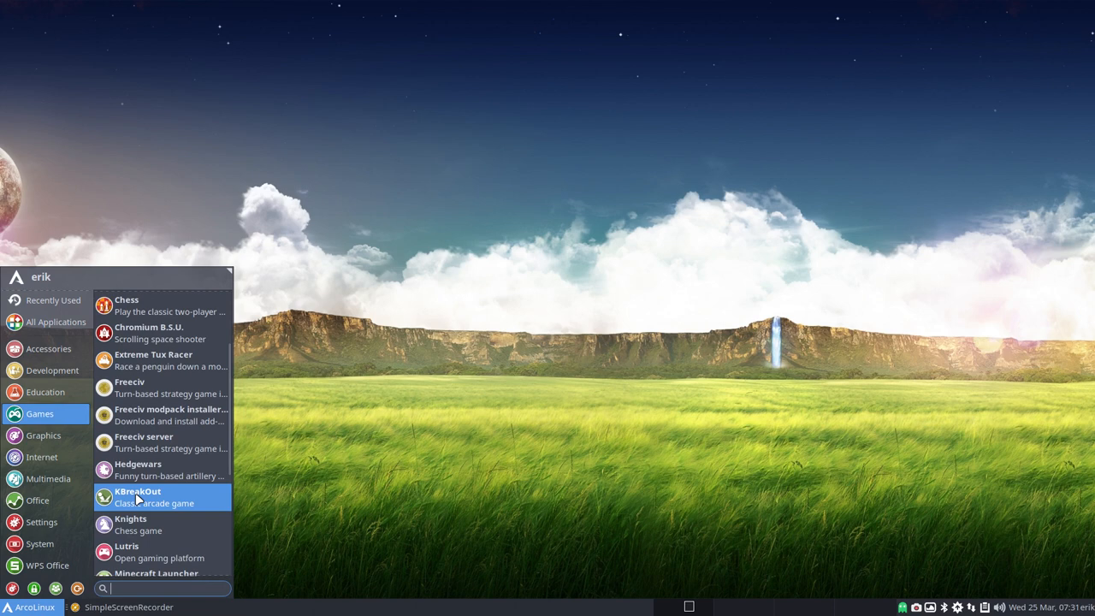
scroll("down", 3)
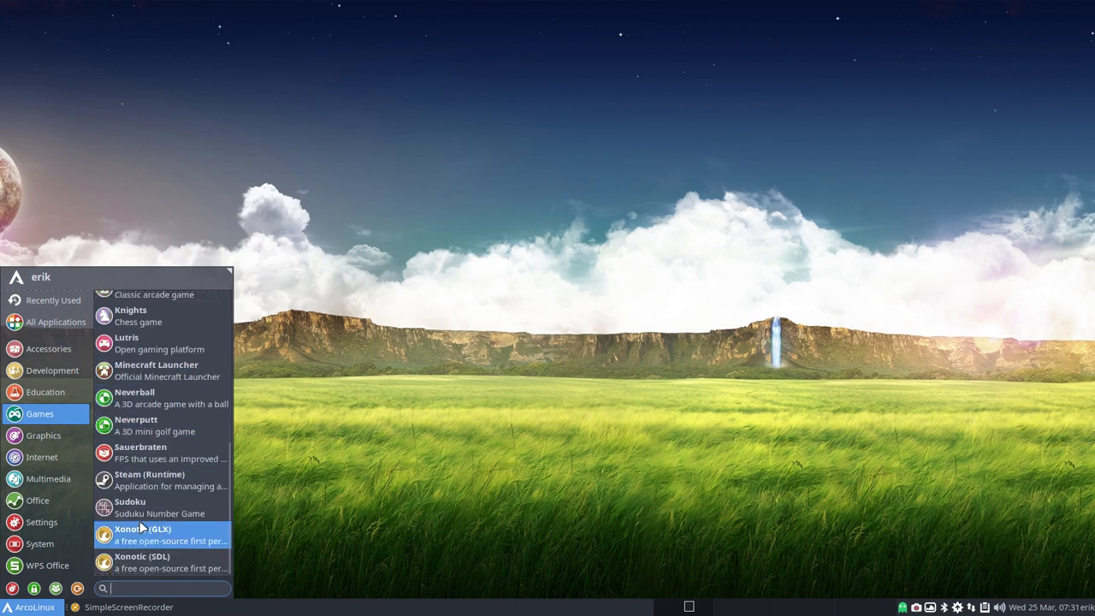
mouse_move(151, 479)
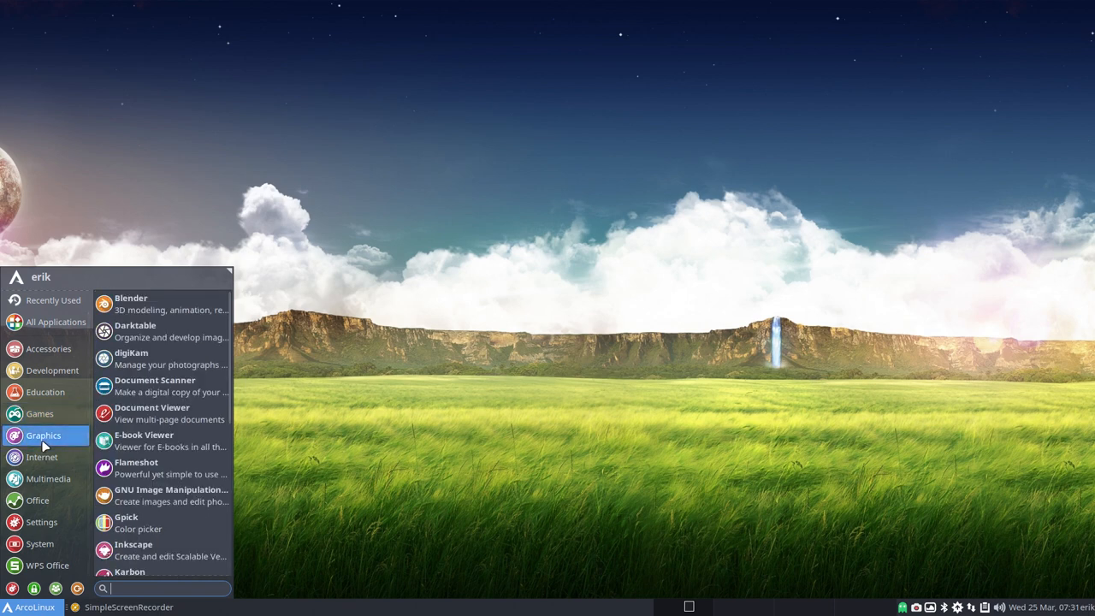
left_click(41, 456)
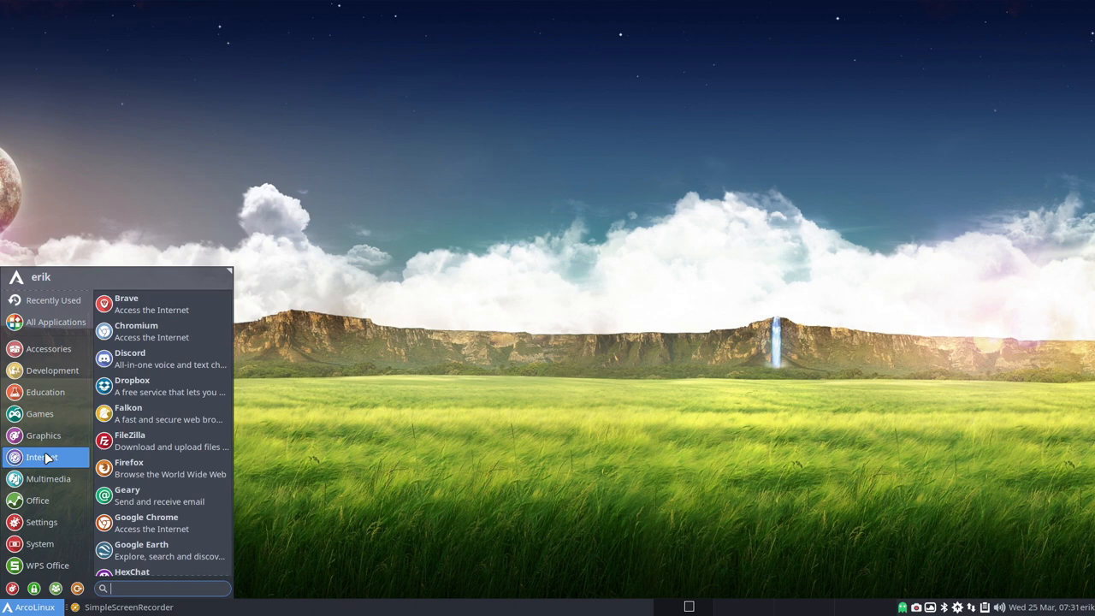
mouse_move(144, 496)
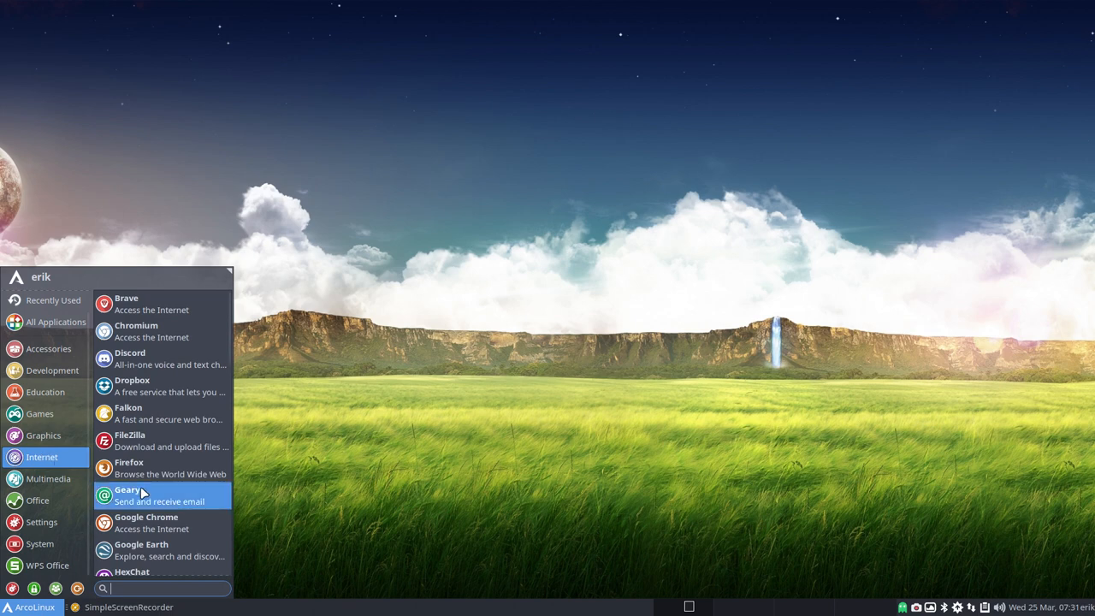
scroll("down", 3)
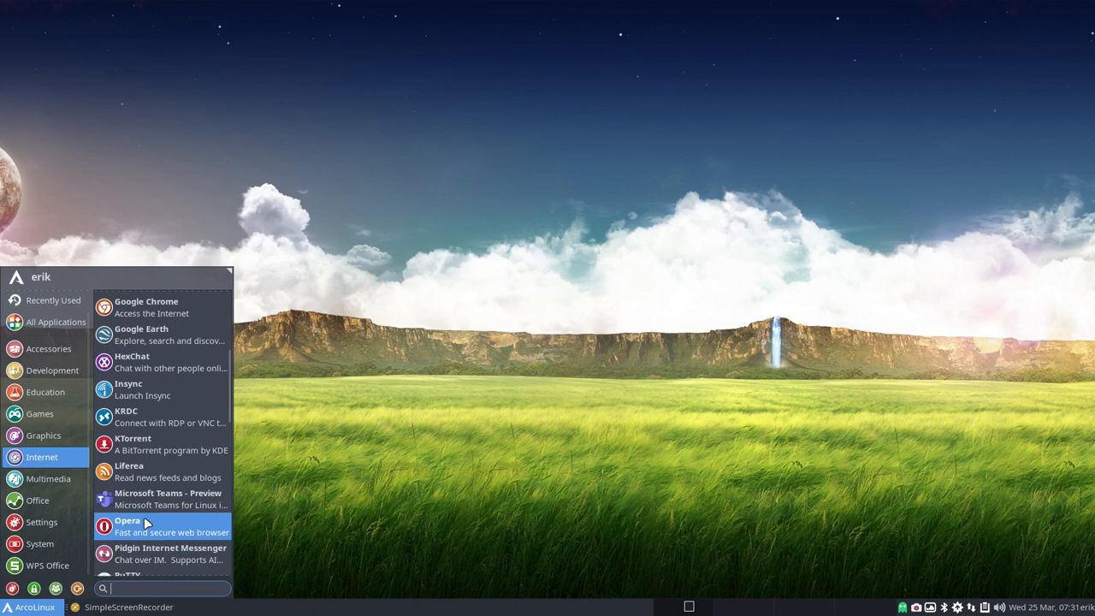
scroll("down", 3)
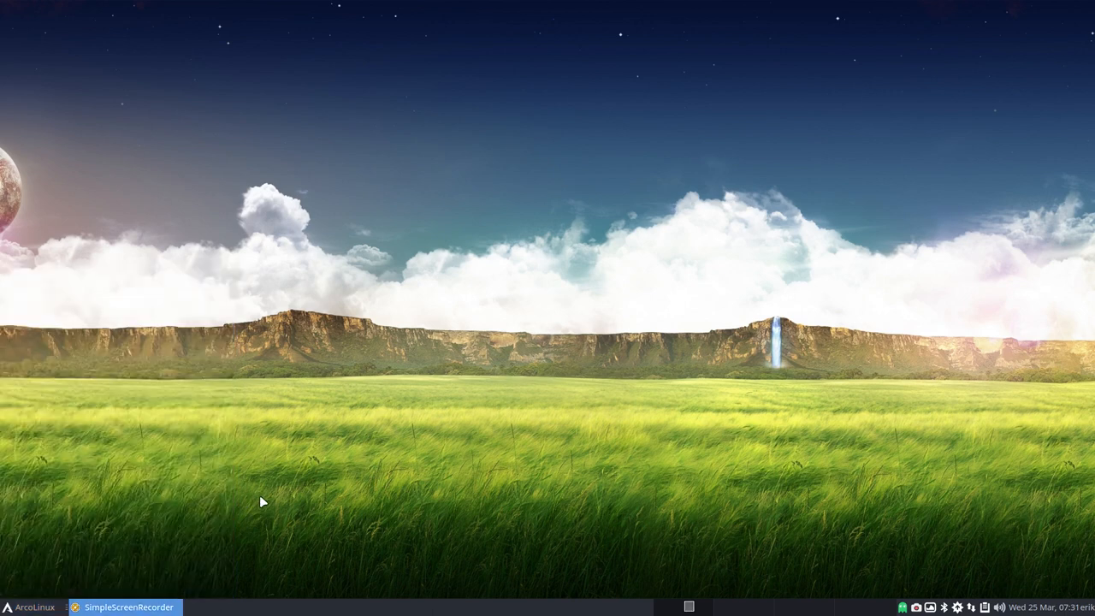
Step: Search the Whisker Menu for 'sof' and launch the Software app store
left_click(34, 606)
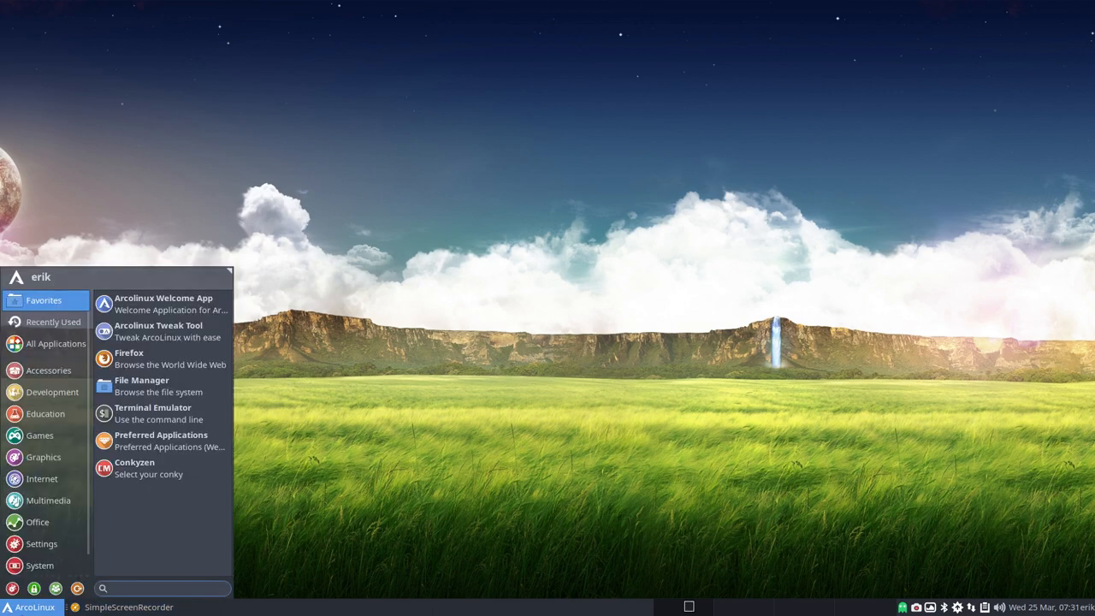
type("sof")
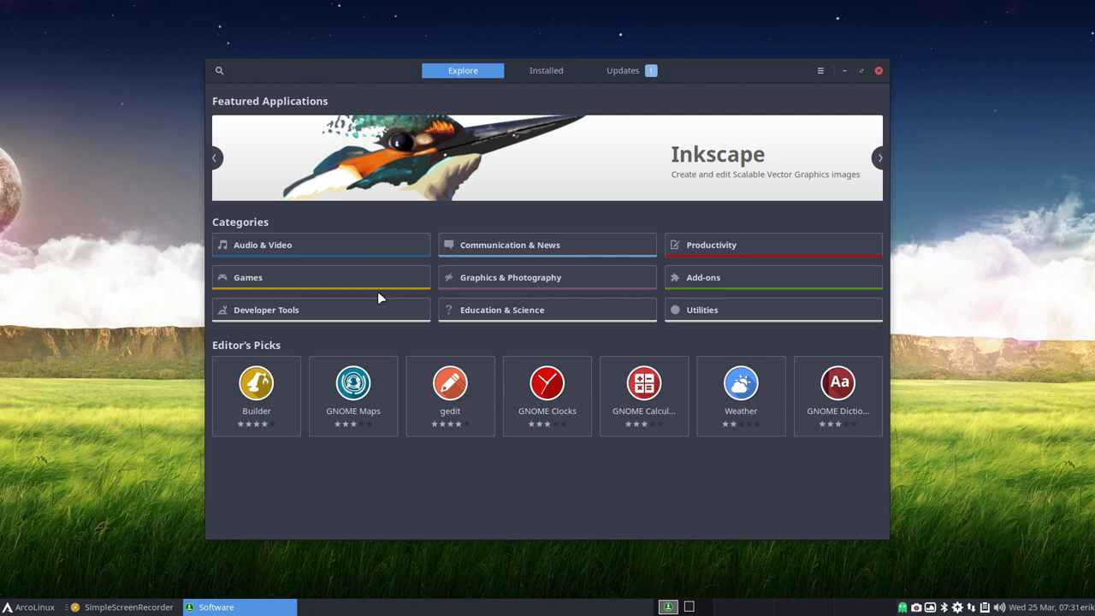
mouse_move(701, 199)
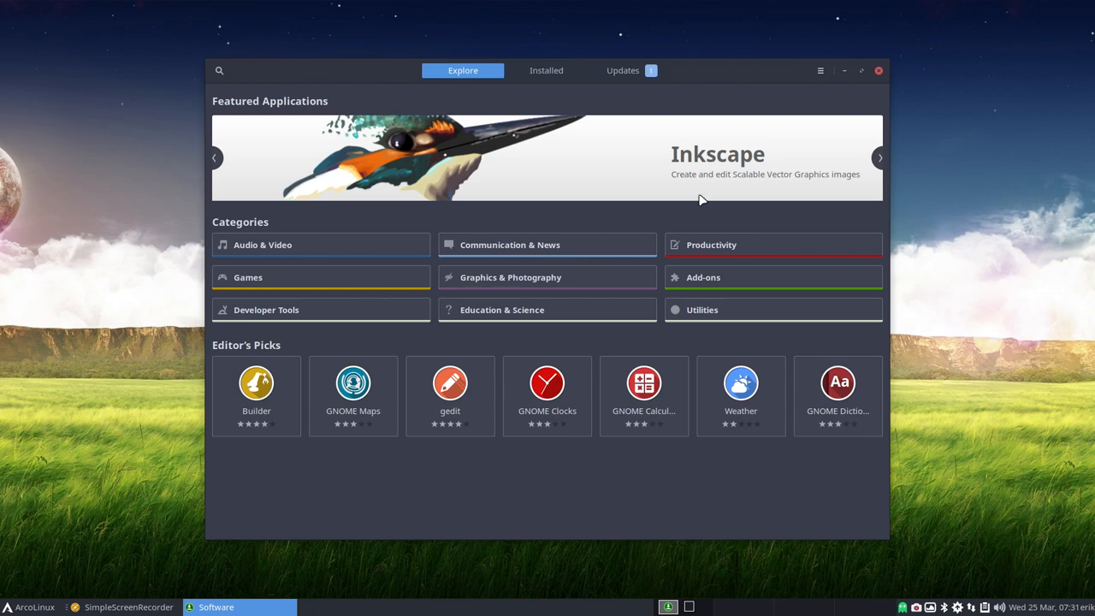
left_click(818, 70)
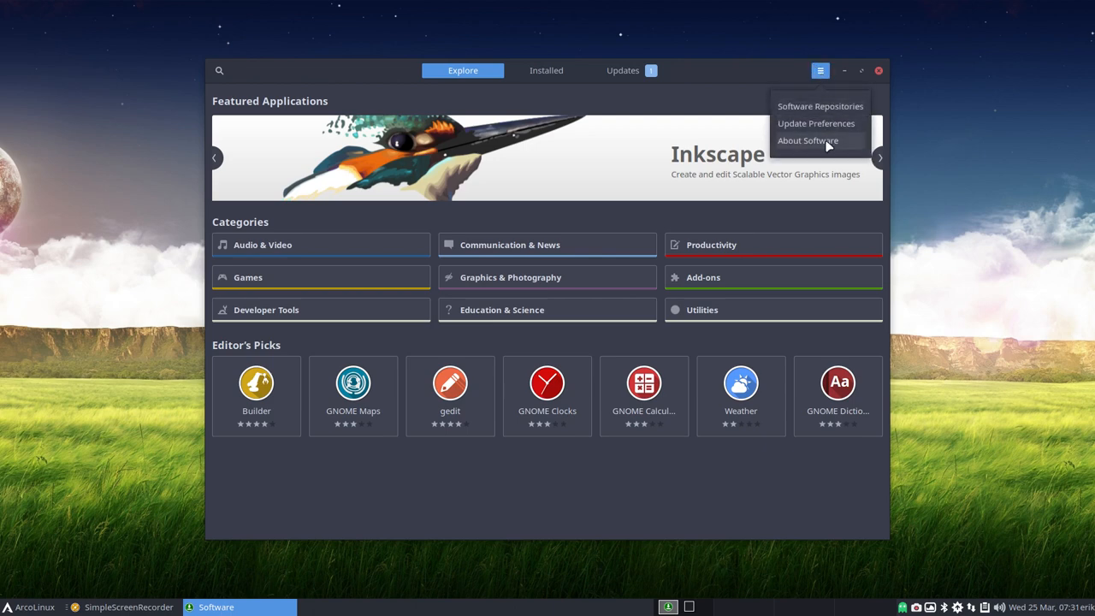
left_click(808, 140)
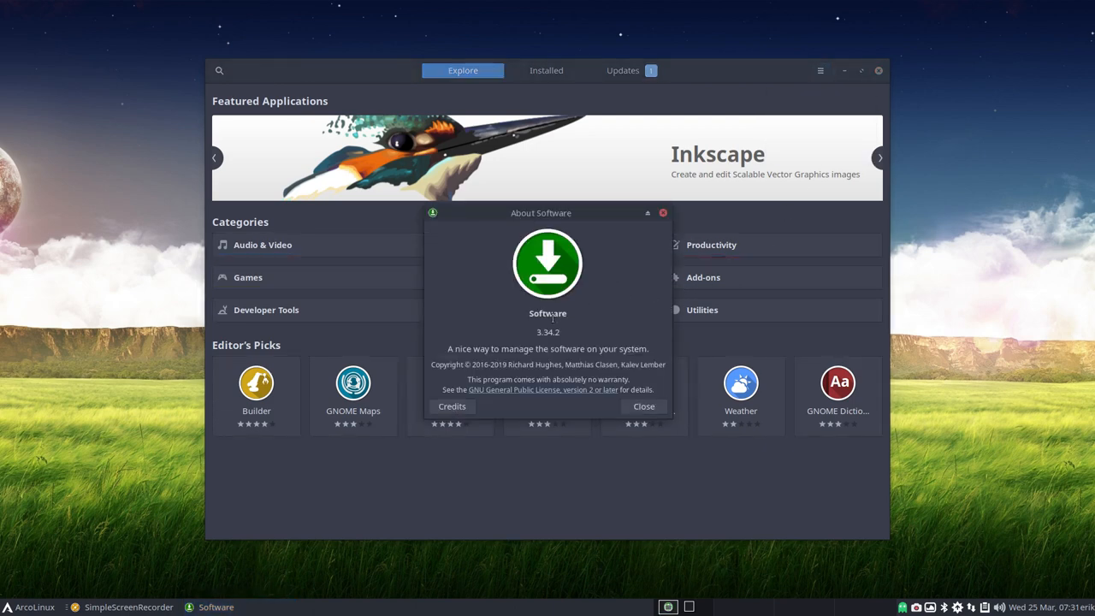
mouse_move(509, 417)
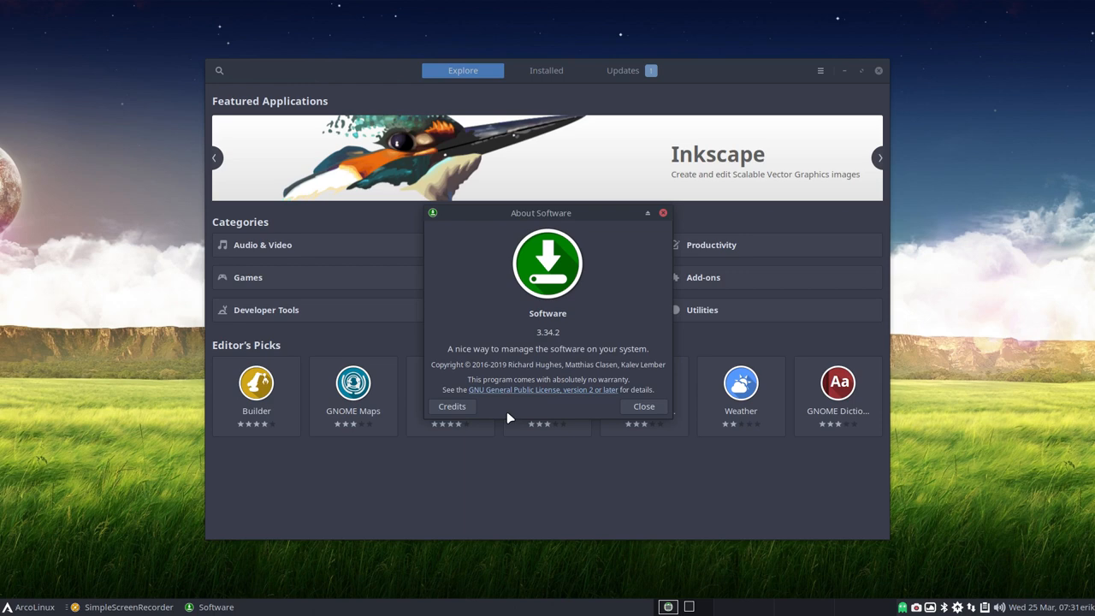
left_click(643, 408)
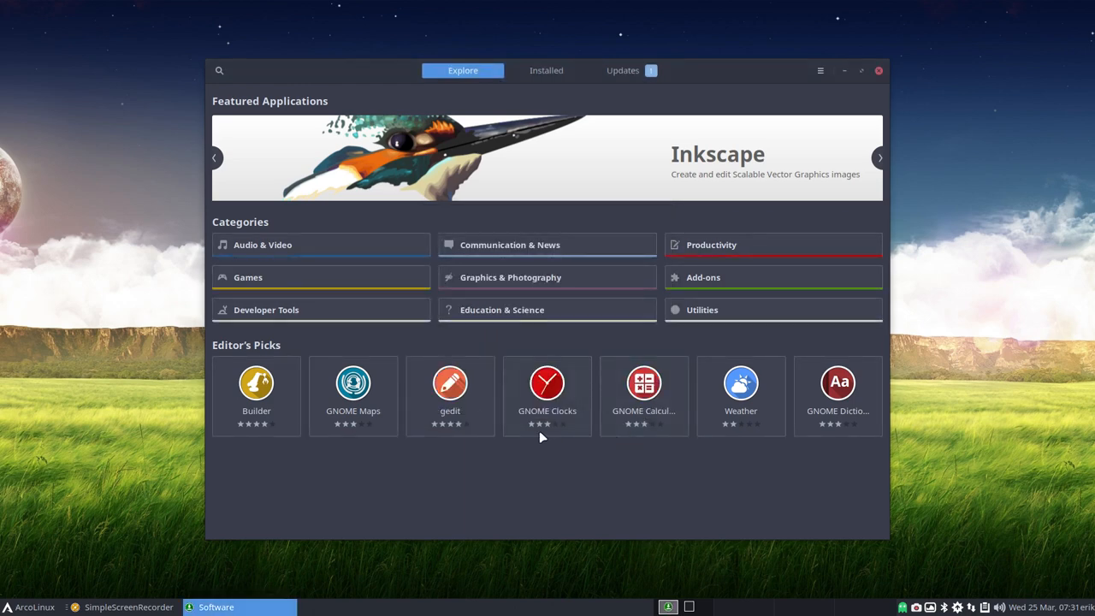
mouse_move(421, 486)
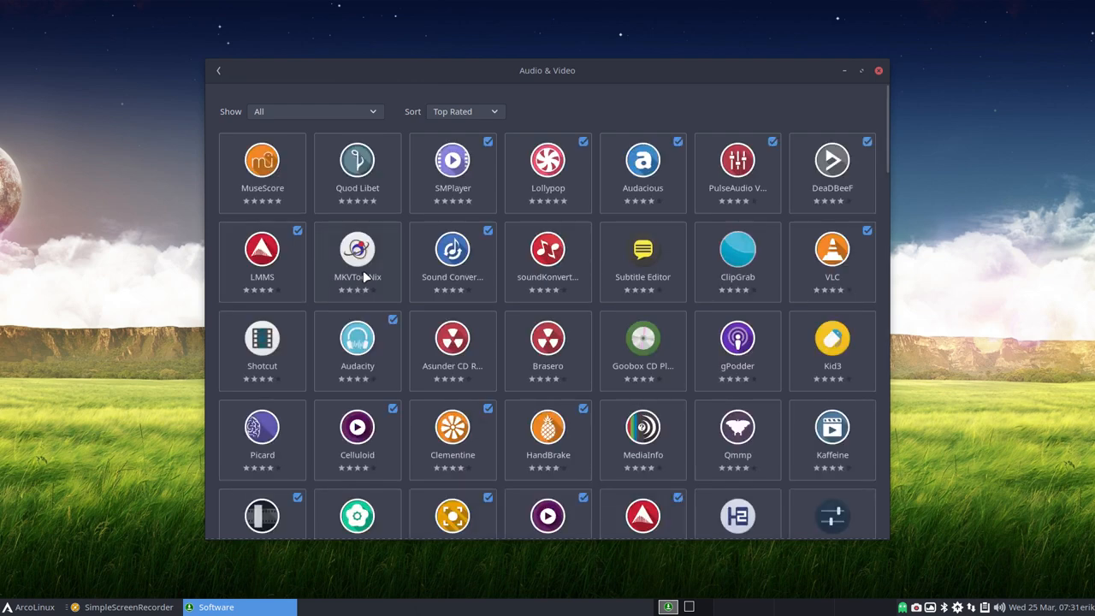
Step: Scroll through the entire Audio & Video app grid down to its last entries
scroll("down", 3)
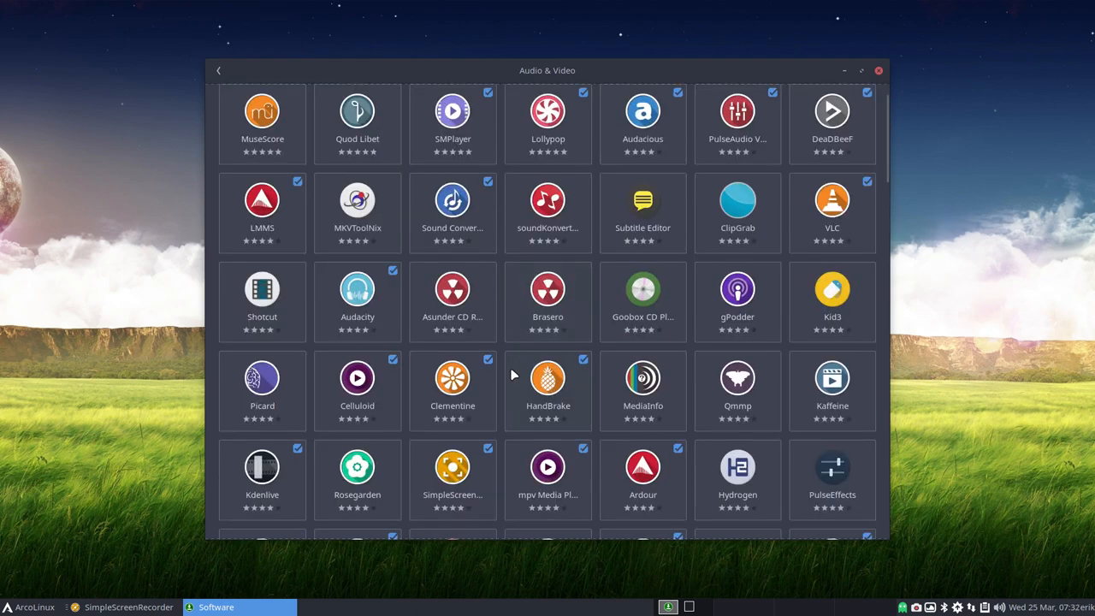
scroll("down", 3)
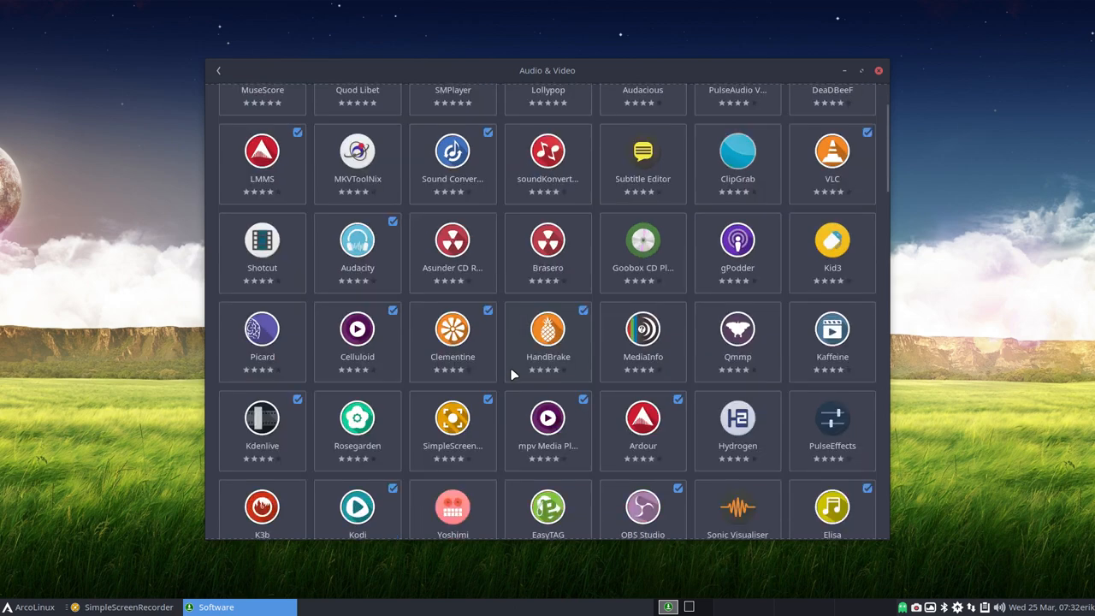
scroll("down", 3)
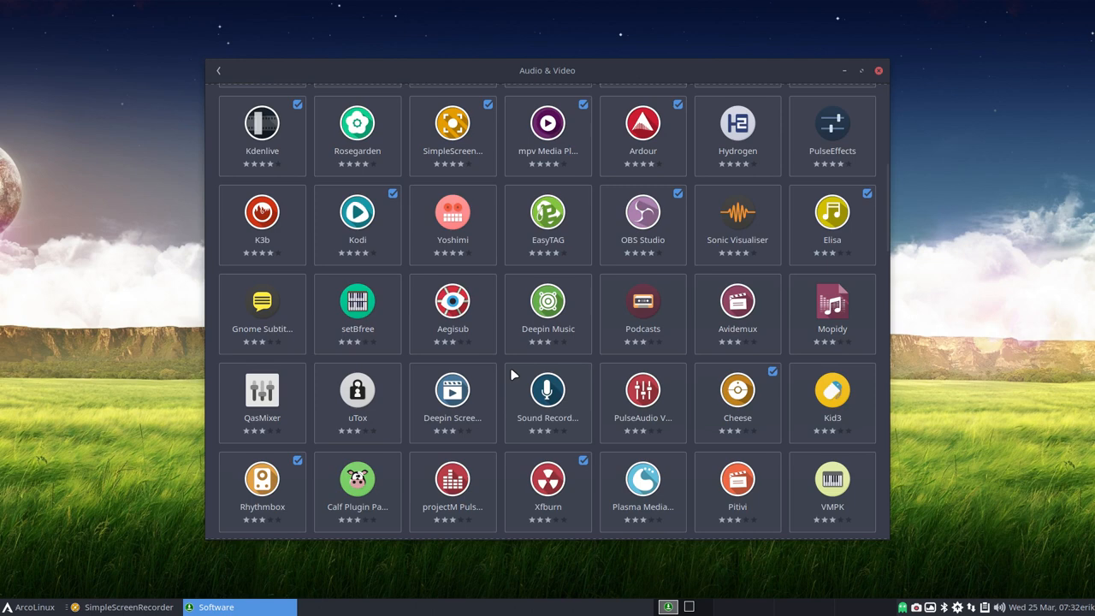
mouse_move(503, 393)
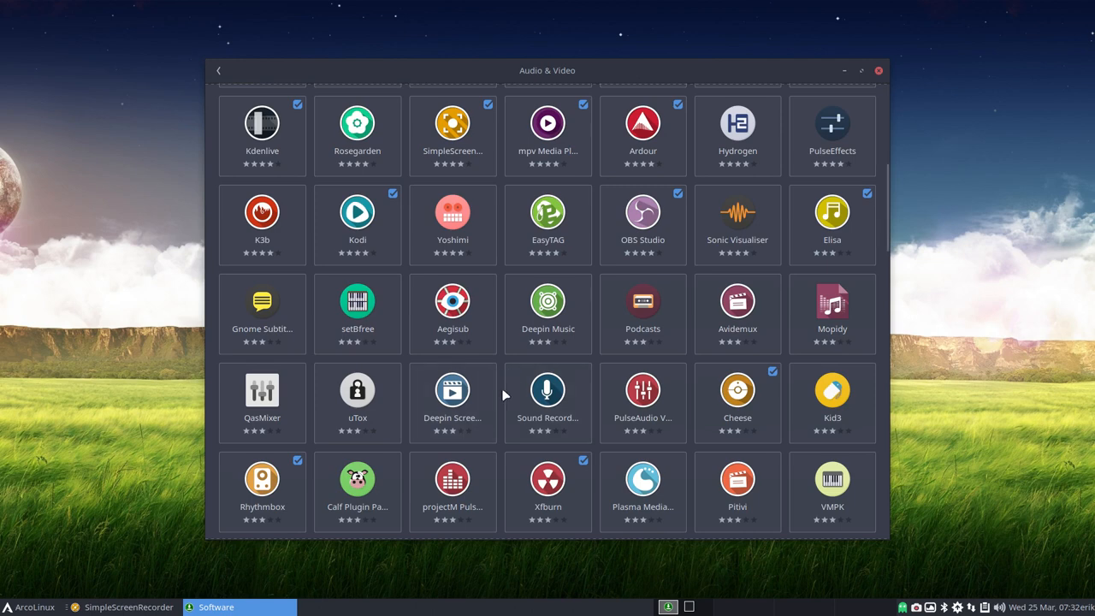
scroll("down", 3)
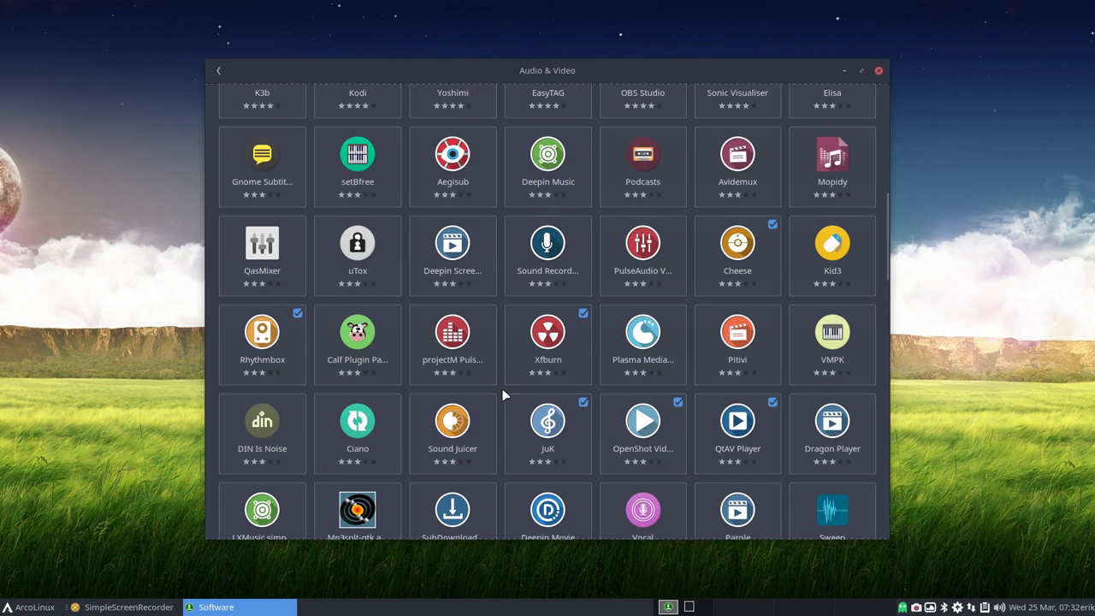
scroll("down", 3)
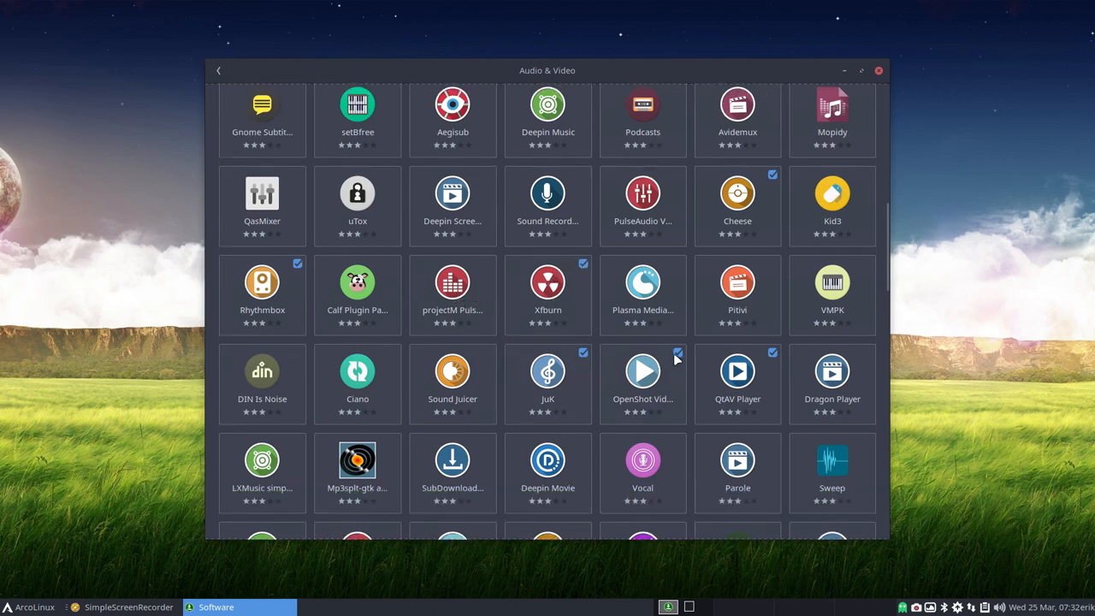
scroll("down", 3)
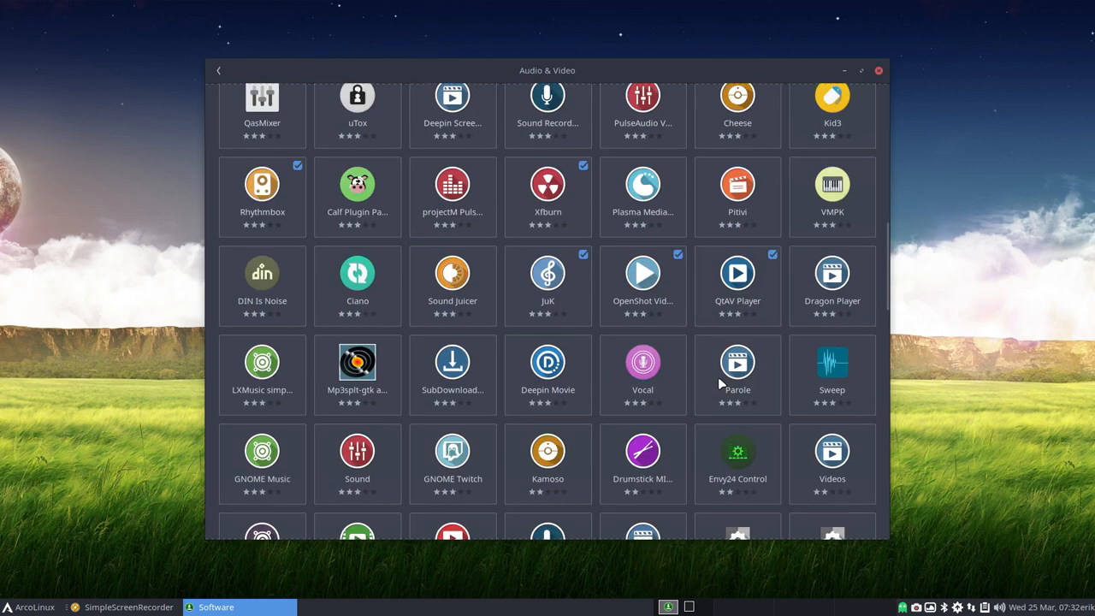
scroll("down", 3)
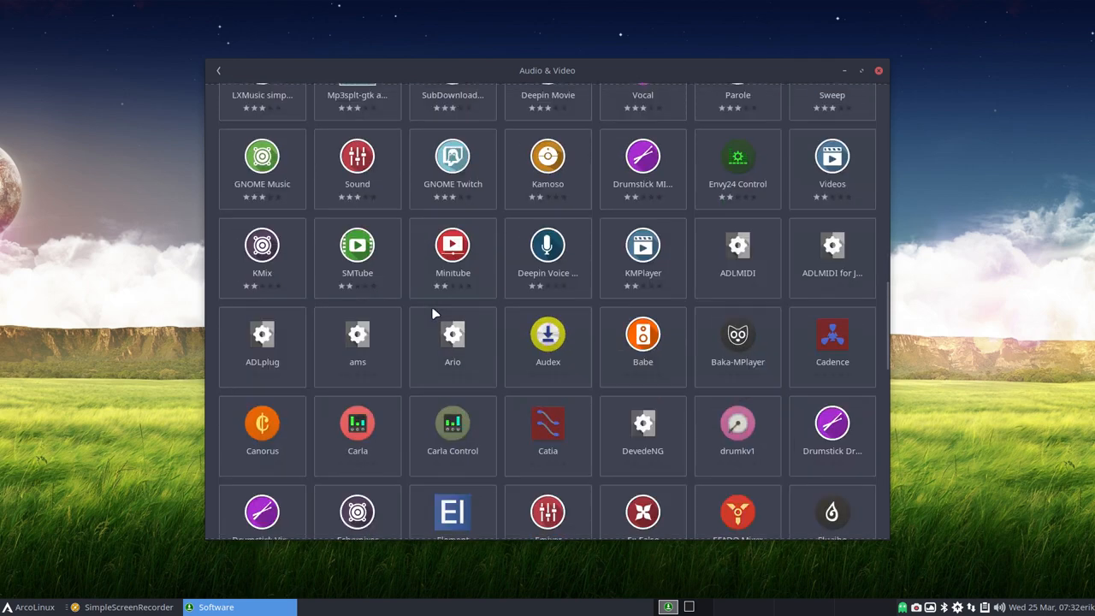
scroll("down", 3)
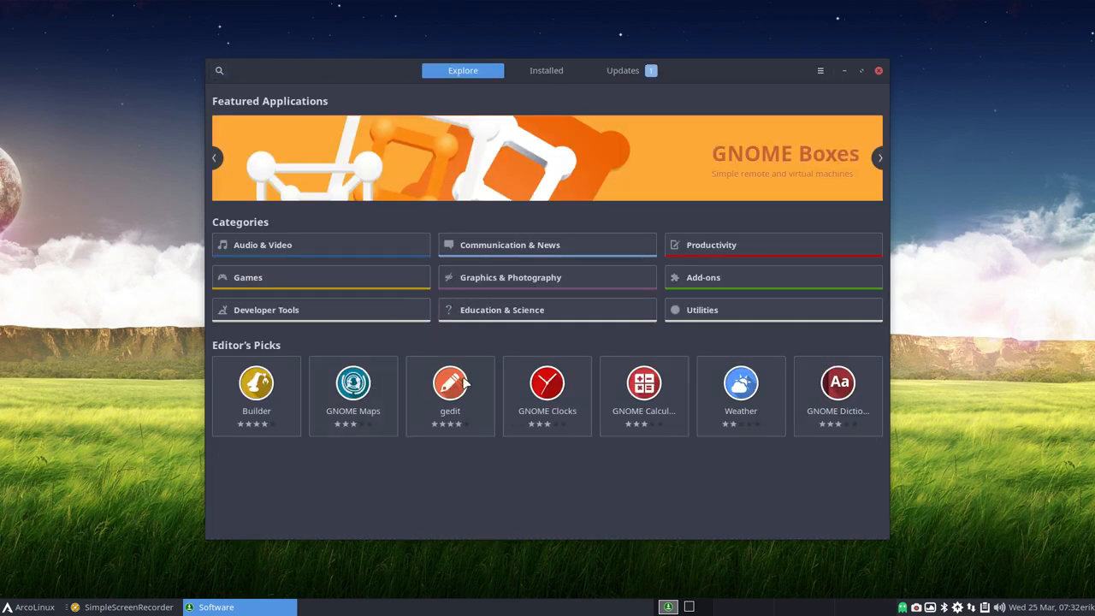
Step: Browse the Productivity category and scroll through its application list
left_click(710, 245)
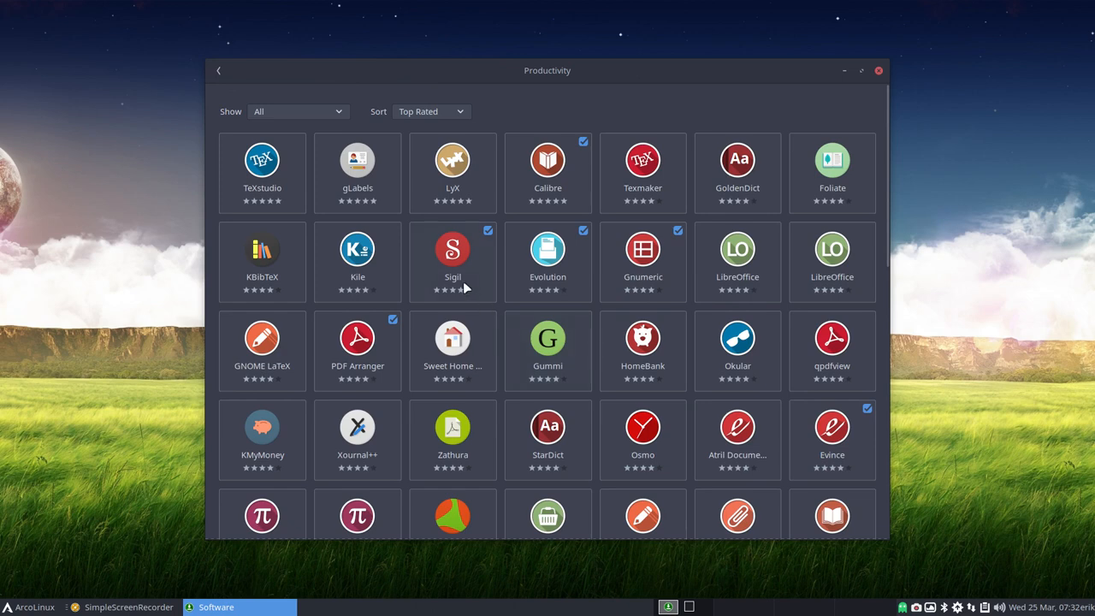
mouse_move(471, 275)
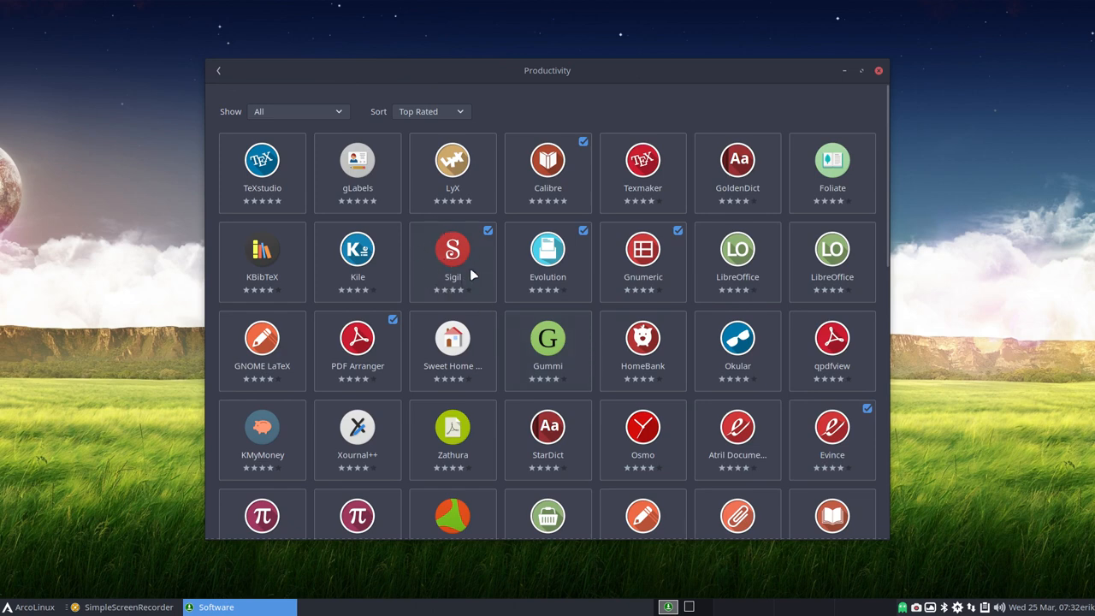
mouse_move(670, 301)
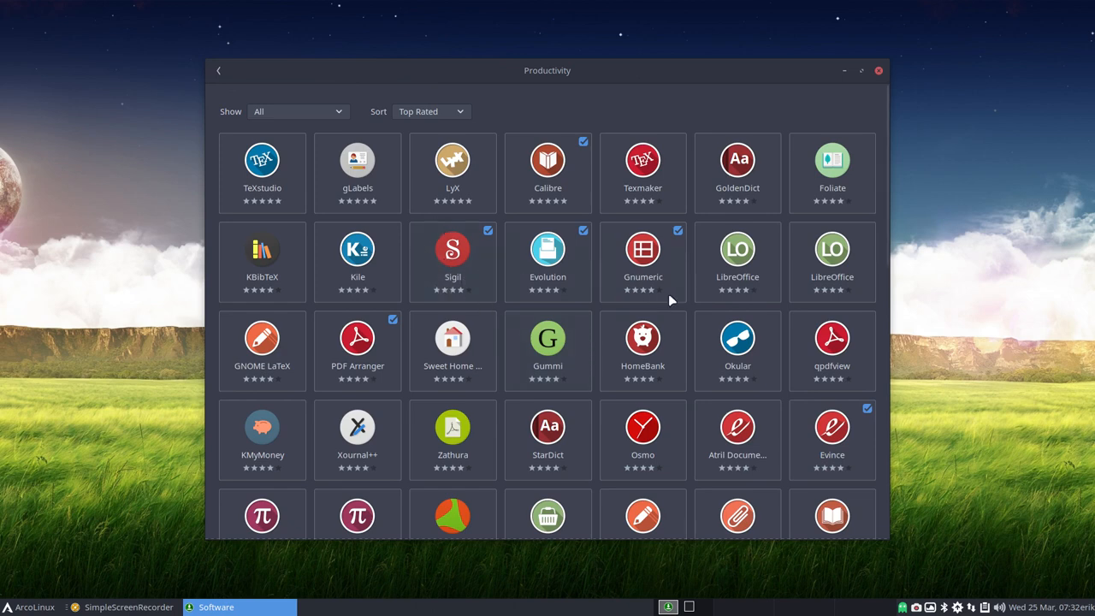
mouse_move(737, 354)
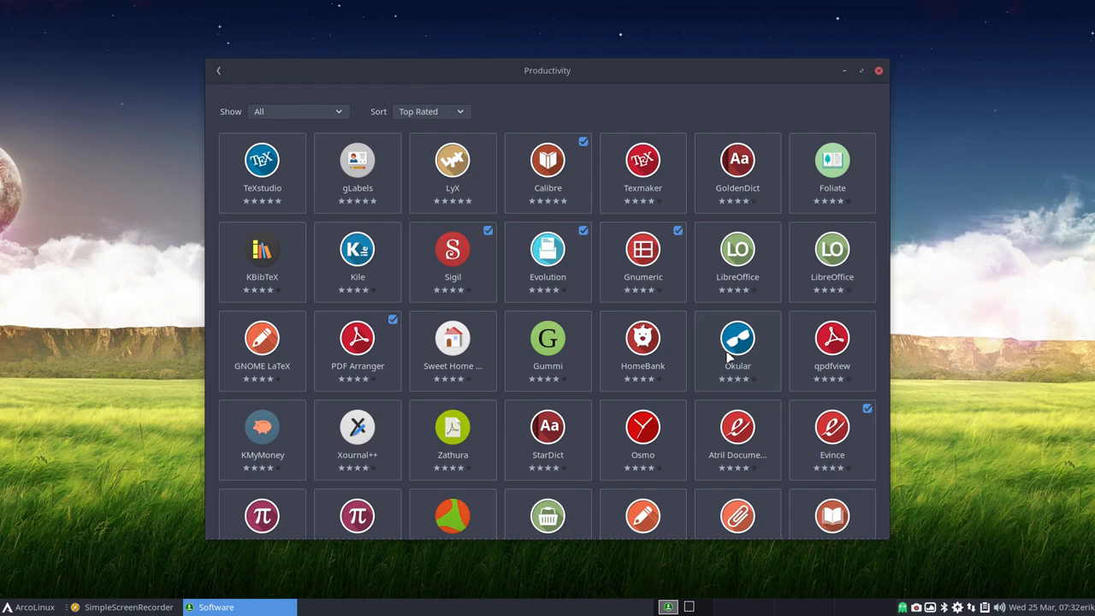
scroll("down", 3)
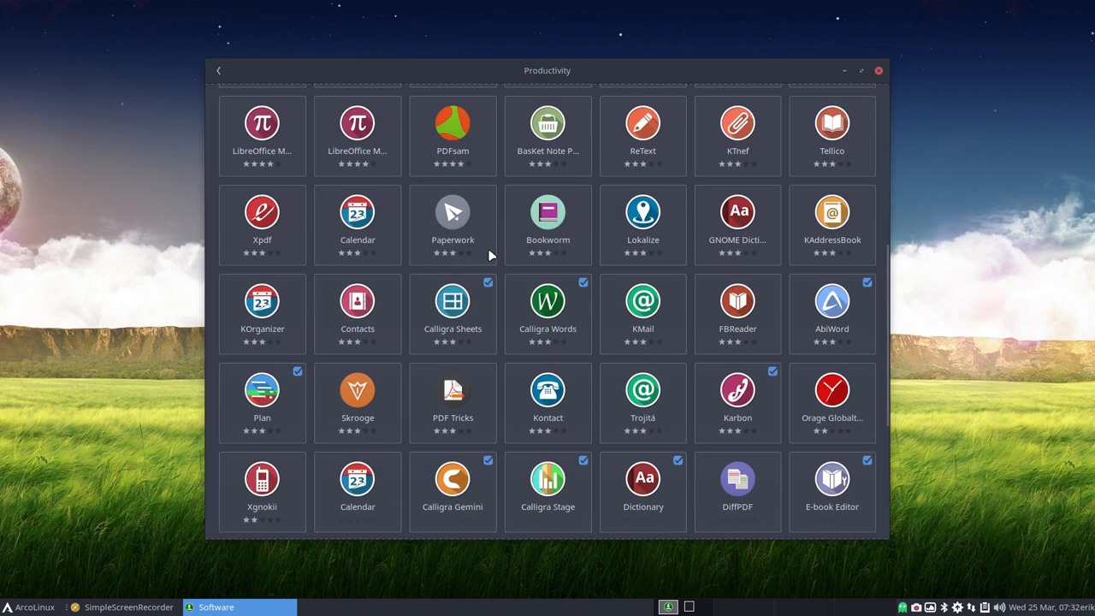
mouse_move(499, 320)
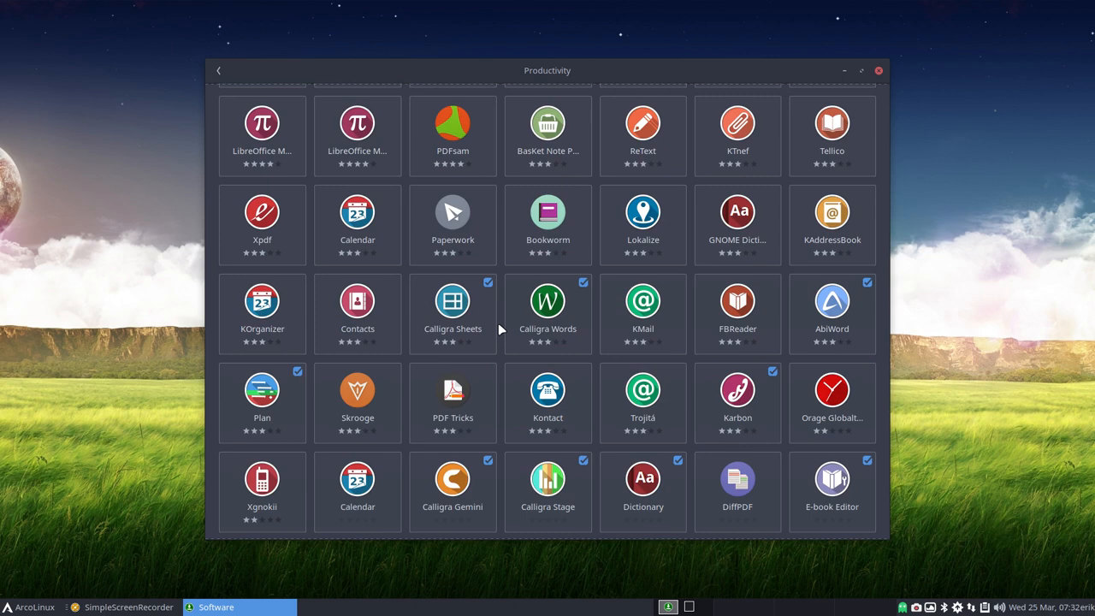
scroll("down", 3)
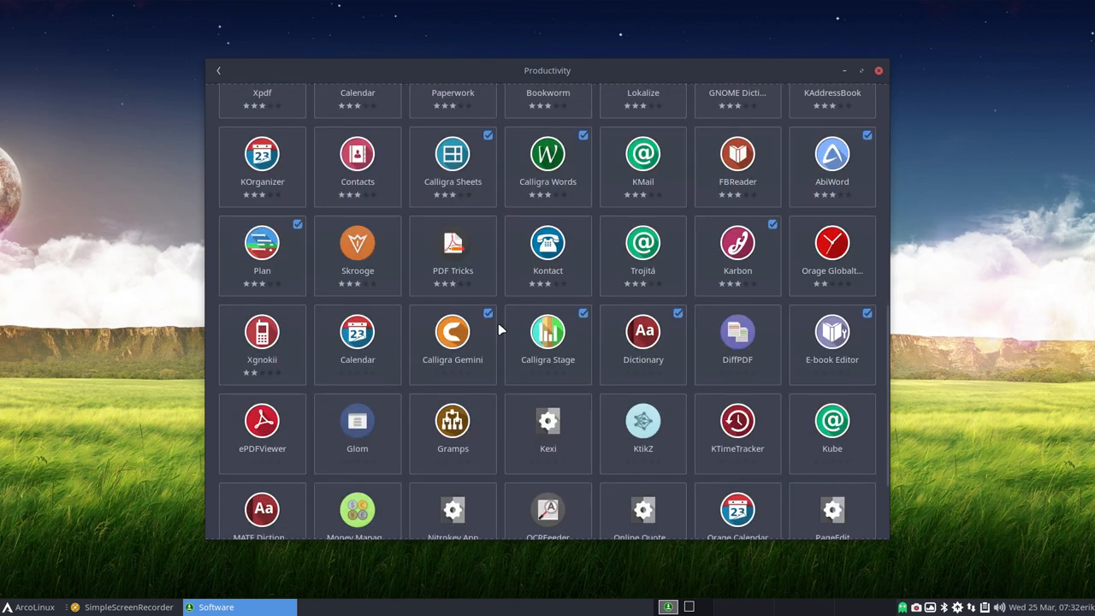
scroll("down", 3)
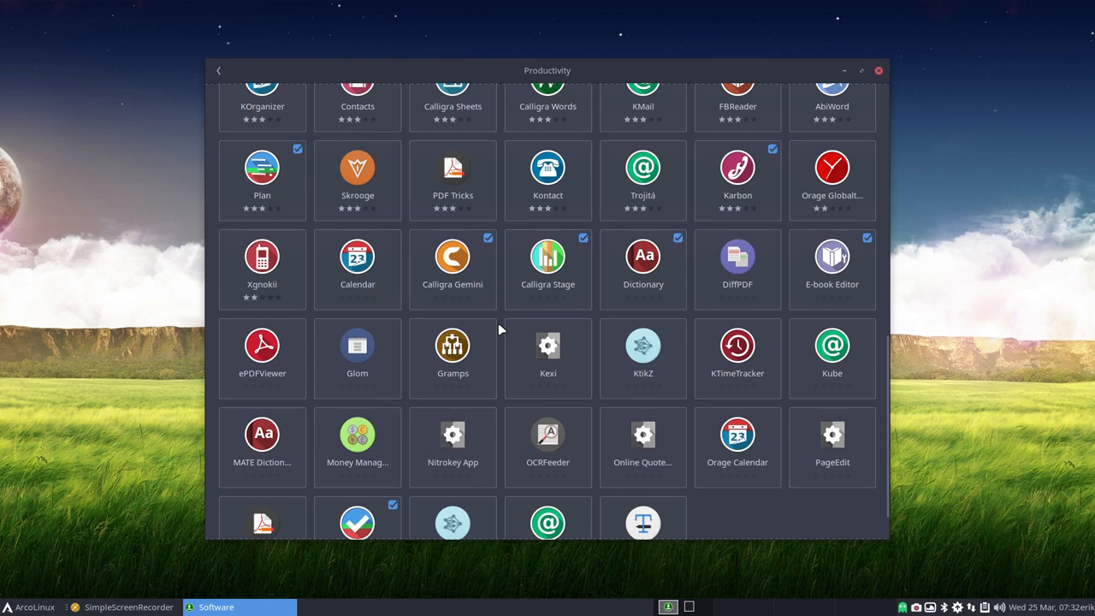
scroll("down", 3)
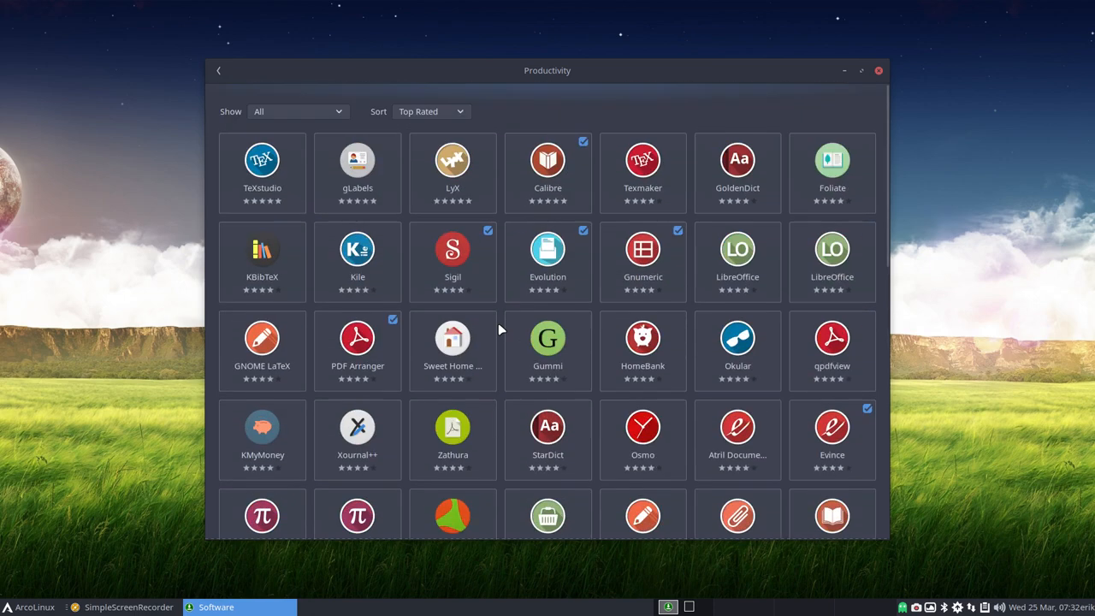
mouse_move(222, 94)
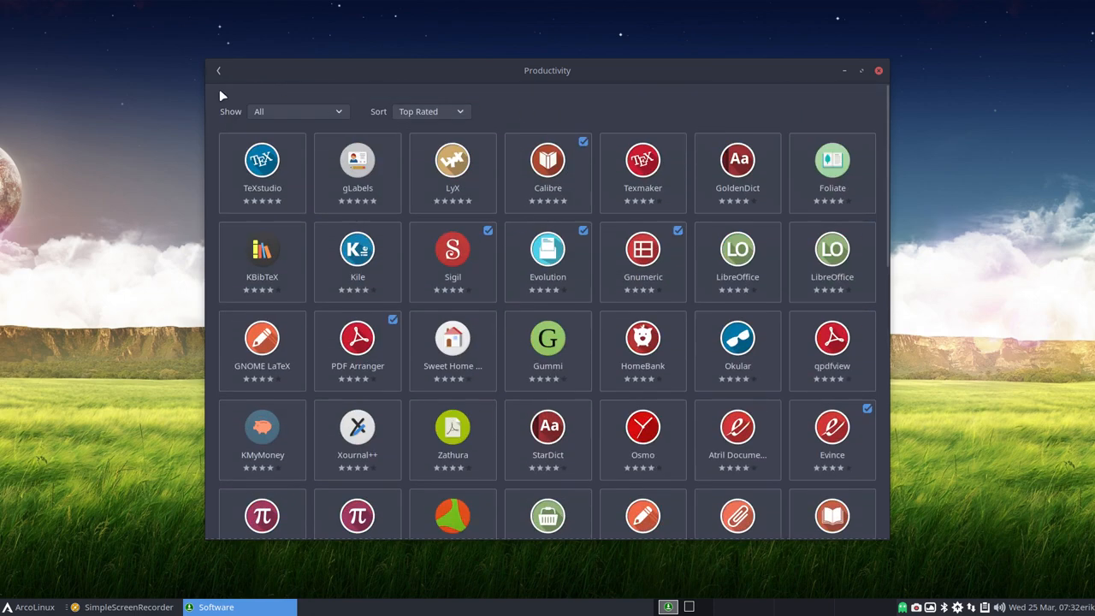
Step: Return to the Explore overview and close the software center window
left_click(219, 70)
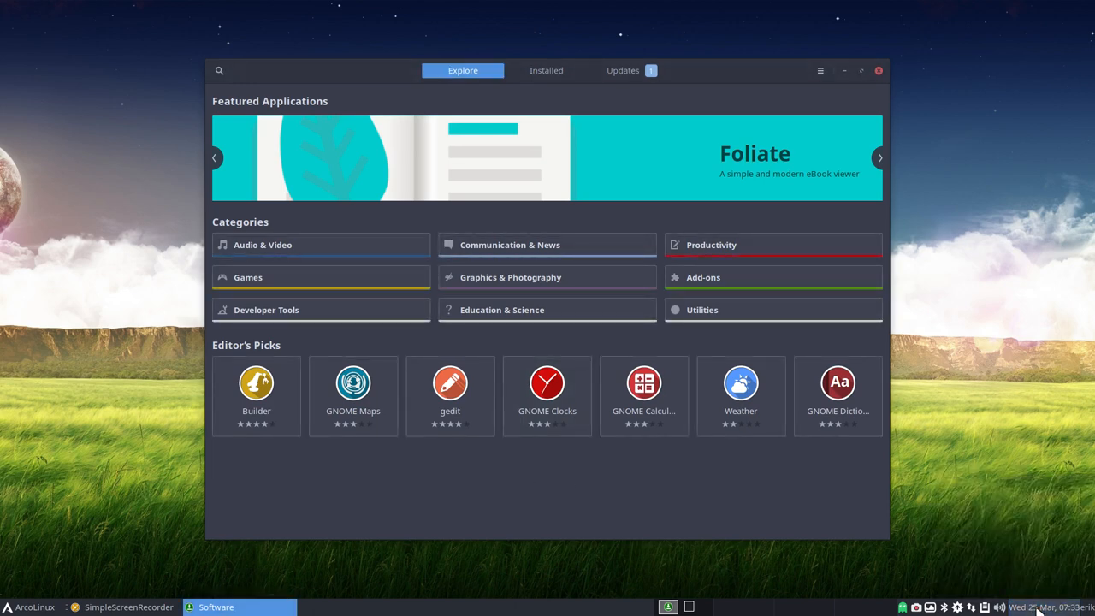
mouse_move(872, 77)
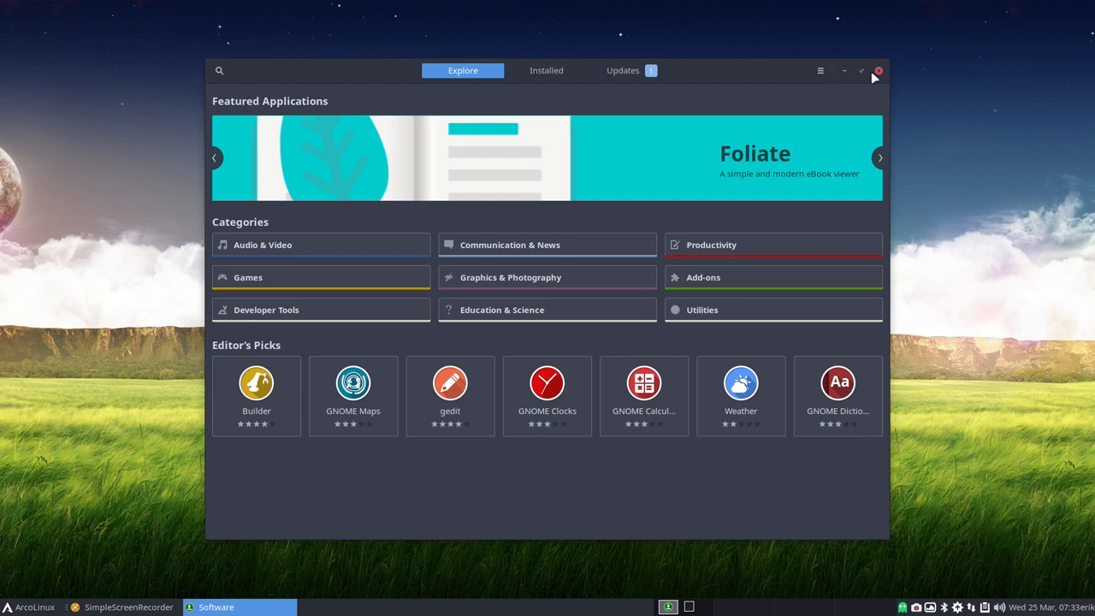
left_click(877, 70)
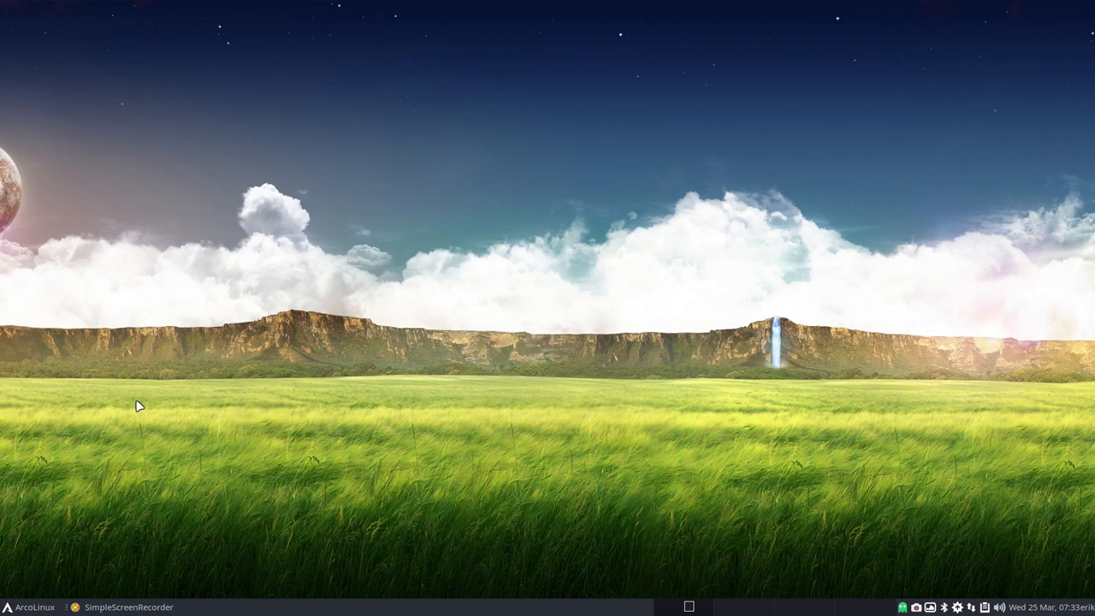
Step: Launch ArcoLinux Tweak Tool from the Whisker Menu favourites, bringing up its authentication prompt
left_click(31, 605)
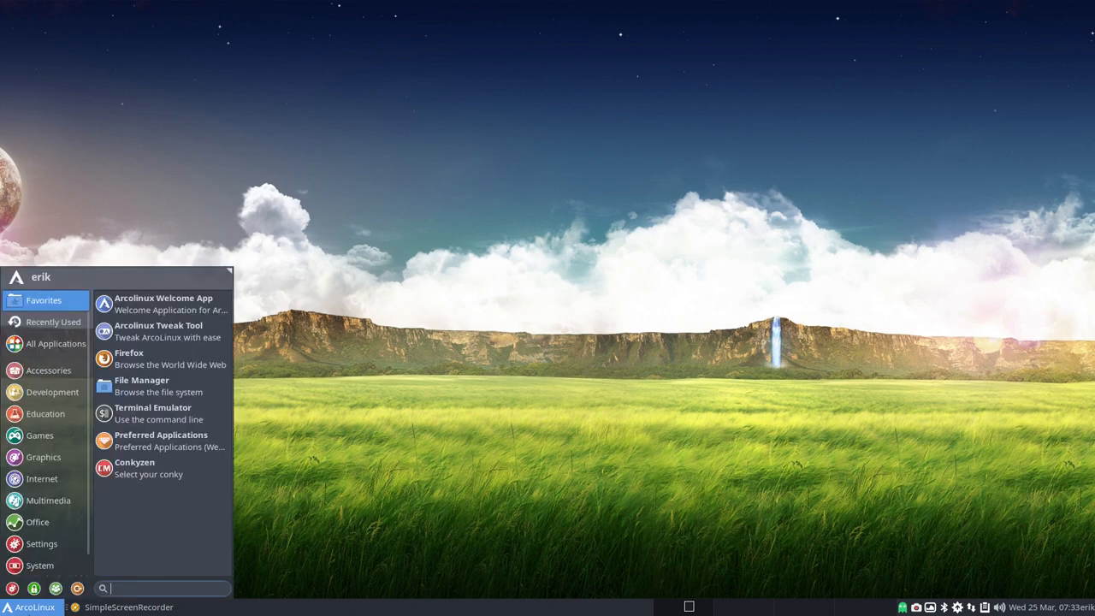
left_click(387, 482)
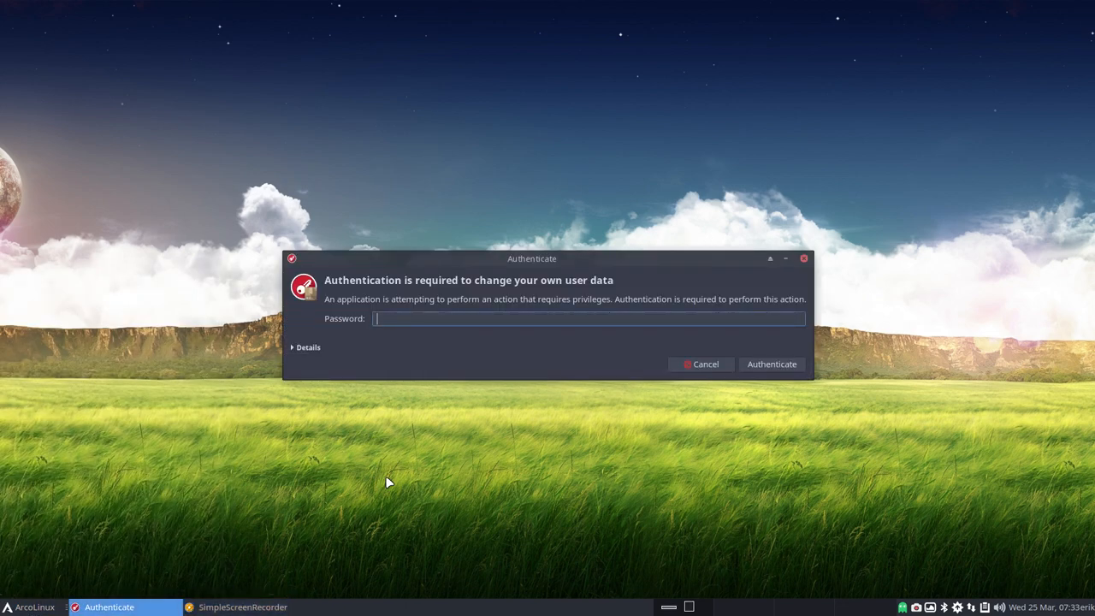
Step: Authenticate into the Tweak Tool, review the Desktop installer choices, and close the tool
left_click(770, 363)
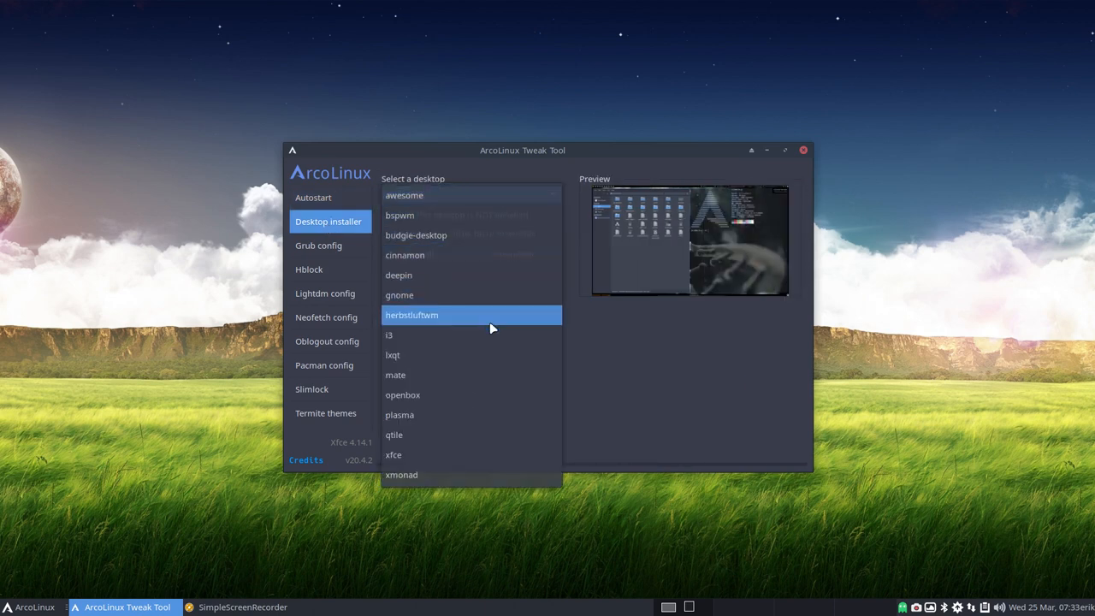
mouse_move(470, 215)
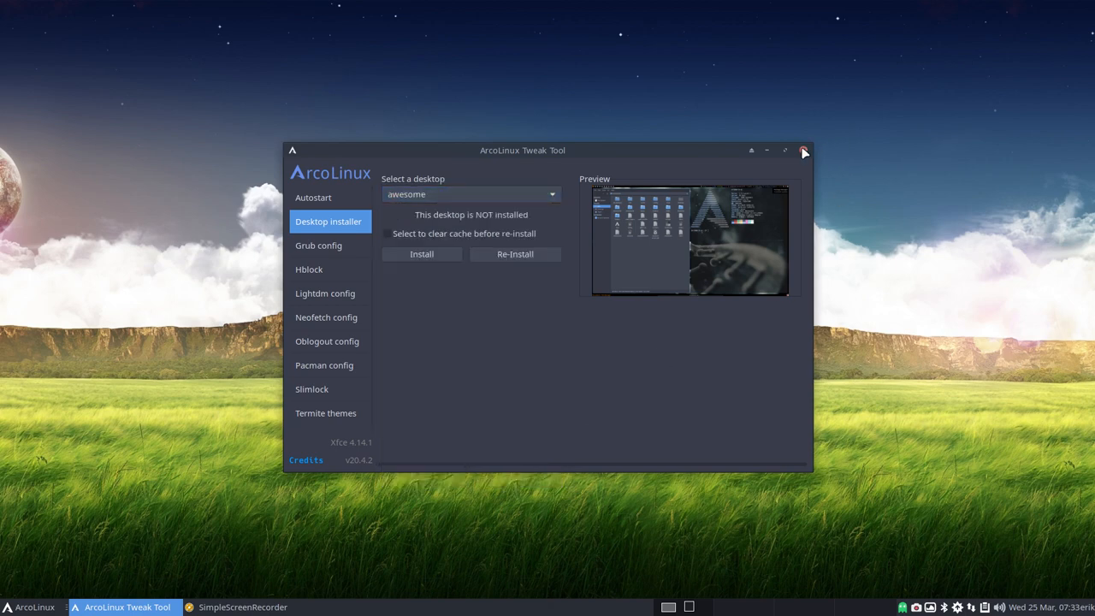
left_click(804, 151)
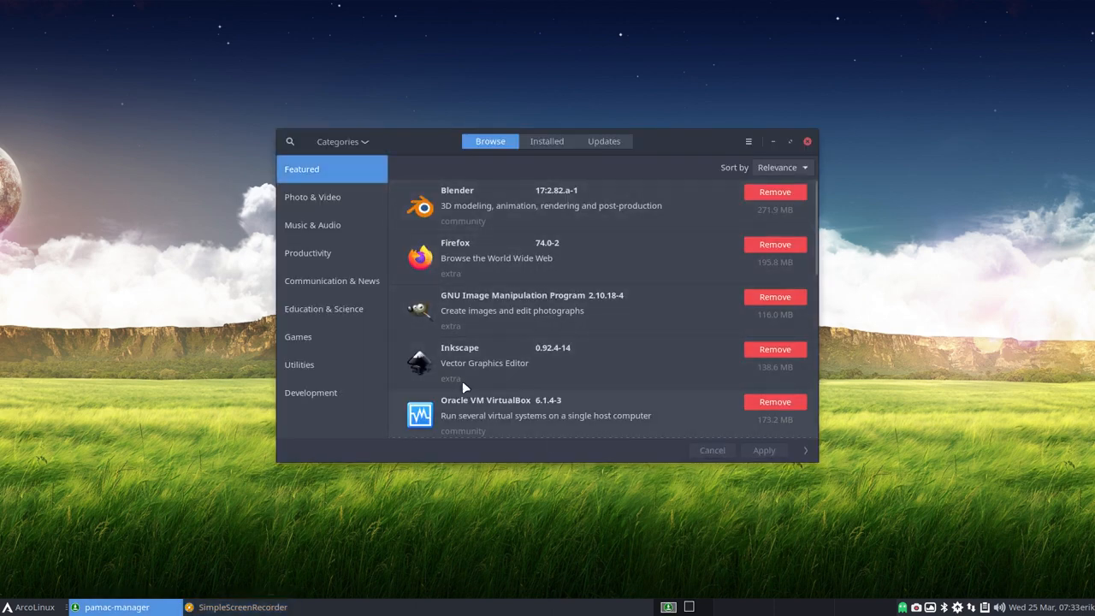
mouse_move(465, 421)
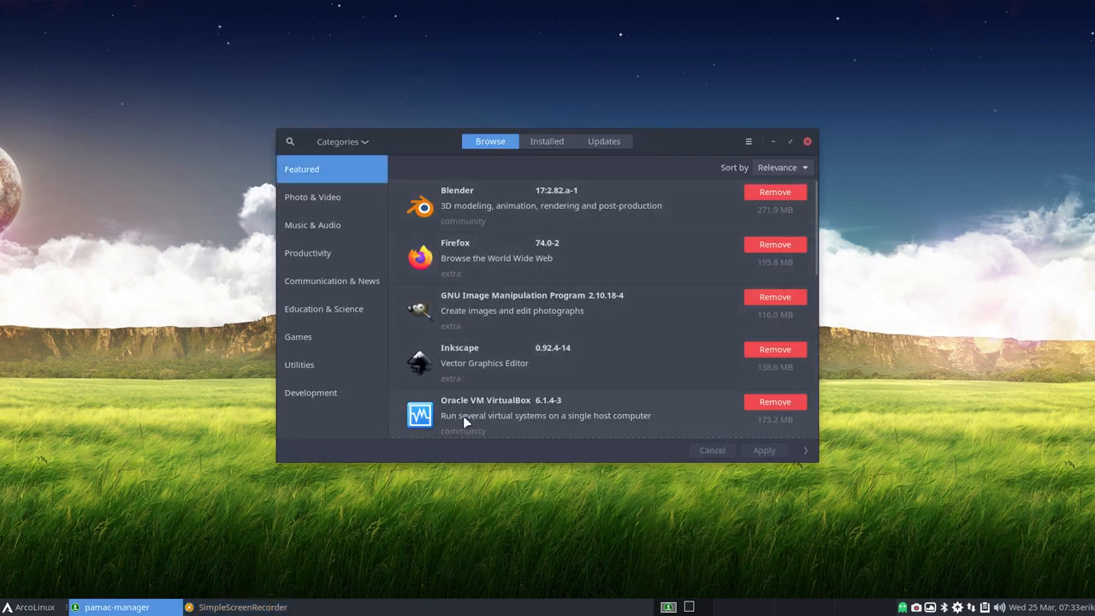
mouse_move(340, 202)
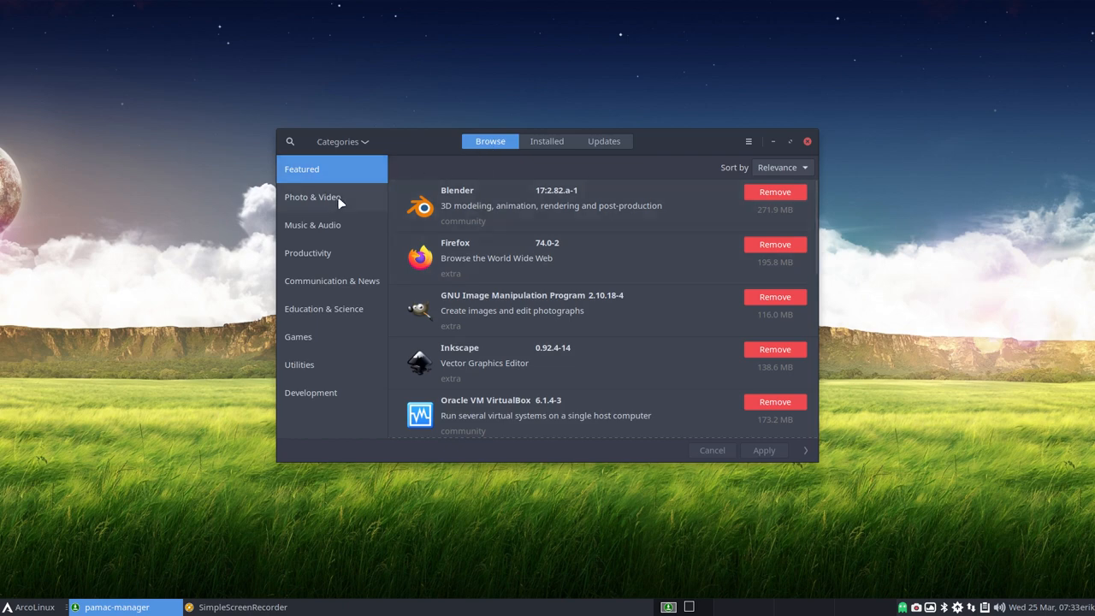
Step: Show Pamac's Photo & Video packages in a maximized window and start scrolling the list
left_click(311, 197)
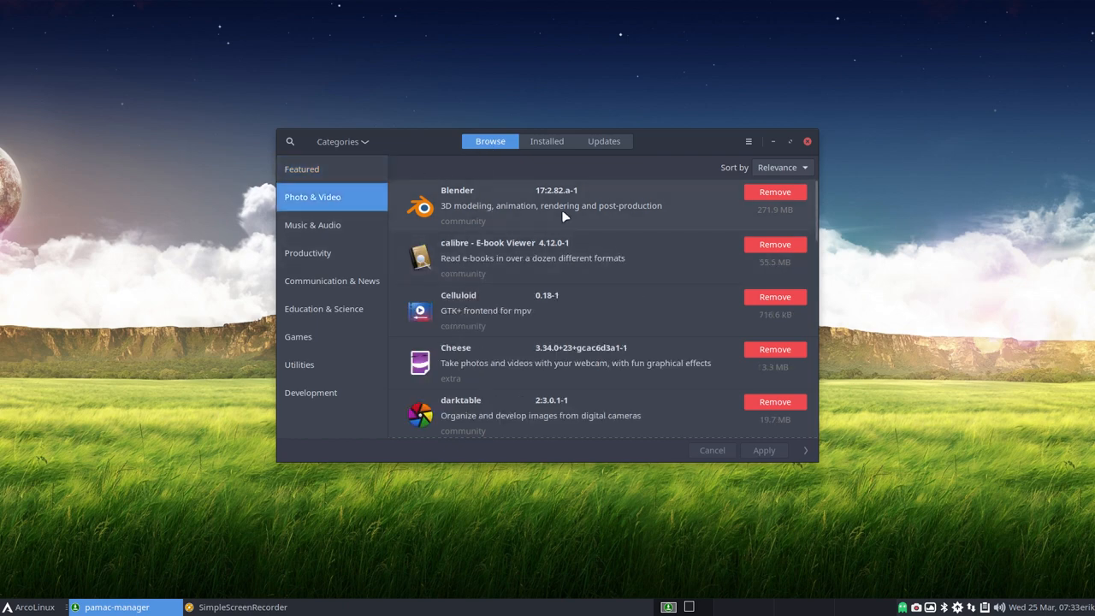
left_click(789, 140)
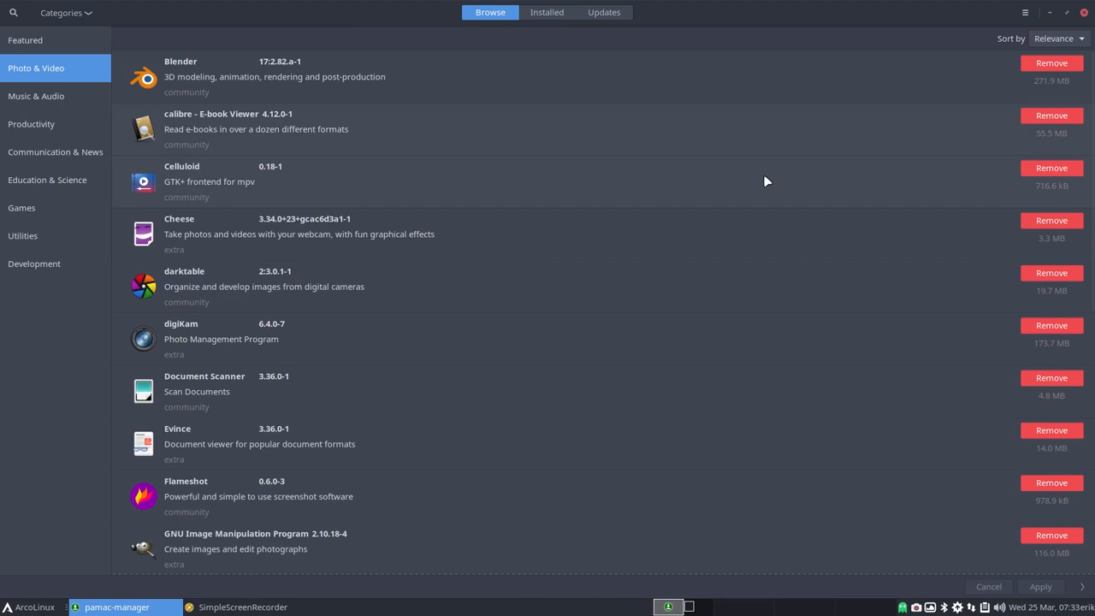
mouse_move(563, 272)
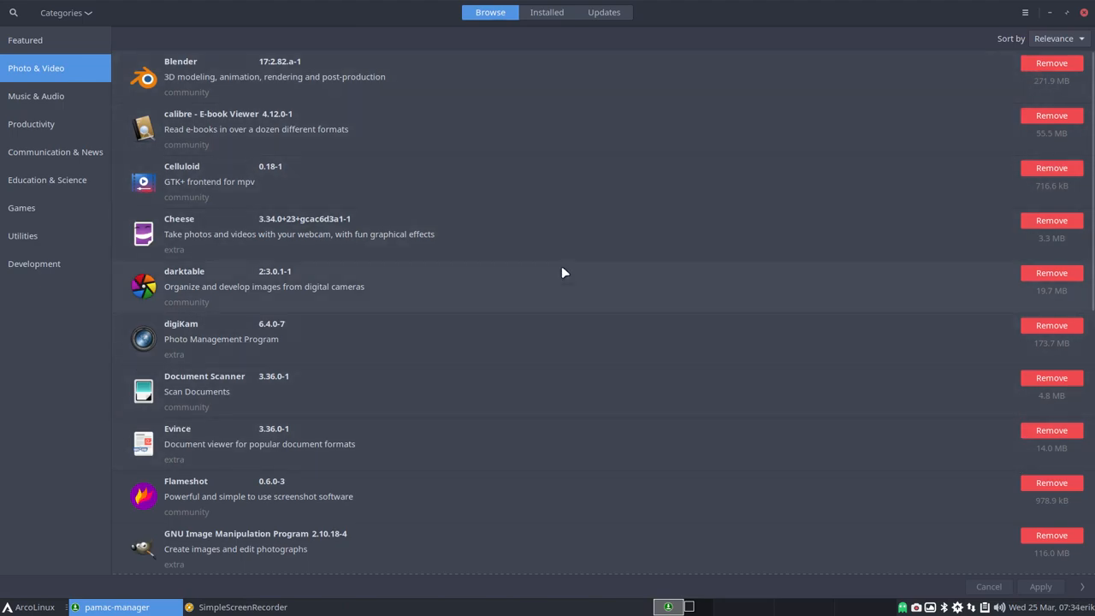
scroll("down", 3)
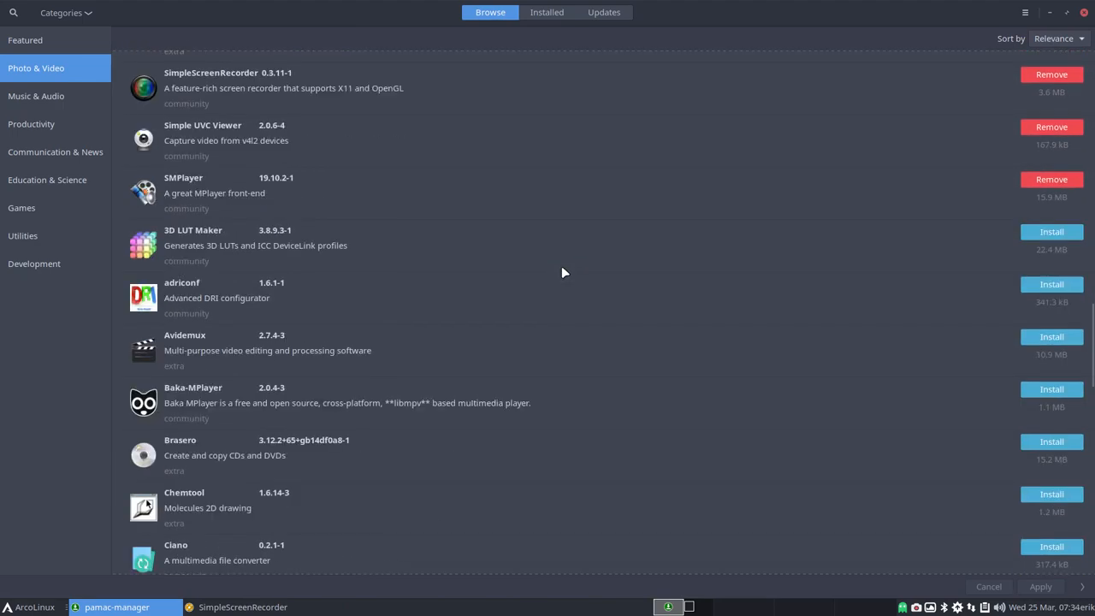
scroll("down", 3)
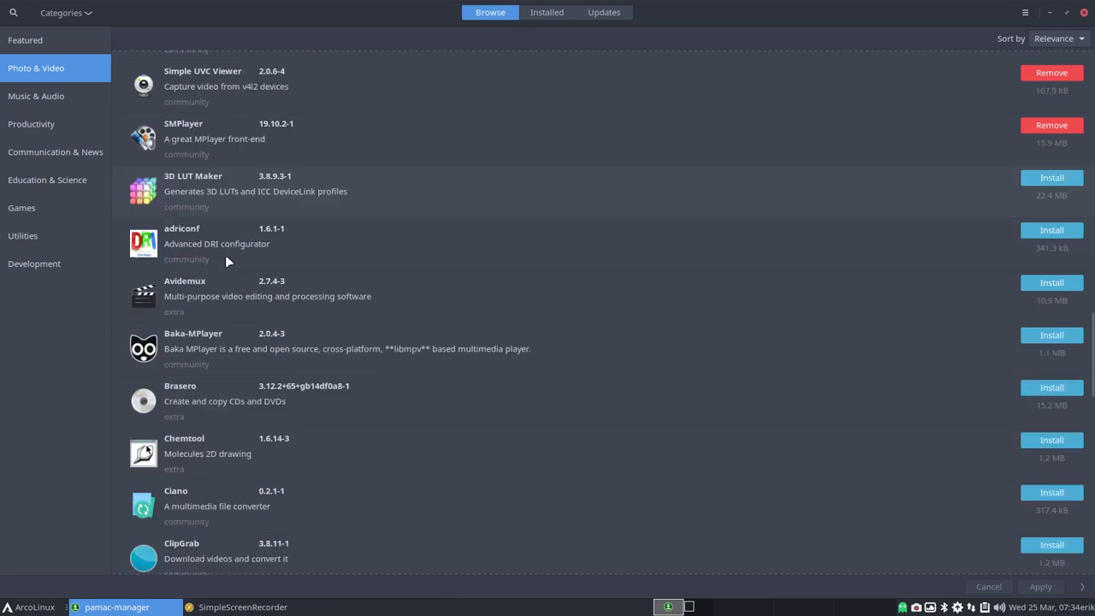
scroll("down", 3)
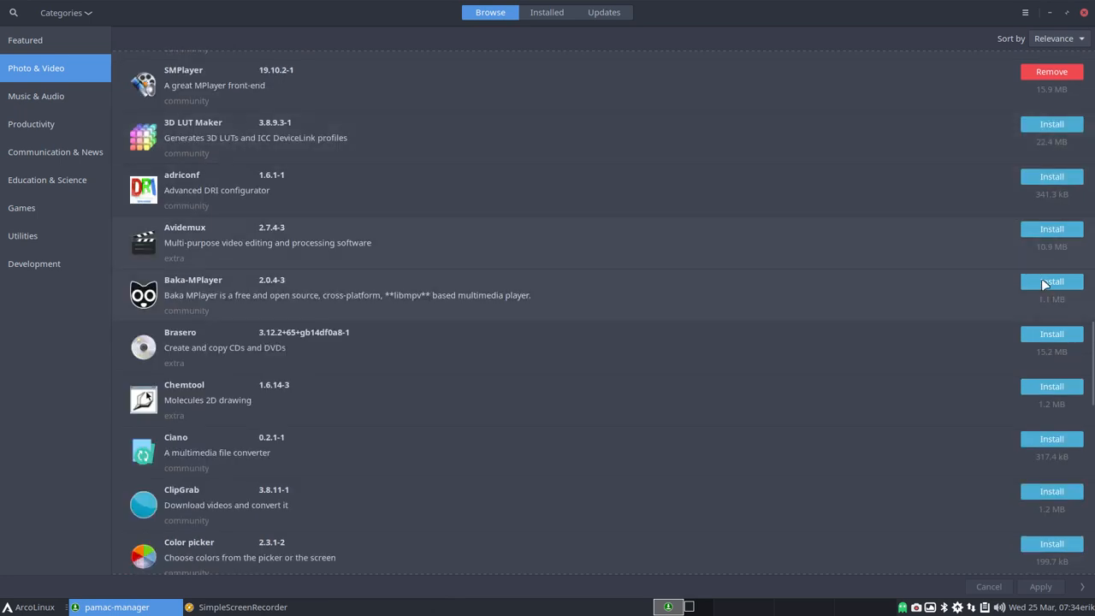
mouse_move(236, 299)
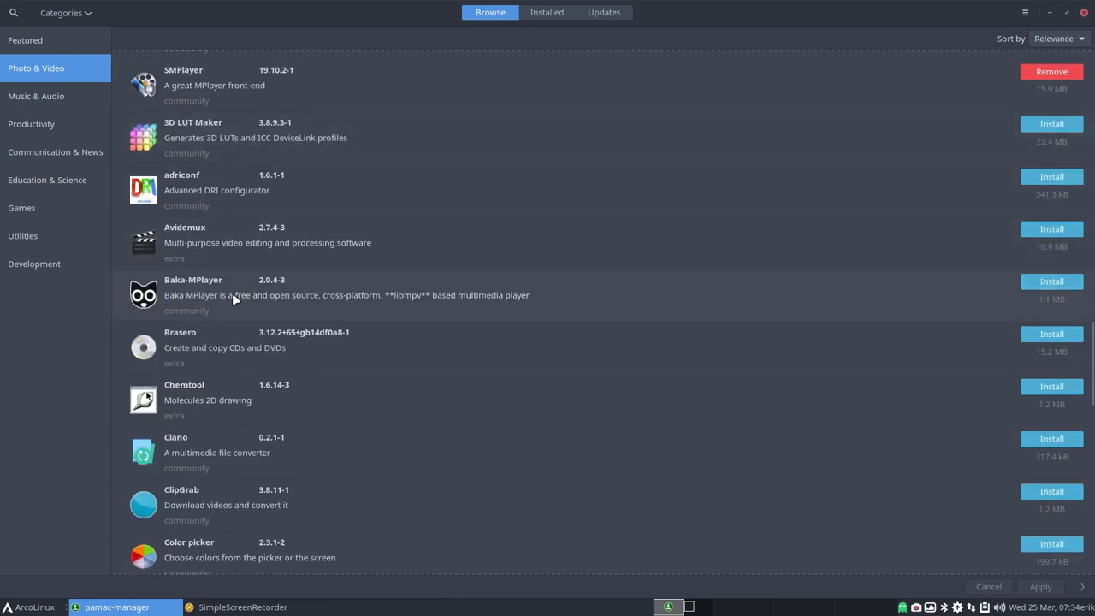
scroll("down", 3)
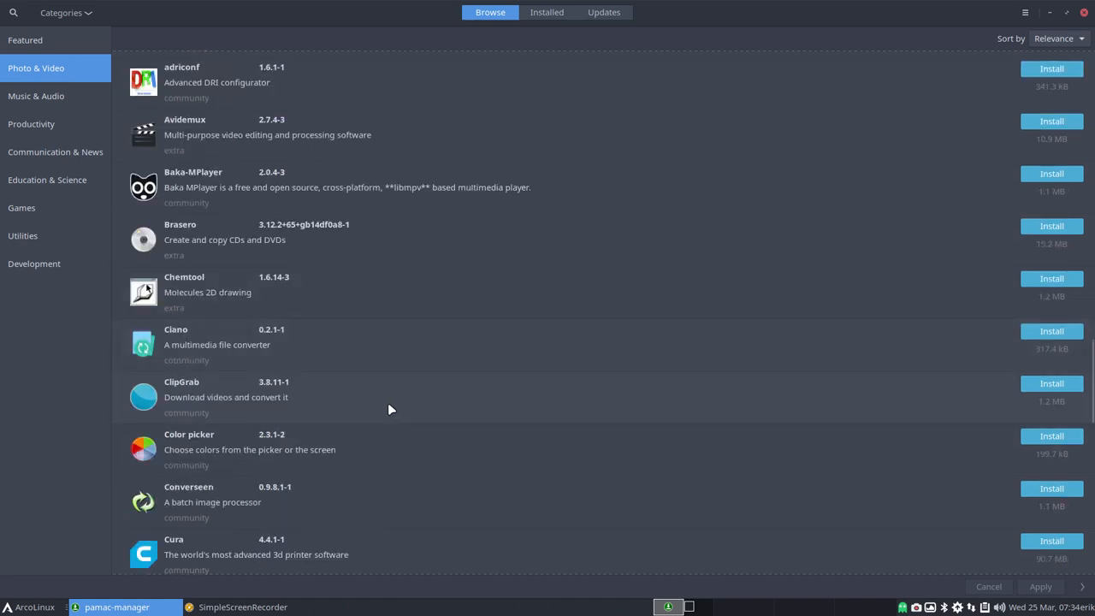
Step: Continue down the Photo & Video list to the Gaupol and Geeqie entries
scroll("down", 3)
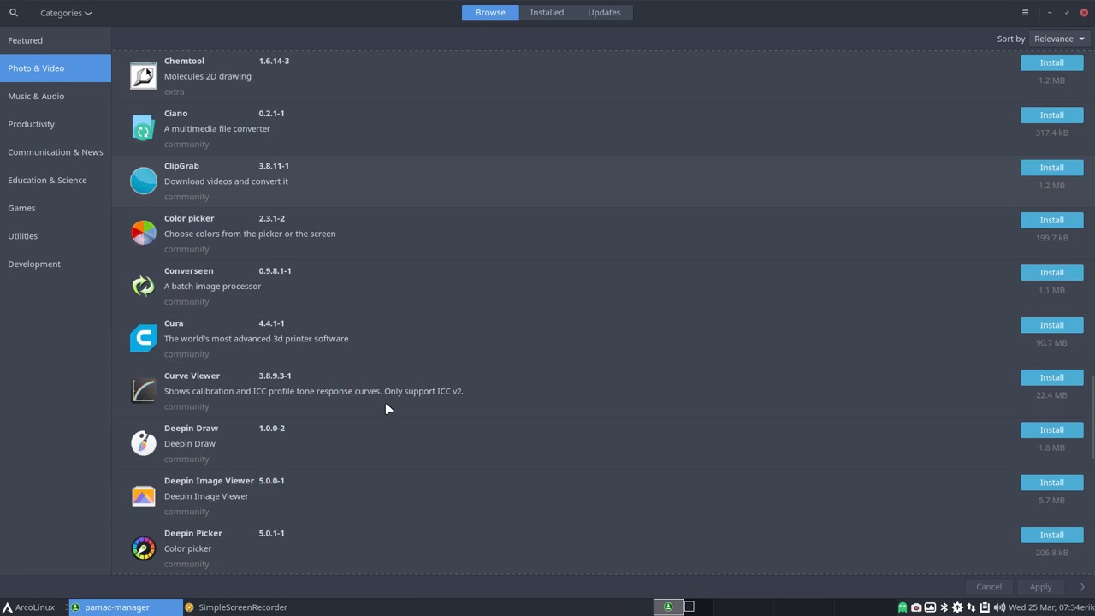
scroll("down", 3)
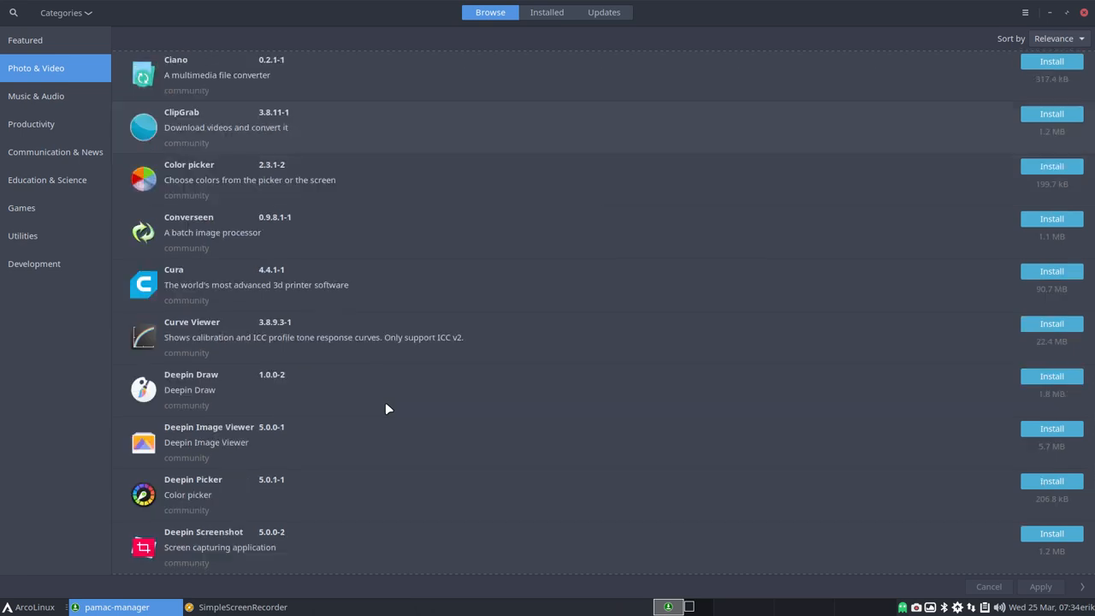
scroll("down", 3)
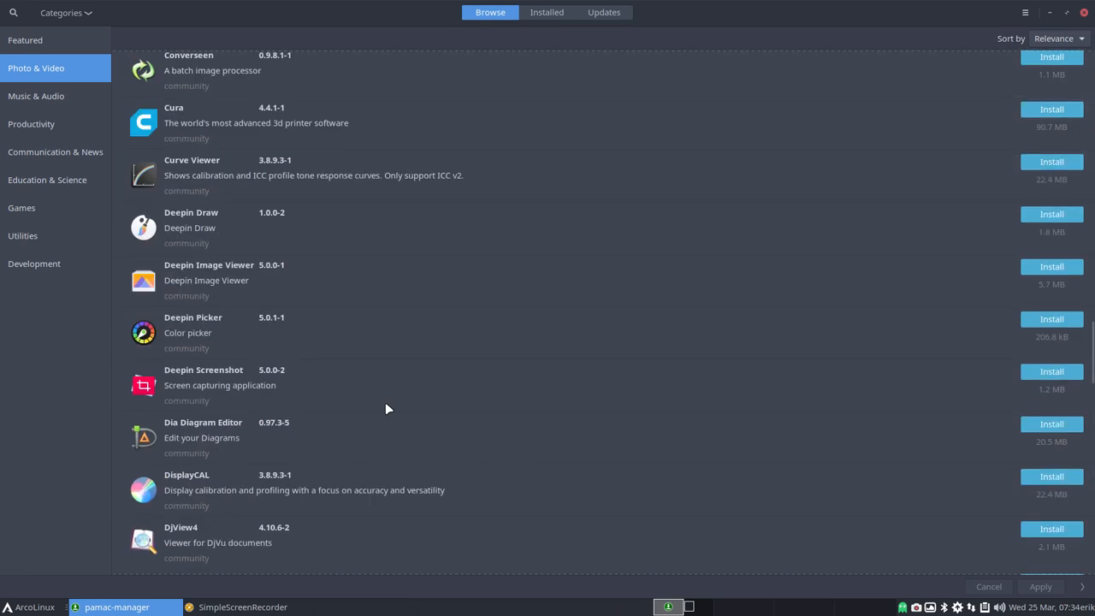
scroll("down", 3)
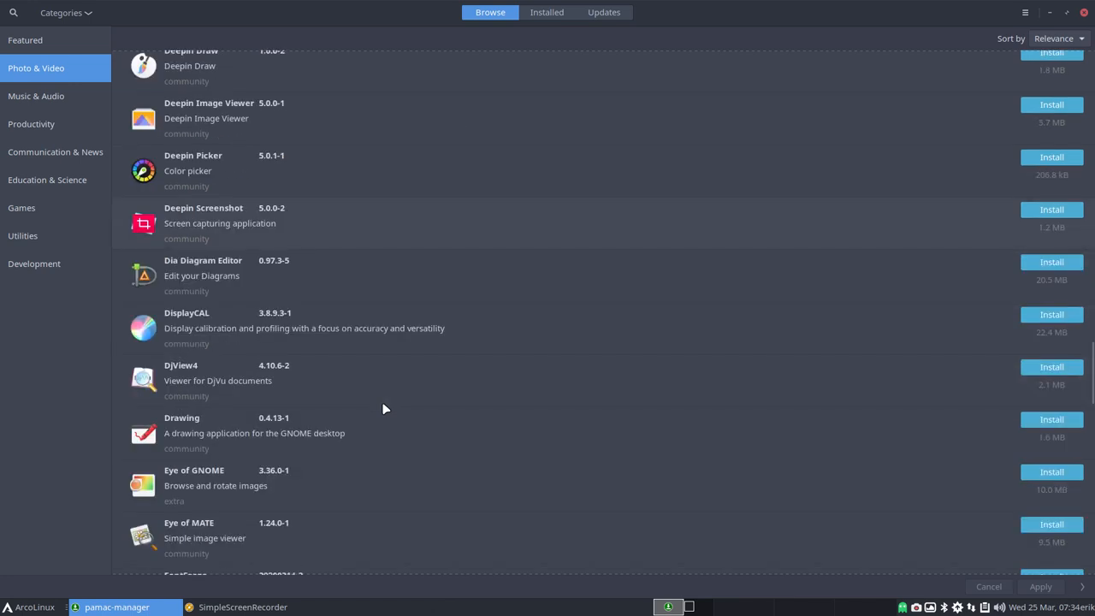
scroll("down", 3)
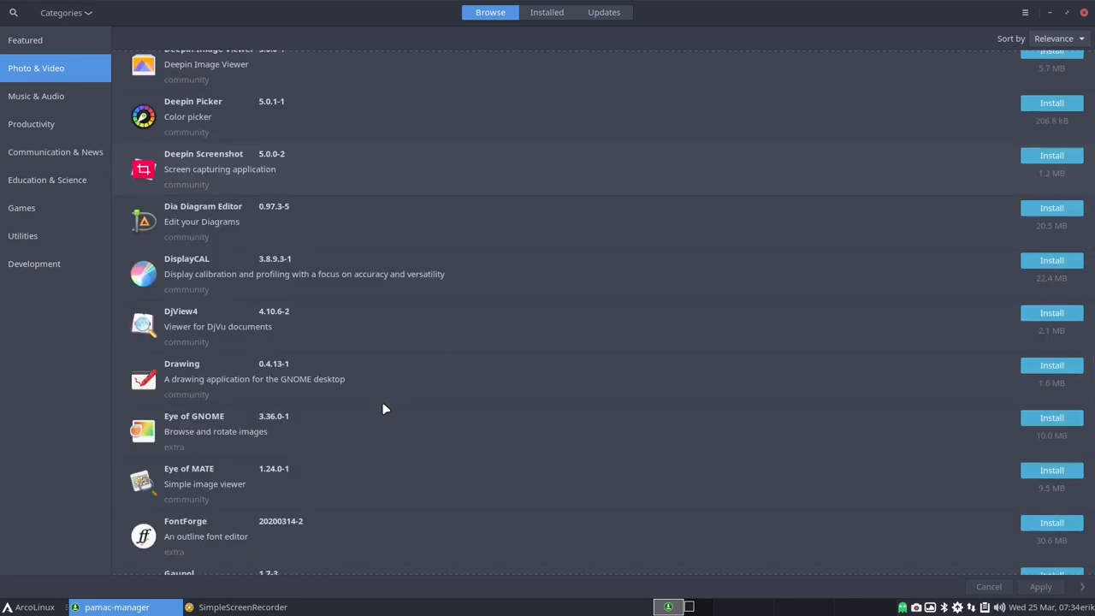
mouse_move(357, 411)
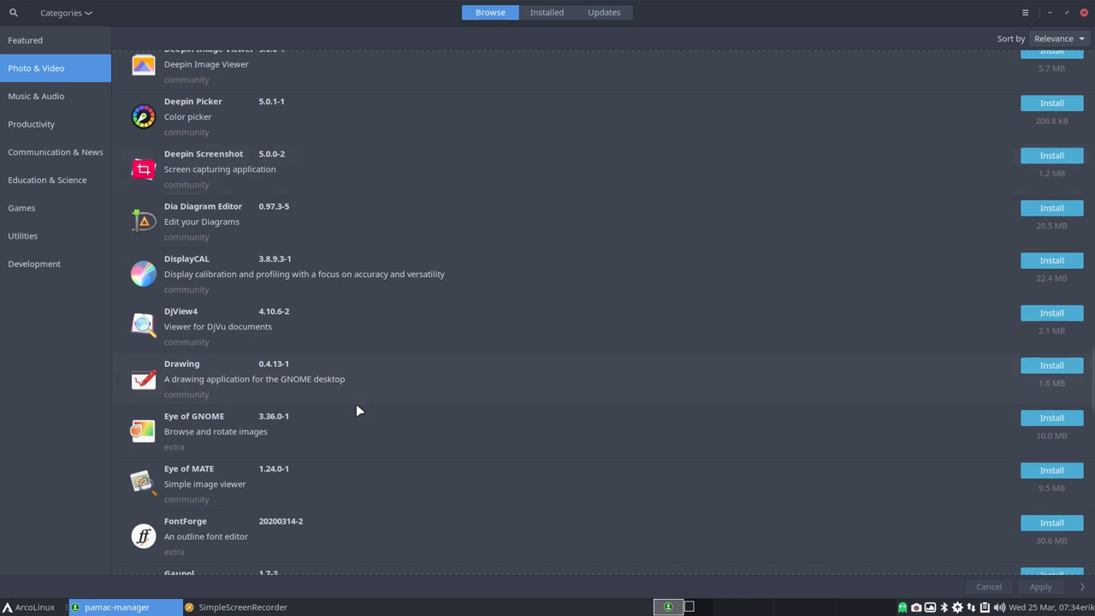
scroll("down", 3)
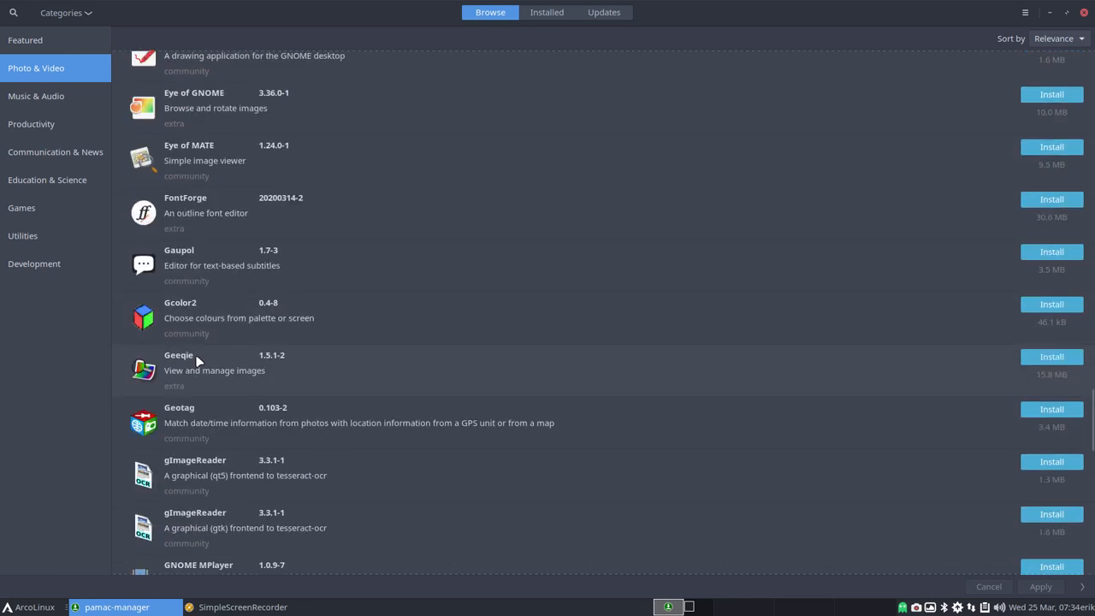
mouse_move(835, 82)
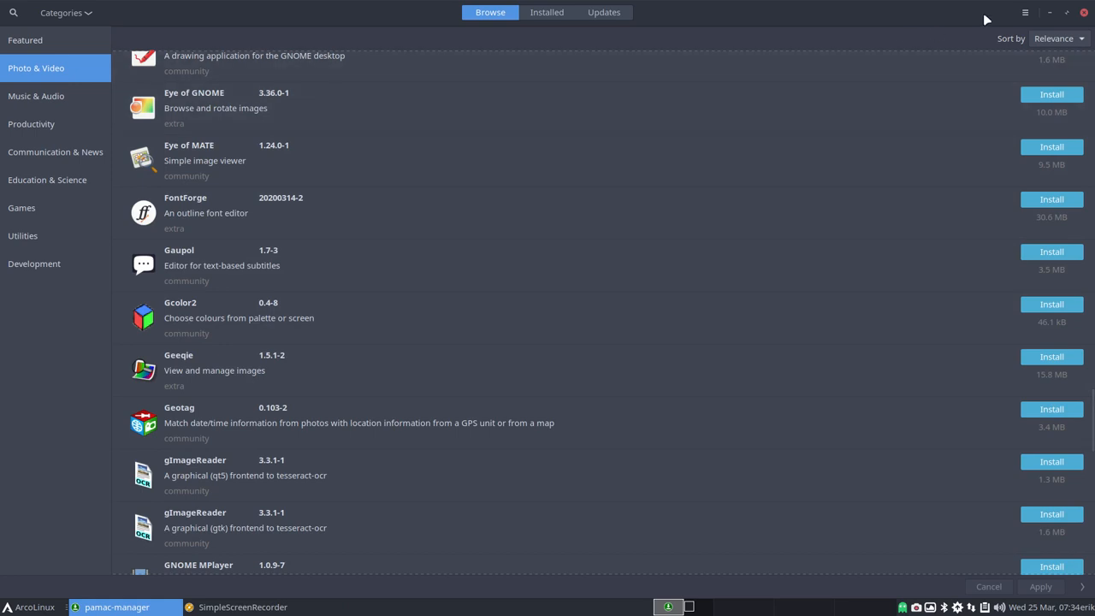
mouse_move(71, 106)
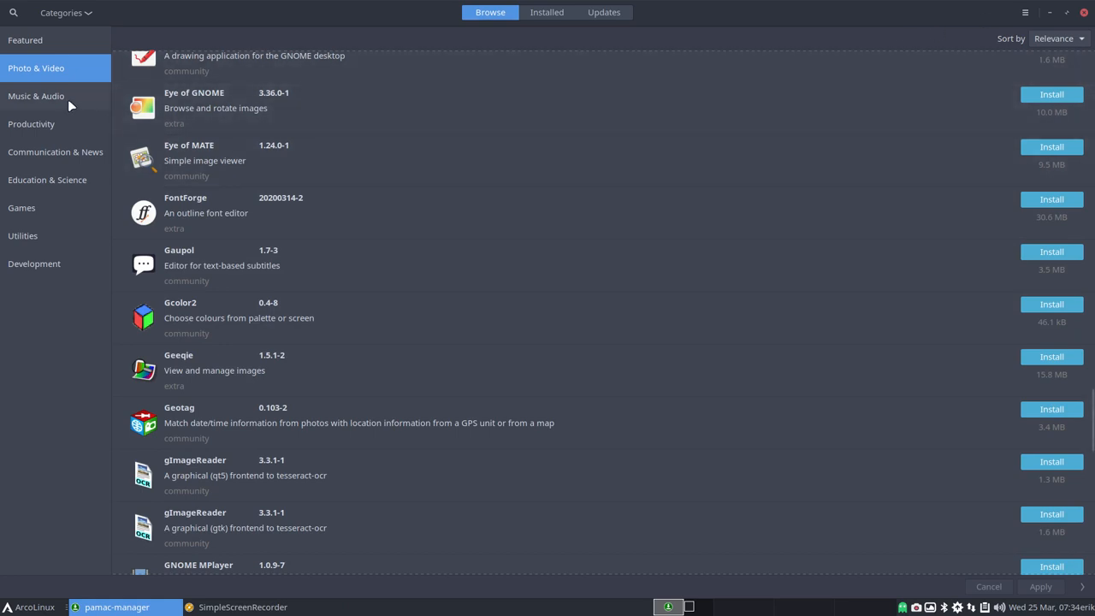
Step: Browse the Music & Audio package list to its end, then close Pamac
left_click(36, 96)
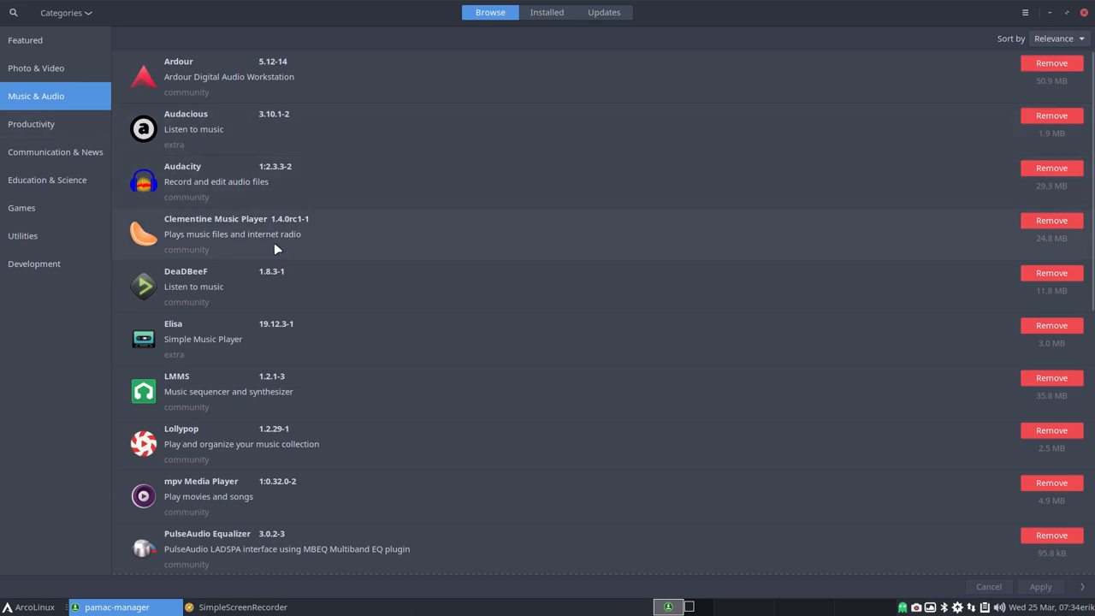
scroll("down", 3)
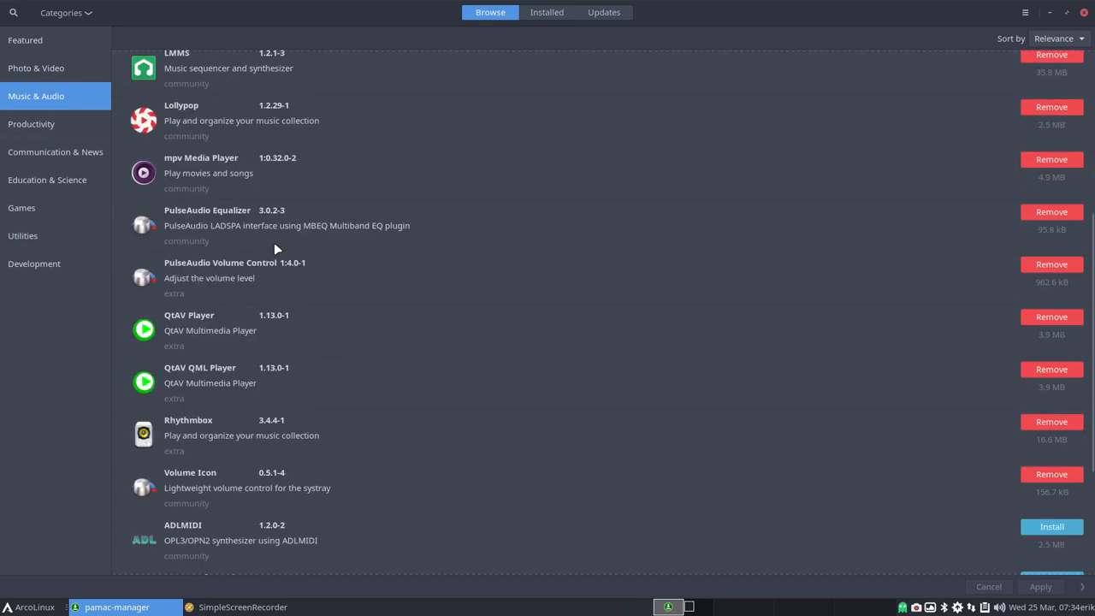
scroll("down", 3)
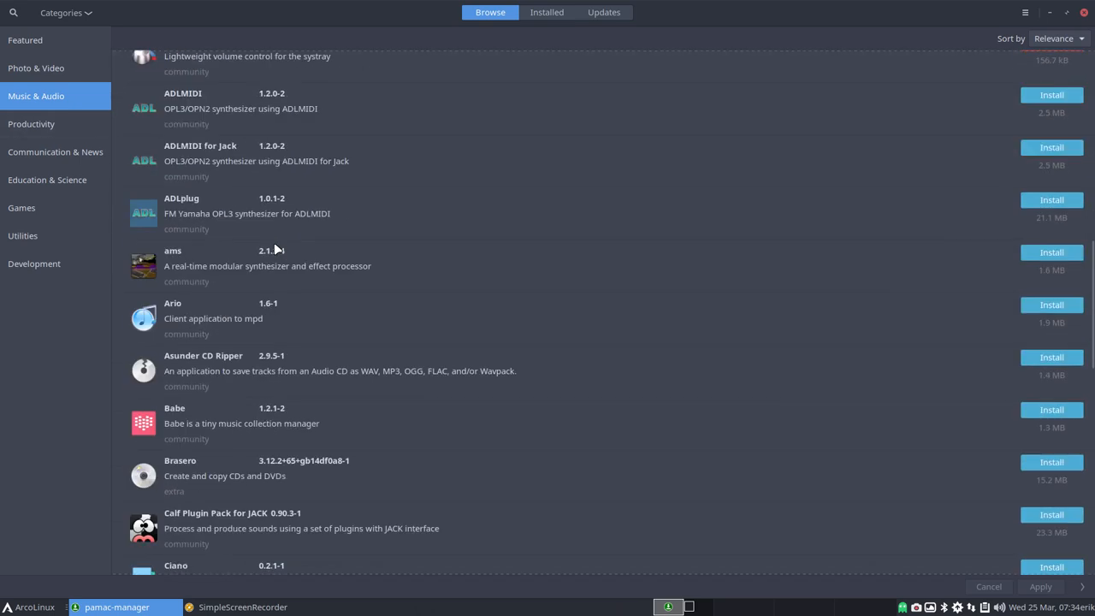
scroll("down", 3)
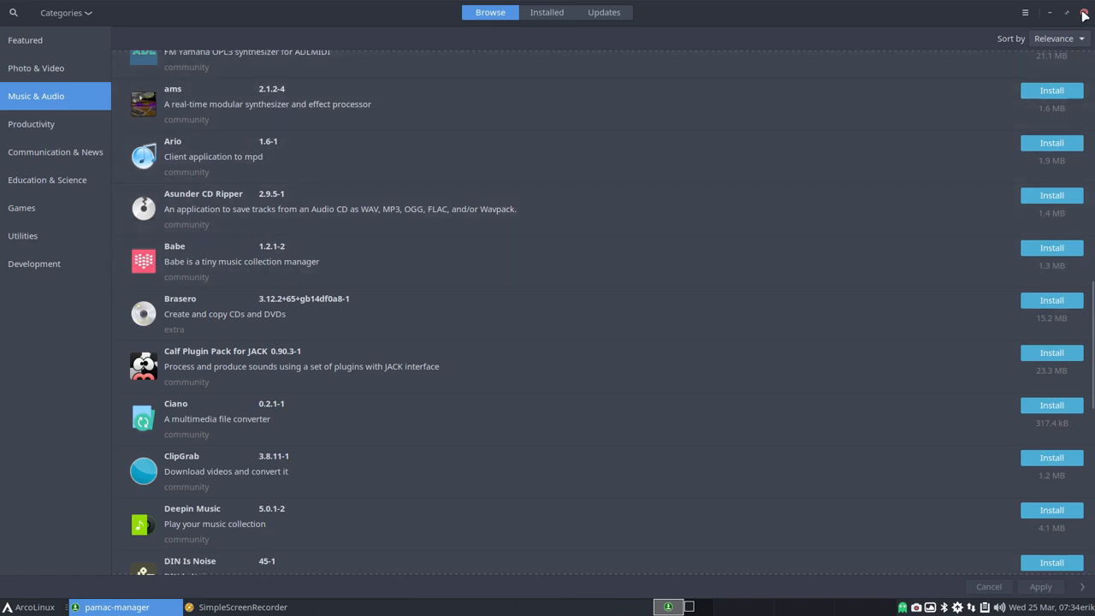
scroll("down", 3)
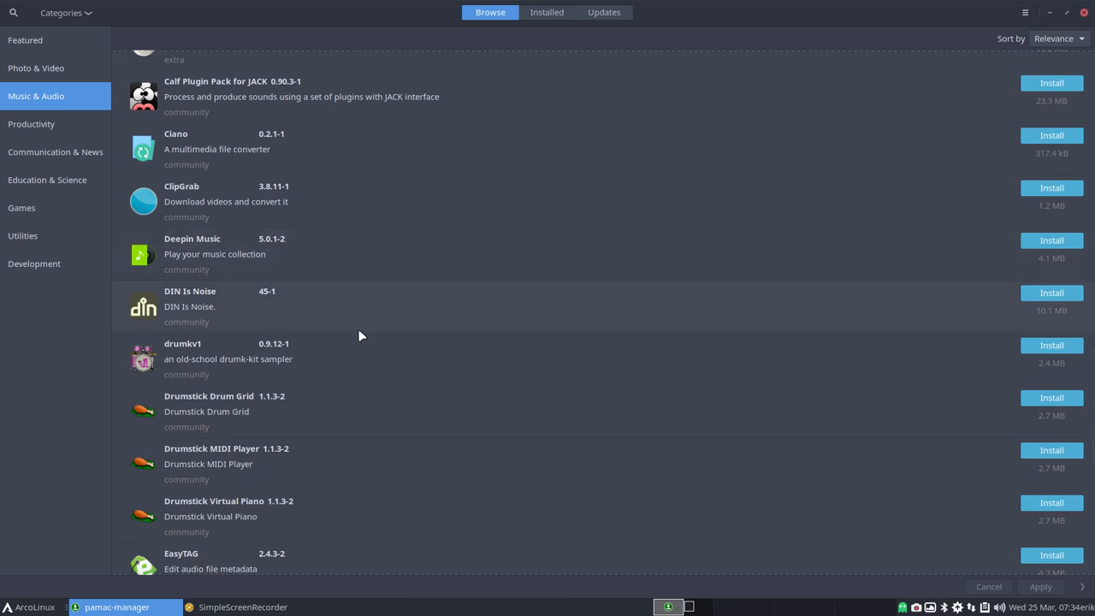
scroll("down", 3)
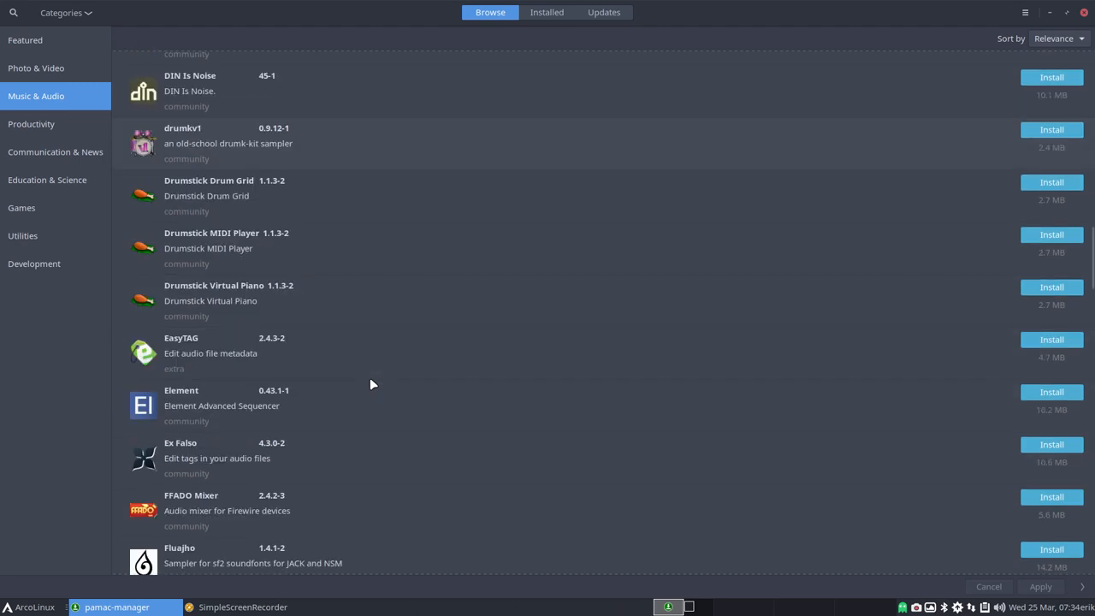
mouse_move(925, 165)
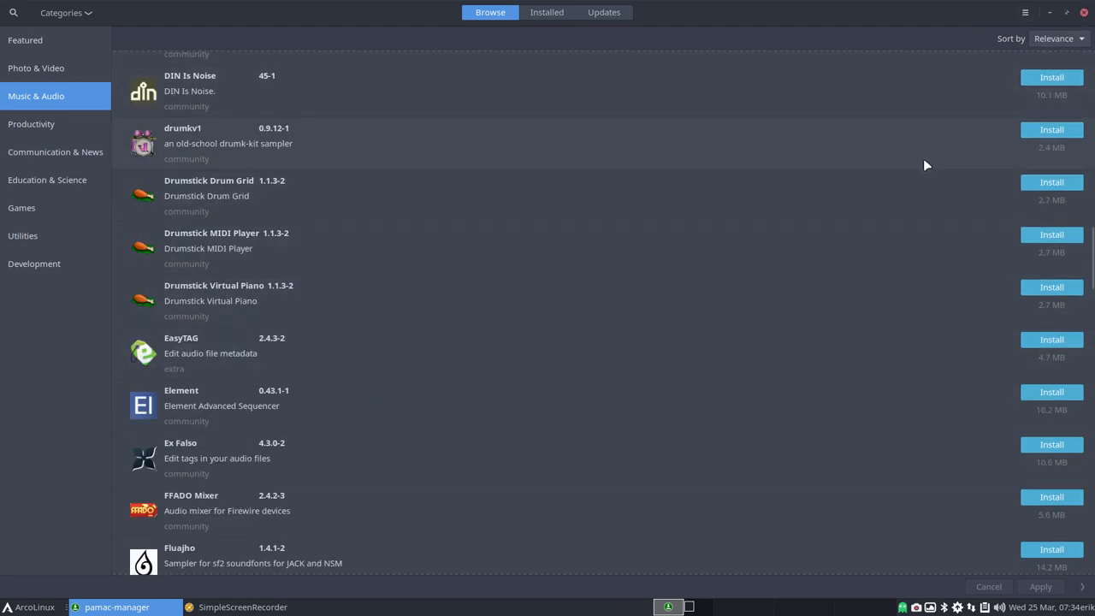
scroll("down", 3)
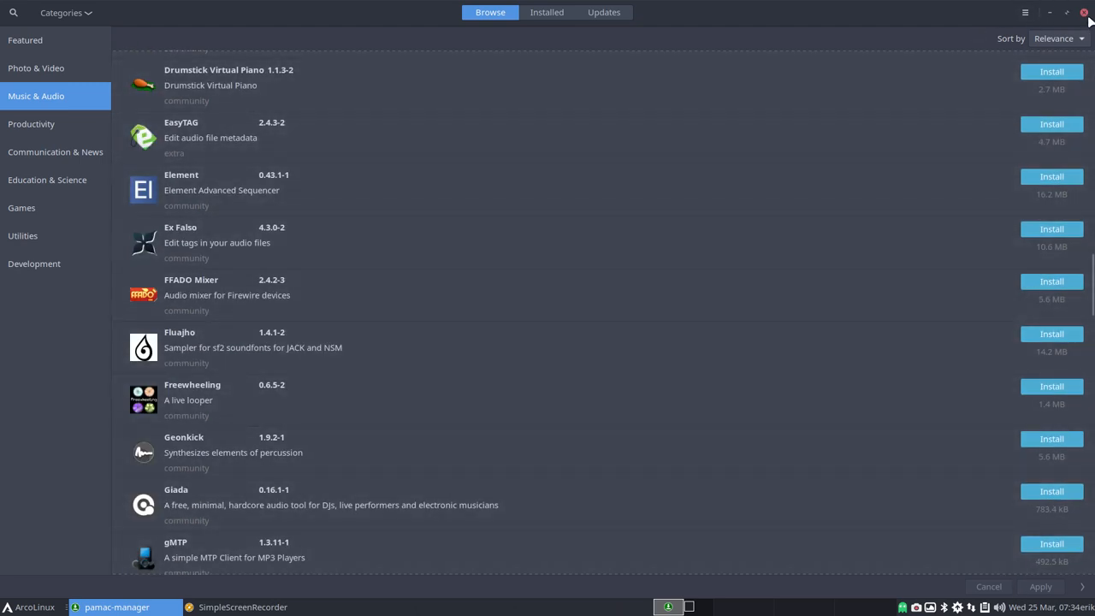
left_click(1088, 12)
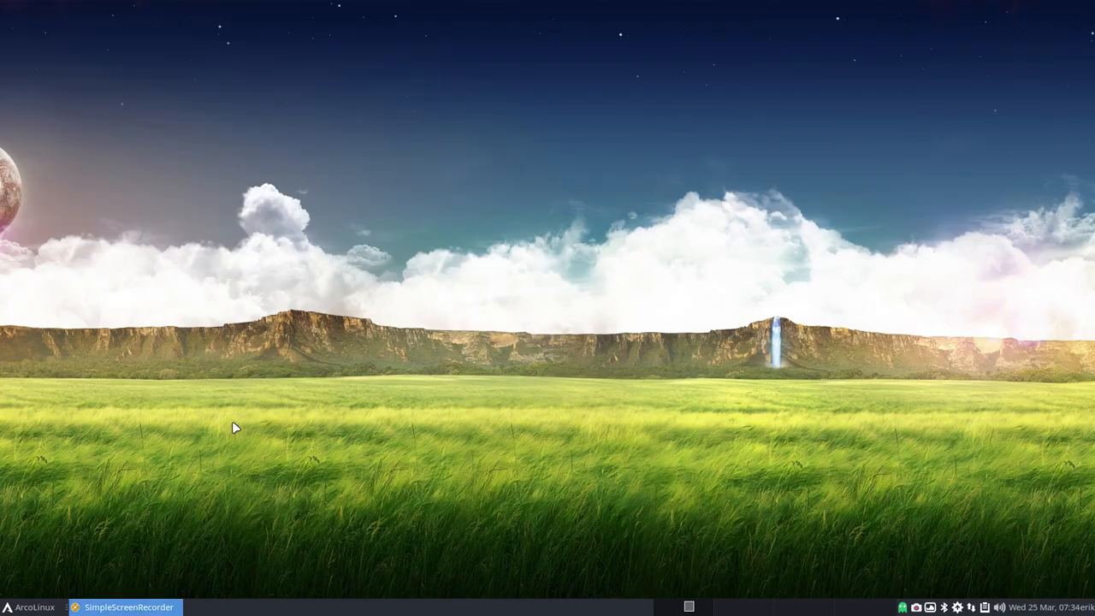
Step: Relaunch Pamac from the menu to list packages by repository, beginning with core
left_click(34, 606)
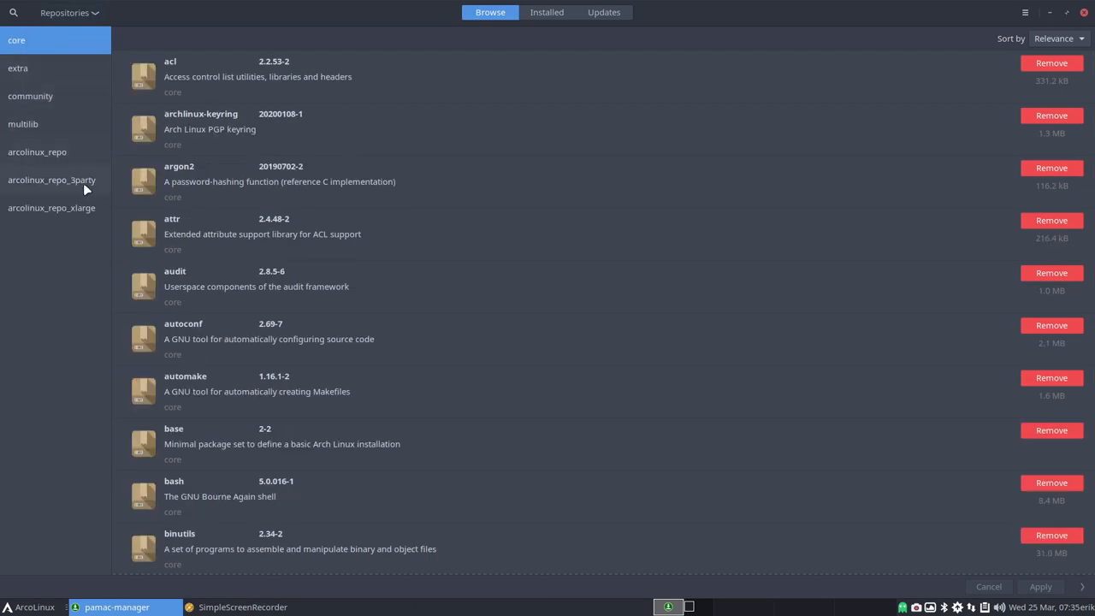
Step: Browse the package list of the arcolinux_repo_xlarge repository
left_click(51, 209)
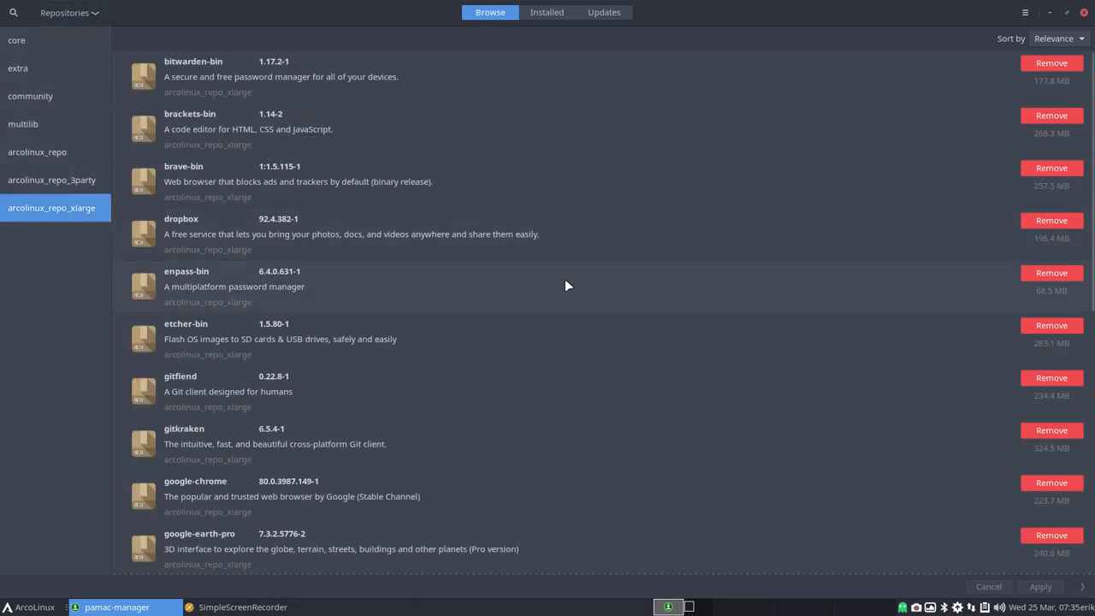
scroll("down", 3)
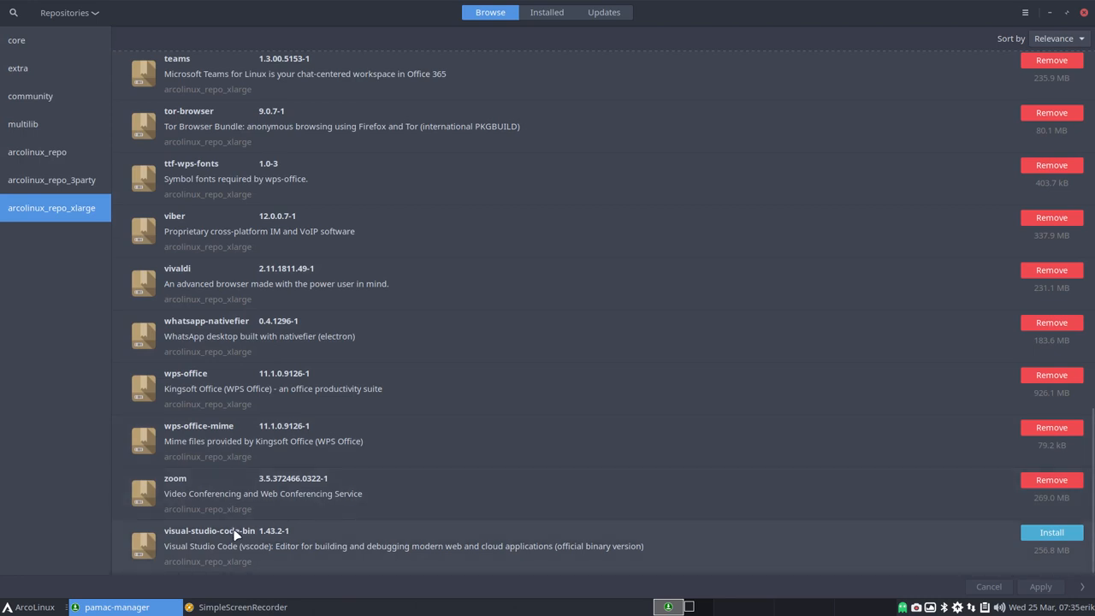
mouse_move(249, 544)
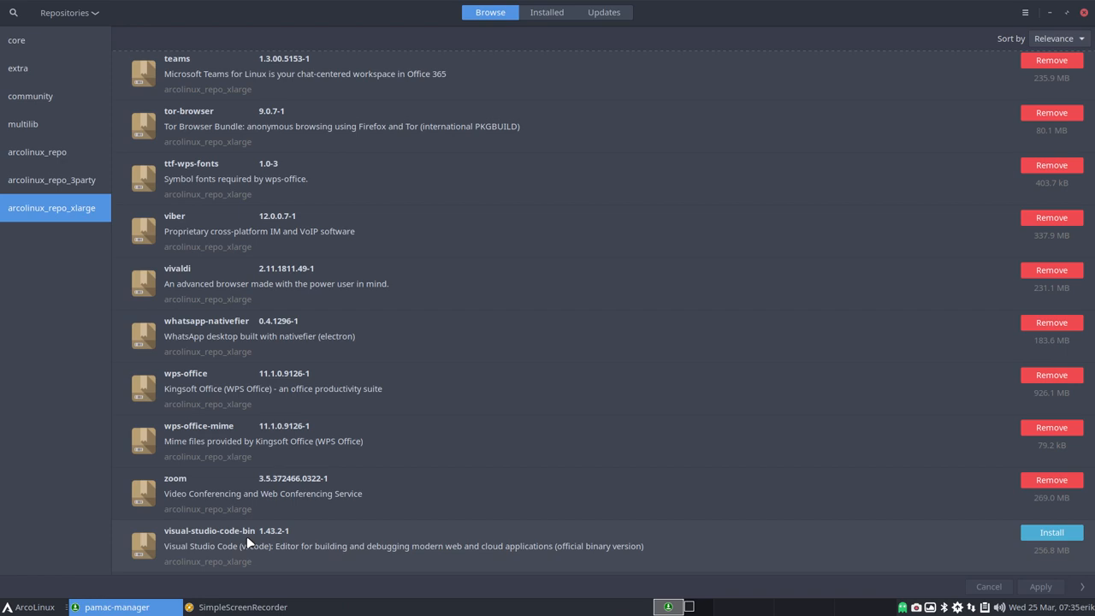
mouse_move(1023, 534)
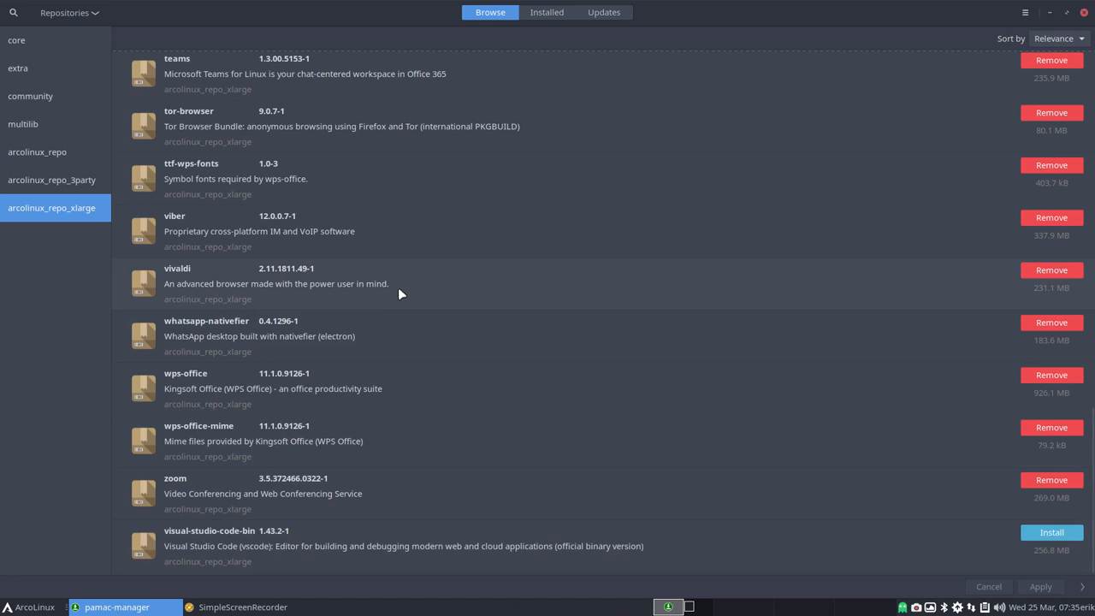
mouse_move(222, 385)
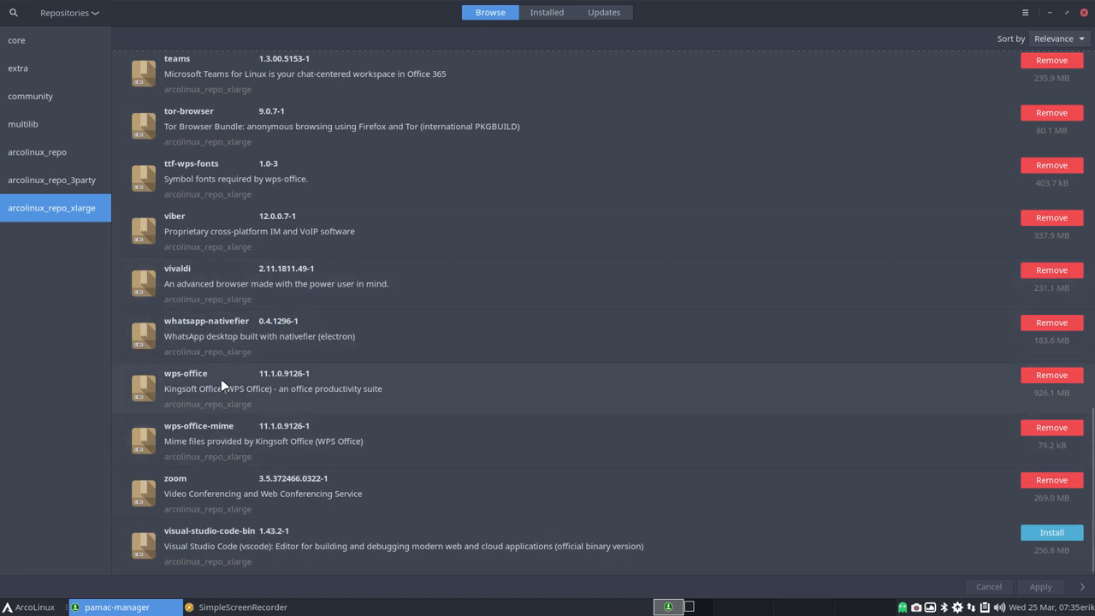
scroll("up", 3)
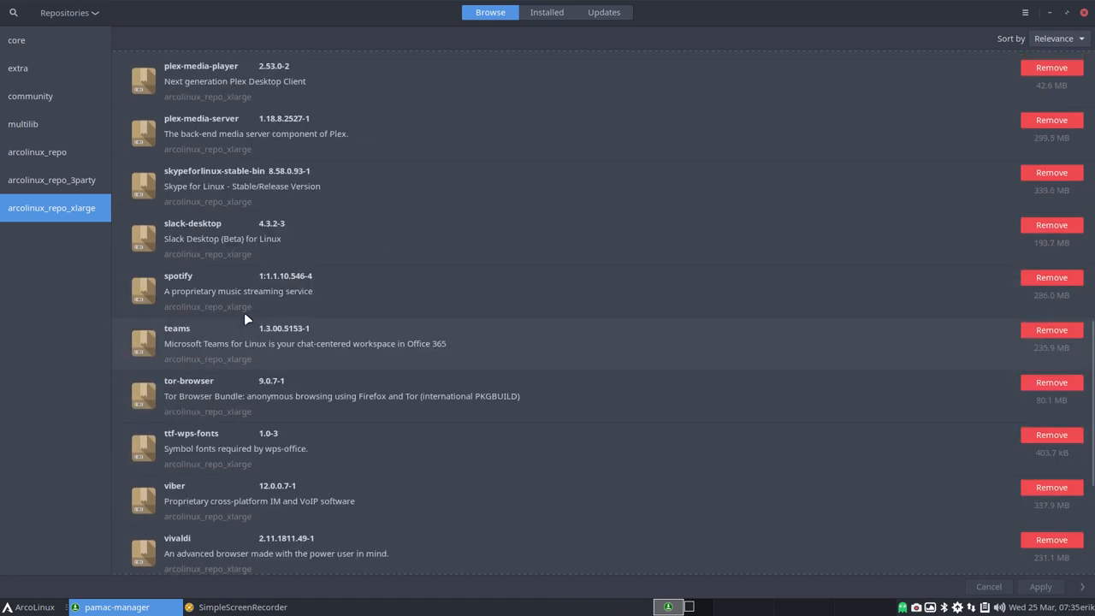
scroll("up", 3)
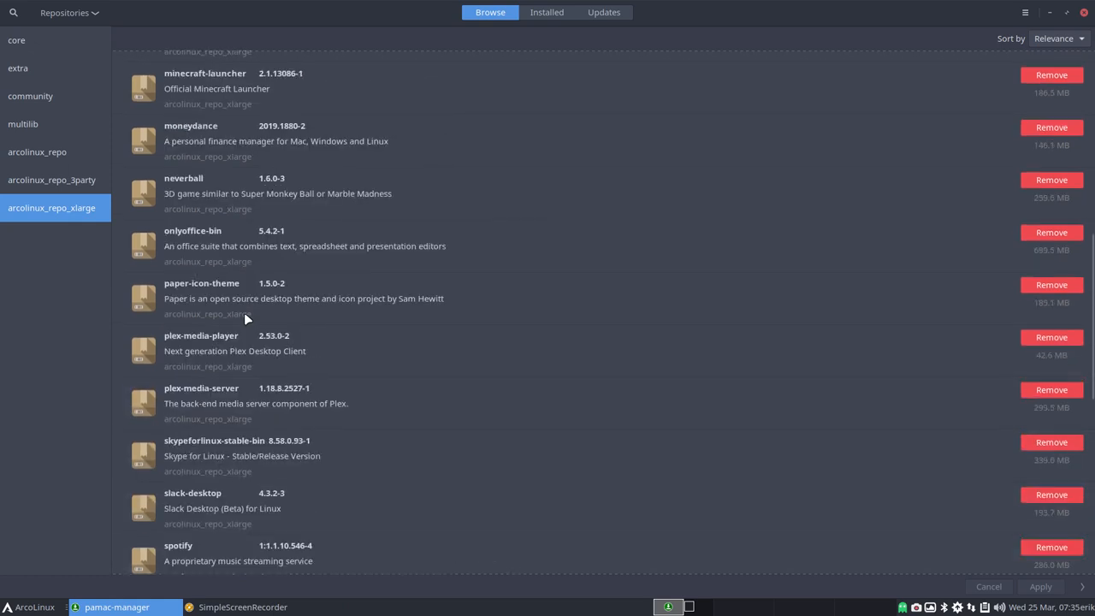
mouse_move(238, 355)
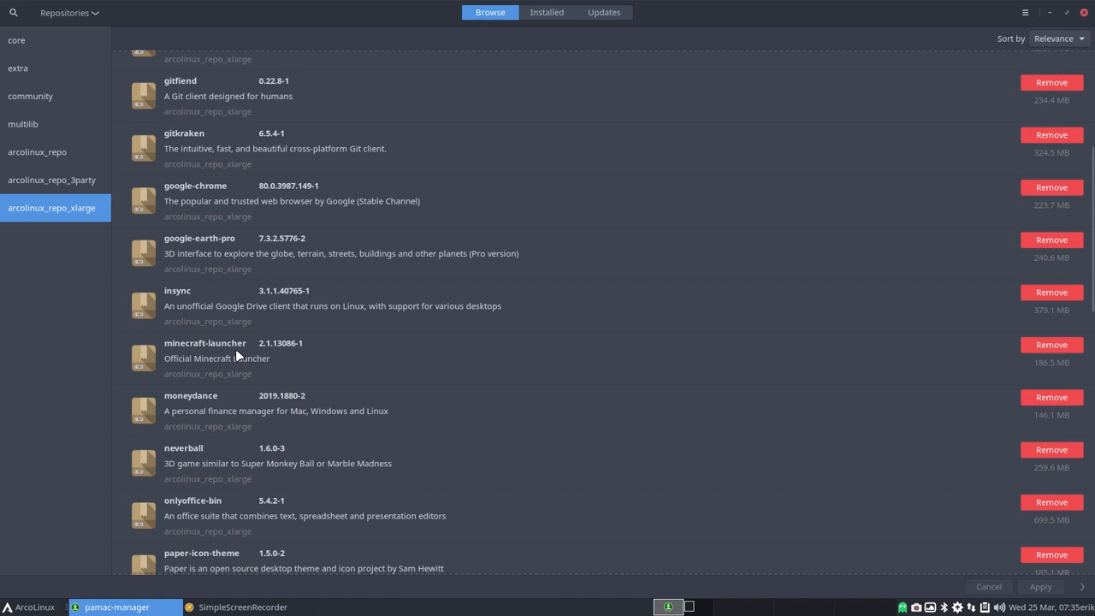
mouse_move(250, 301)
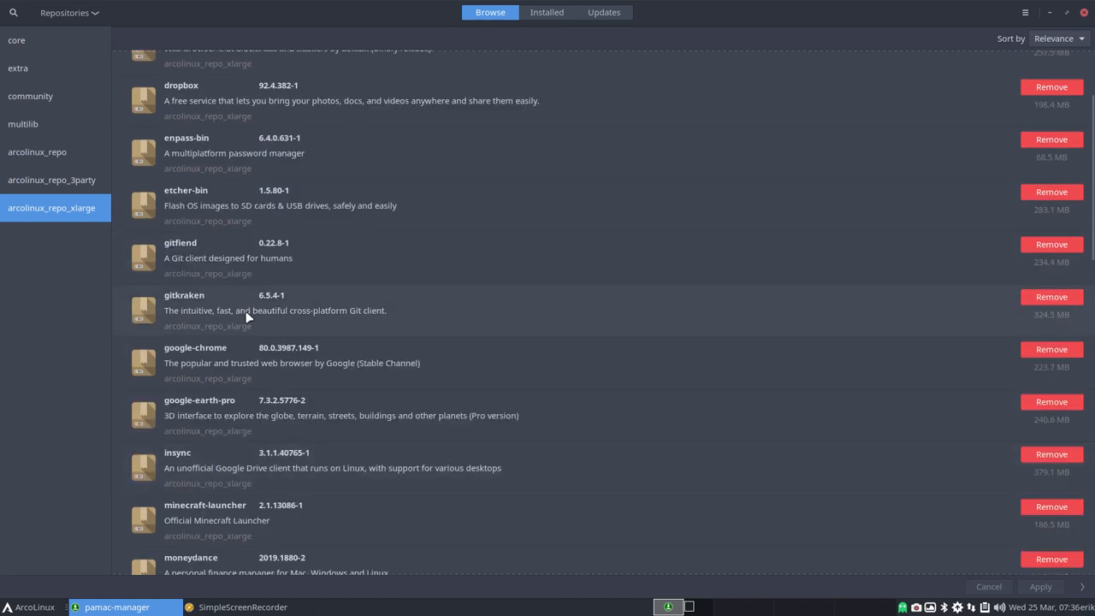
scroll("up", 3)
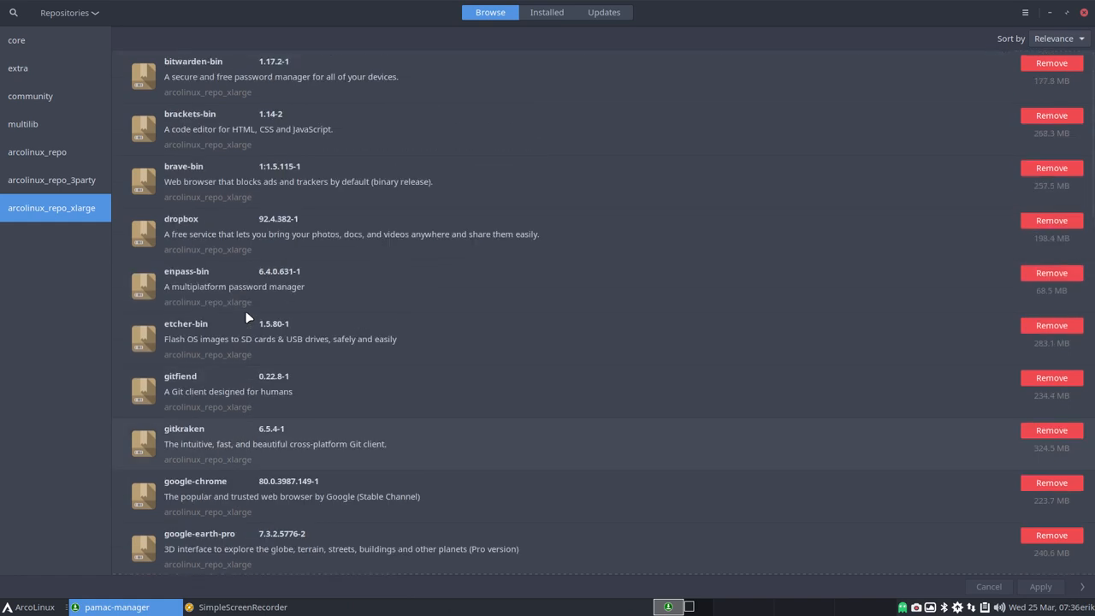
mouse_move(123, 243)
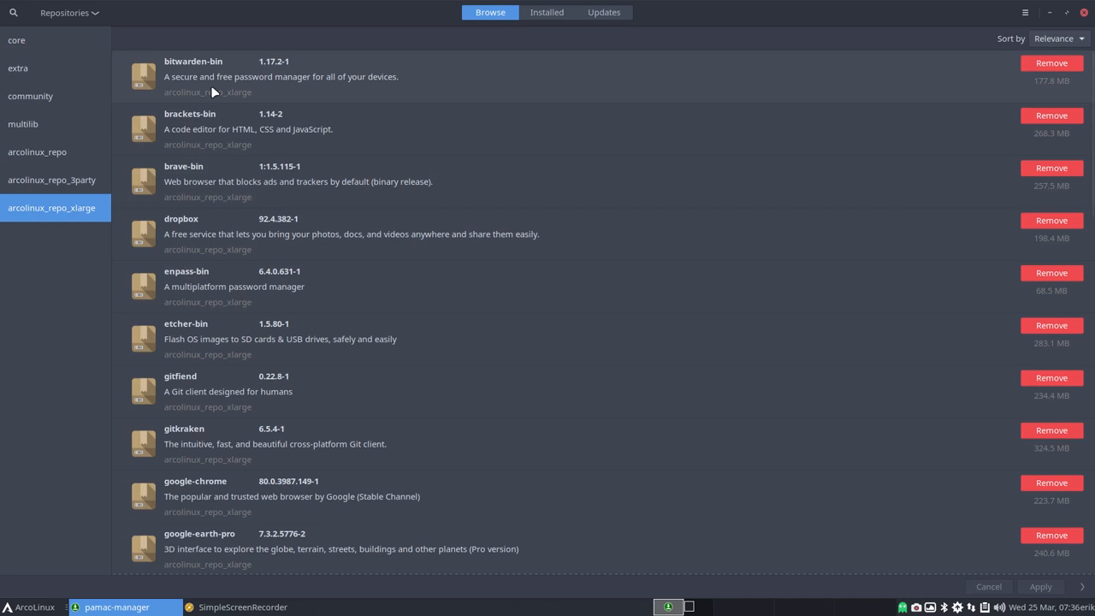
mouse_move(743, 79)
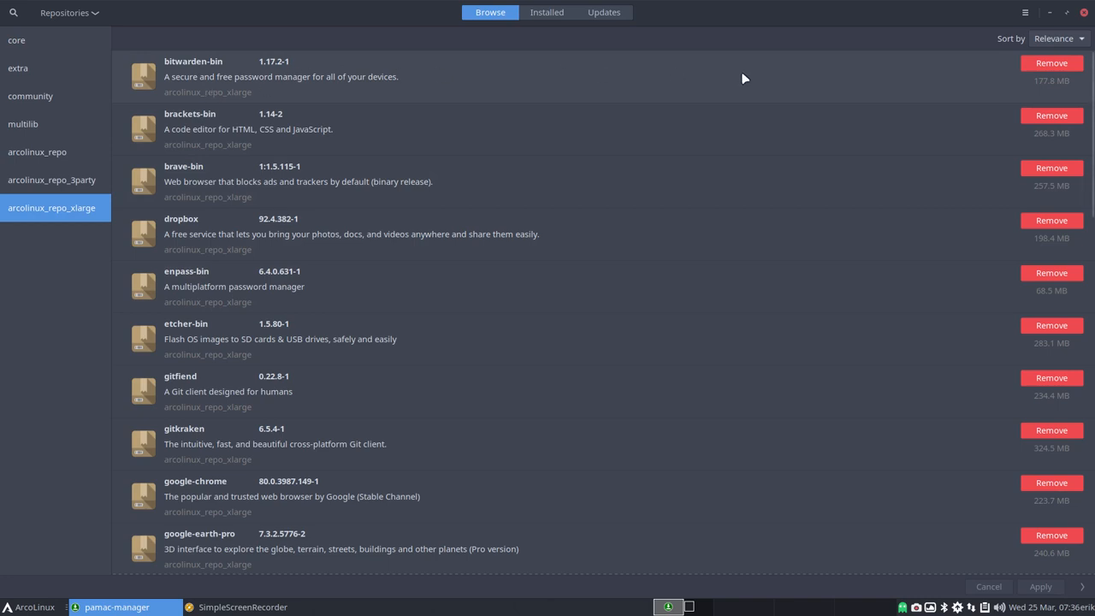
mouse_move(51, 180)
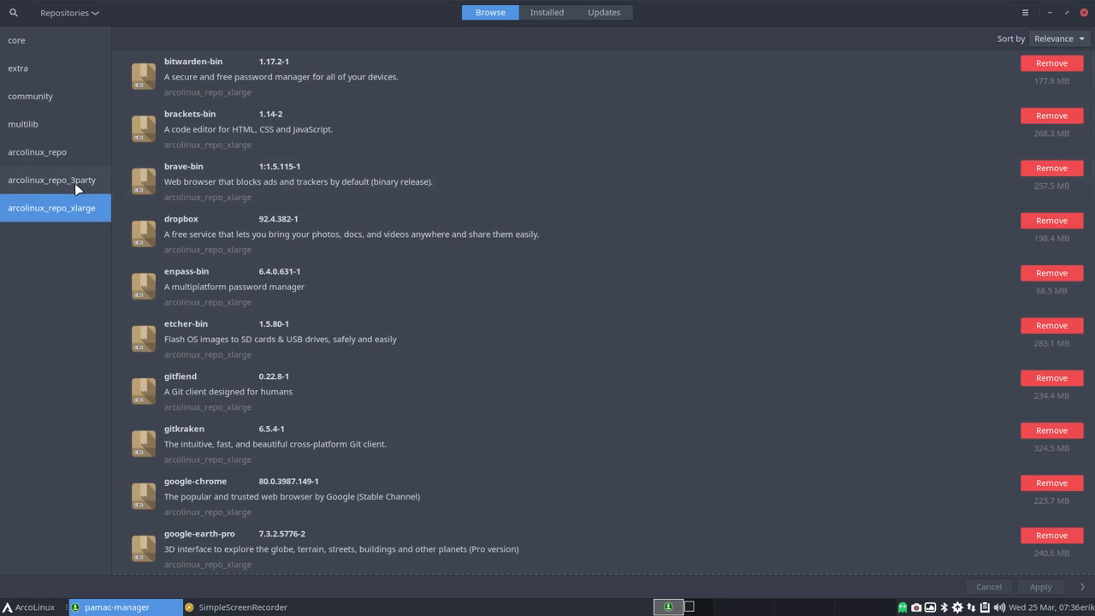
Step: Browse the package list of the arcolinux_repo_3party repository
left_click(51, 180)
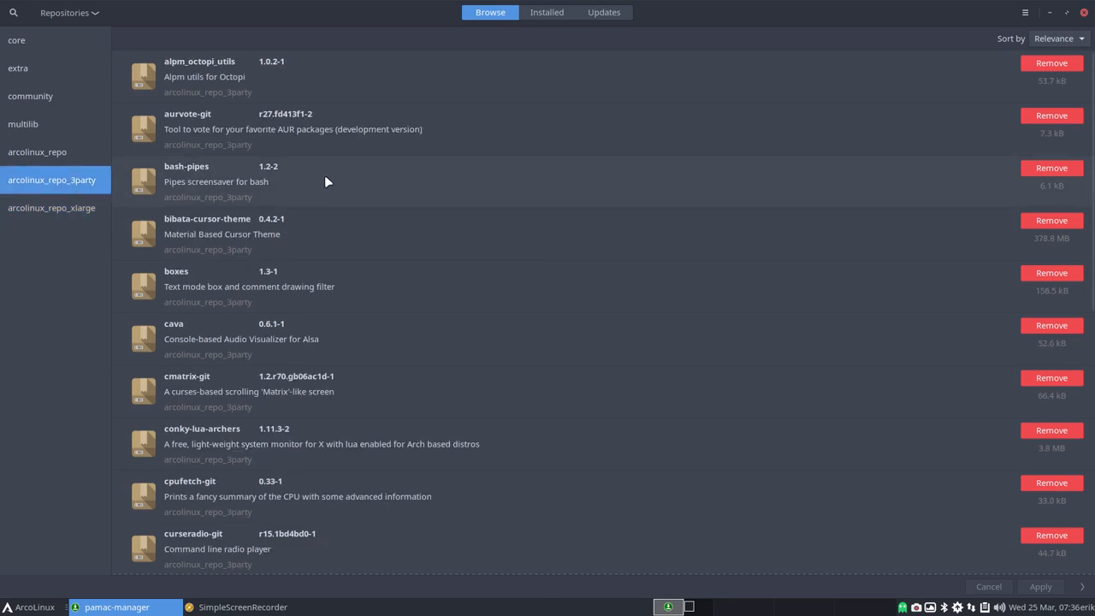
scroll("down", 3)
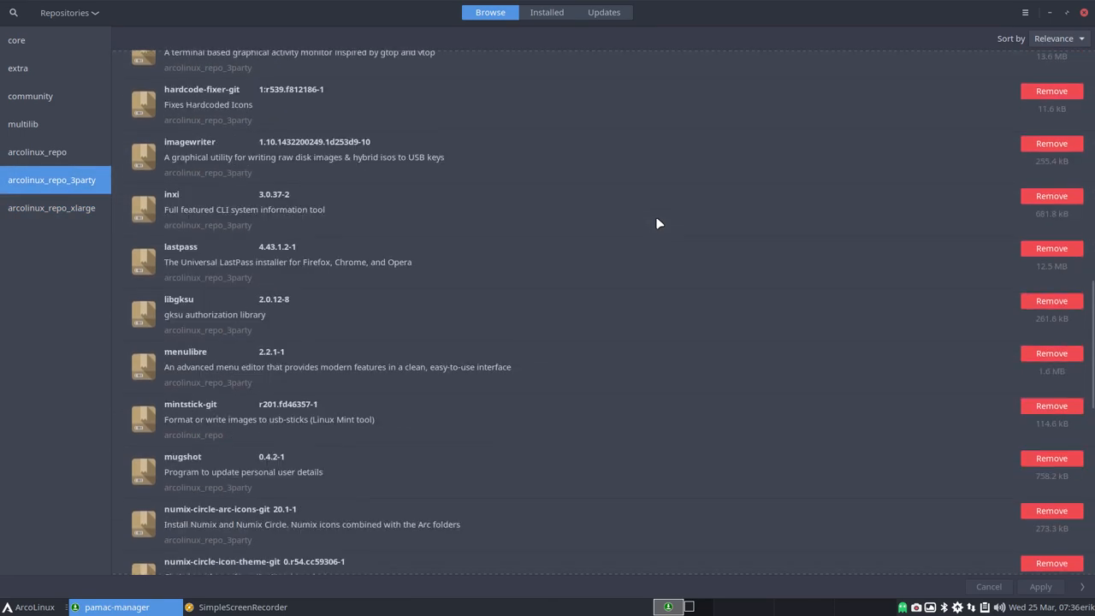
scroll("down", 3)
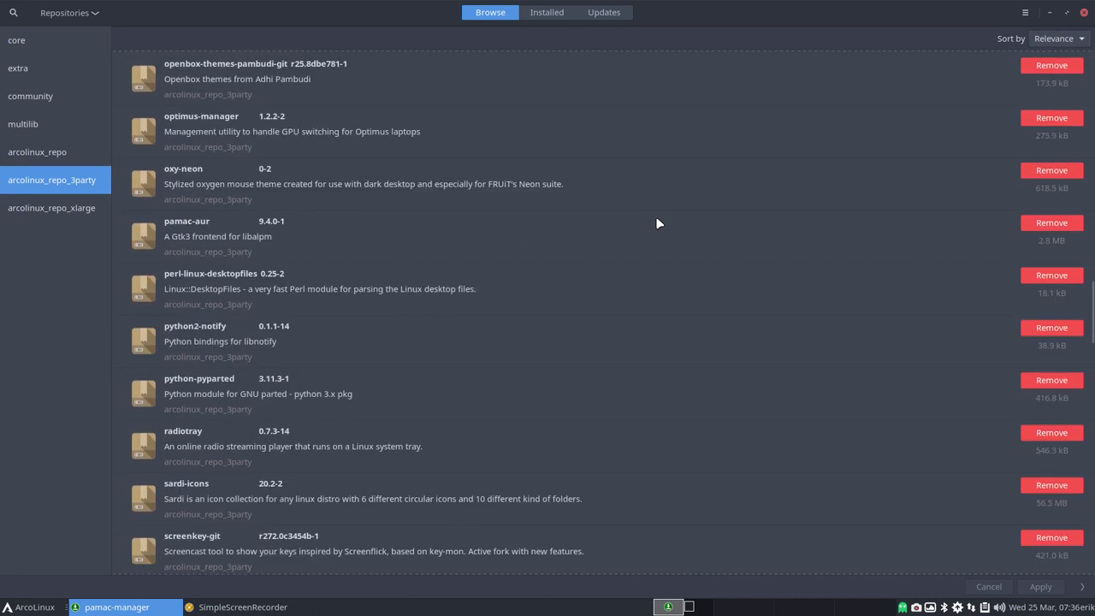
Step: Browse the arcolinux_repo package list, then close Pamac
left_click(37, 151)
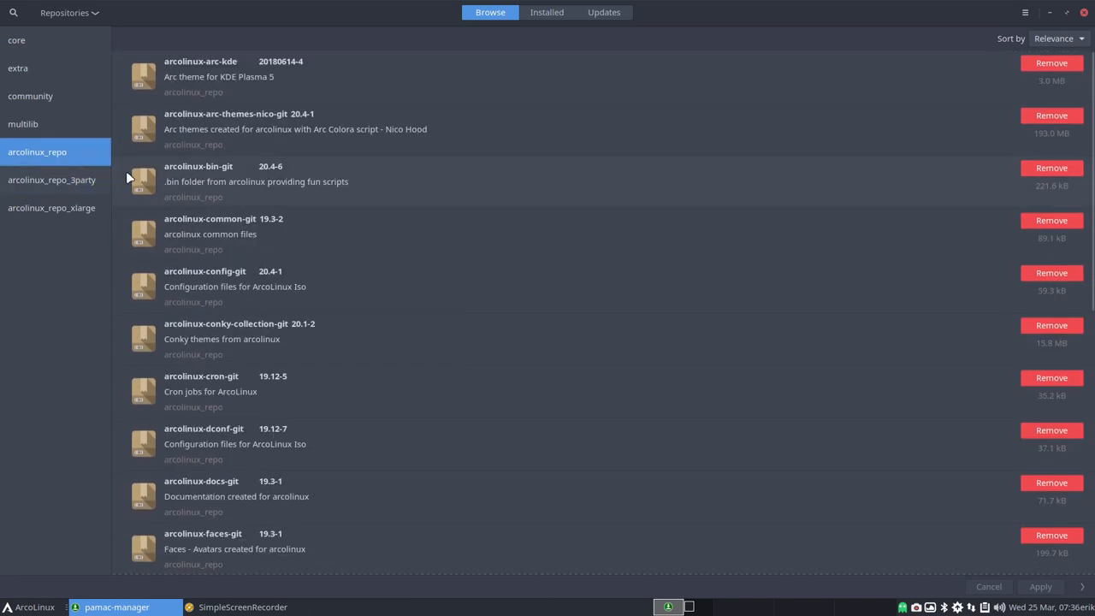
mouse_move(273, 233)
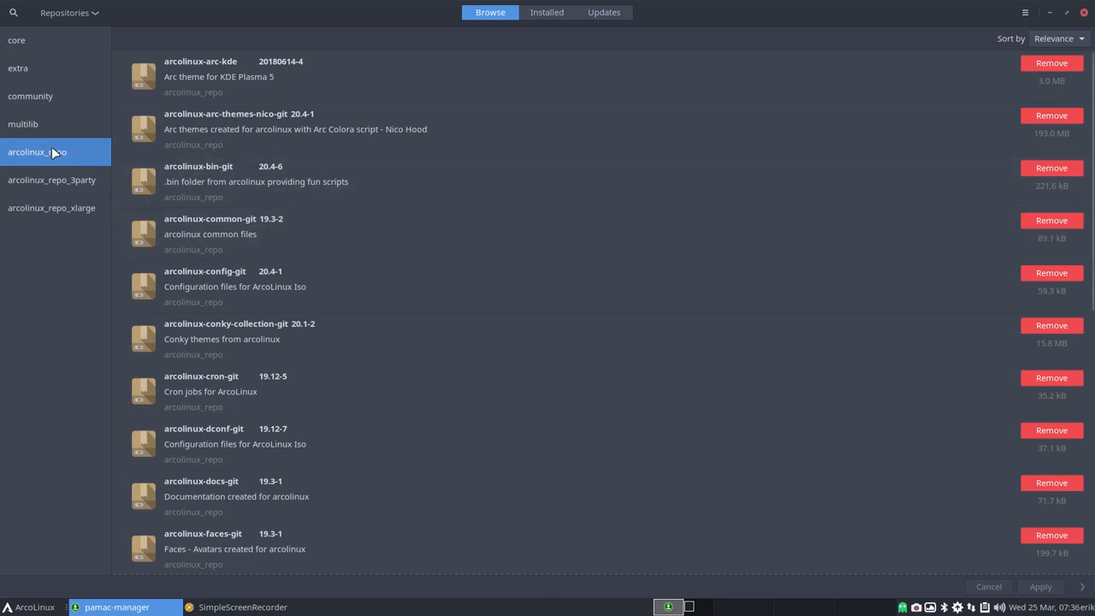
mouse_move(380, 252)
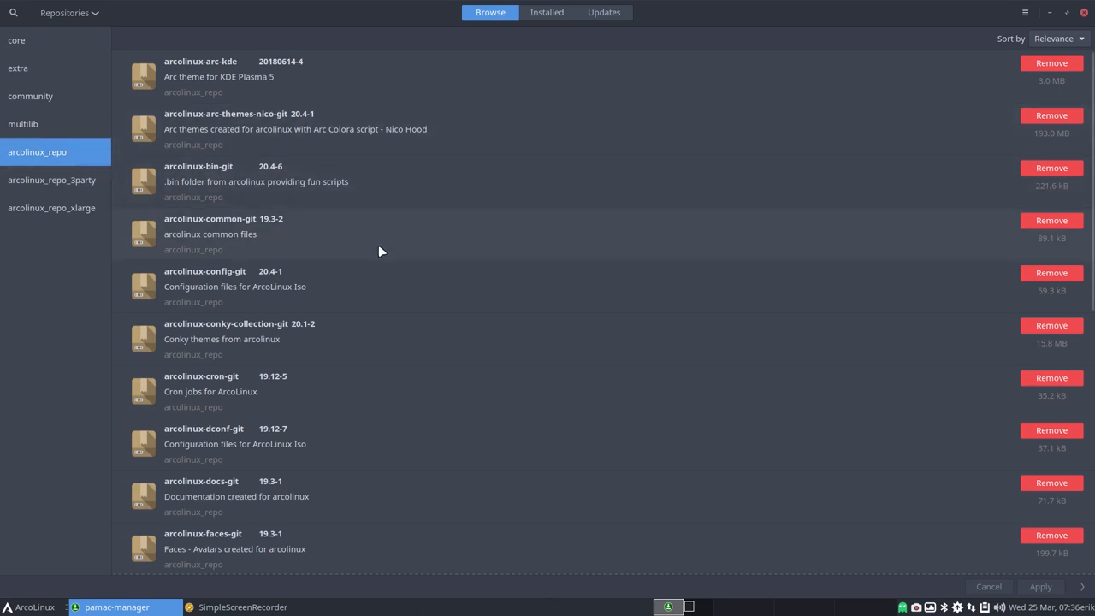
scroll("down", 3)
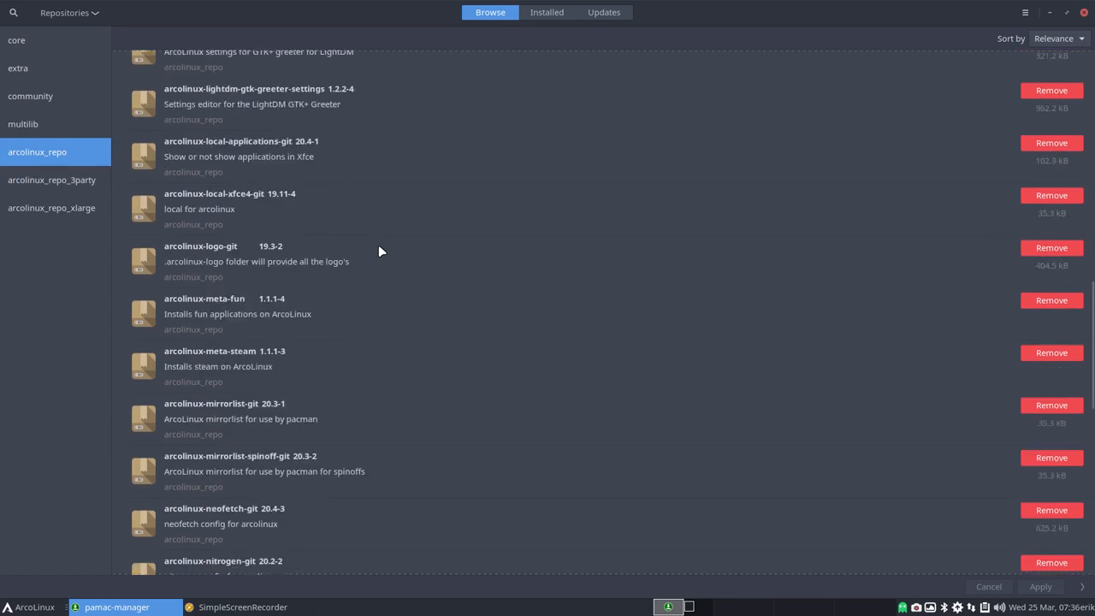
scroll("down", 3)
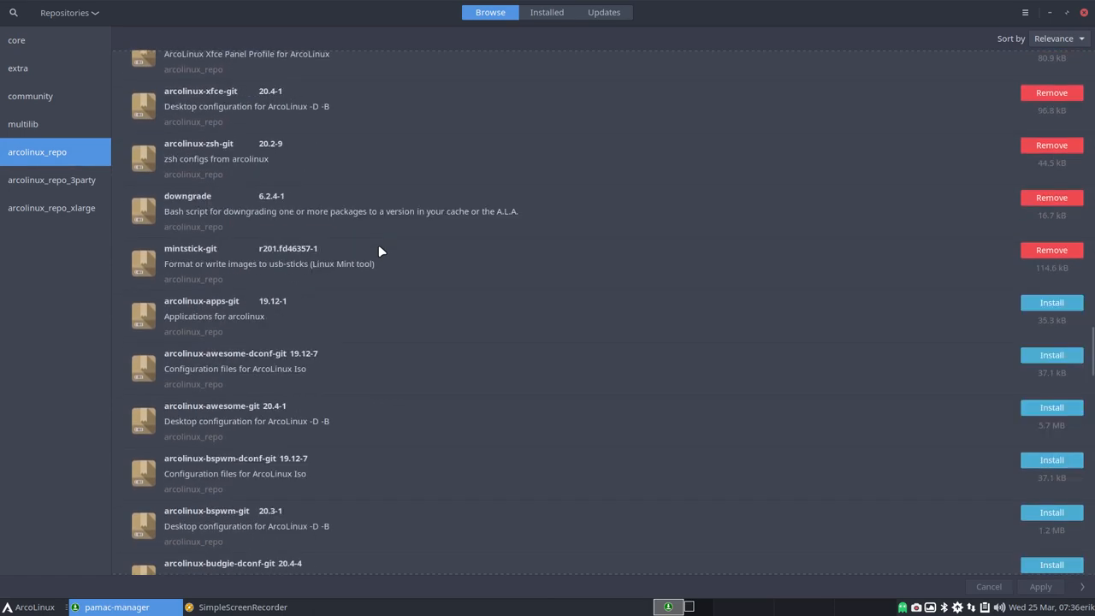
scroll("down", 3)
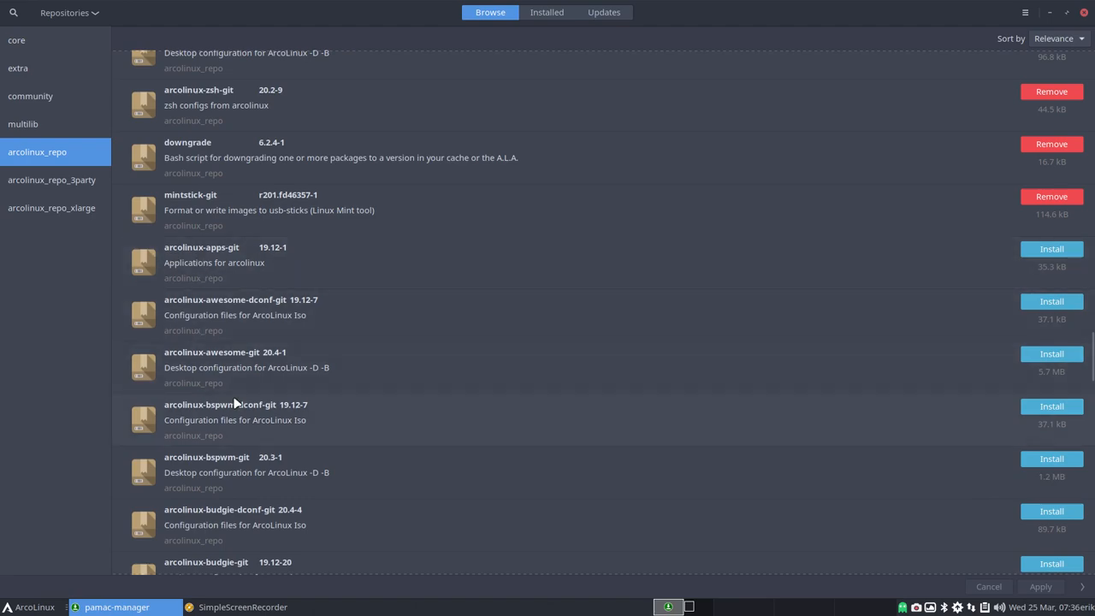
scroll("down", 3)
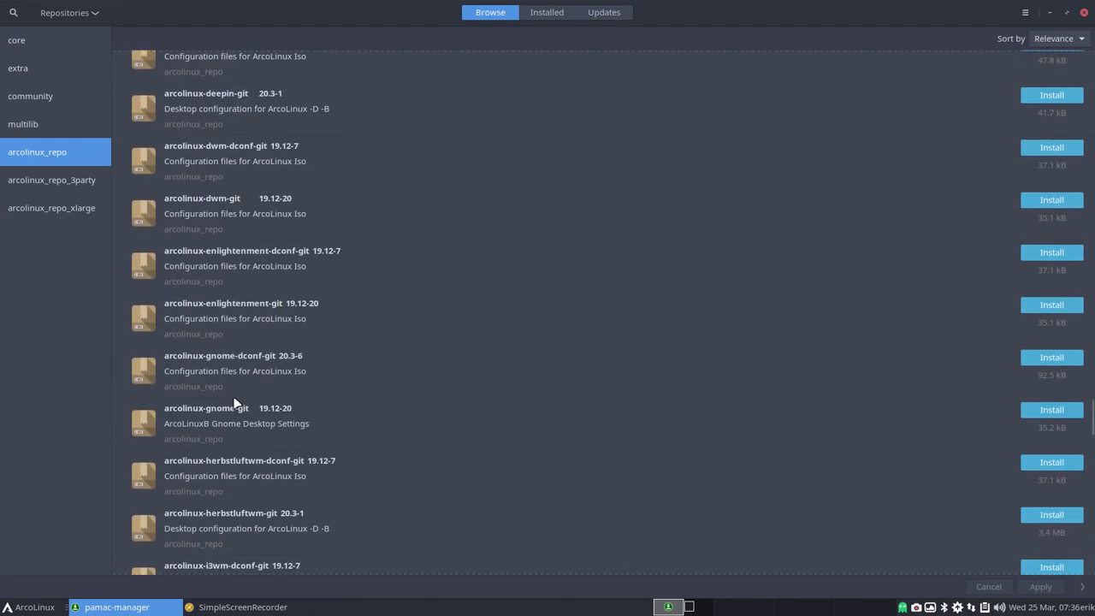
scroll("down", 3)
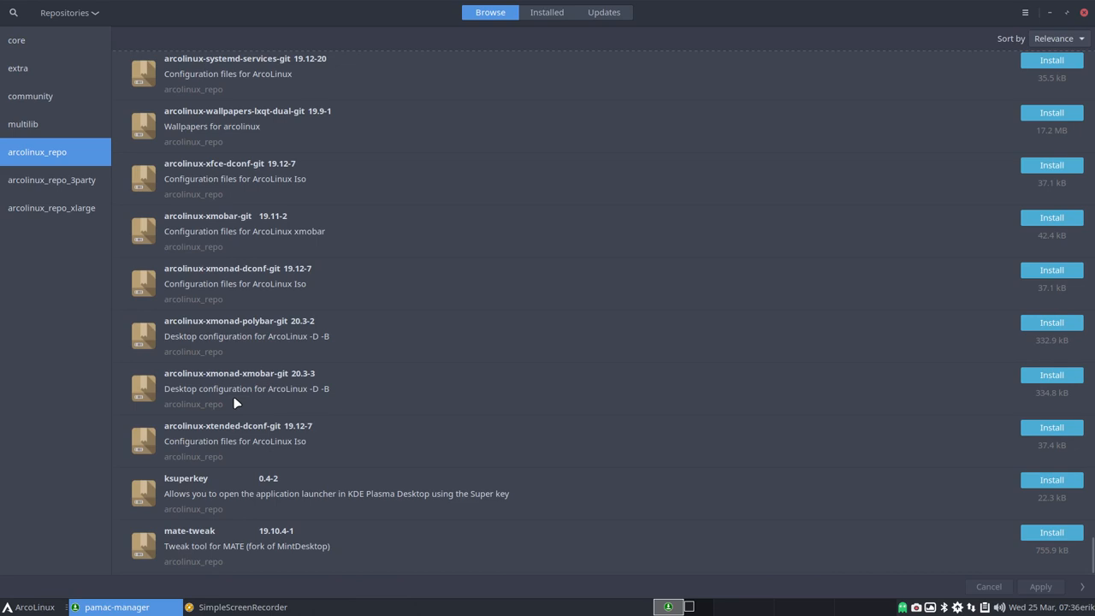
mouse_move(931, 41)
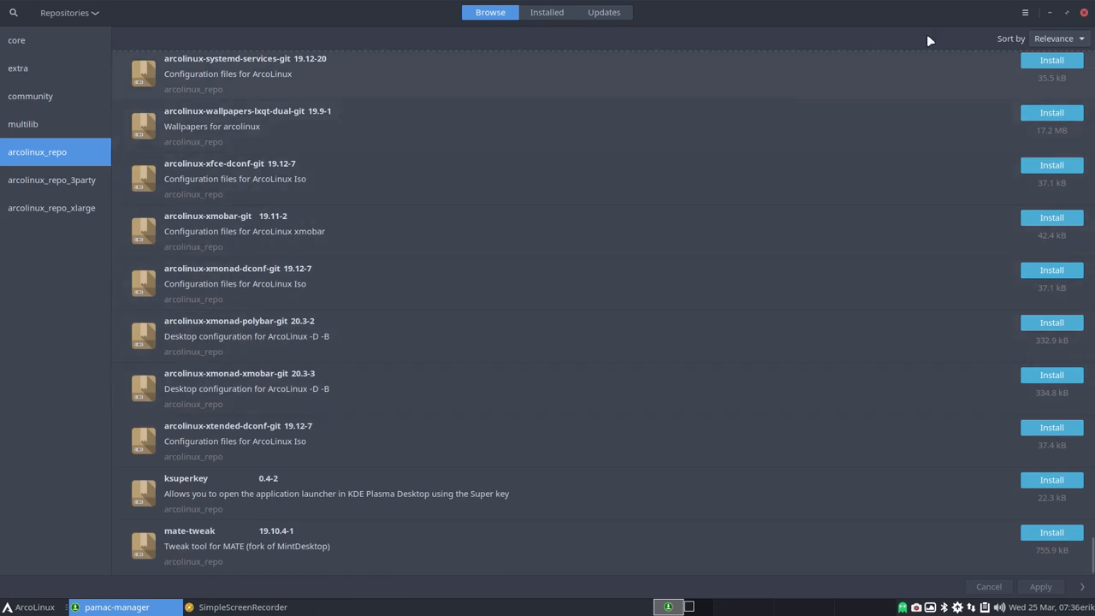
left_click(1084, 12)
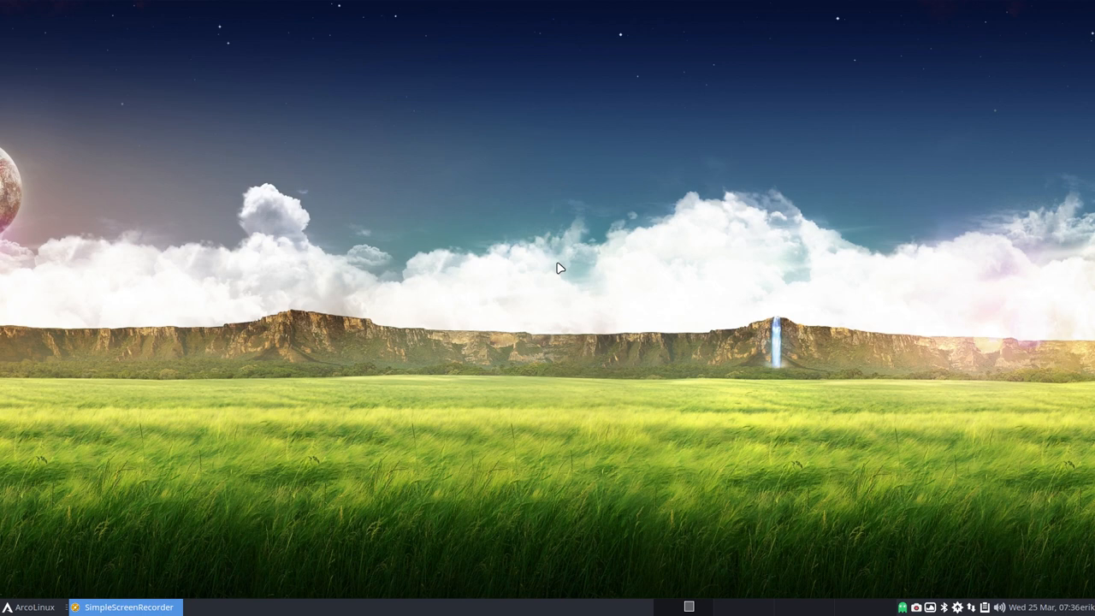
mouse_move(545, 269)
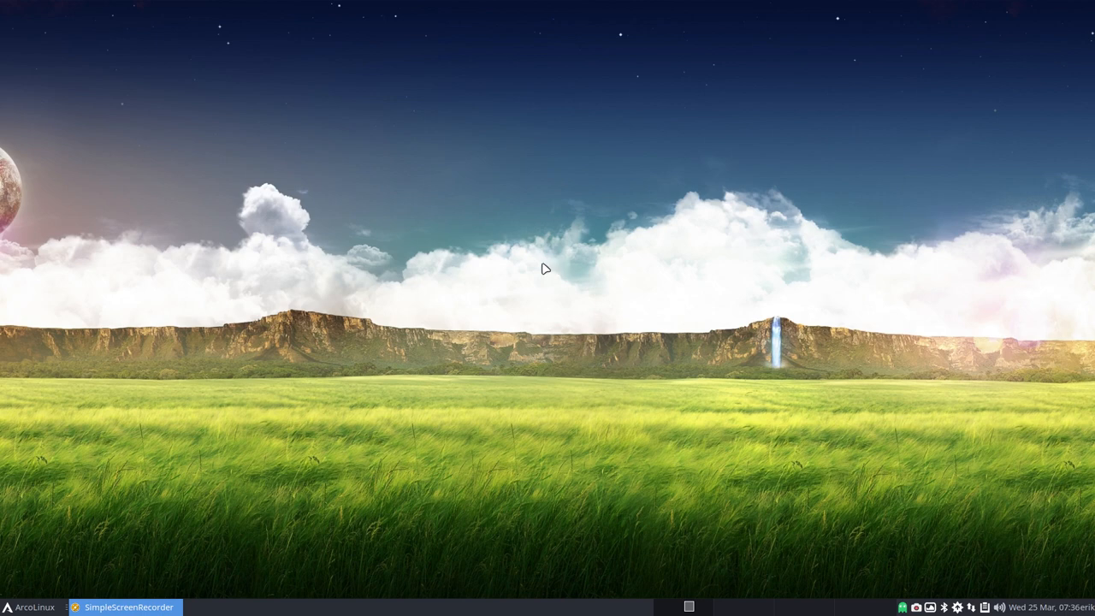
mouse_move(934, 613)
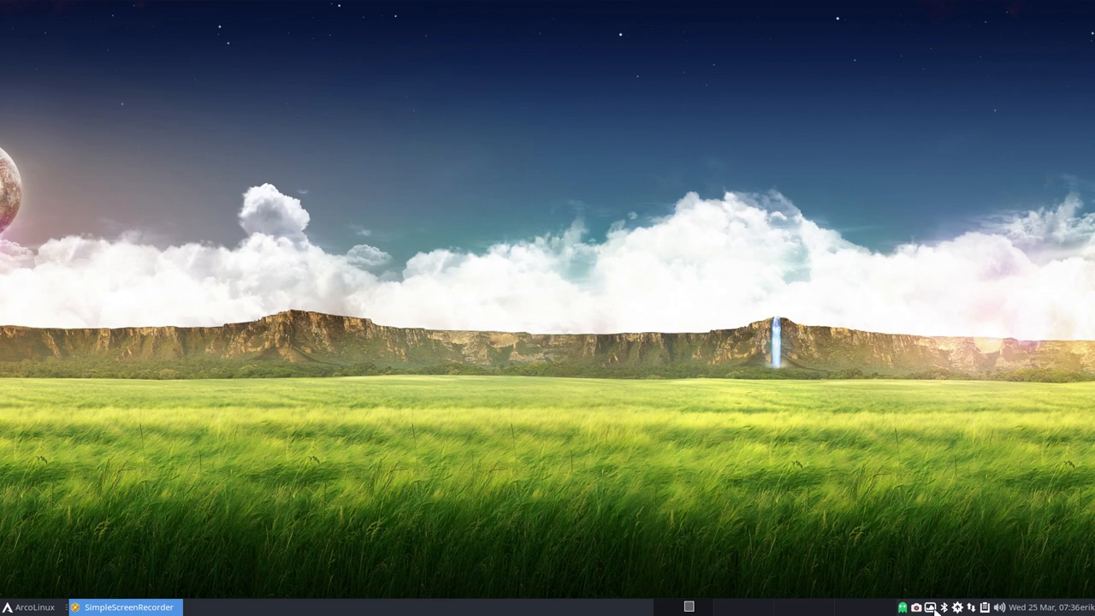
mouse_move(961, 609)
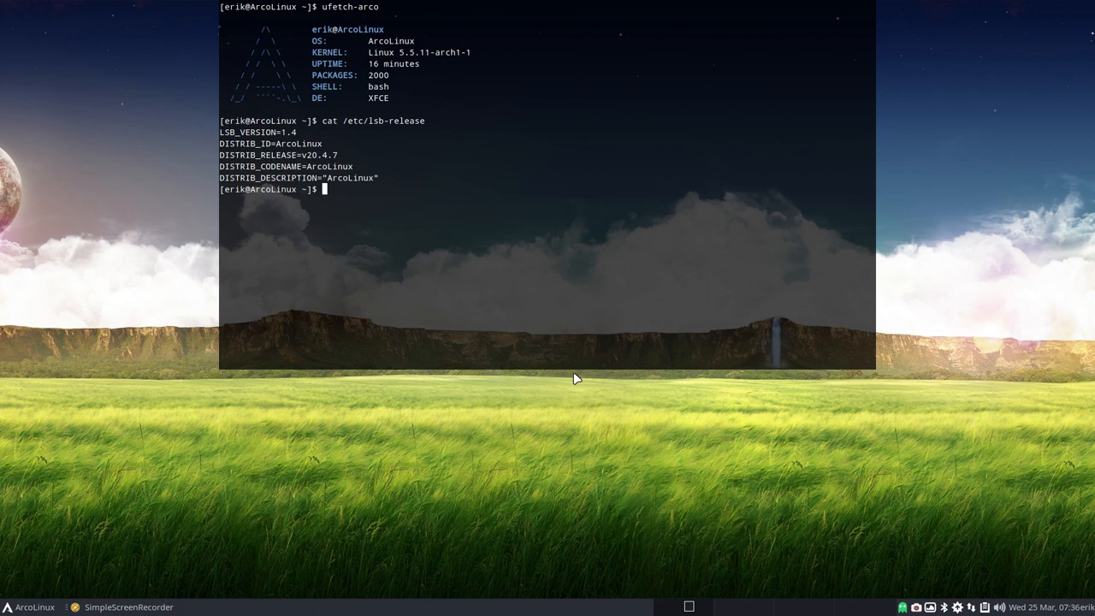
Step: Search repository and AUR packages matching 'mus' with yay in the drop-down terminal
type("yay")
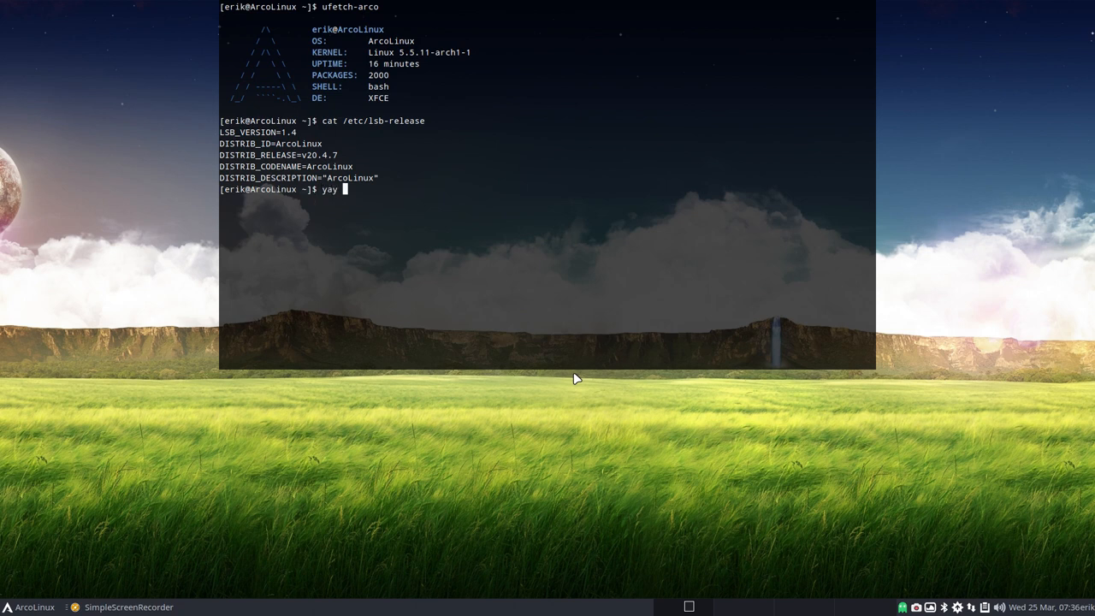
type("mus")
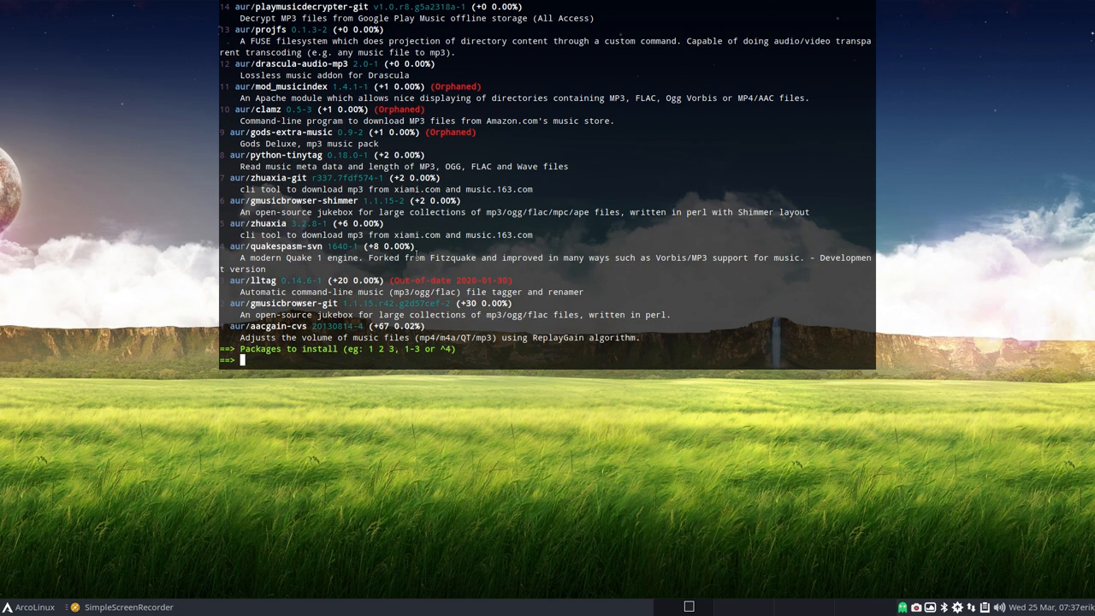
mouse_move(407, 455)
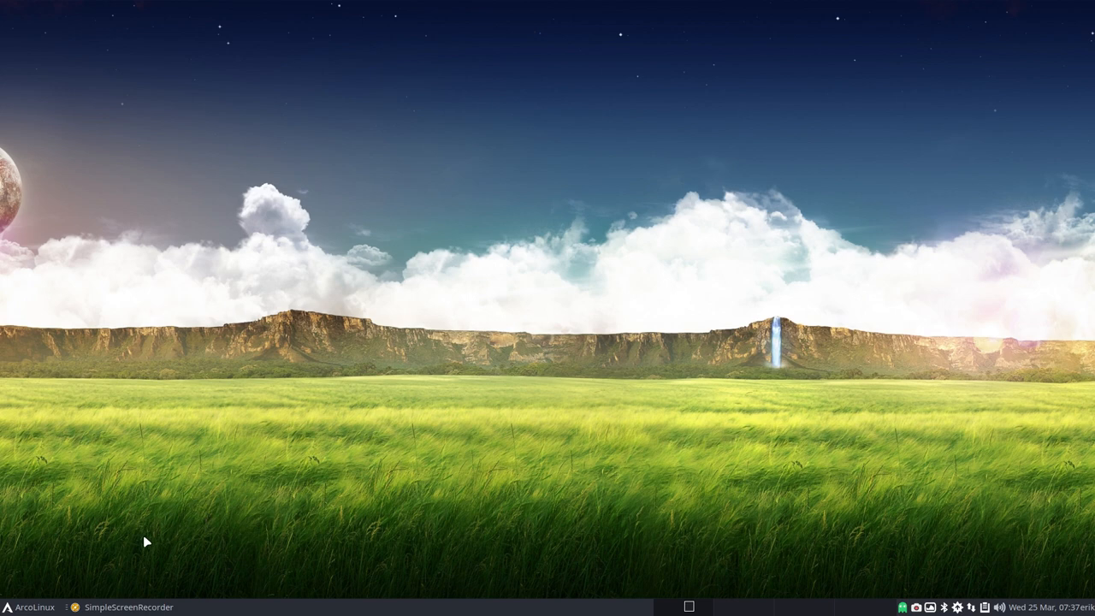
Step: Launch the software update application from the Whisker Menu search
left_click(34, 605)
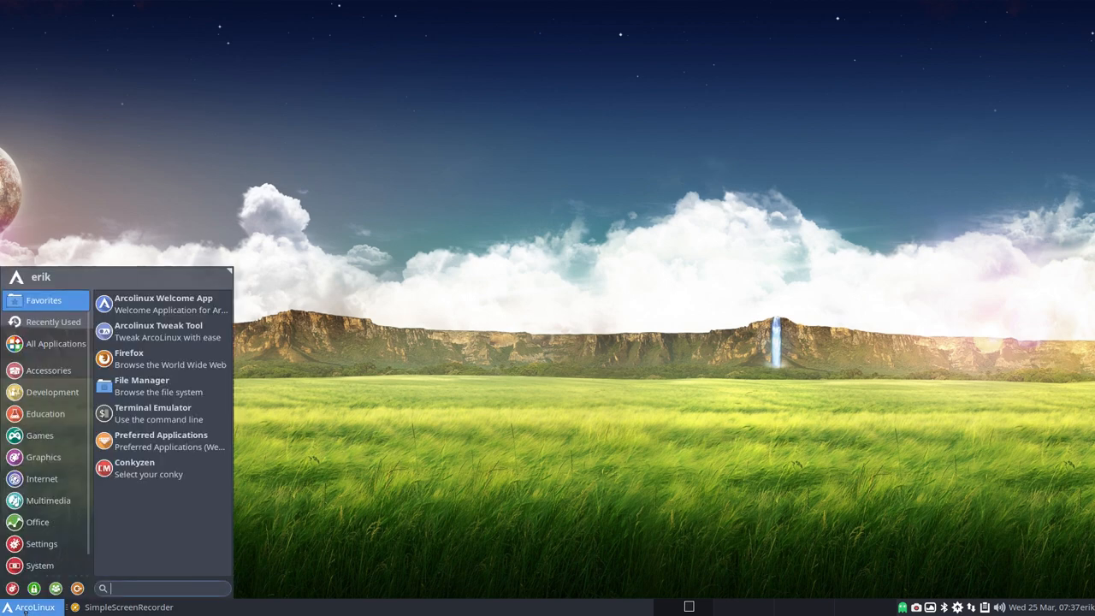
type("sof")
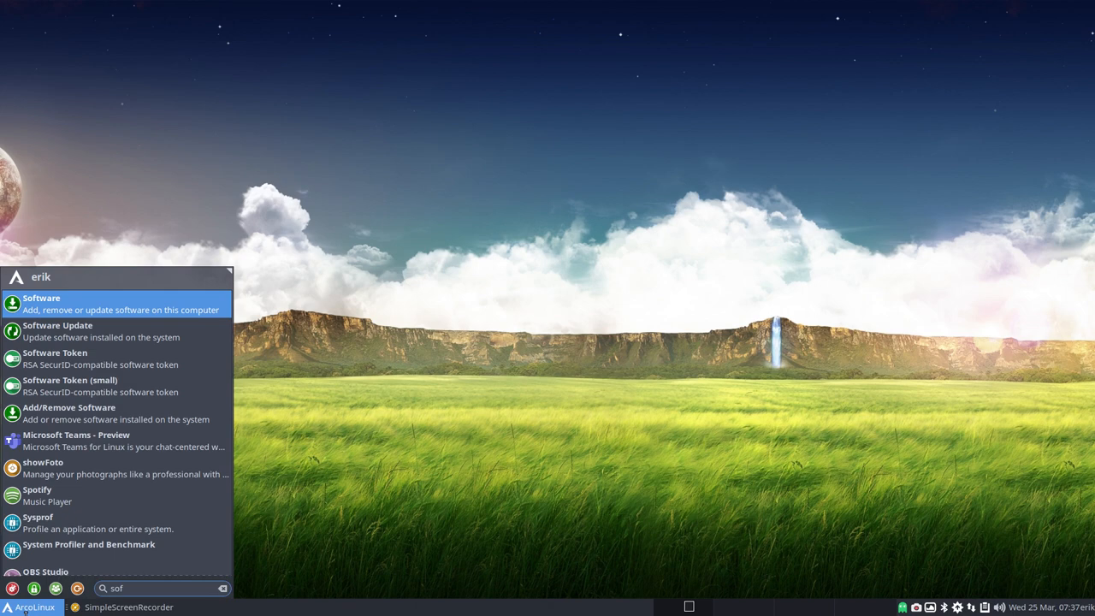
type("upd")
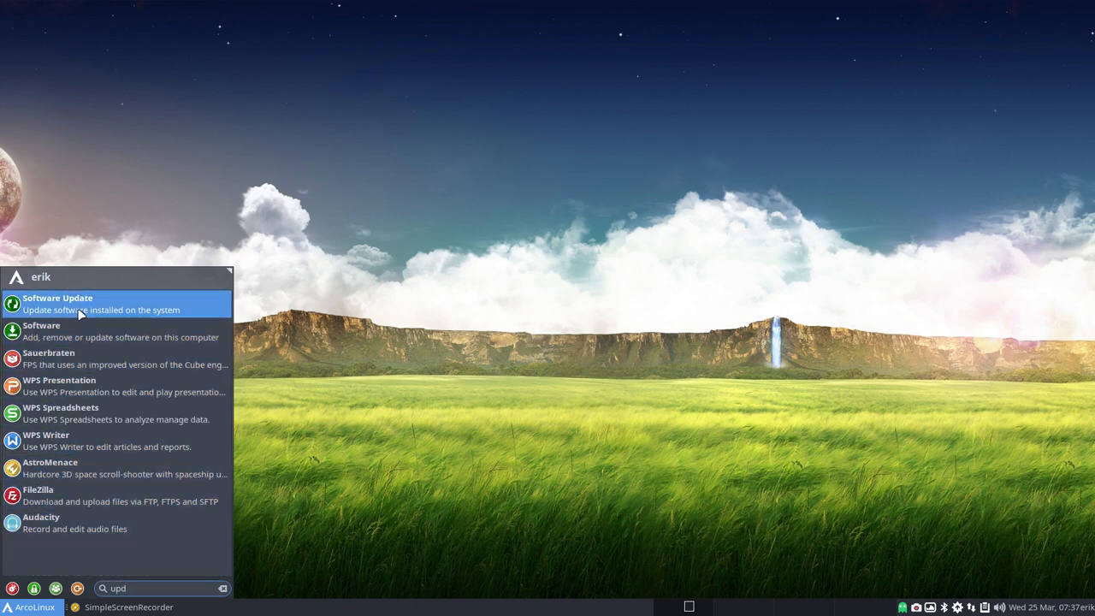
left_click(58, 305)
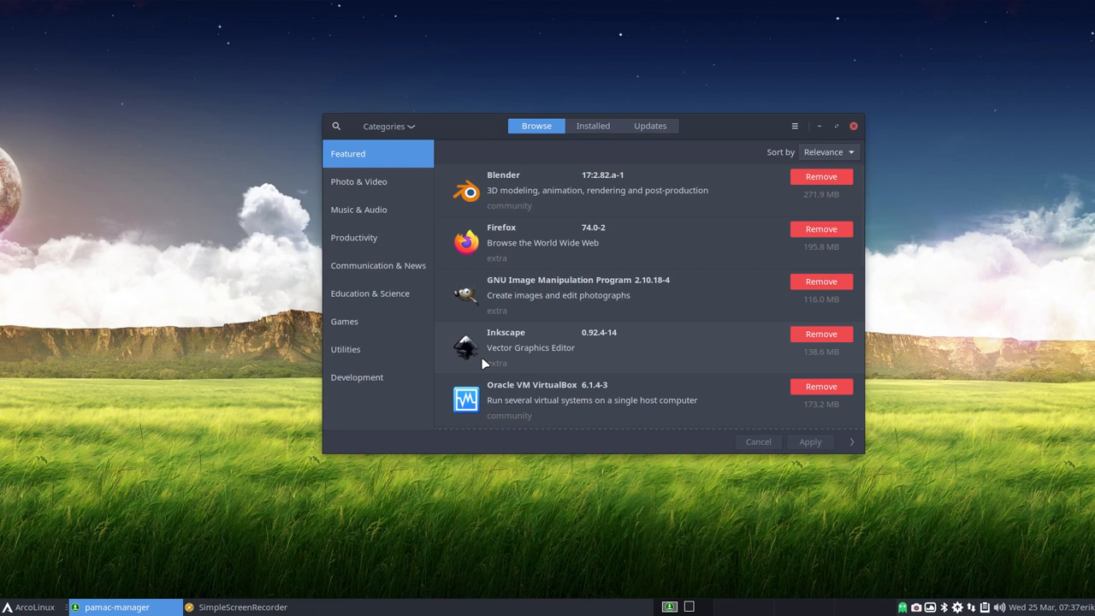
Step: Dismiss the Categories dropdown and close the Pamac window
left_click(388, 127)
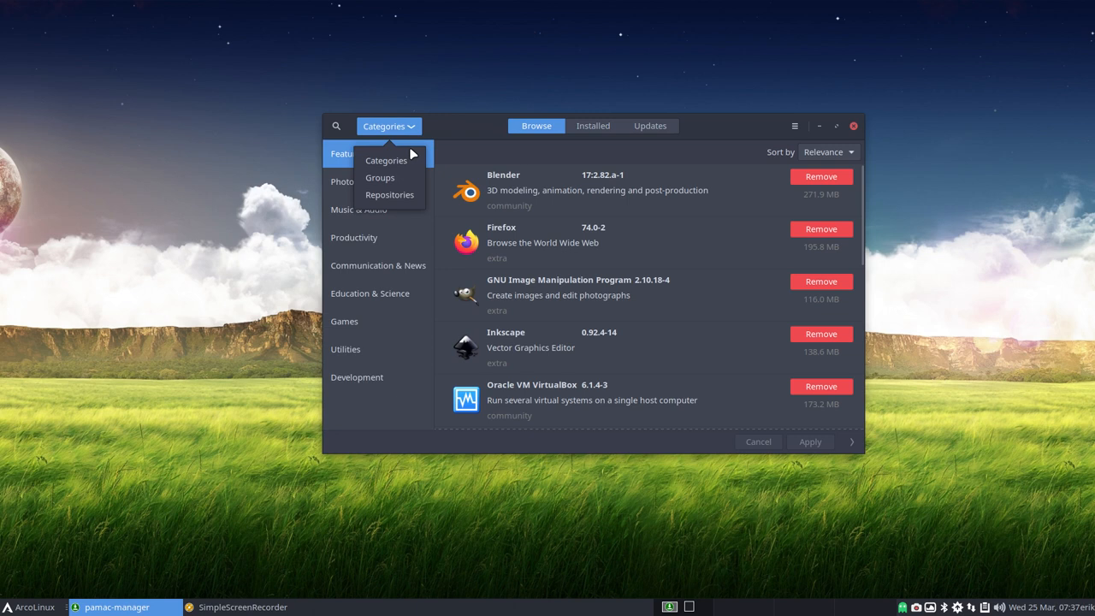
mouse_move(390, 195)
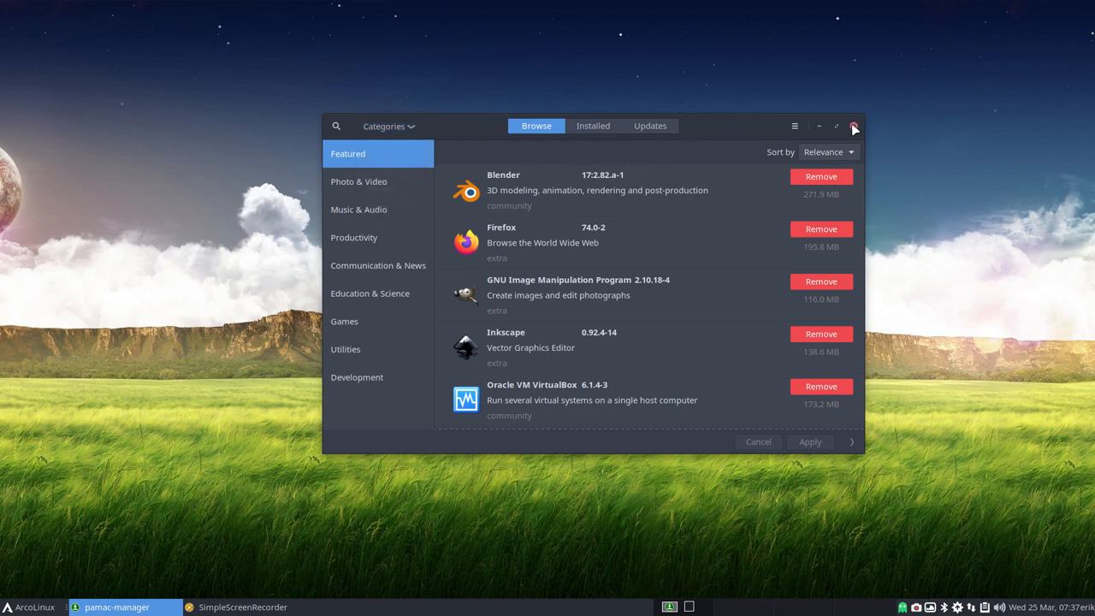
left_click(852, 127)
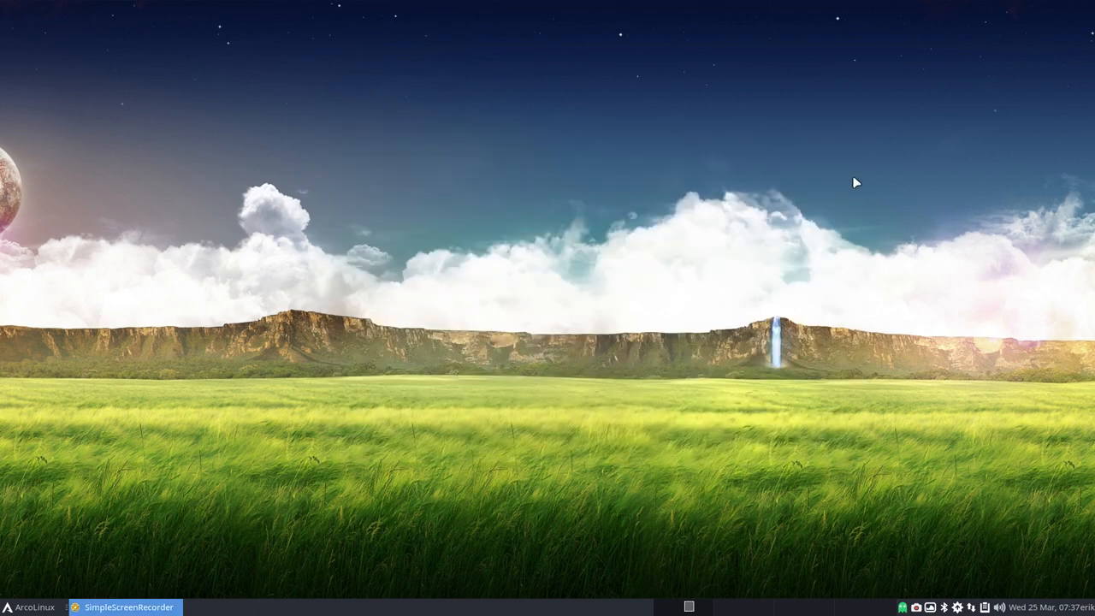
mouse_move(900, 605)
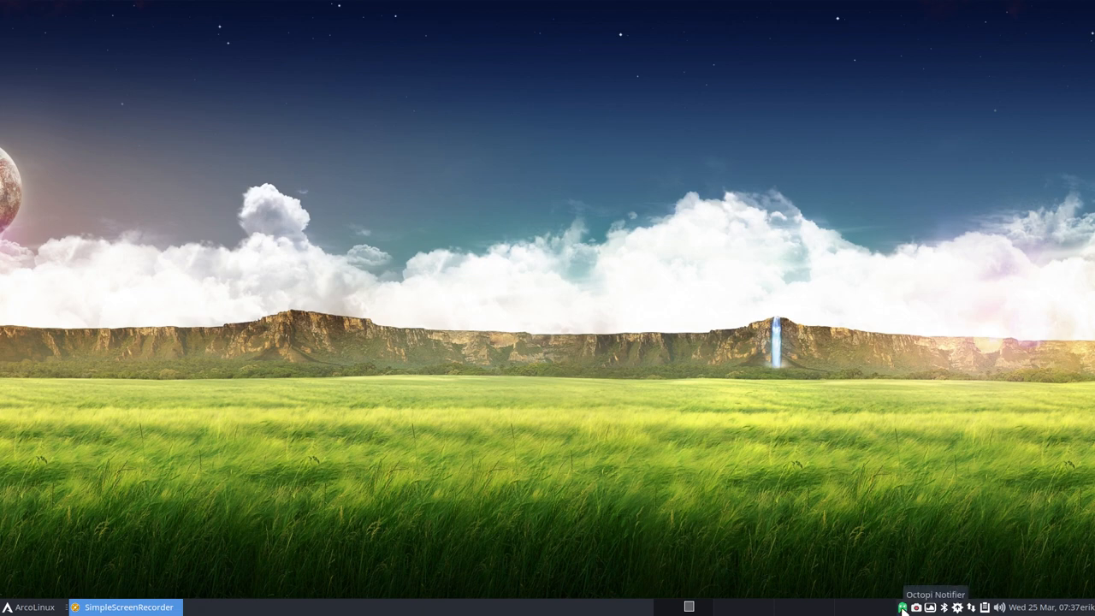
Step: Launch Octopi from its tray notifier and maximize it to fill the screen
left_click(902, 606)
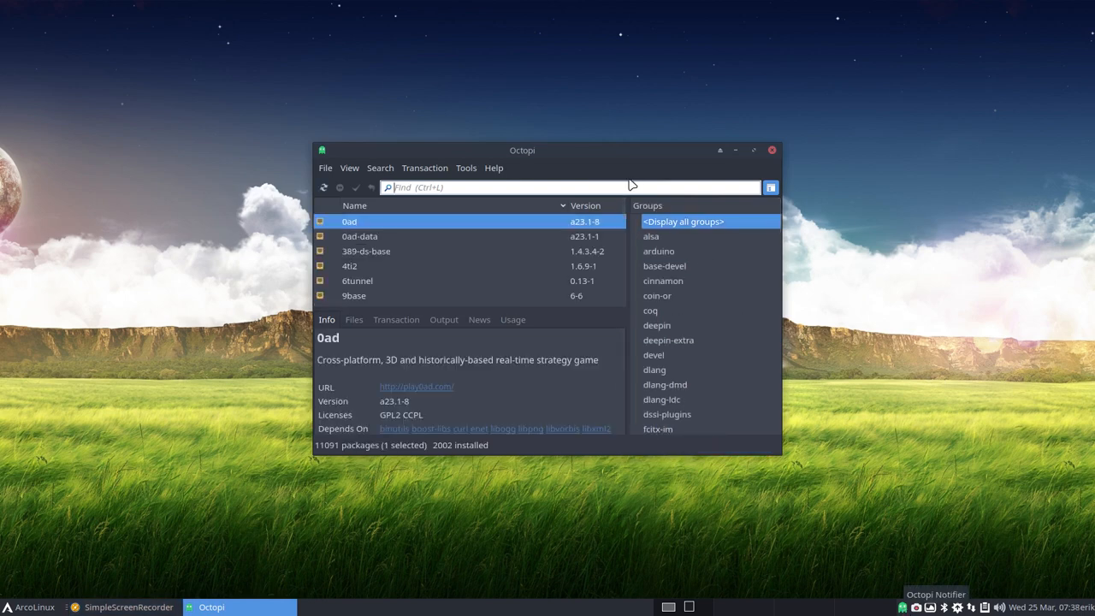
left_click(752, 151)
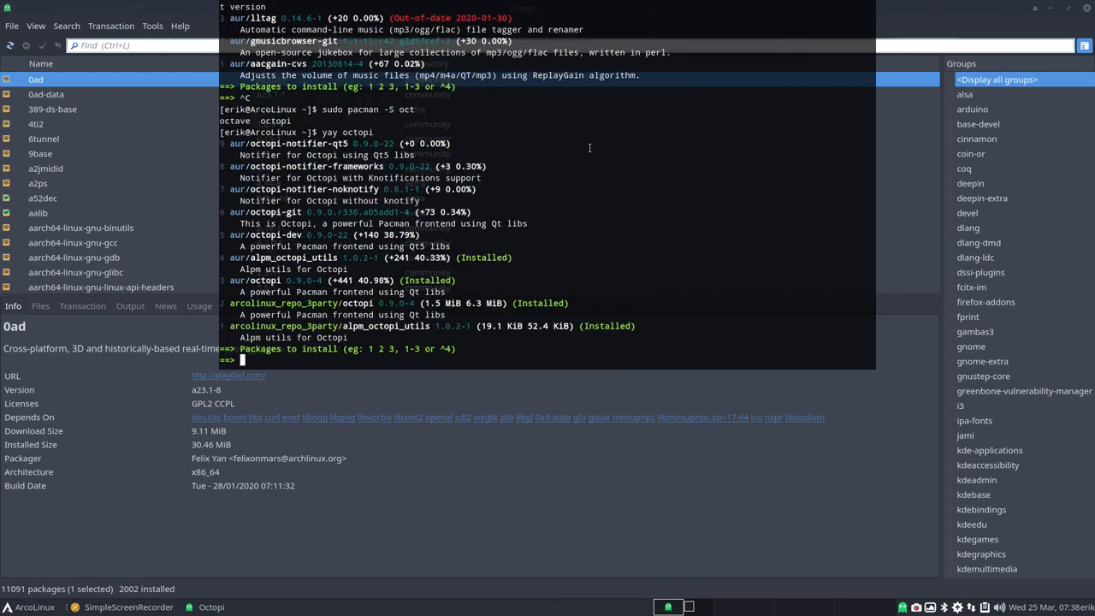
mouse_move(260, 280)
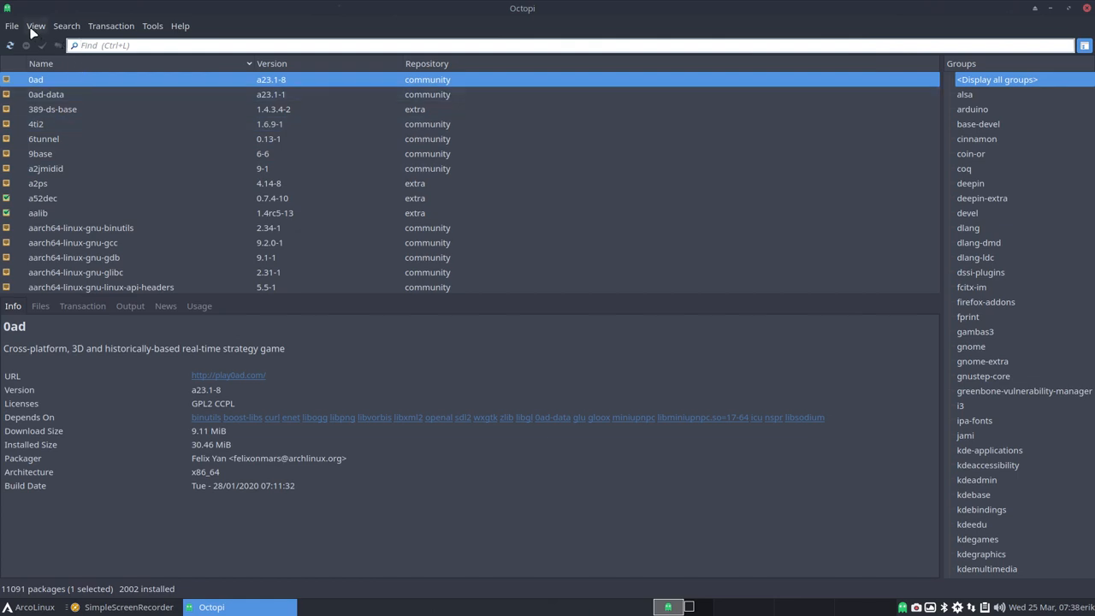
Step: Filter Octopi's package list to the arcolinux_repo_xlarge repository via View > Repository
left_click(36, 25)
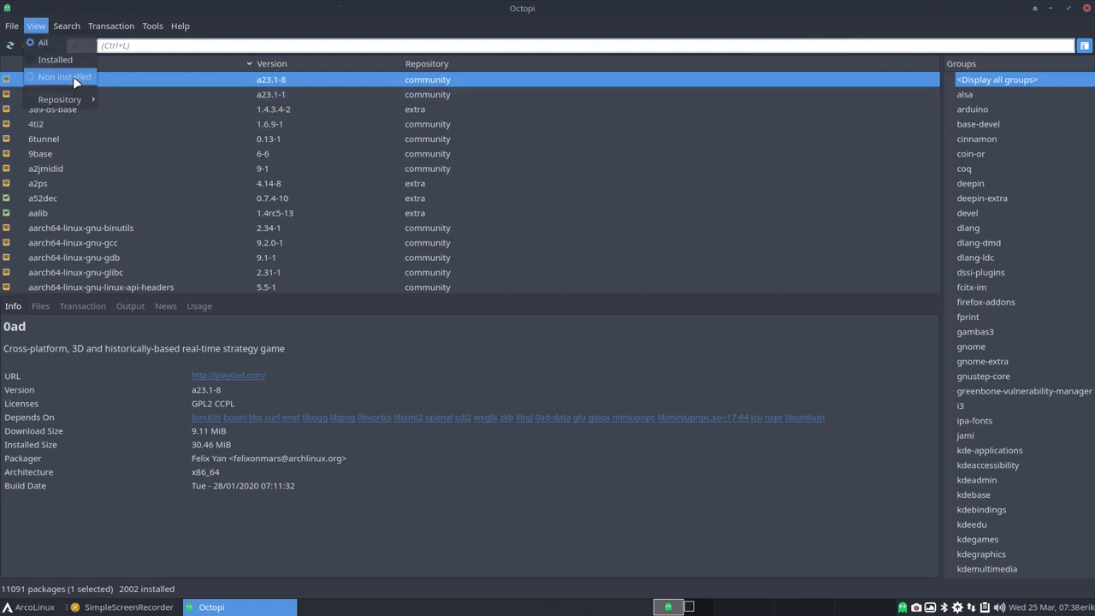
mouse_move(60, 99)
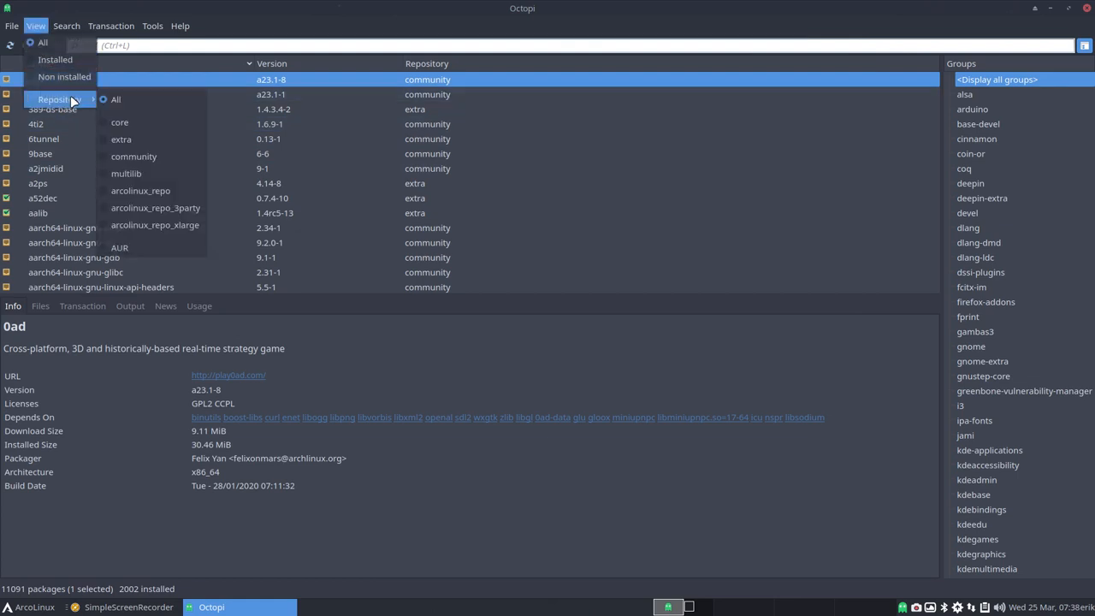
mouse_move(154, 226)
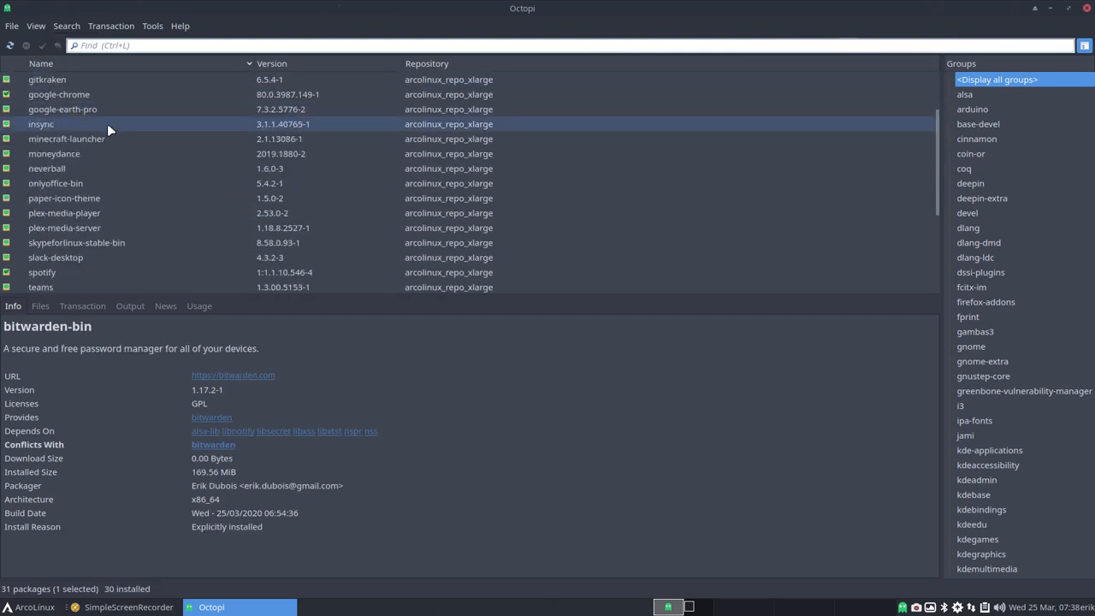
scroll("down", 3)
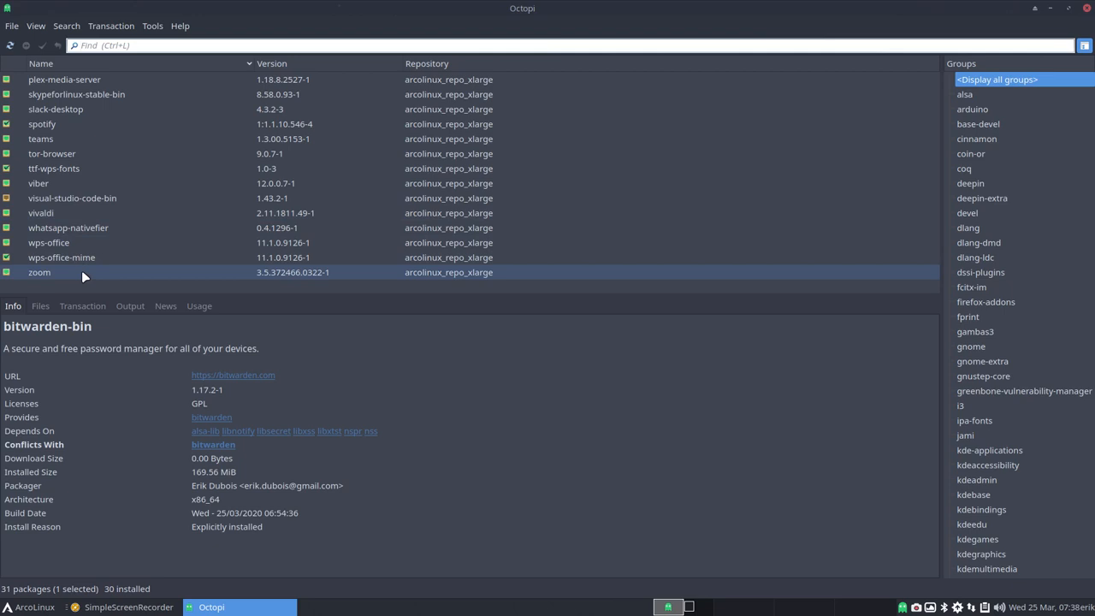
left_click(72, 198)
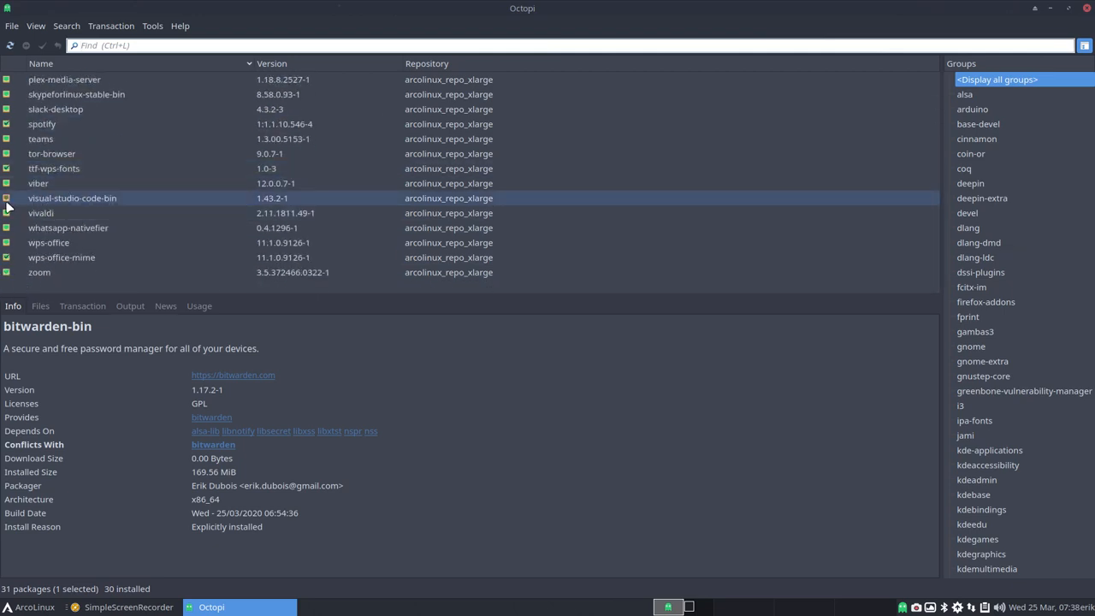
left_click(72, 154)
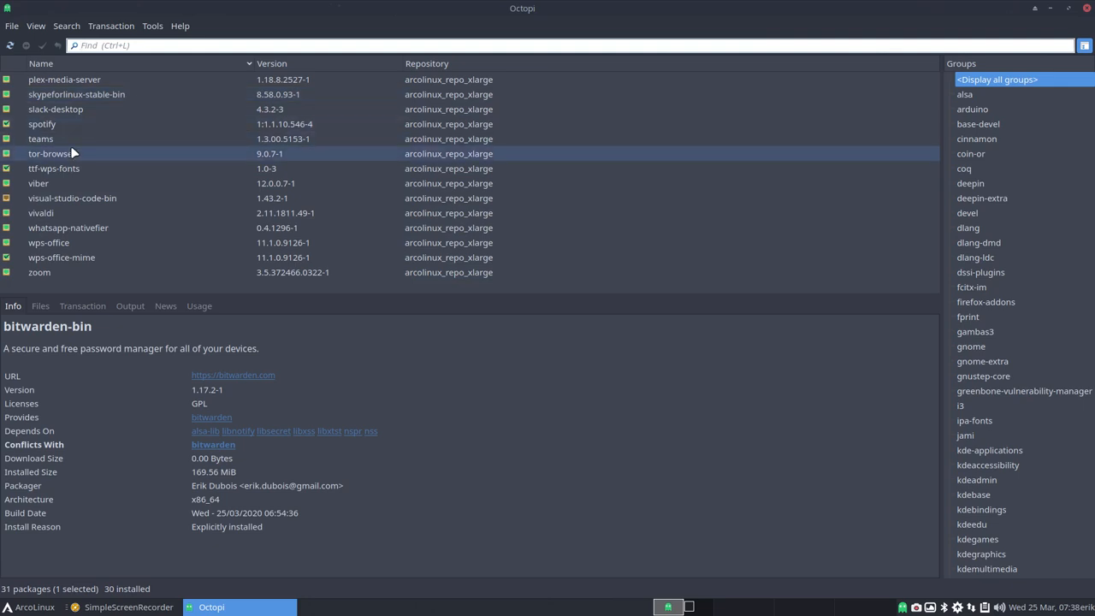
left_click(65, 26)
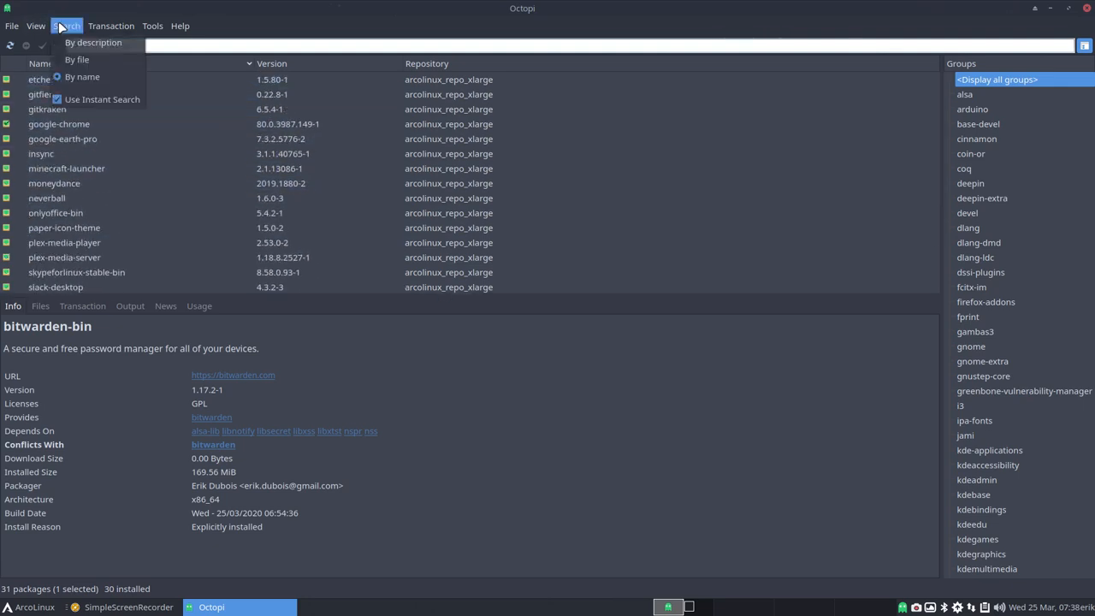
left_click(35, 26)
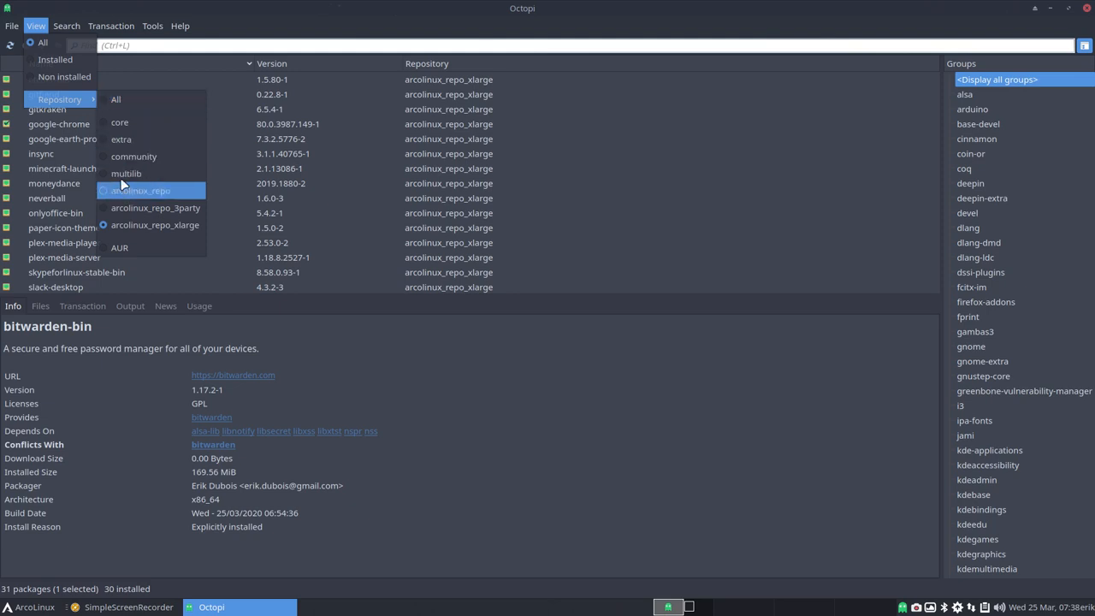
Step: Look over the Tools and File menus, then close Octopi
left_click(152, 26)
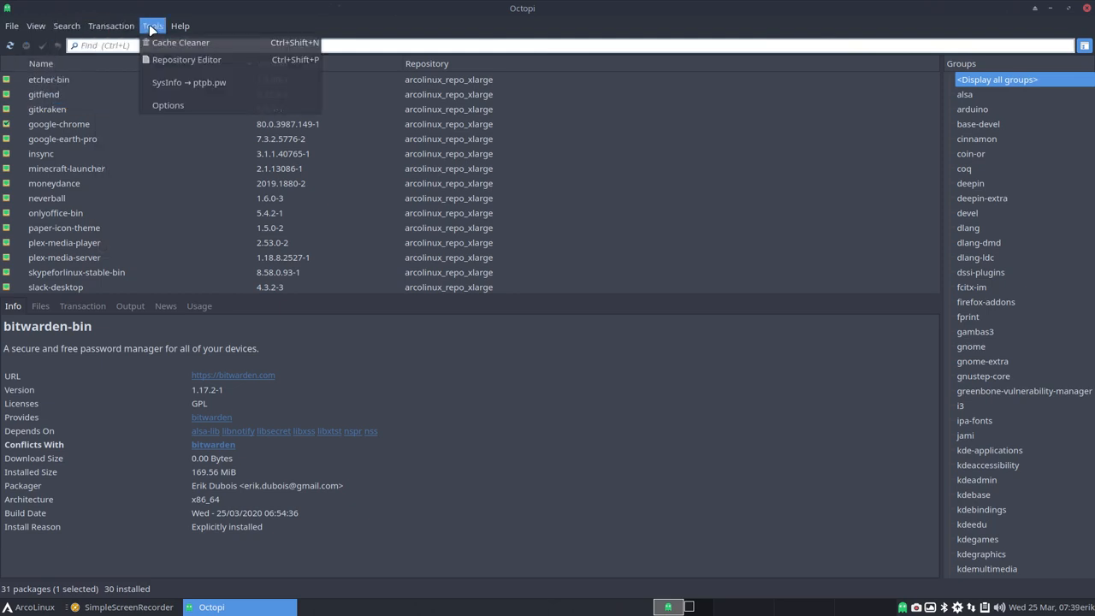
mouse_move(208, 82)
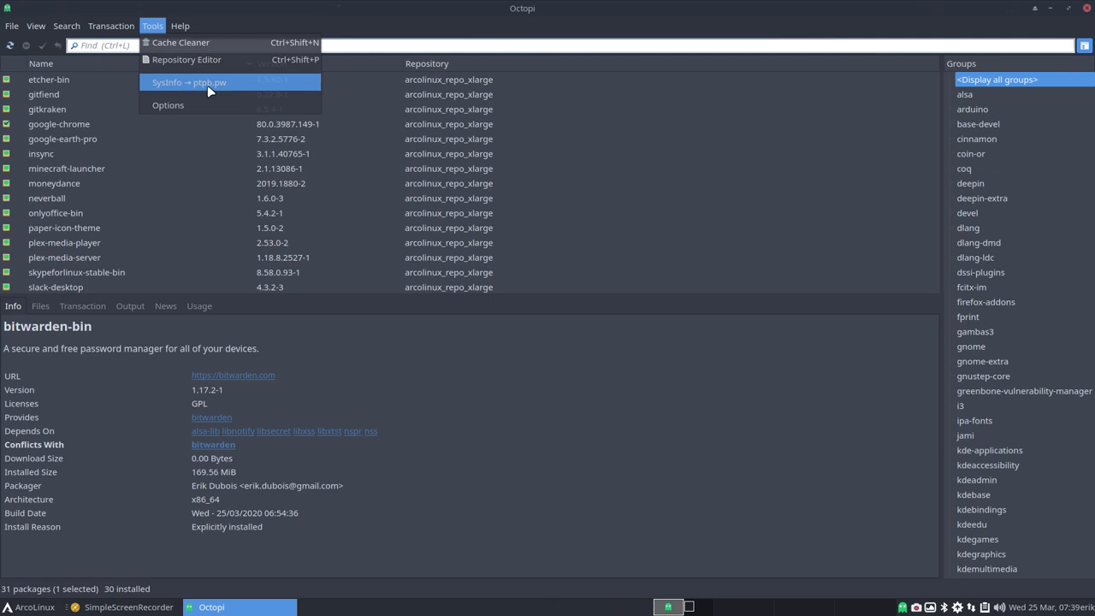
mouse_move(181, 137)
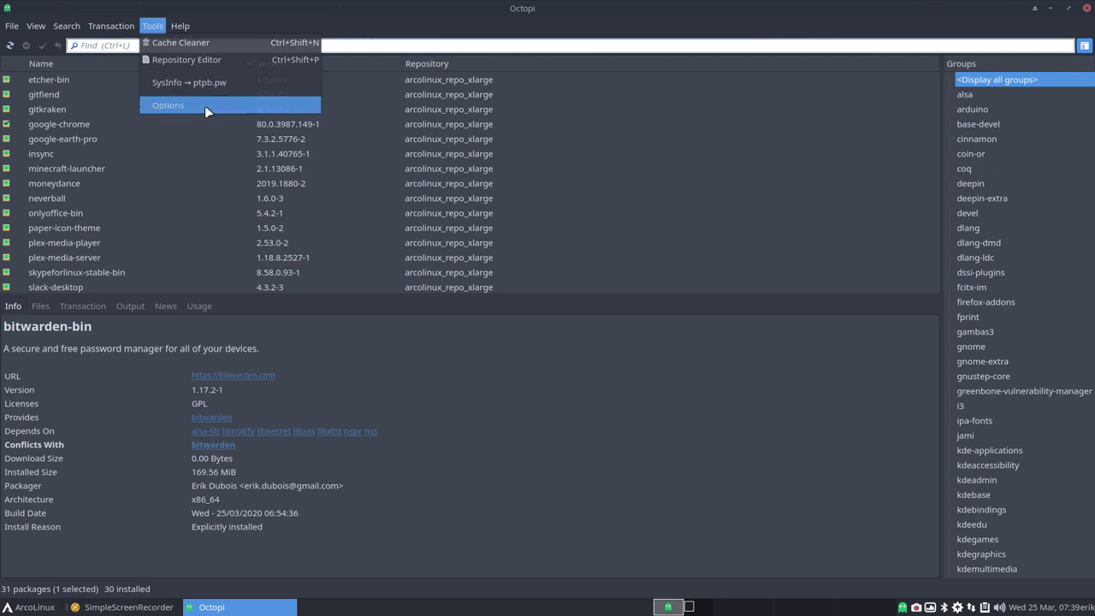
left_click(167, 104)
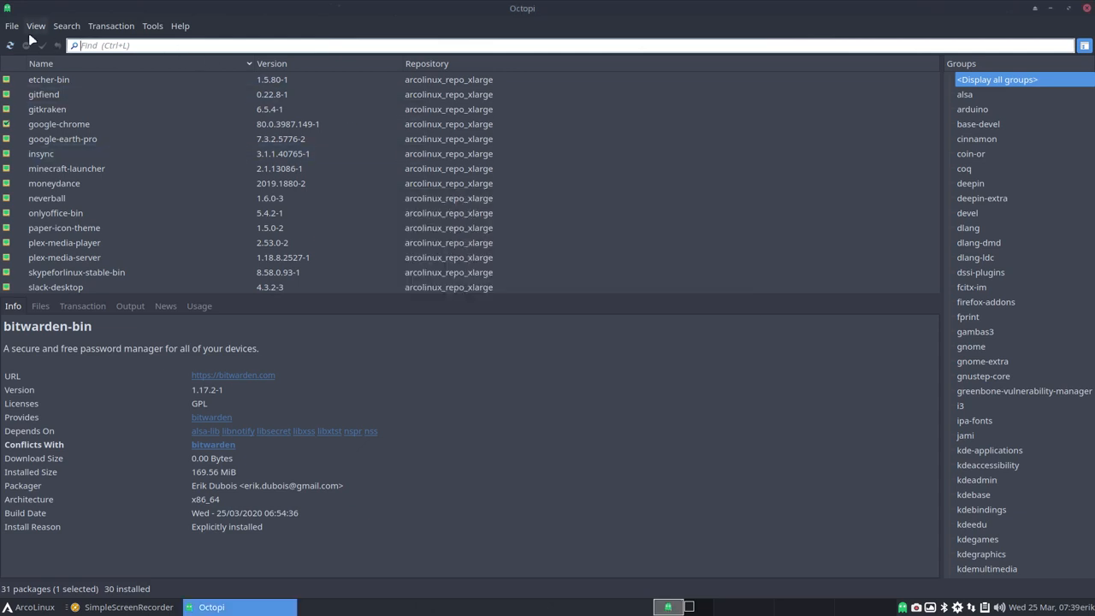
left_click(12, 25)
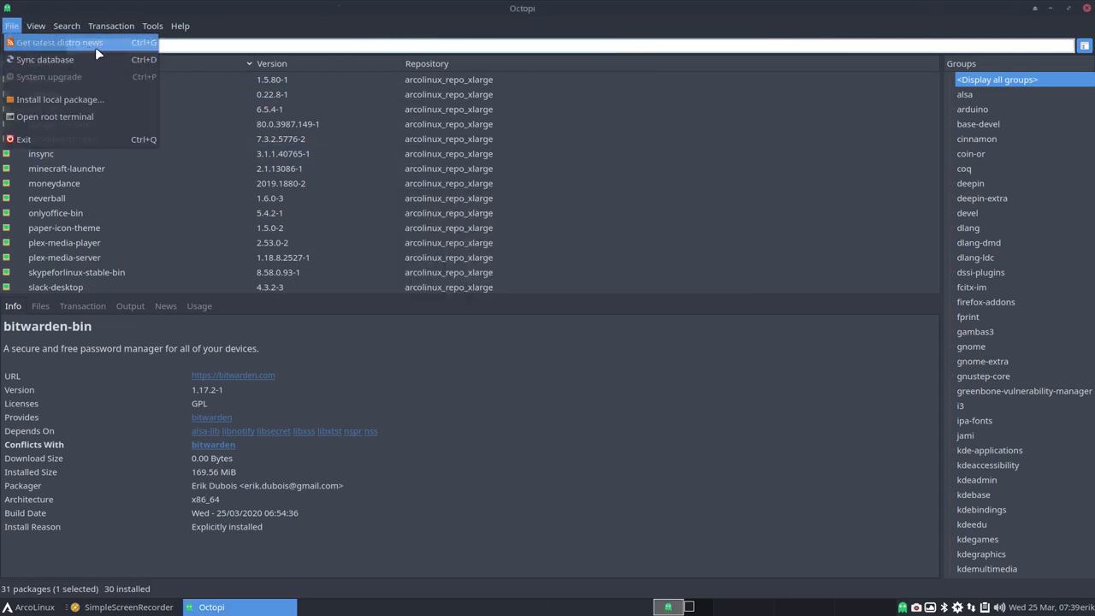
mouse_move(82, 117)
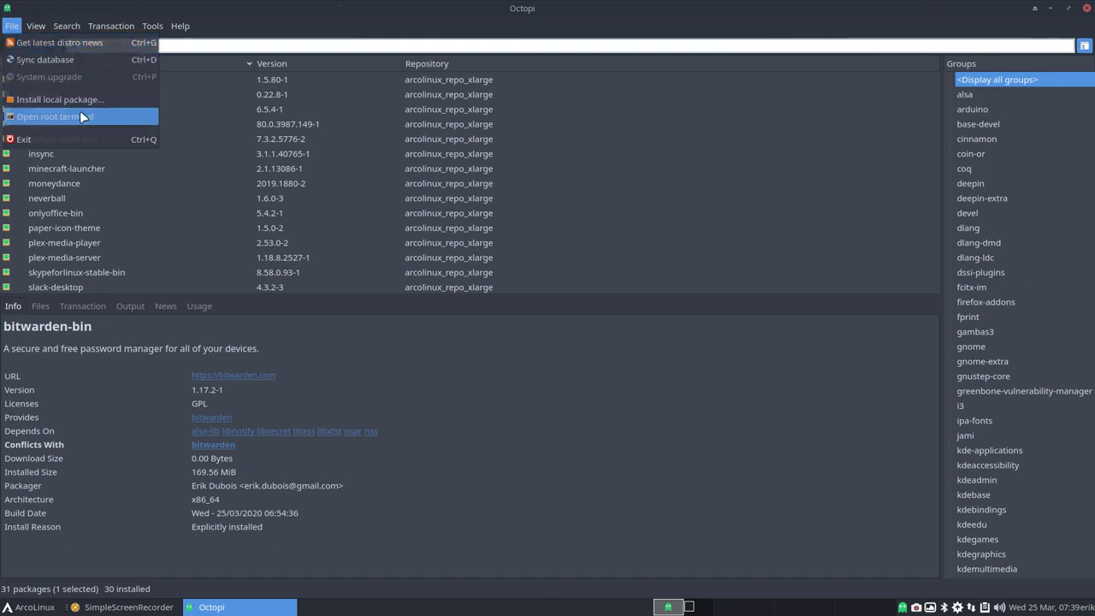
left_click(152, 26)
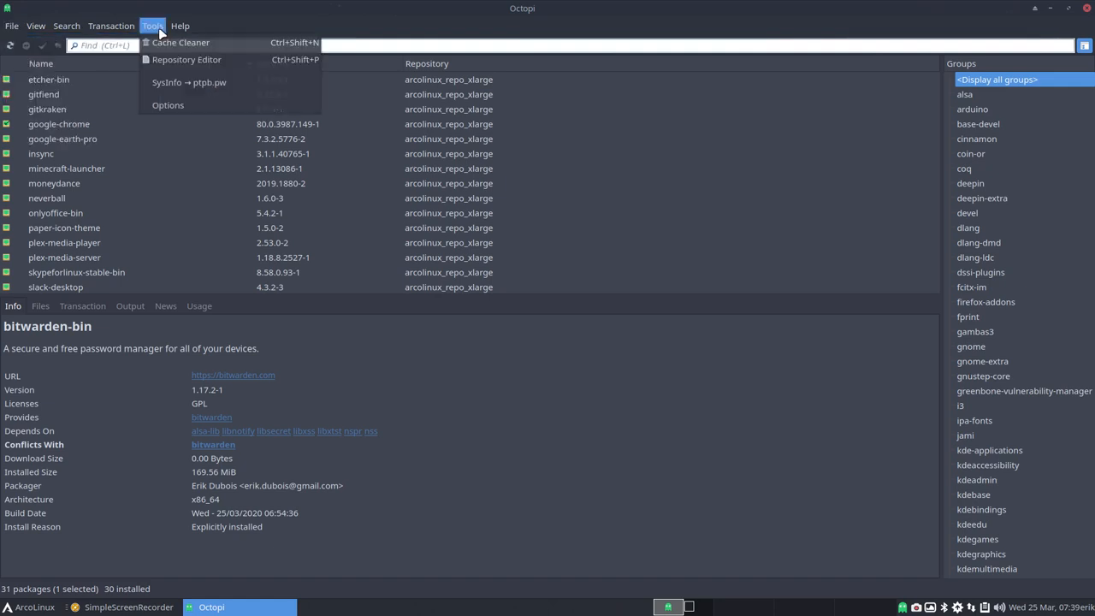
left_click(152, 26)
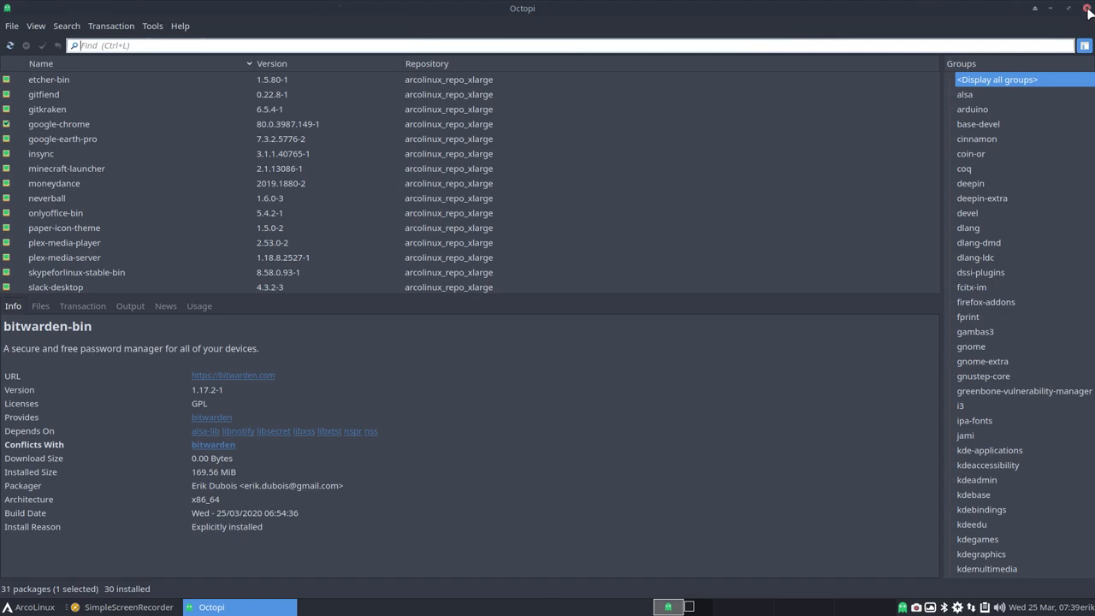
left_click(1088, 6)
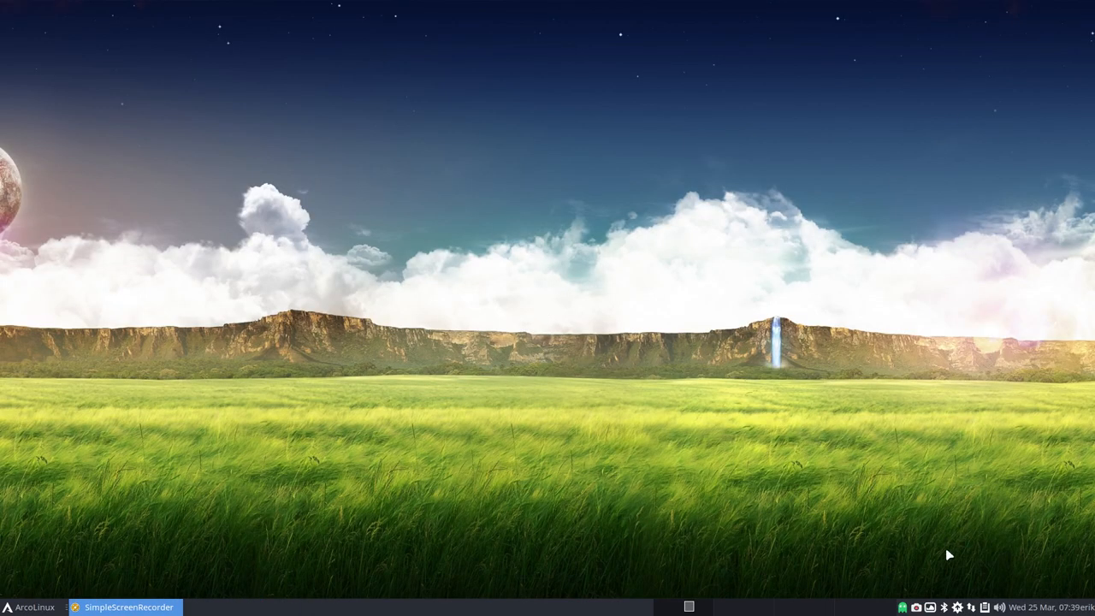
Step: Peek at the Octopi notifier's tray menu, dismiss it, and reopen the Whisker Menu
left_click(900, 608)
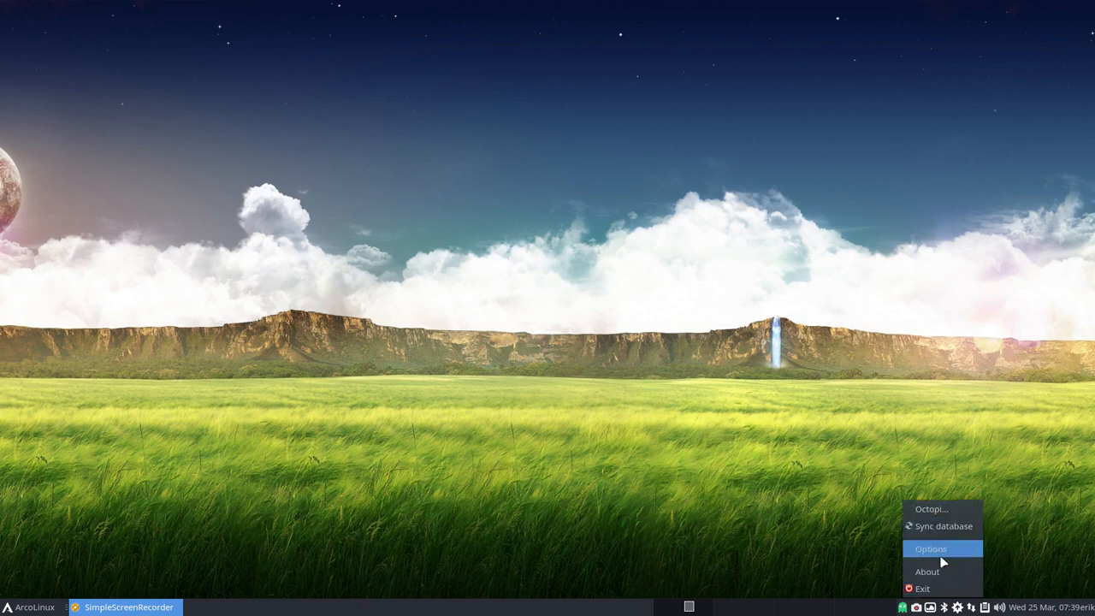
mouse_move(922, 589)
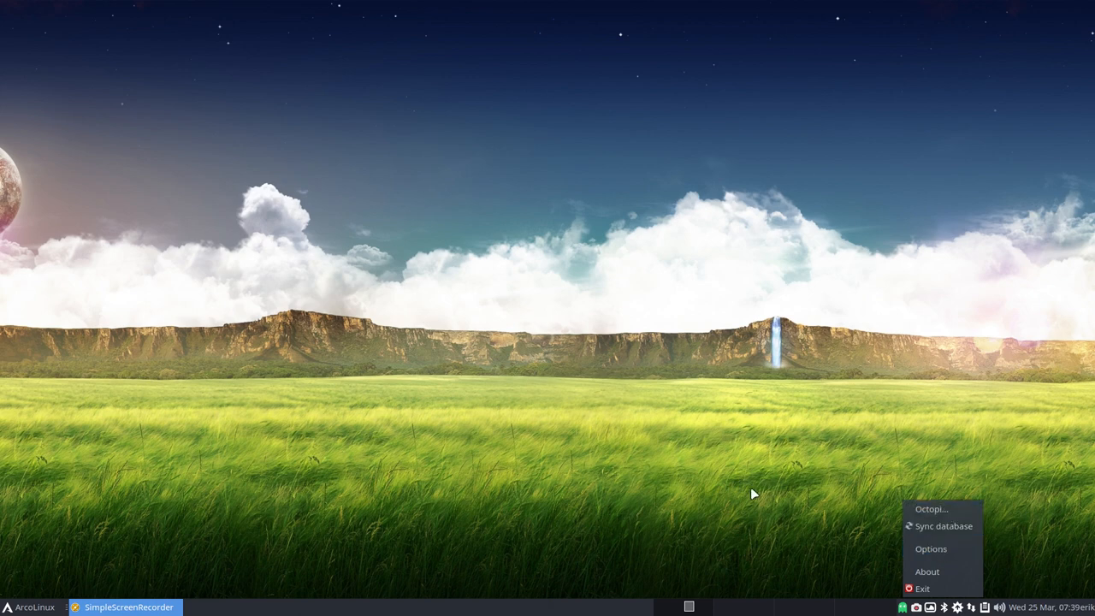
left_click(270, 467)
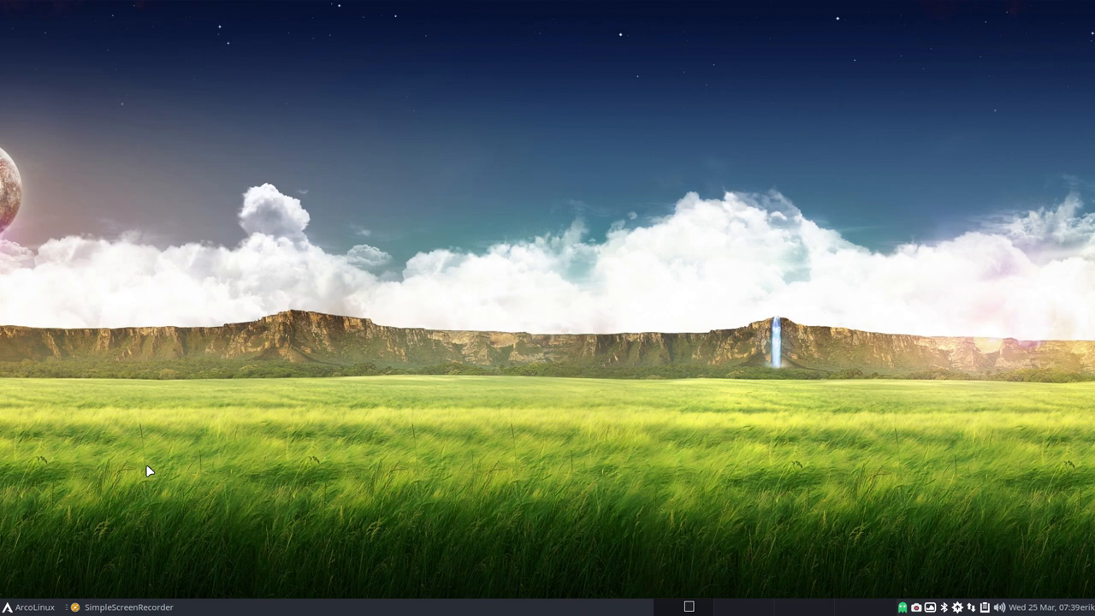
mouse_move(564, 395)
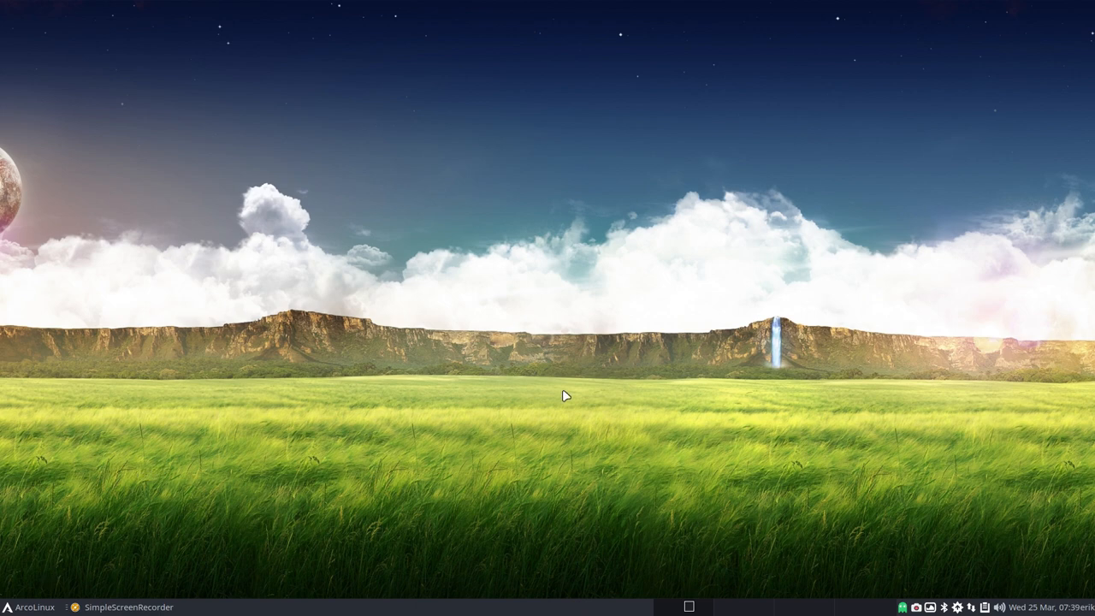
mouse_move(858, 553)
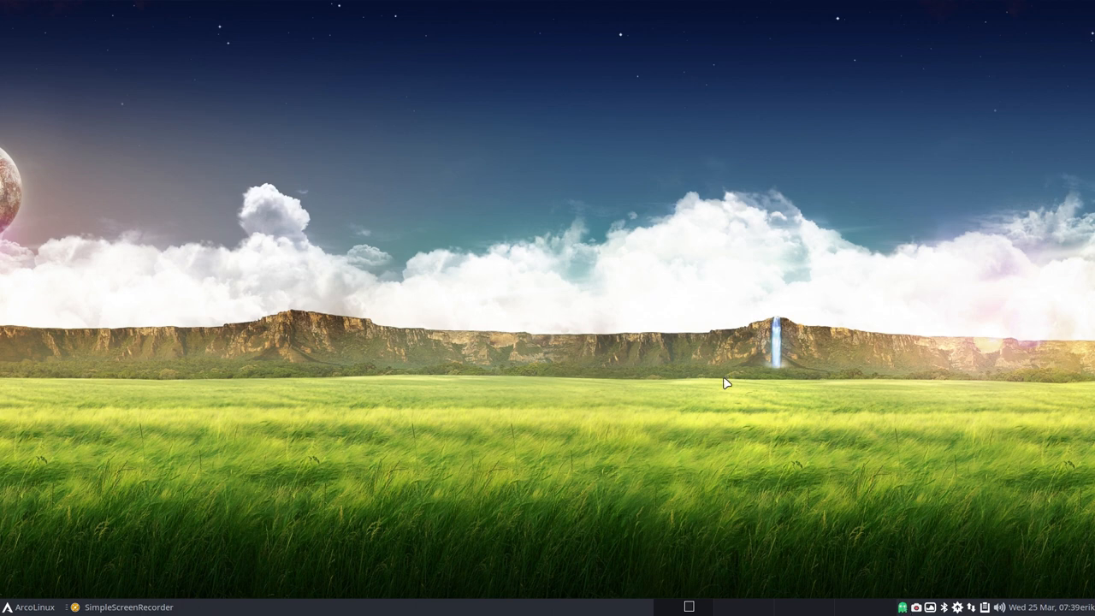
left_click(34, 606)
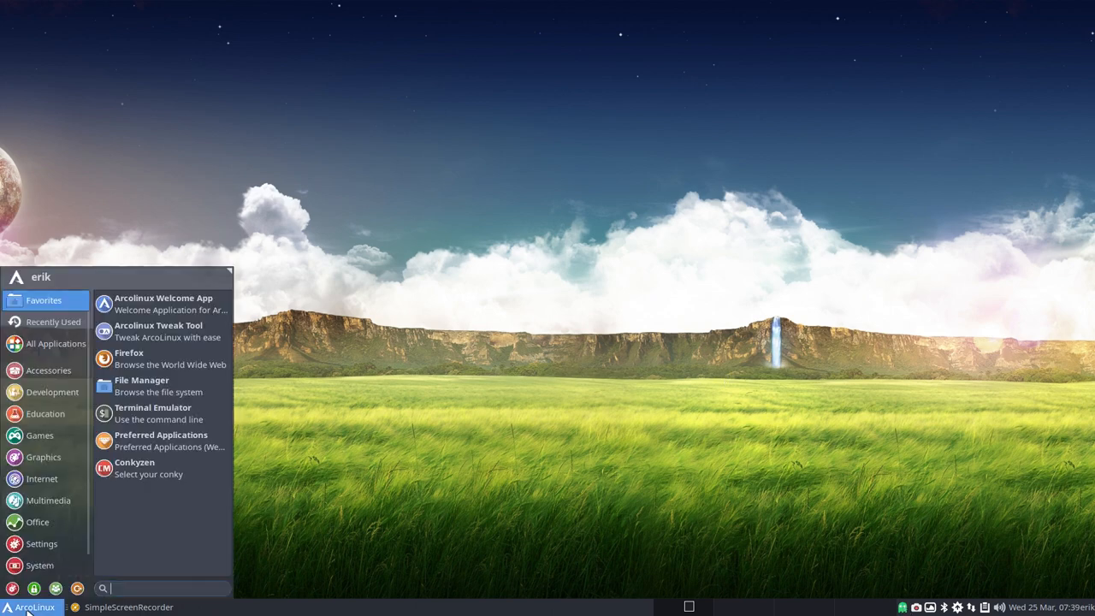
Step: Step through Recently Used and All Applications to the Accessories category list
left_click(53, 322)
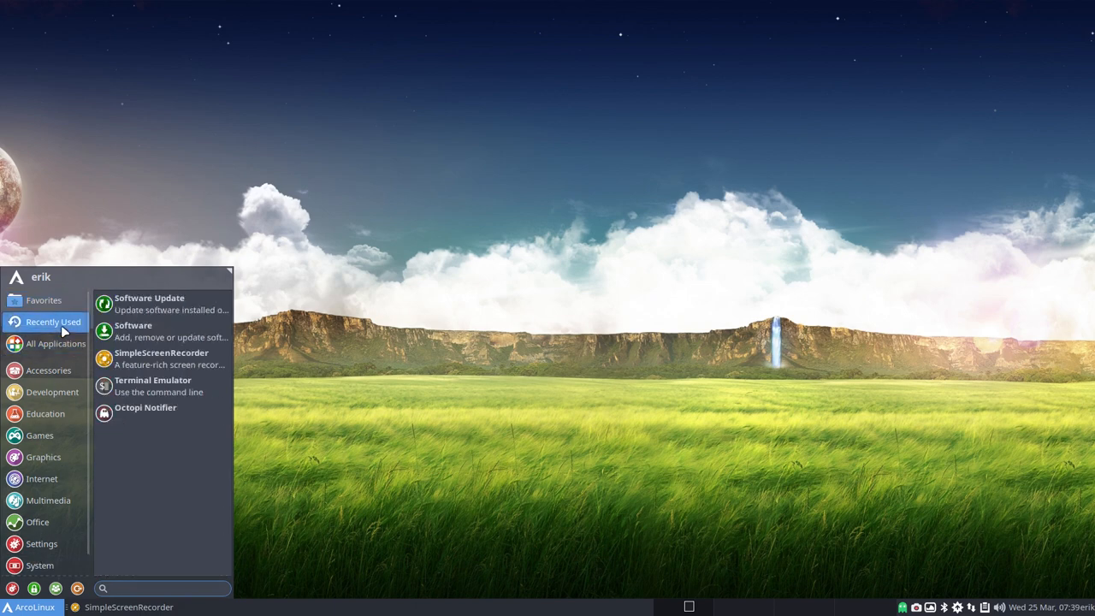
left_click(55, 342)
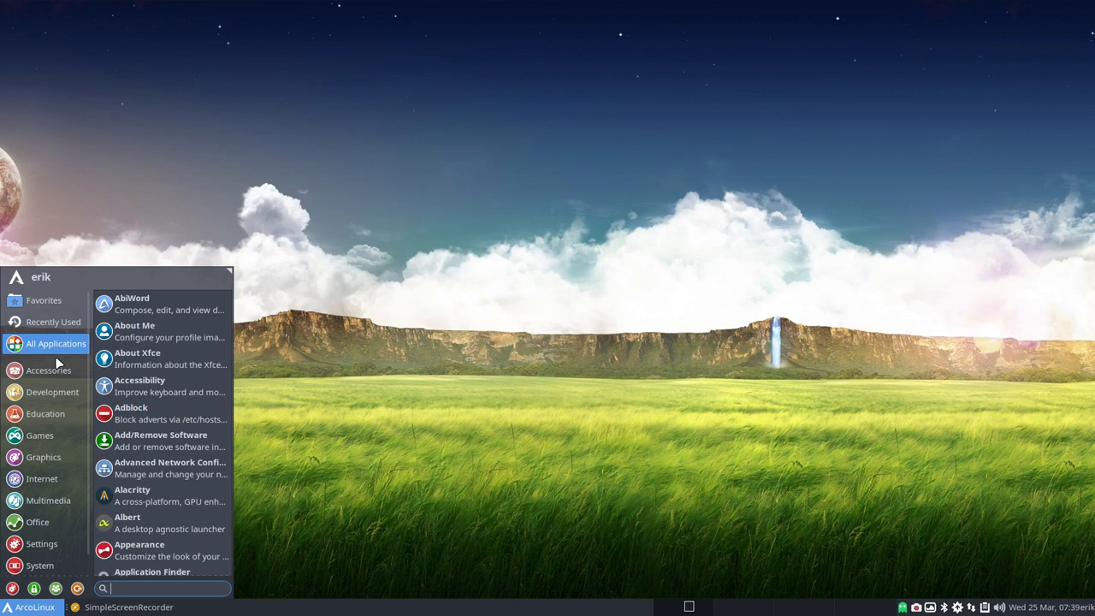
left_click(48, 369)
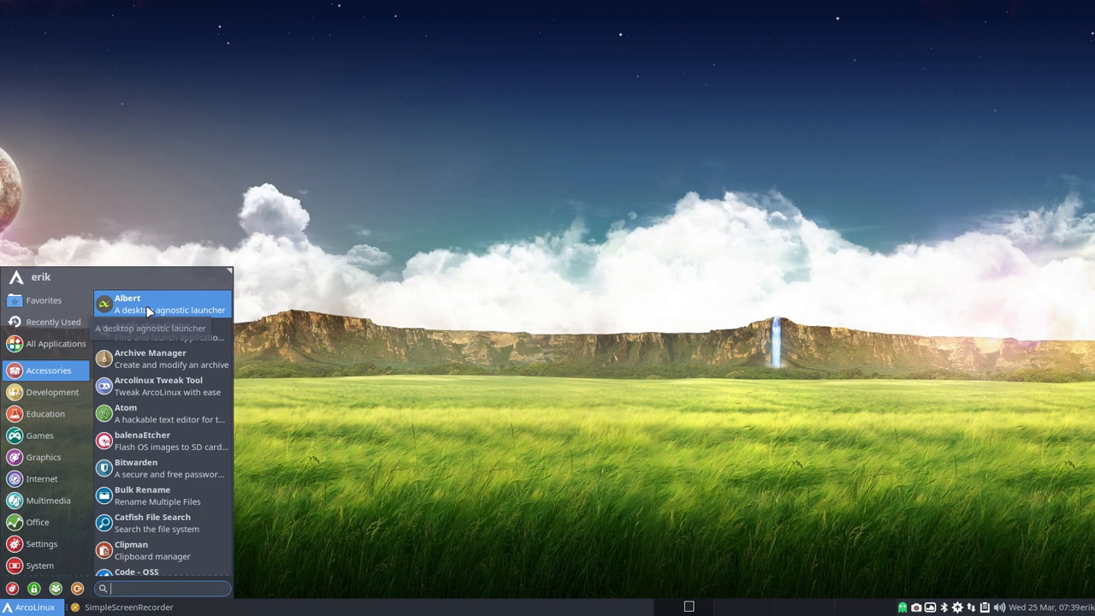
mouse_move(181, 309)
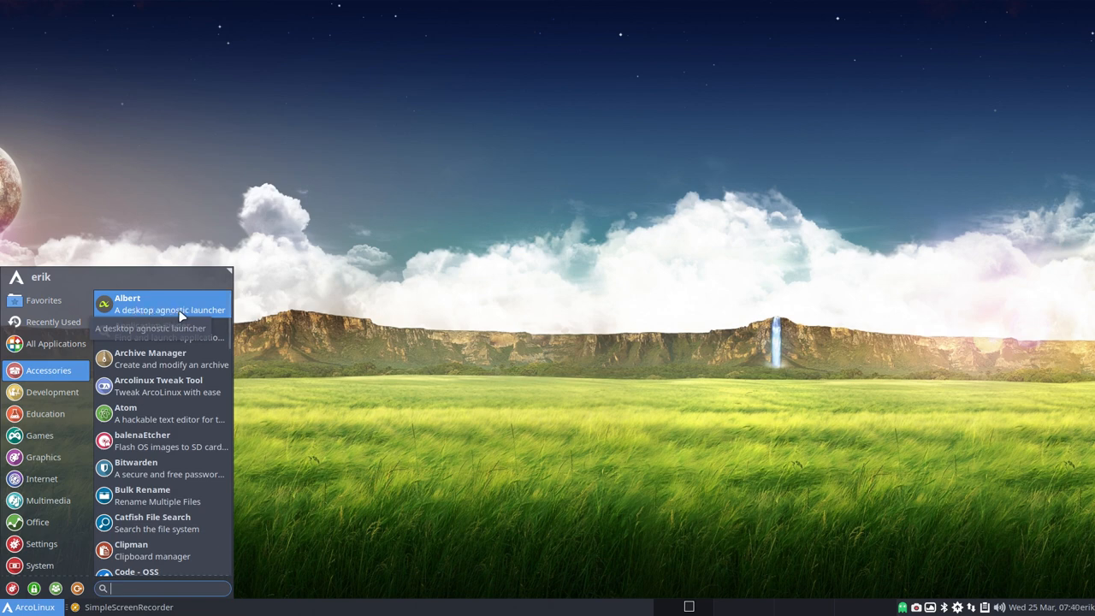
mouse_move(219, 316)
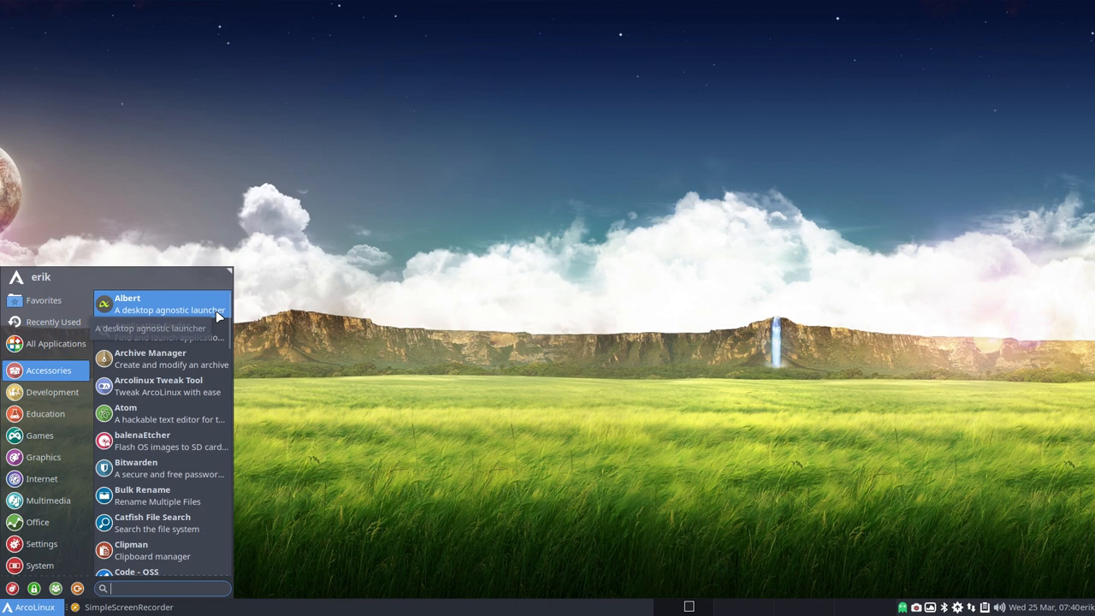
mouse_move(189, 400)
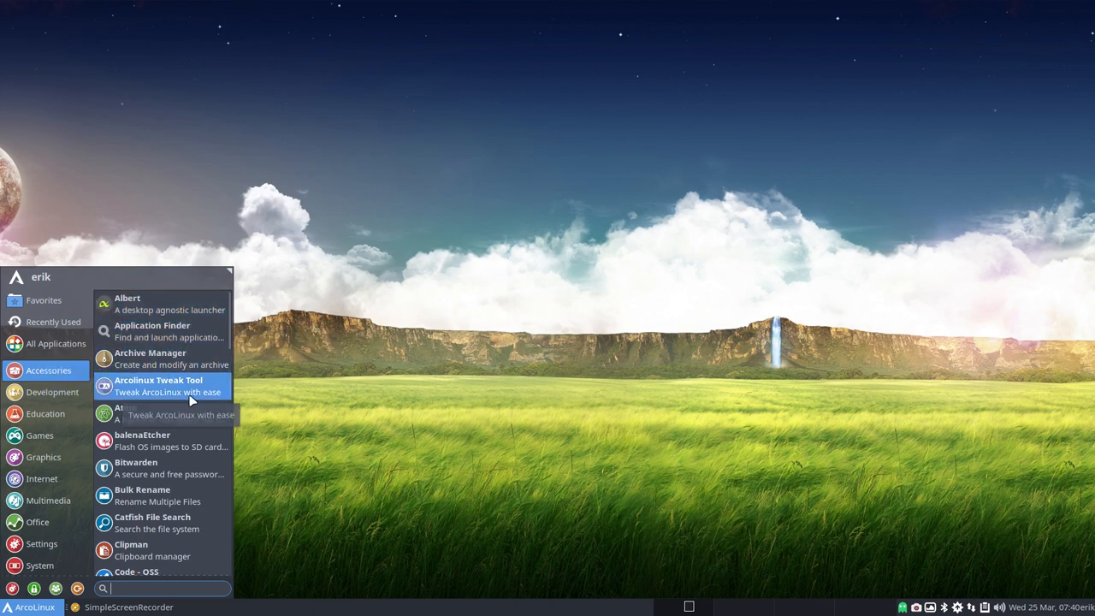
mouse_move(175, 441)
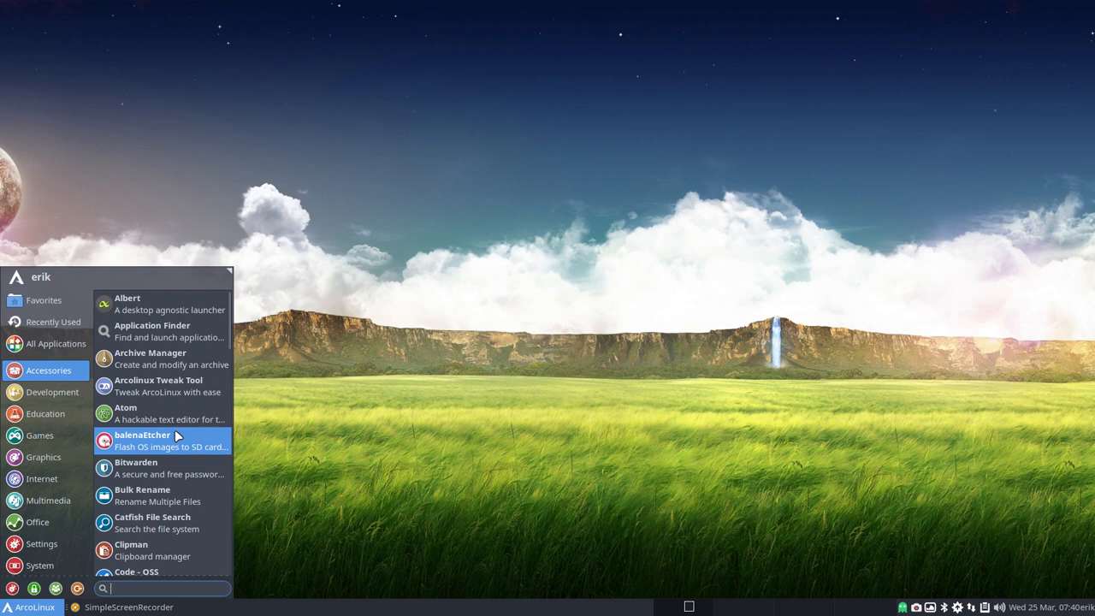
mouse_move(175, 441)
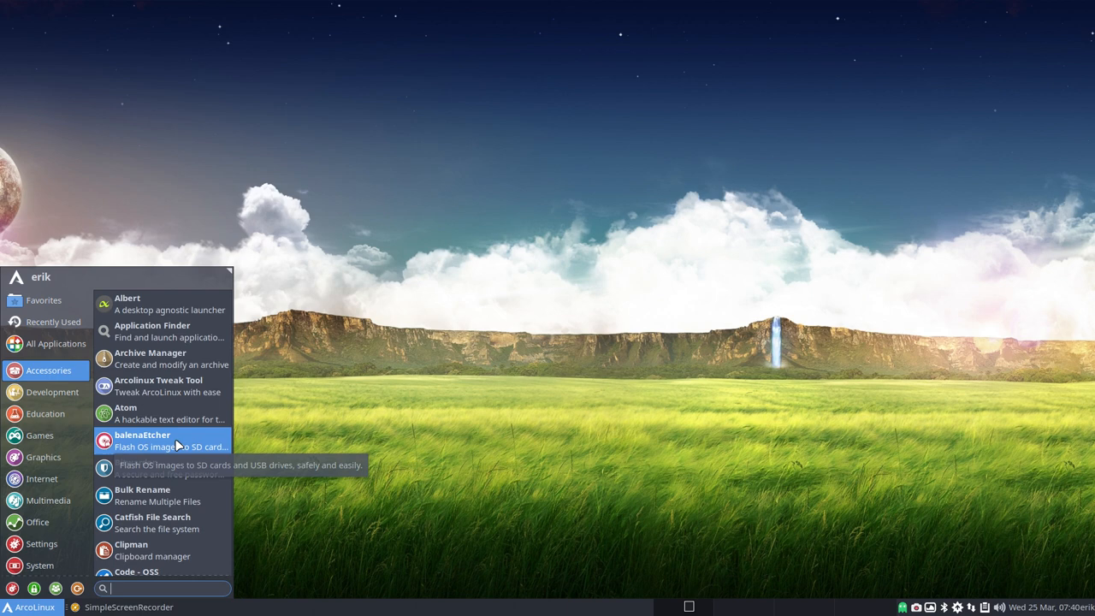
mouse_move(179, 495)
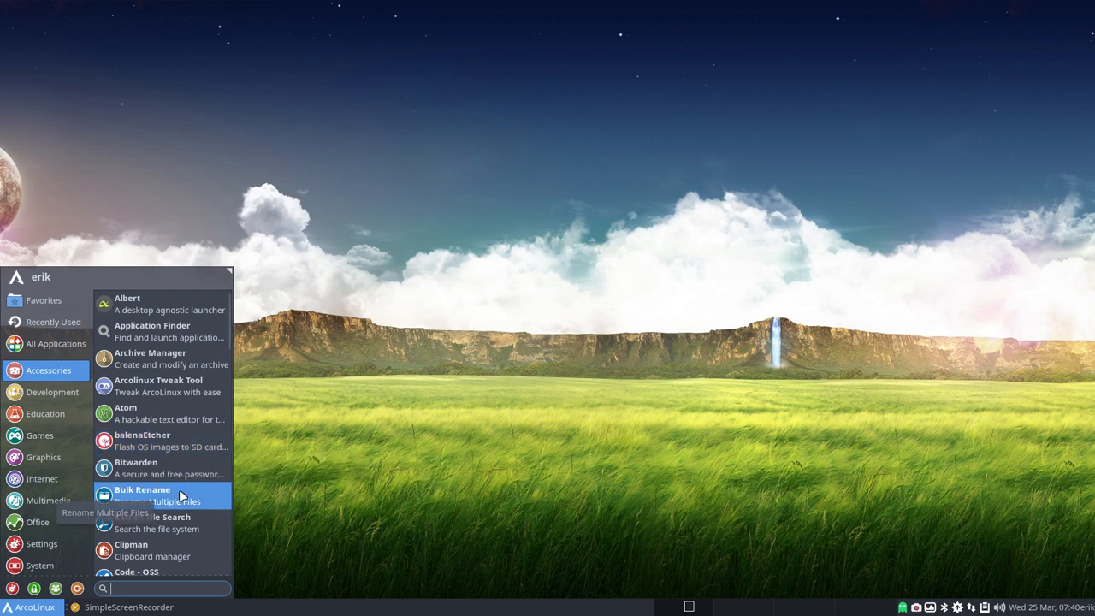
mouse_move(161, 474)
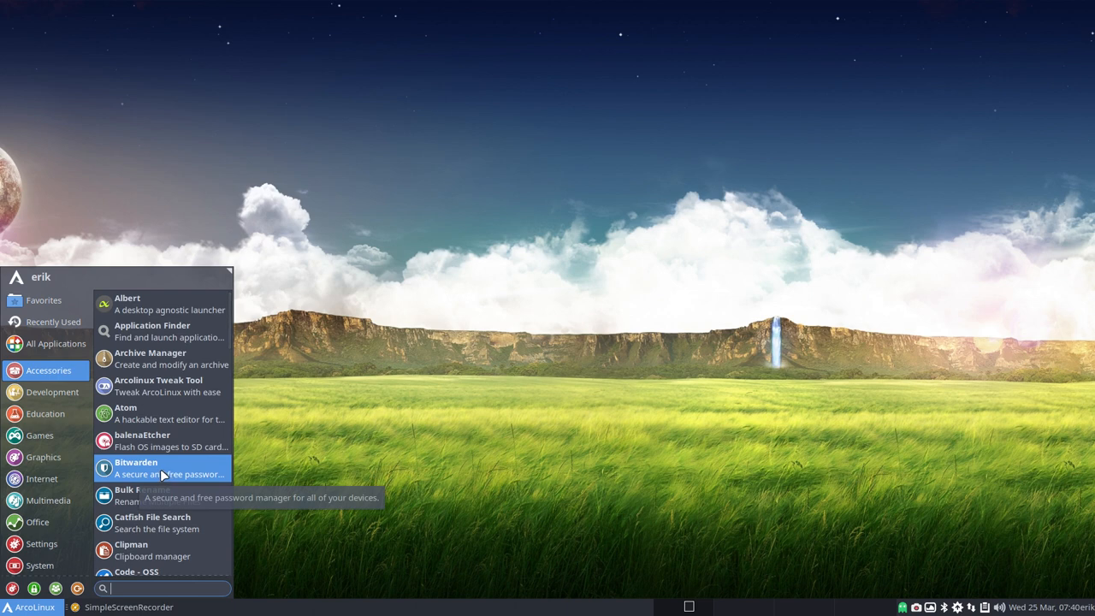
mouse_move(162, 494)
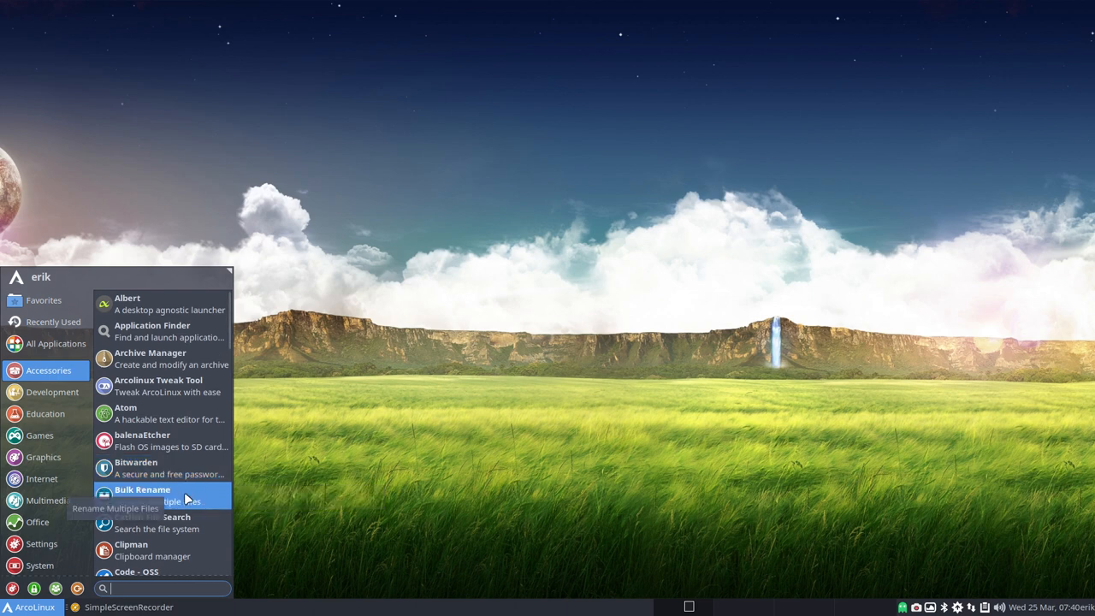
mouse_move(179, 521)
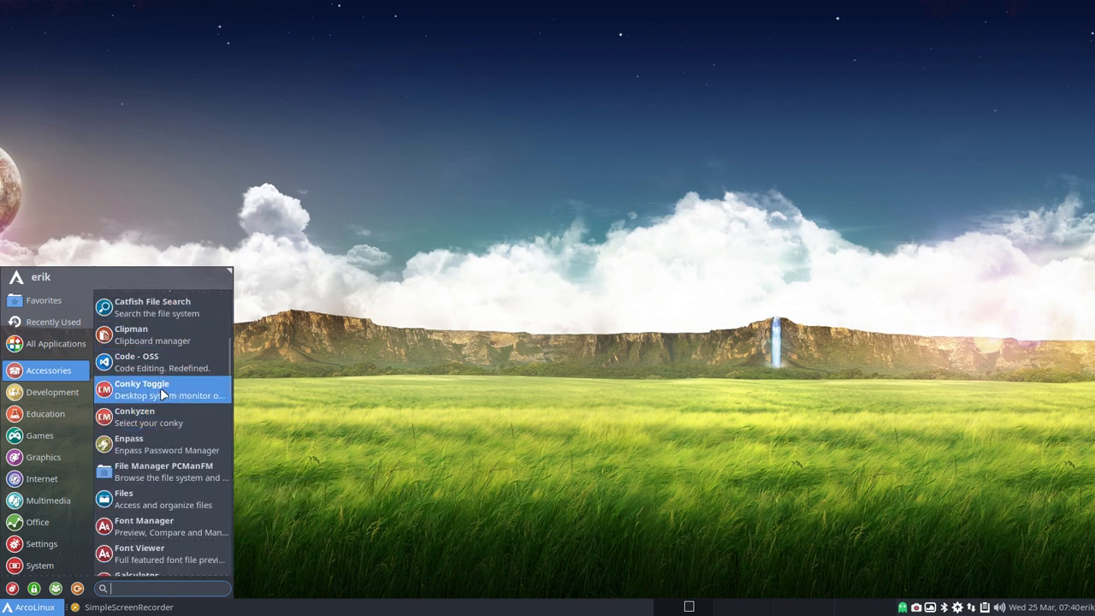
mouse_move(162, 362)
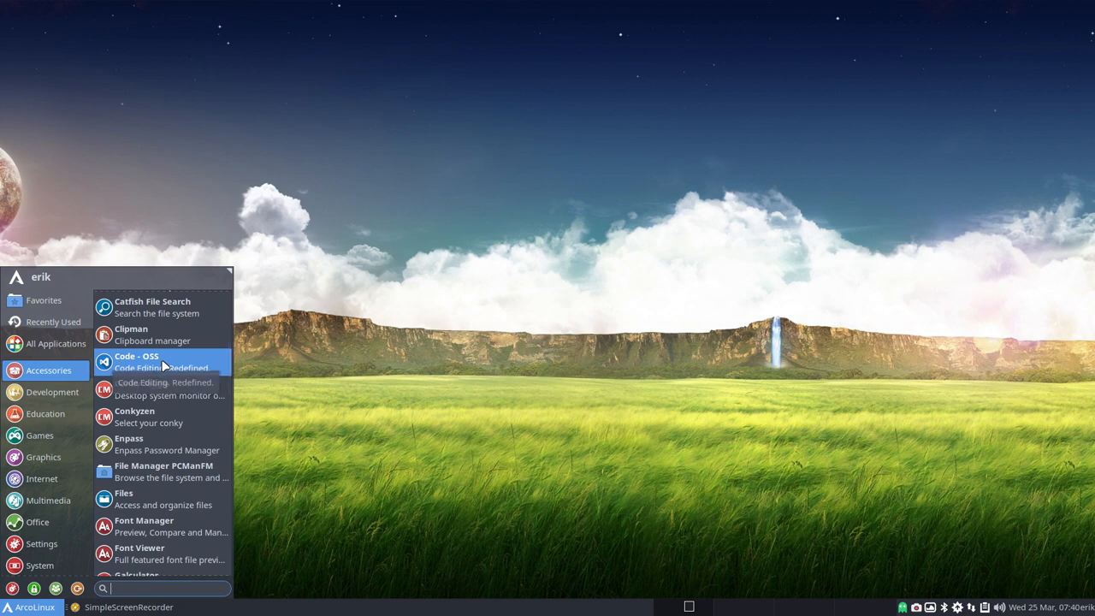
mouse_move(192, 366)
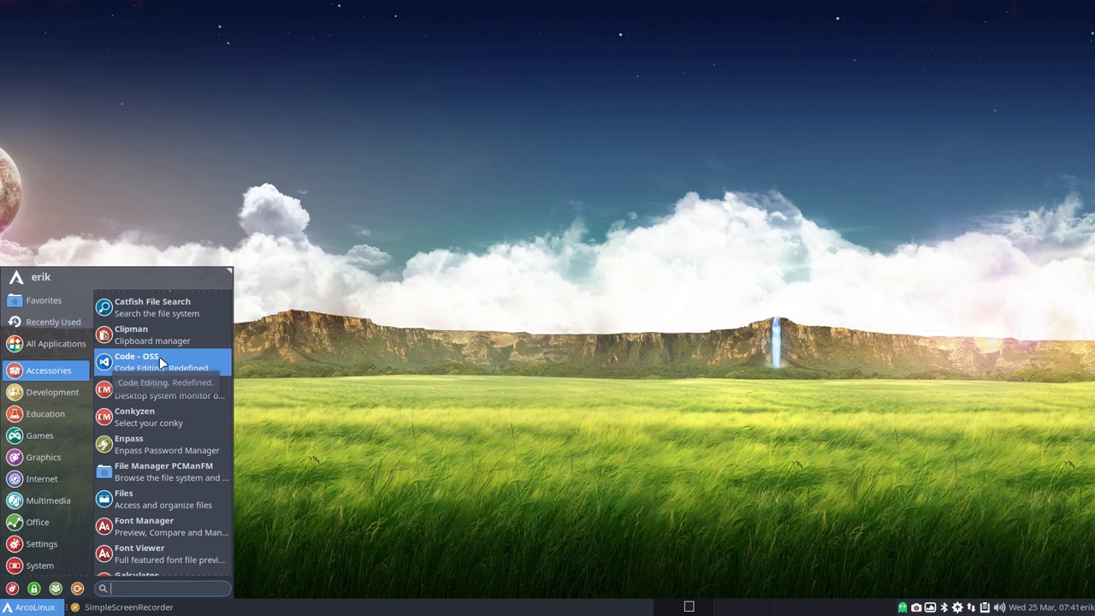
mouse_move(145, 383)
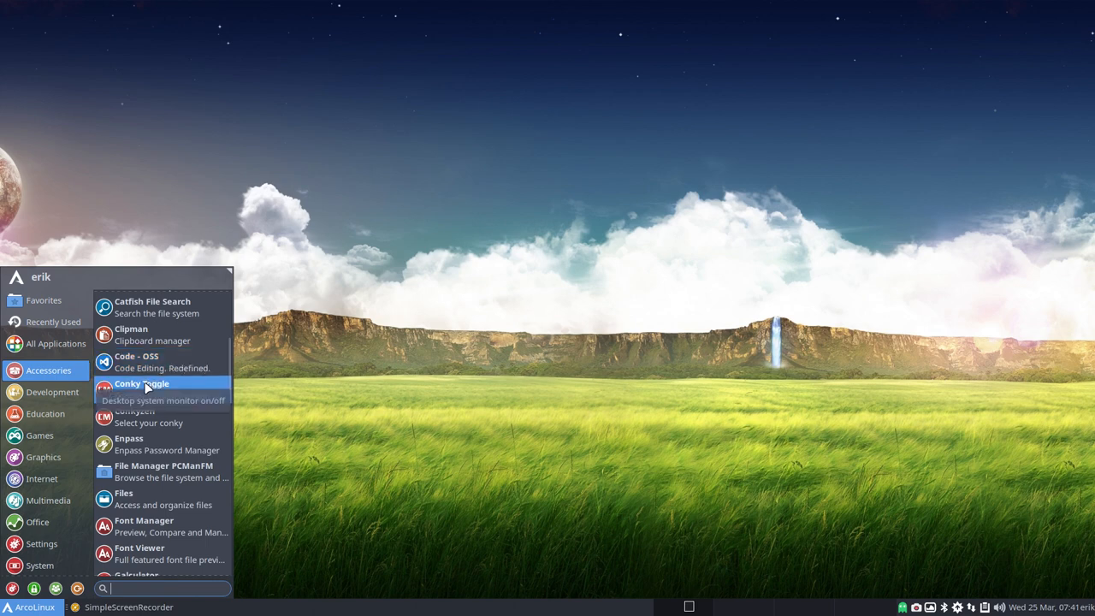
mouse_move(150, 443)
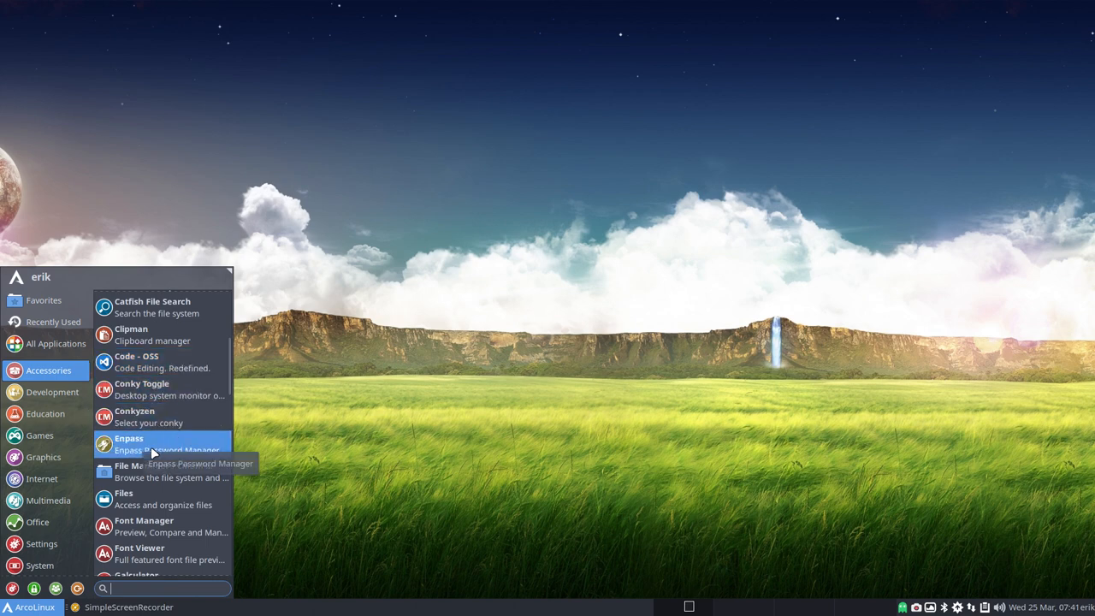
scroll("down", 3)
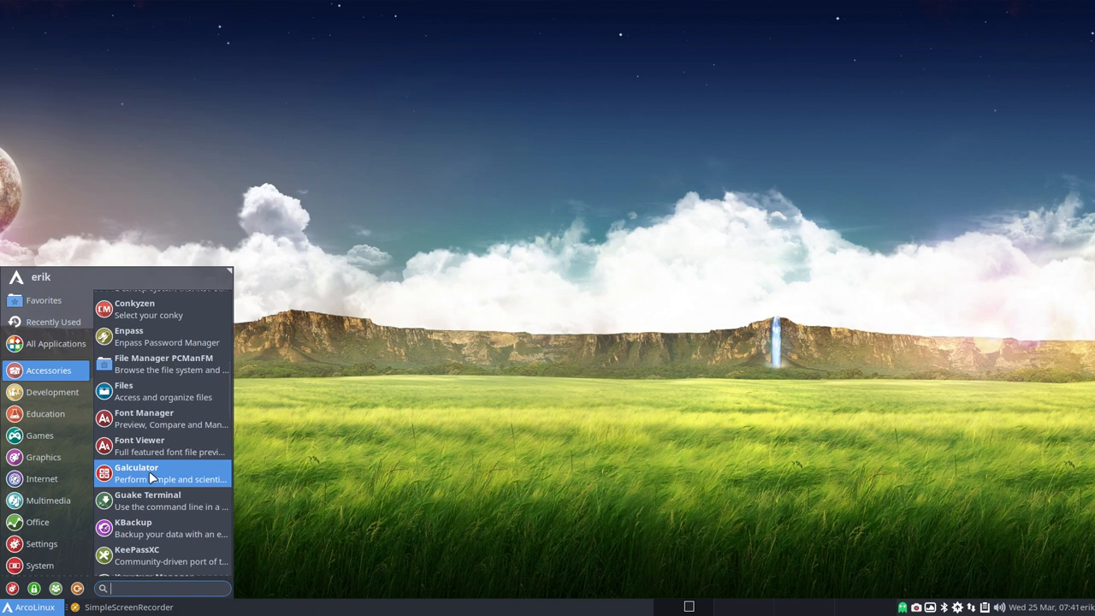
scroll("down", 3)
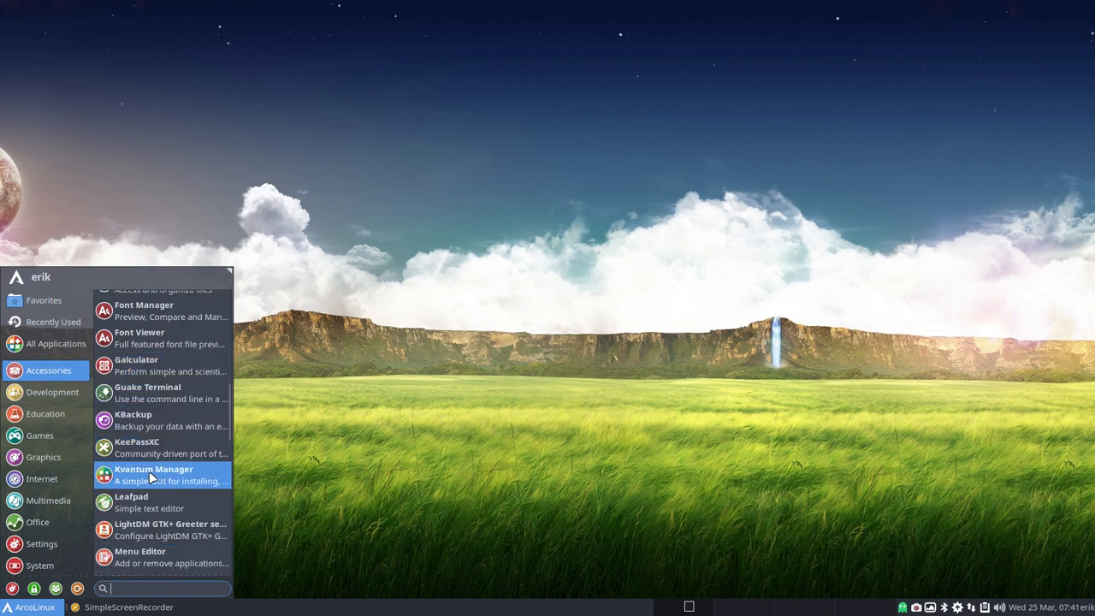
mouse_move(145, 392)
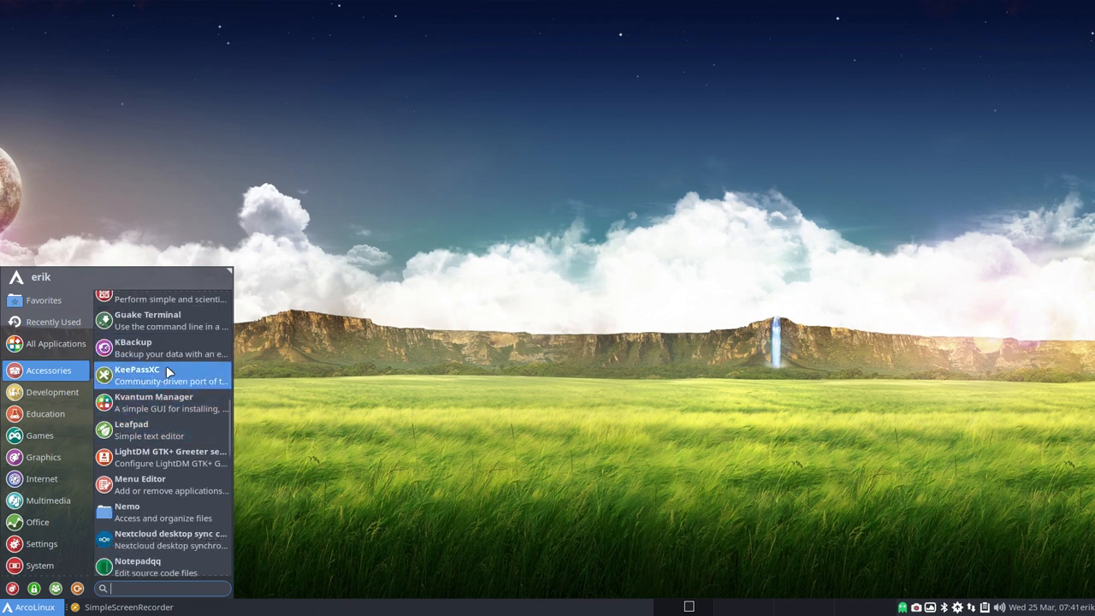
mouse_move(171, 402)
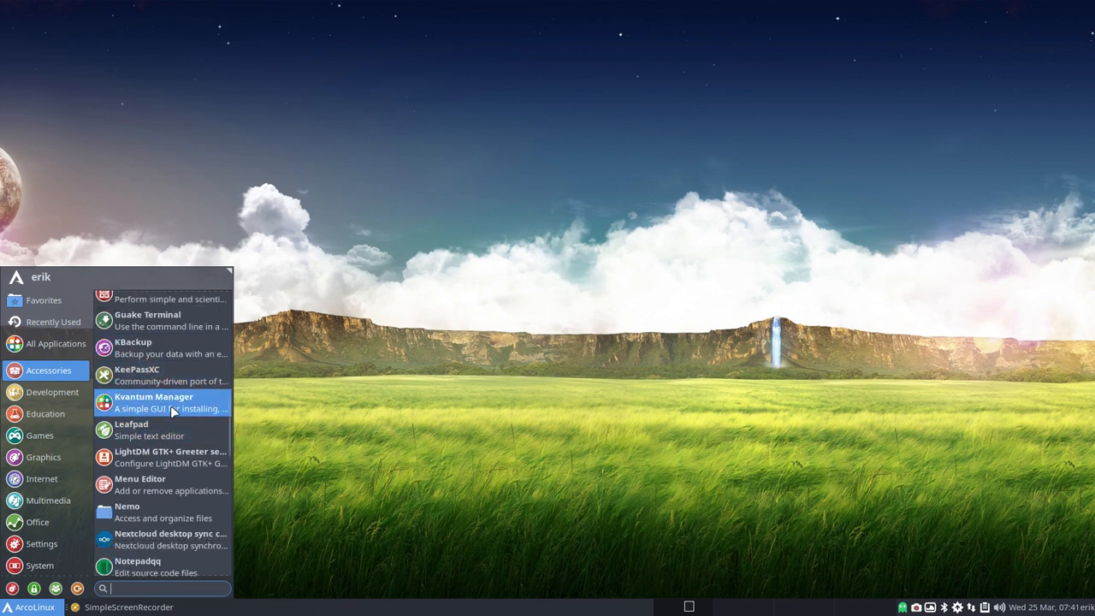
mouse_move(165, 429)
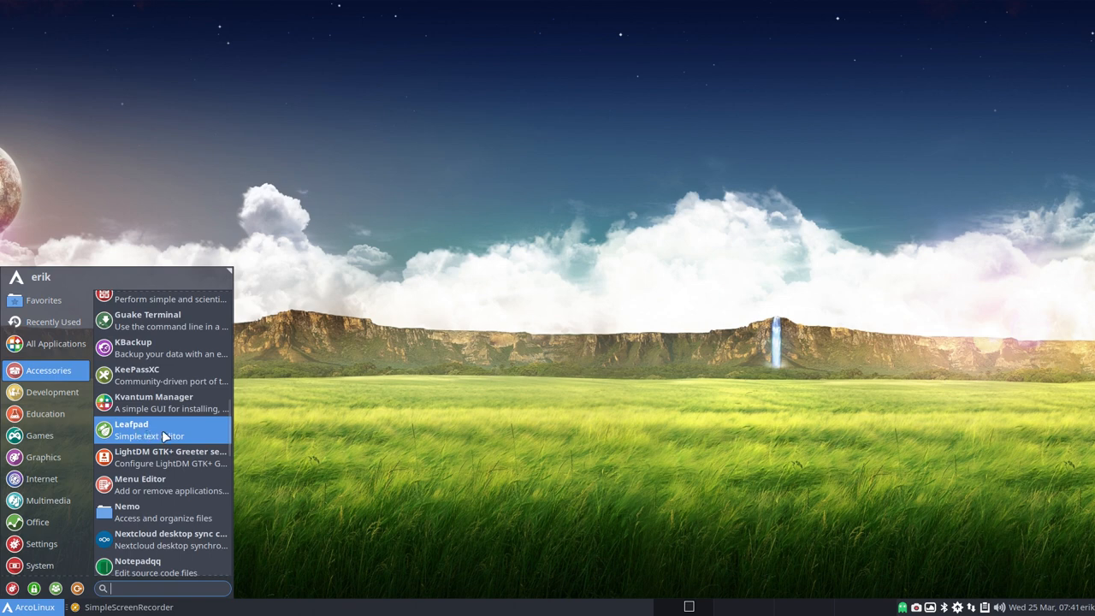
scroll("down", 3)
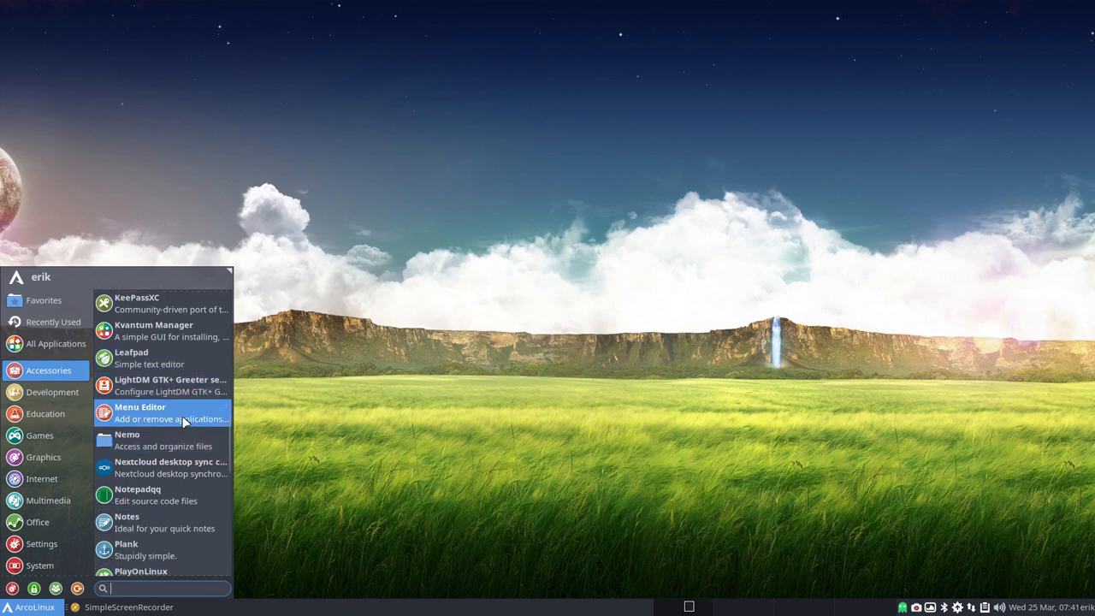
scroll("down", 3)
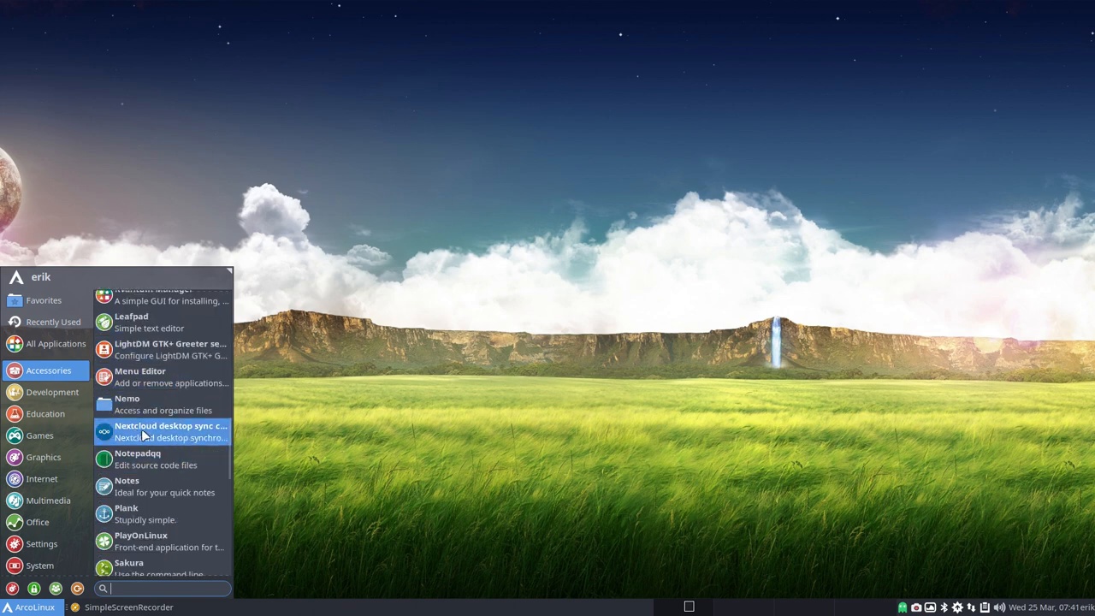
mouse_move(202, 441)
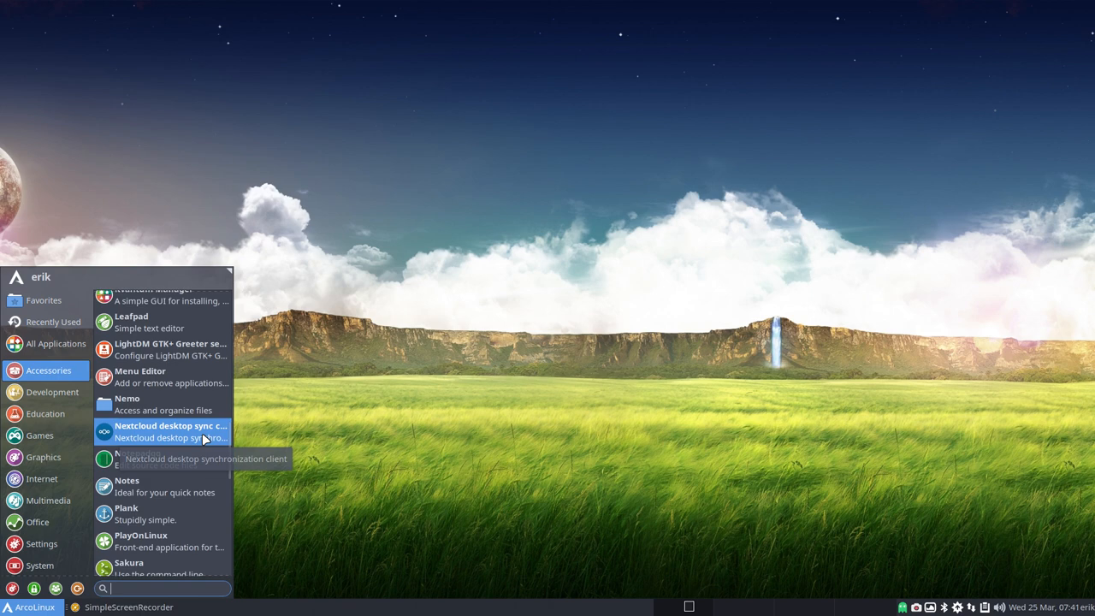
scroll("down", 3)
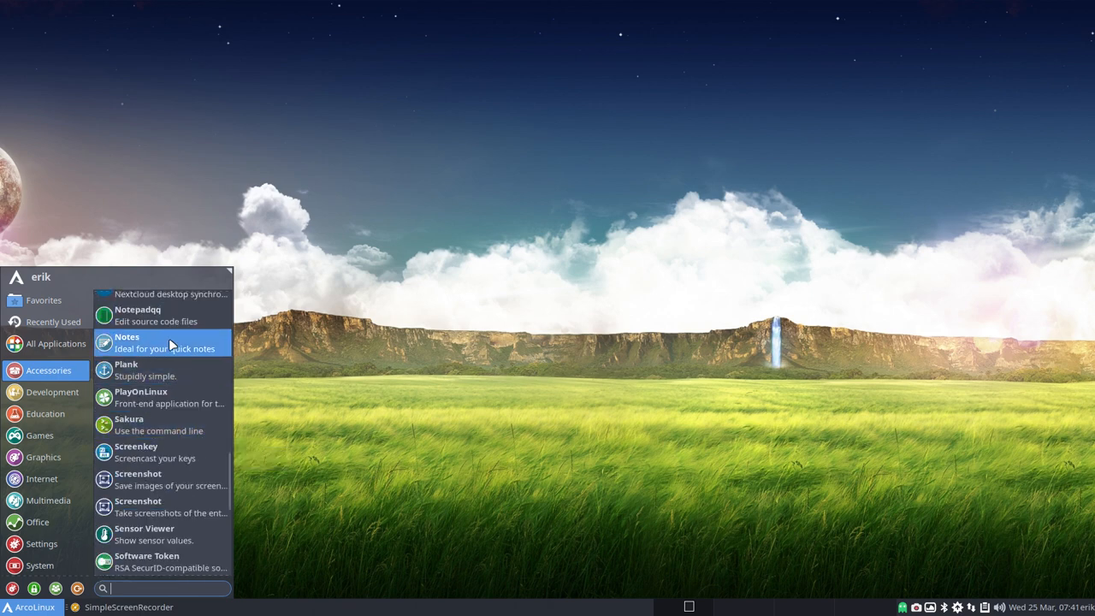
mouse_move(154, 315)
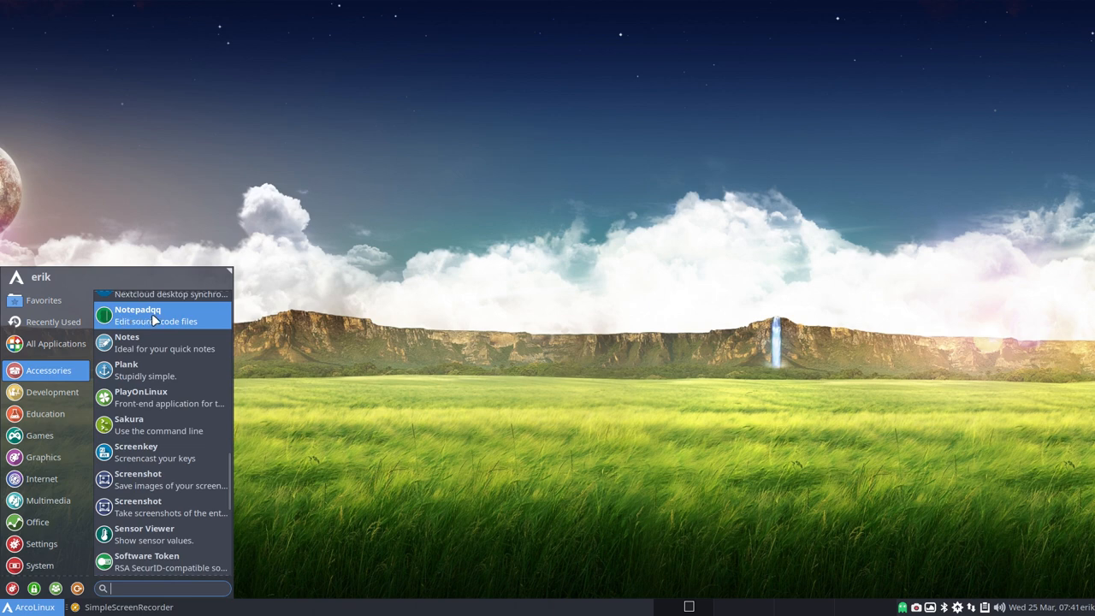
mouse_move(163, 397)
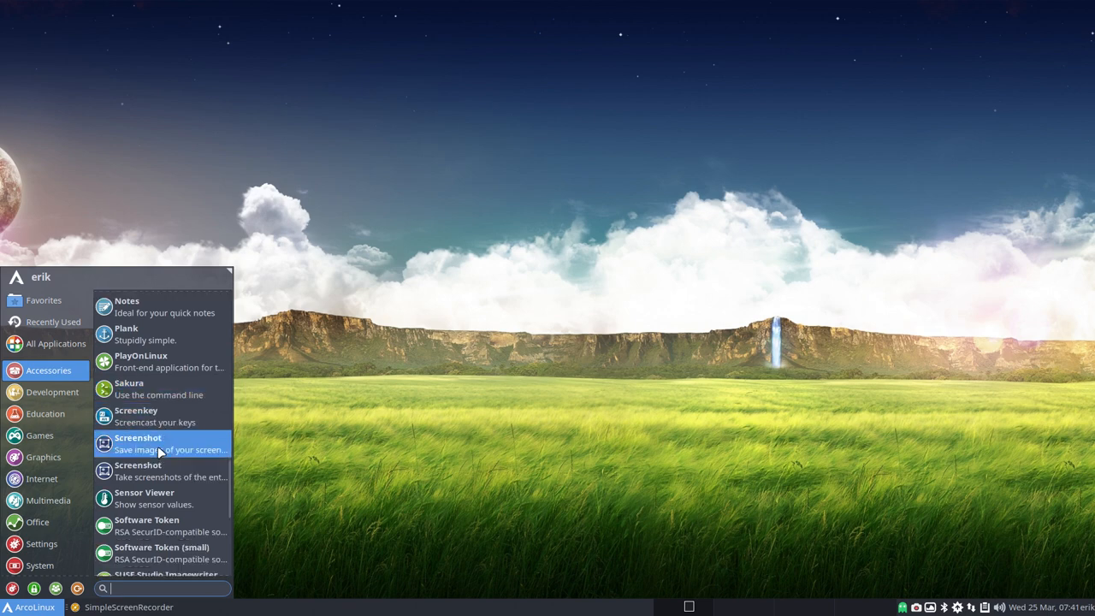
scroll("down", 3)
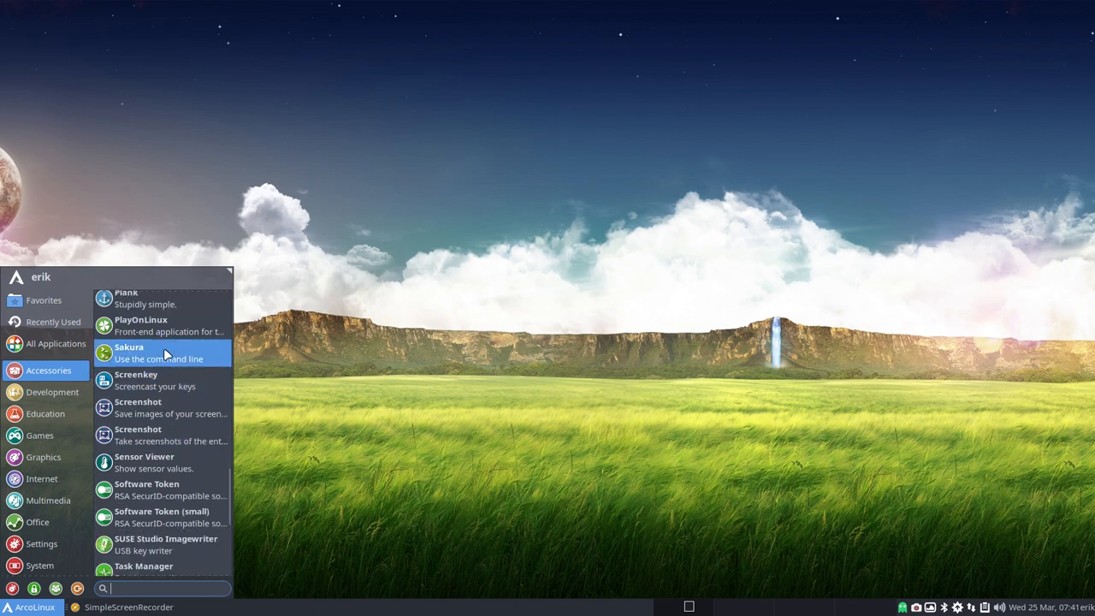
mouse_move(171, 407)
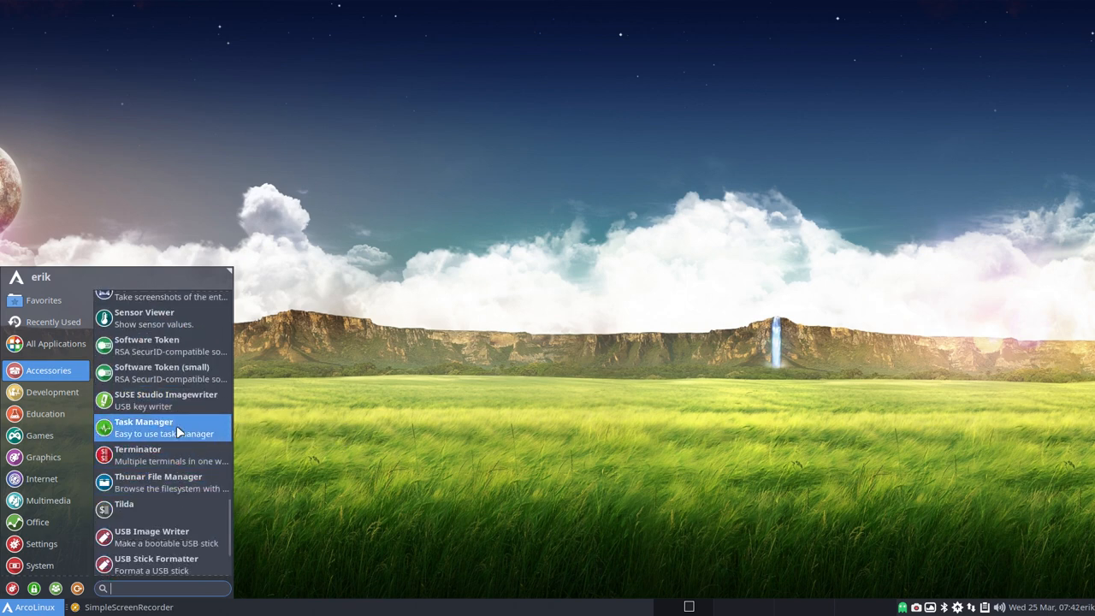
mouse_move(179, 401)
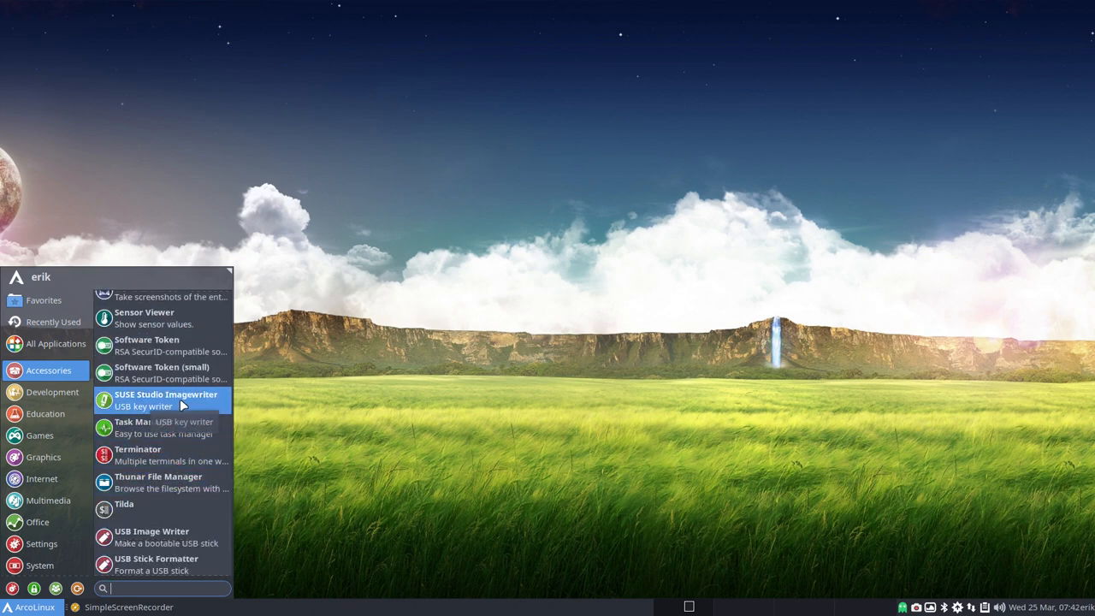
mouse_move(162, 407)
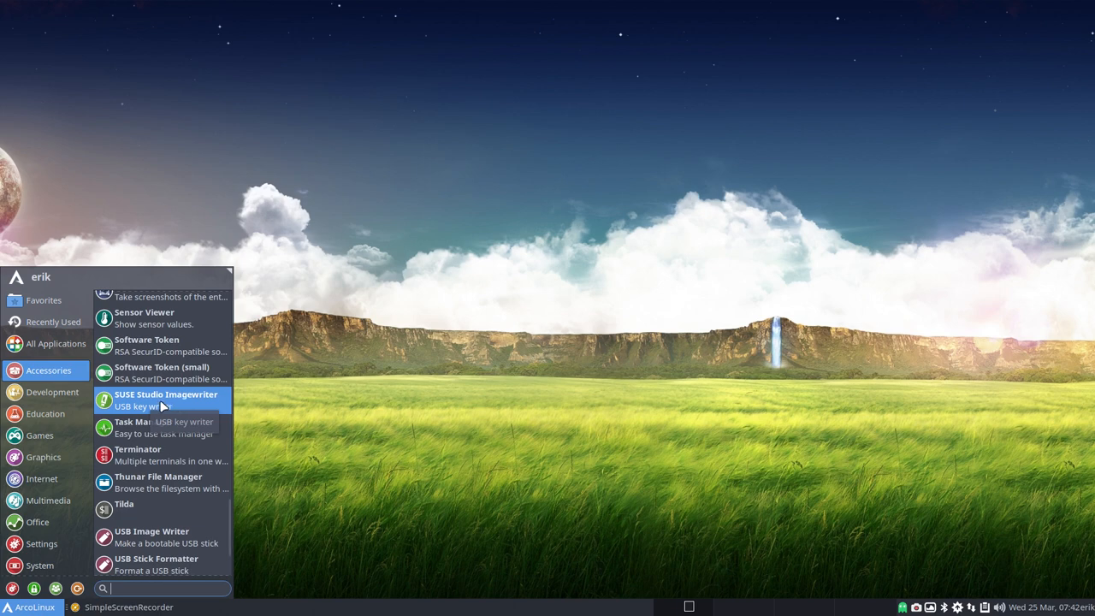
mouse_move(164, 407)
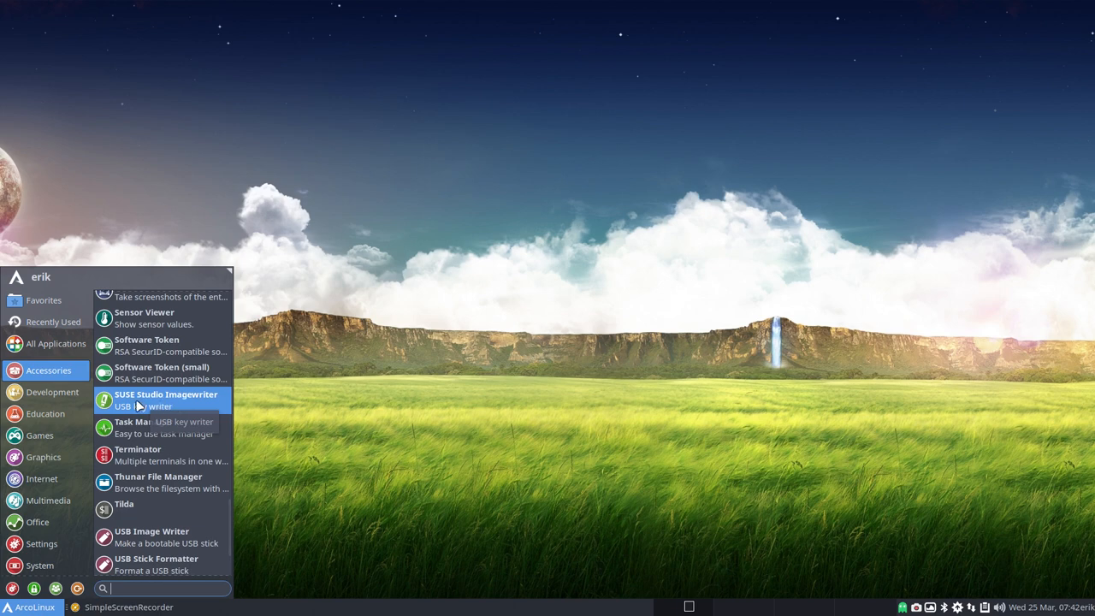
mouse_move(146, 404)
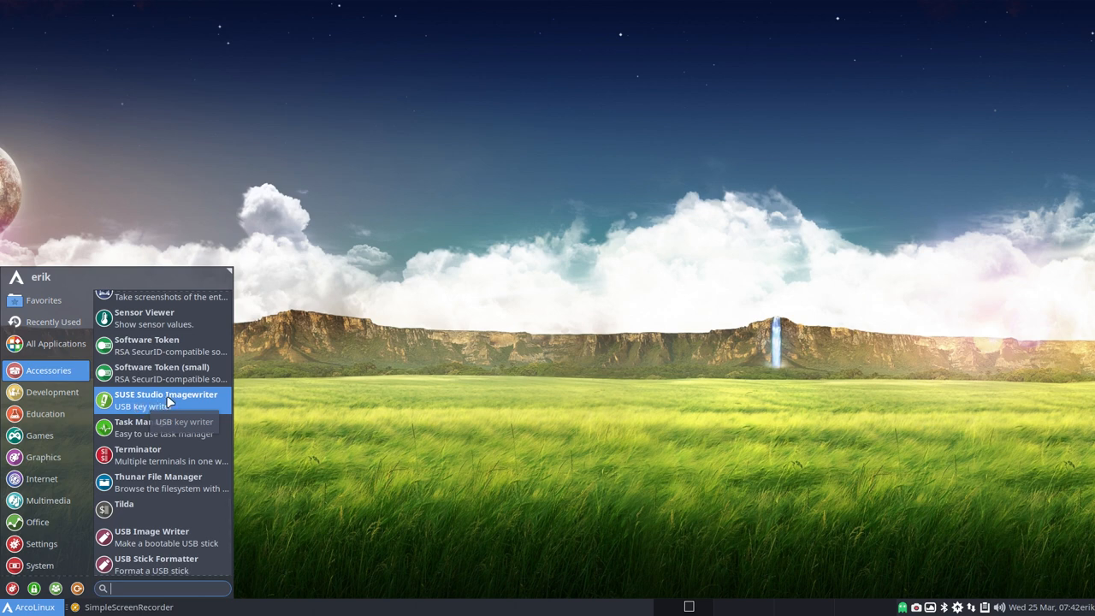
mouse_move(137, 448)
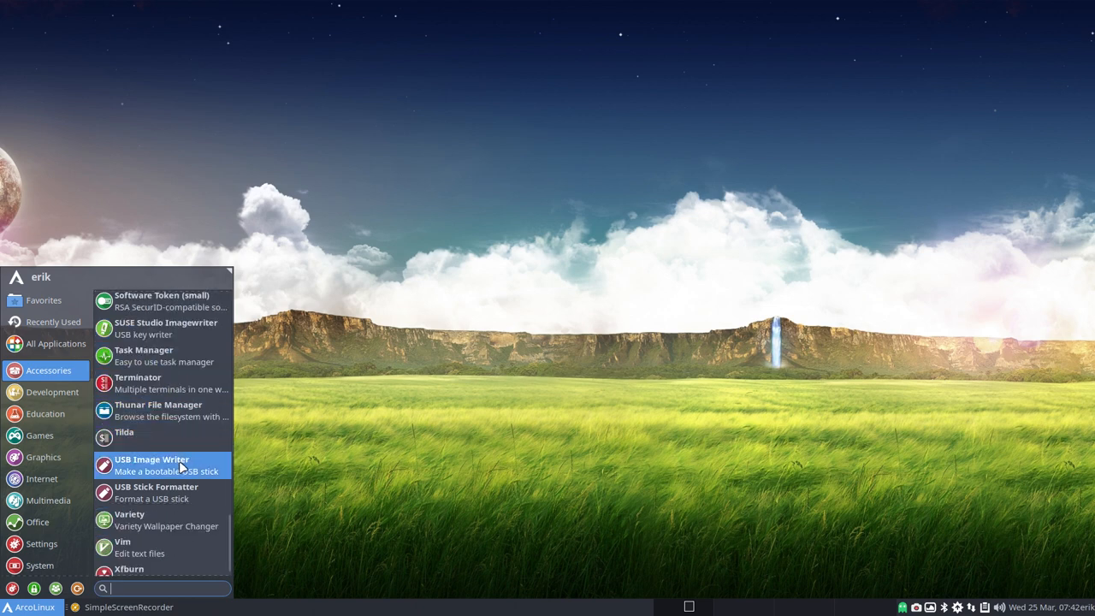
mouse_move(167, 469)
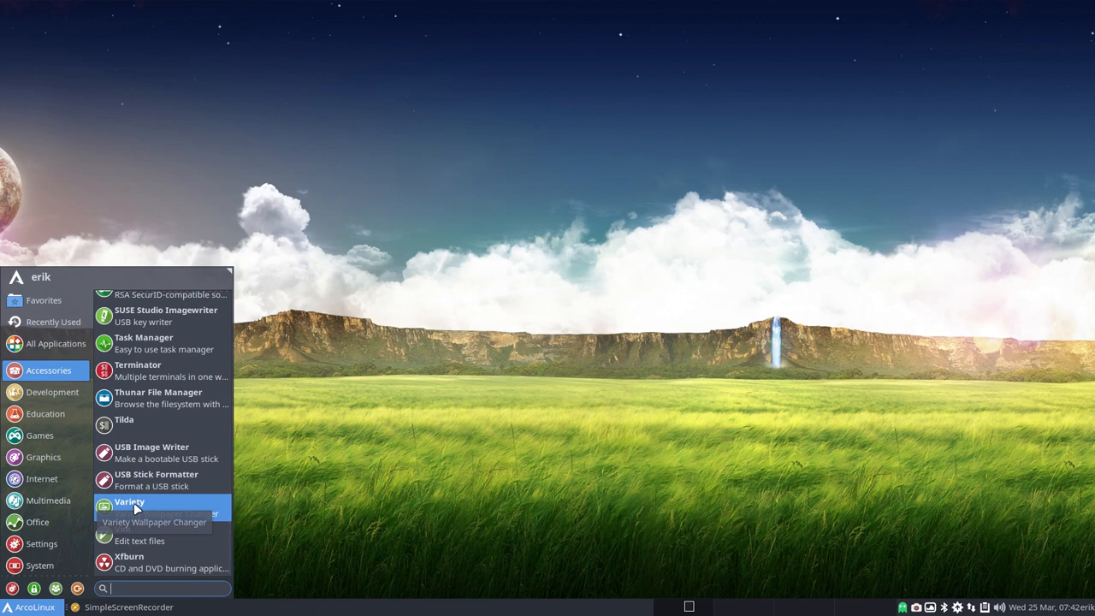
mouse_move(144, 530)
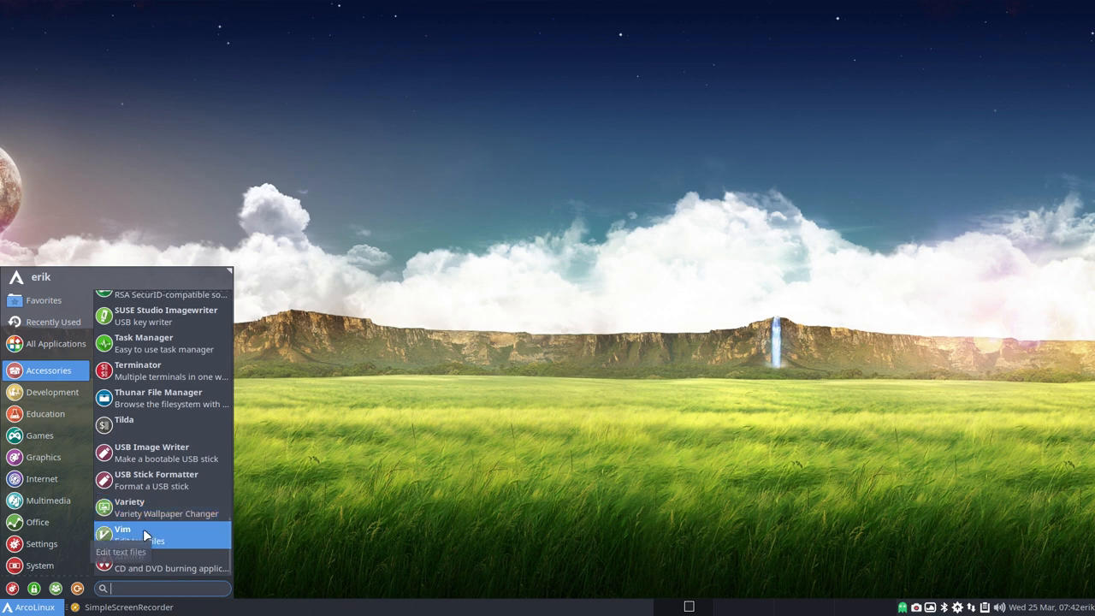
mouse_move(158, 561)
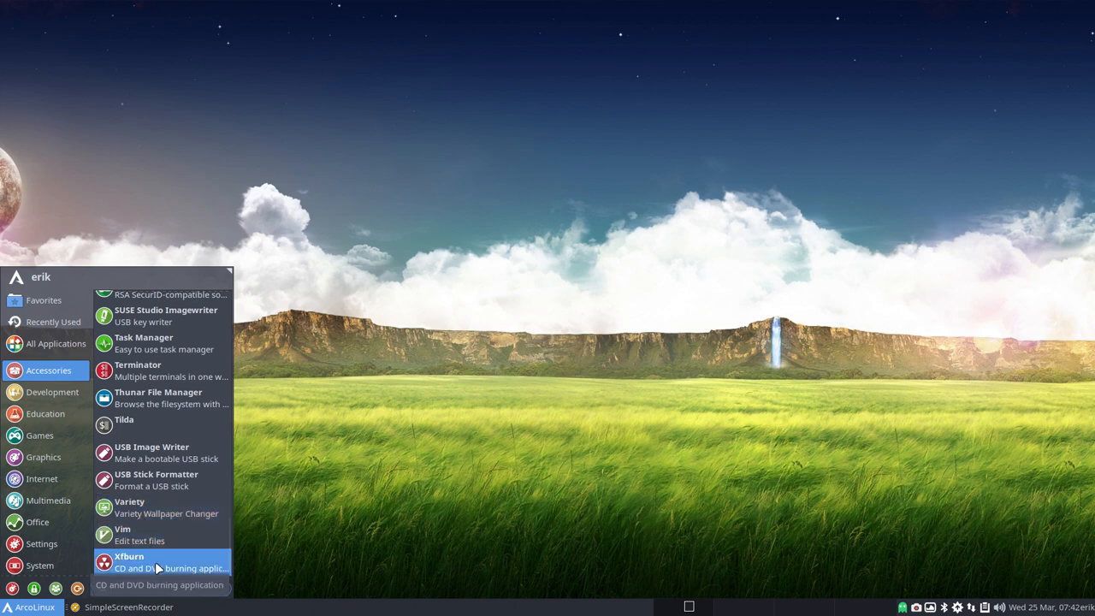
Step: Scroll the Development list from GitKraken and IntelliJ IDEA down to PyCharm and Sublime Text
left_click(52, 392)
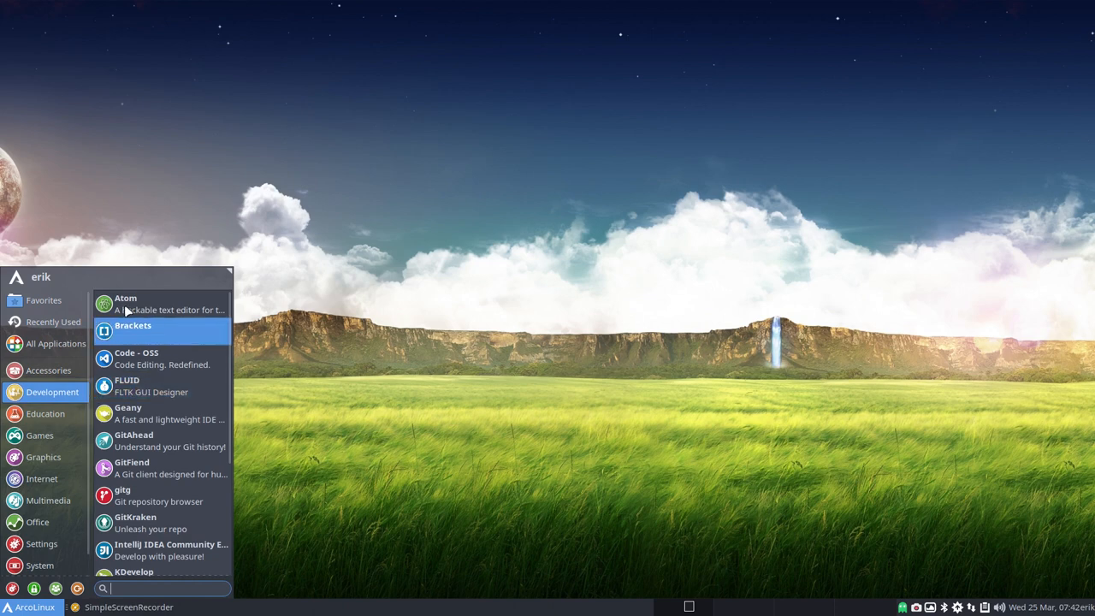
mouse_move(175, 357)
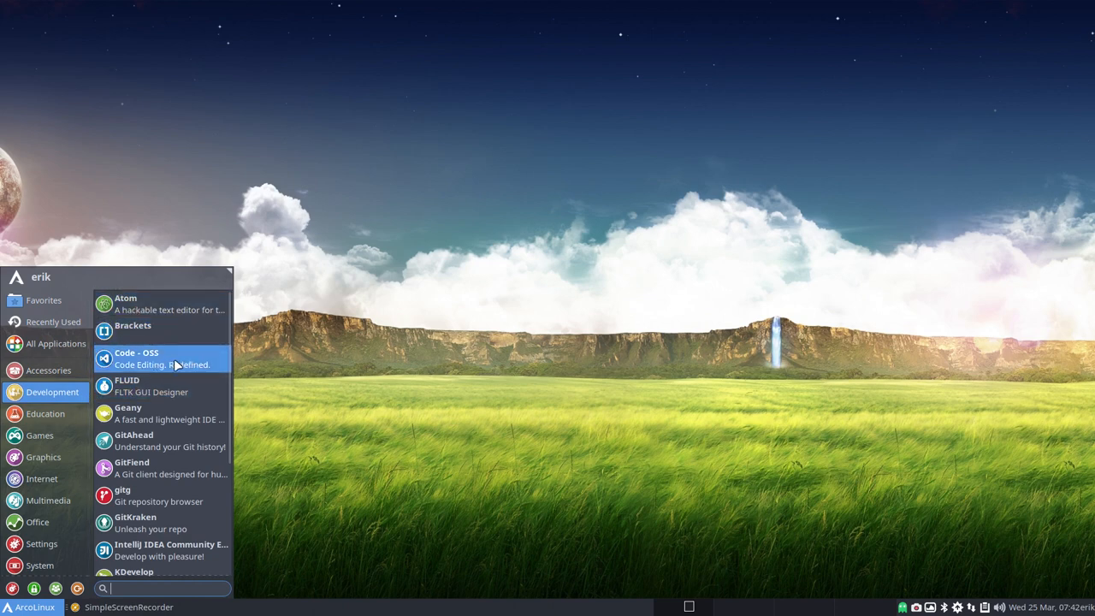
mouse_move(182, 392)
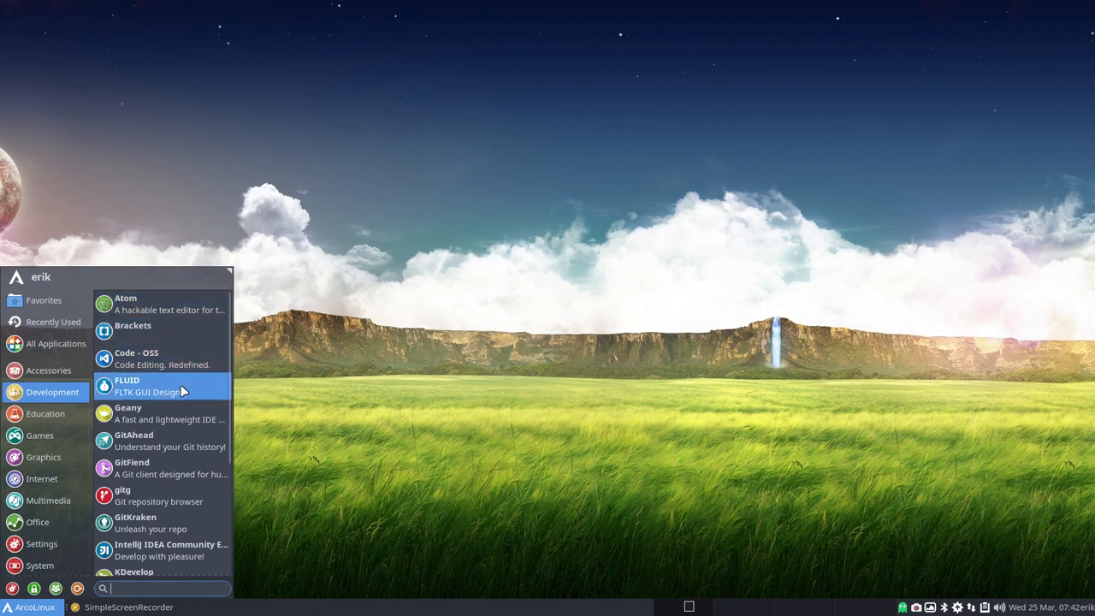
mouse_move(179, 391)
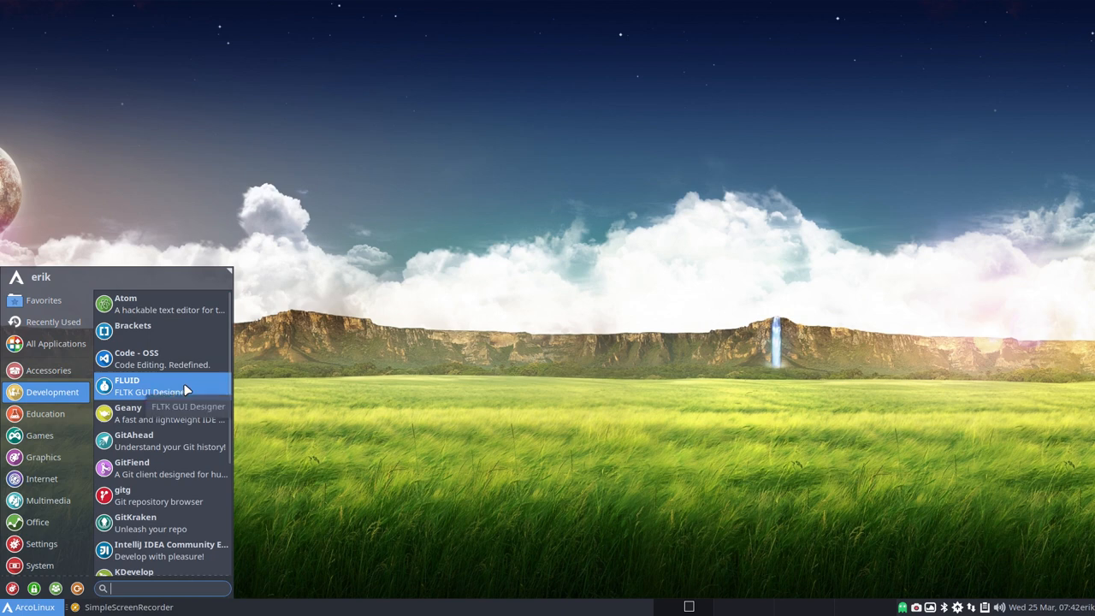
mouse_move(151, 419)
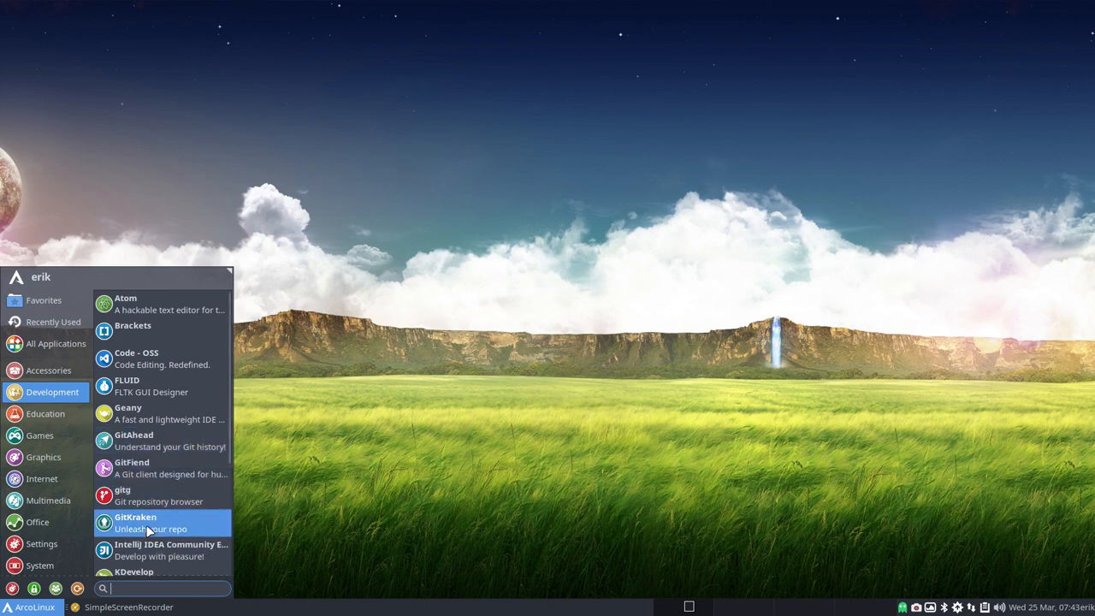
mouse_move(150, 527)
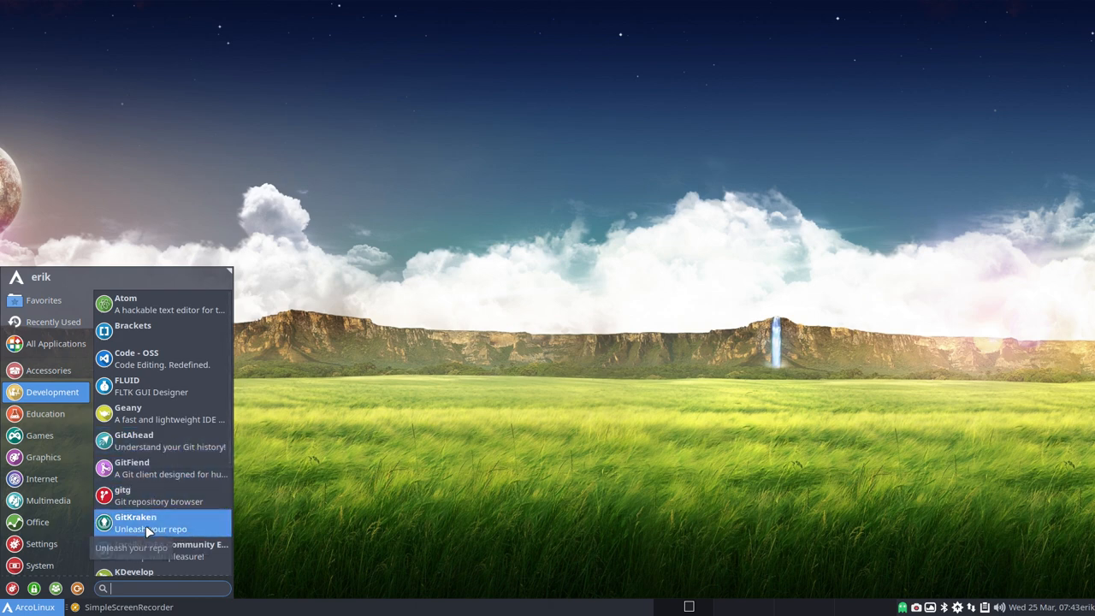
mouse_move(143, 468)
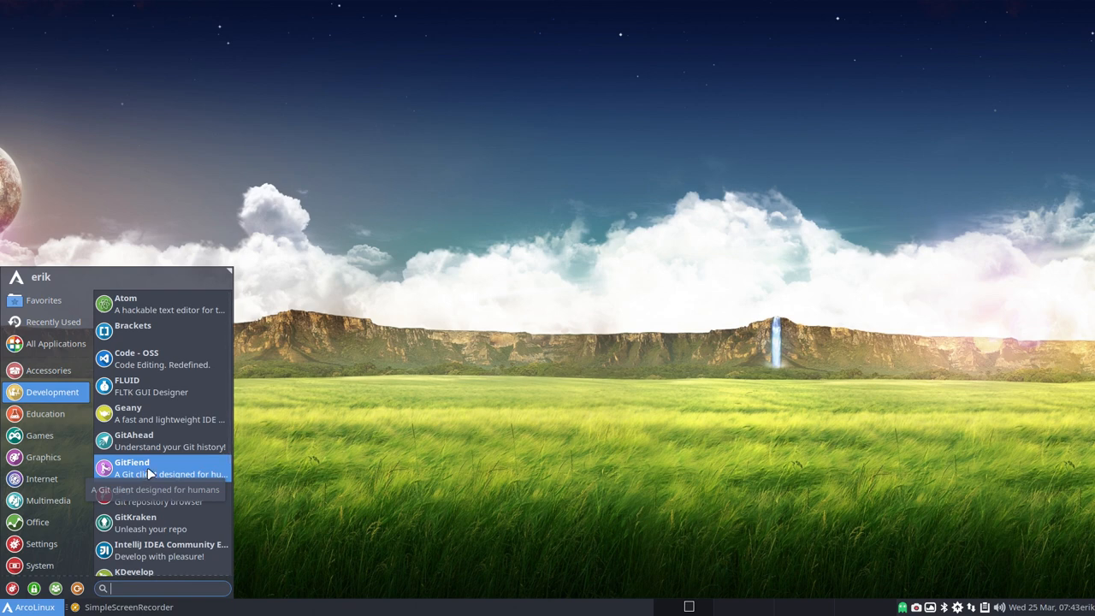
mouse_move(165, 472)
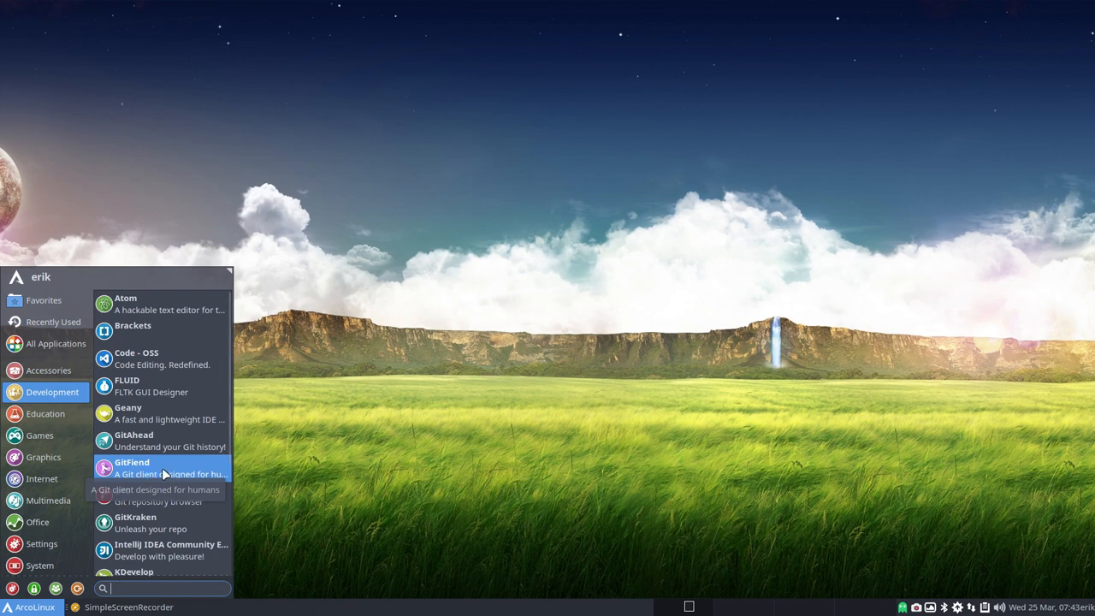
mouse_move(168, 472)
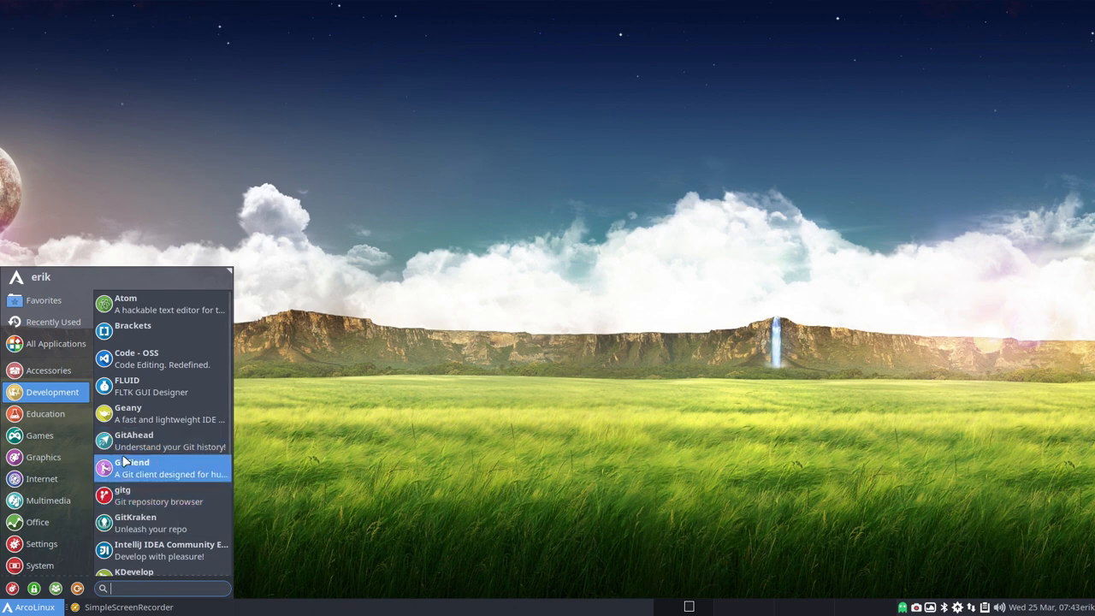
mouse_move(154, 441)
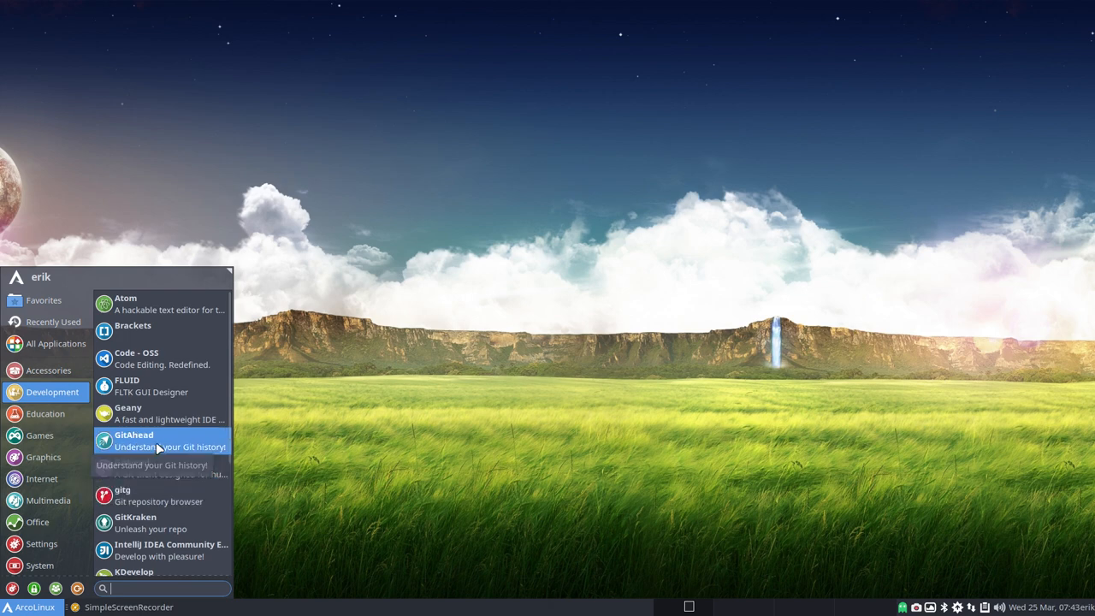
scroll("down", 3)
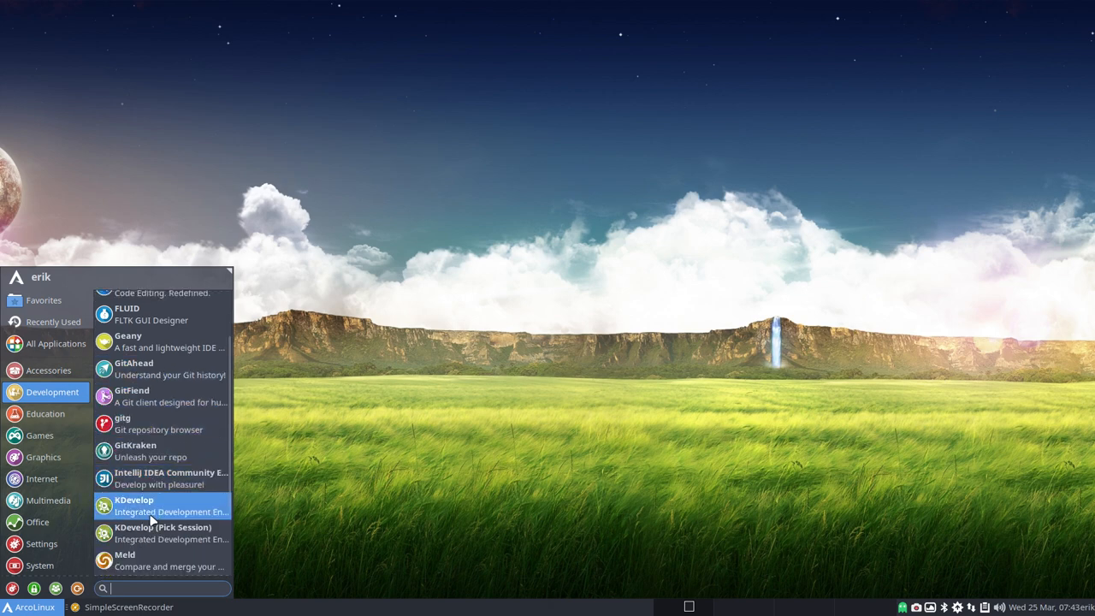
scroll("down", 3)
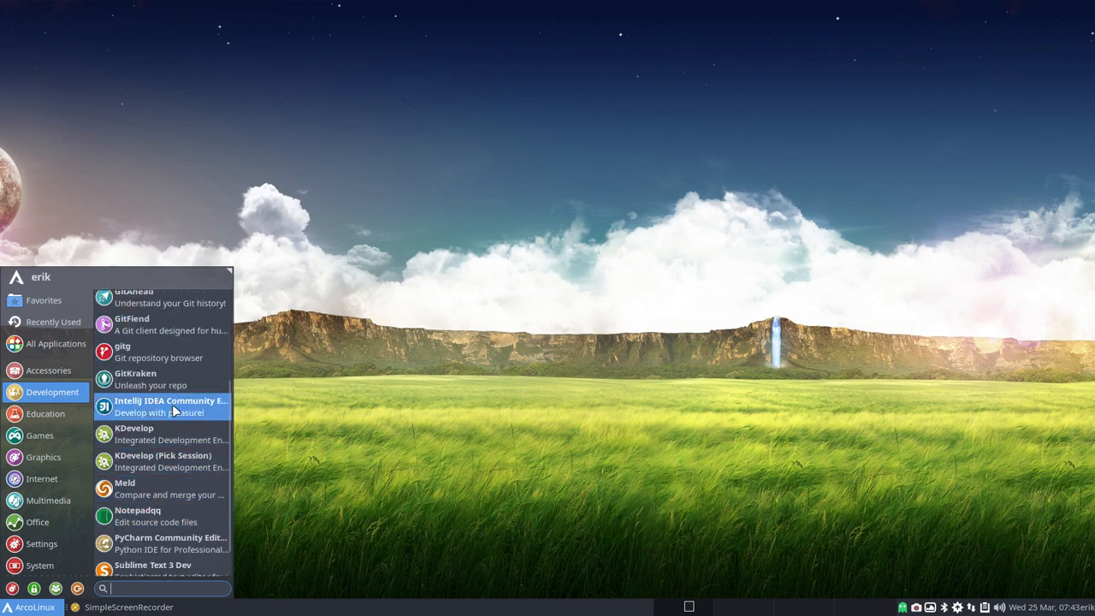
mouse_move(162, 434)
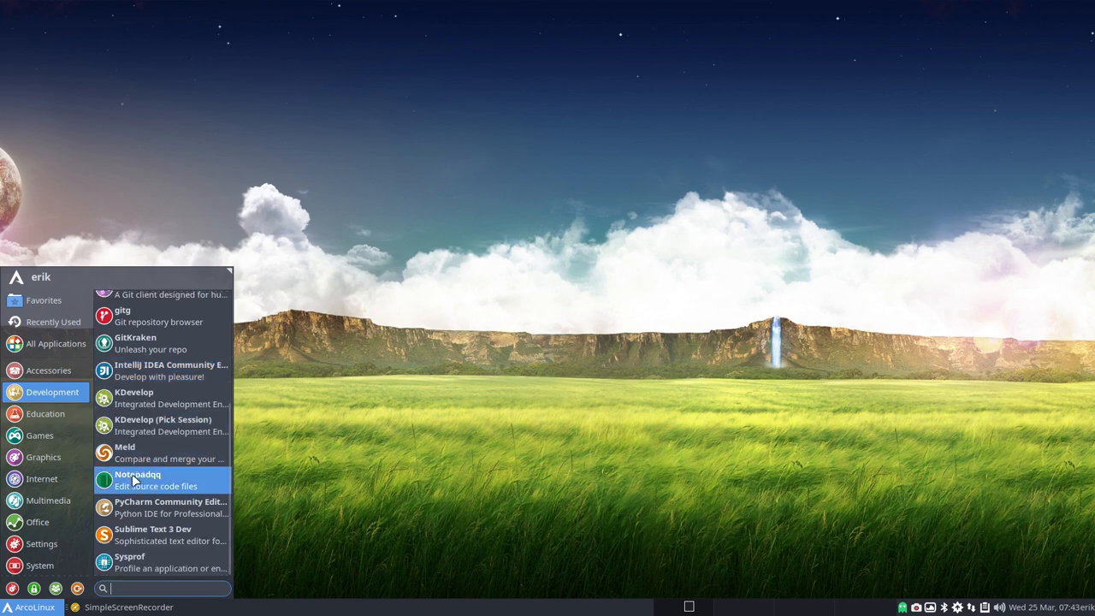
mouse_move(171, 506)
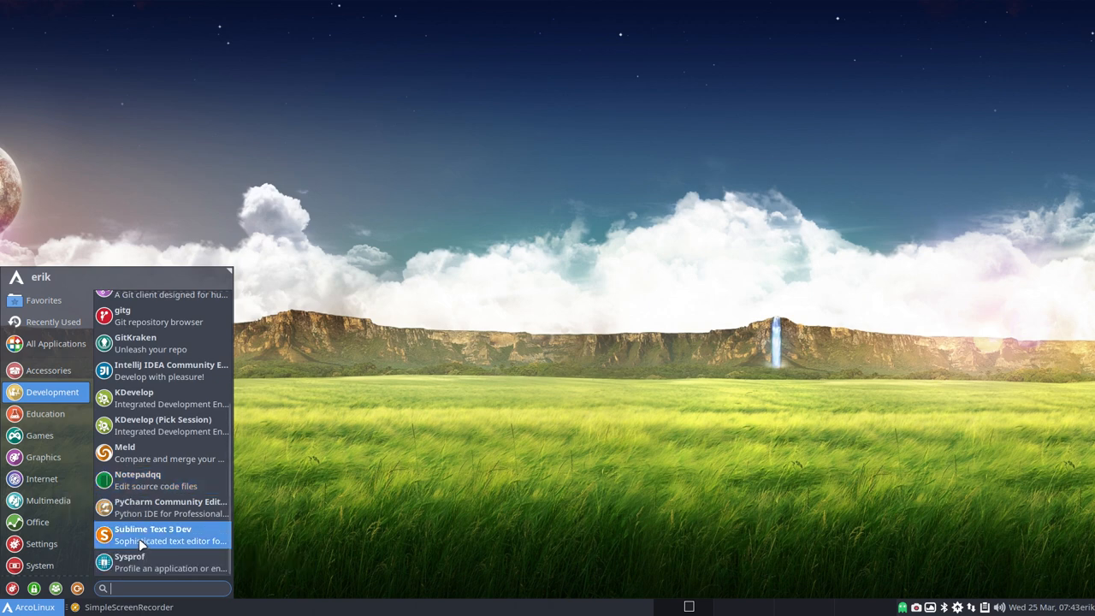
mouse_move(162, 506)
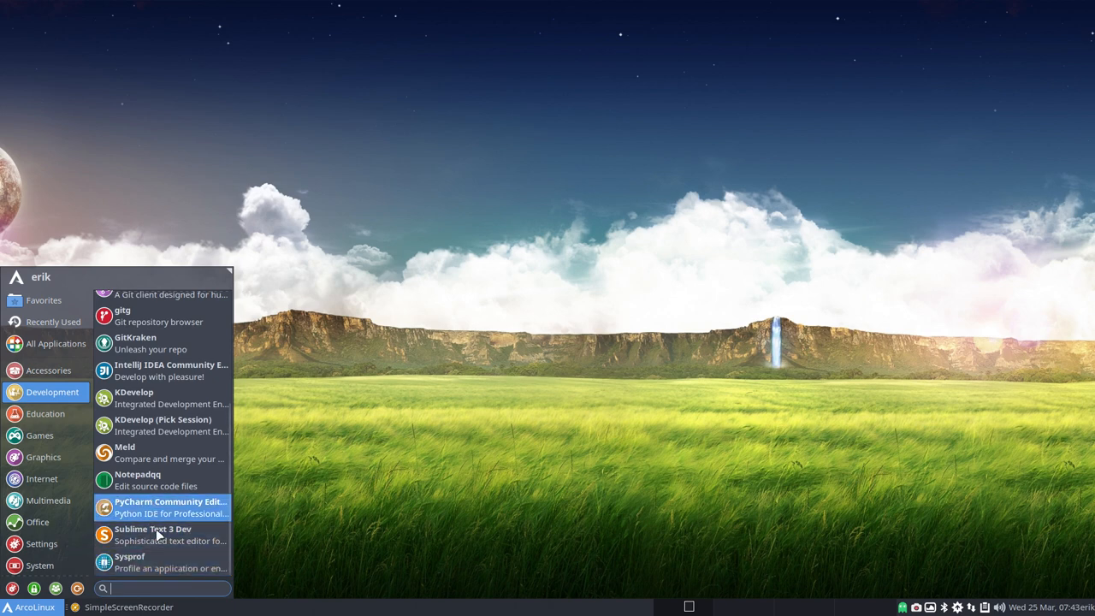
mouse_move(154, 567)
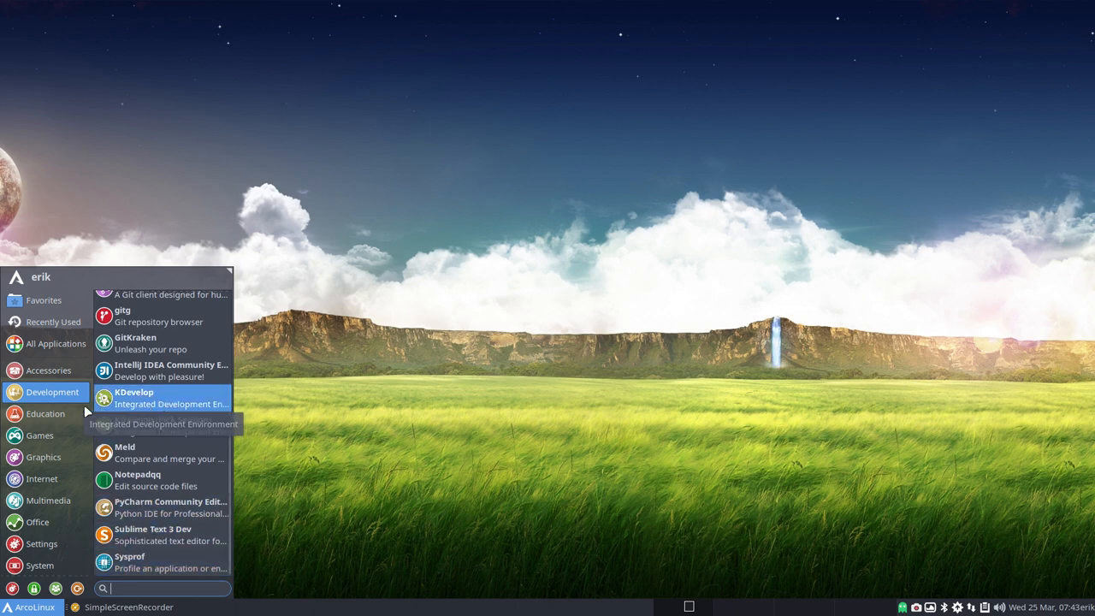
Step: Scroll the Games list from Chromium B.S.U. past Hedgewars and Lutris down to Steam and Xonotic
left_click(39, 437)
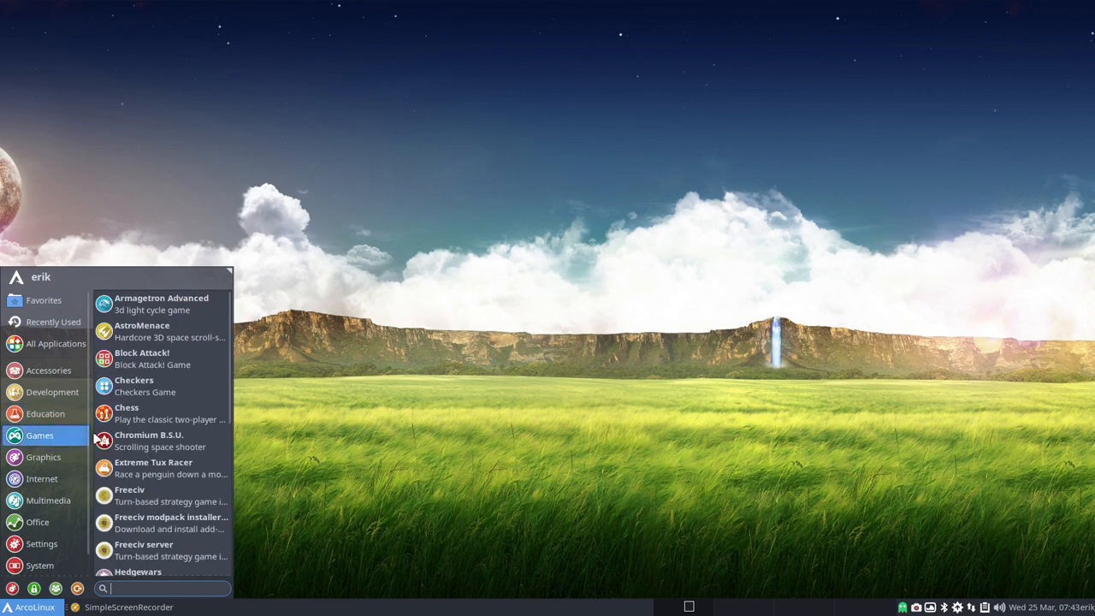
mouse_move(161, 305)
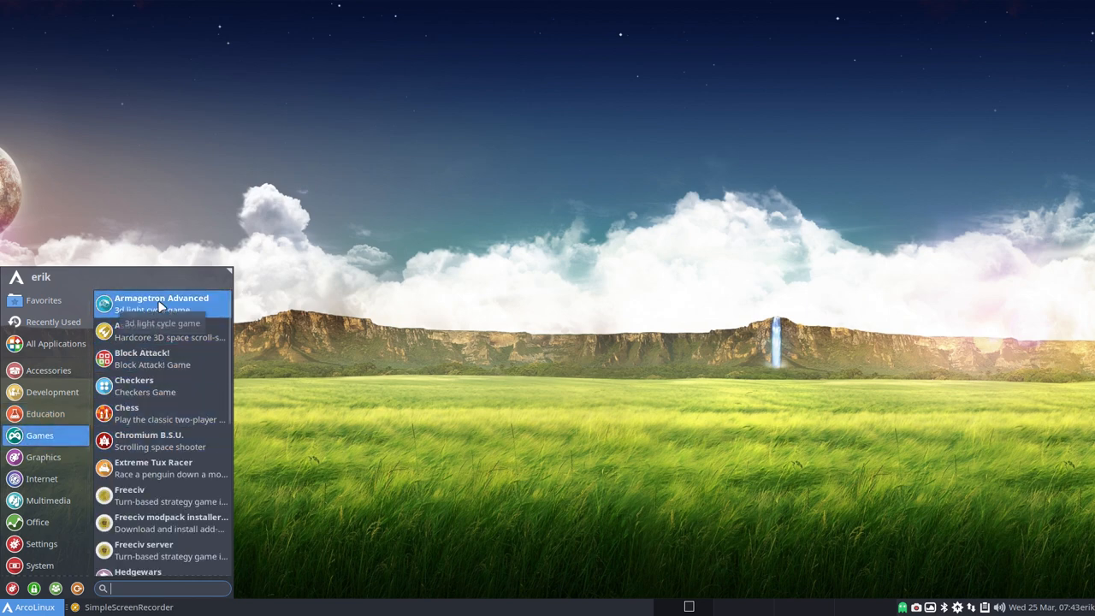
mouse_move(162, 332)
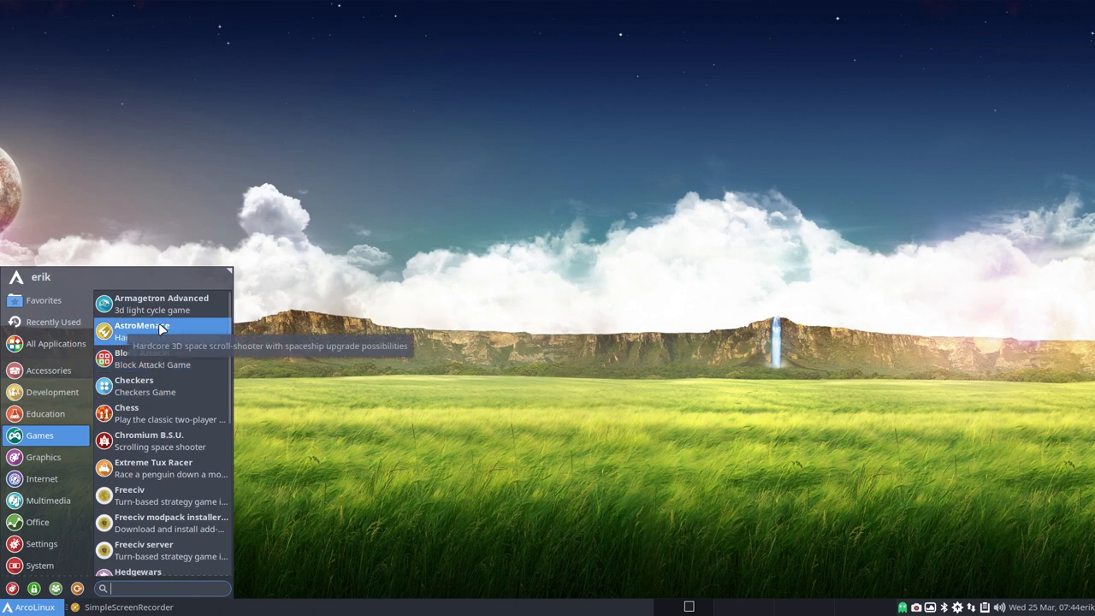
mouse_move(187, 500)
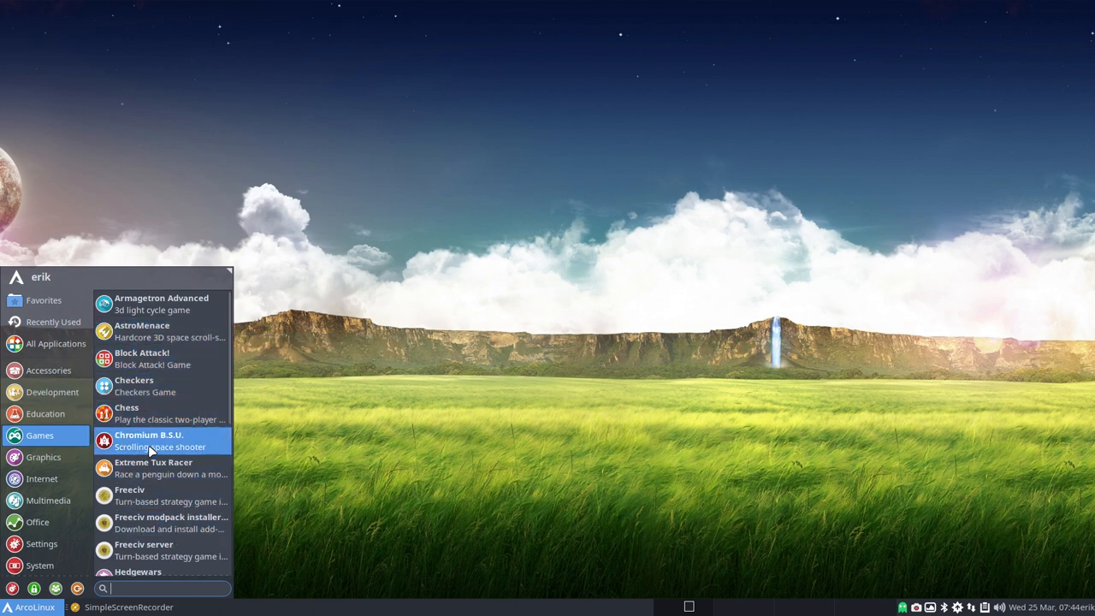
mouse_move(148, 454)
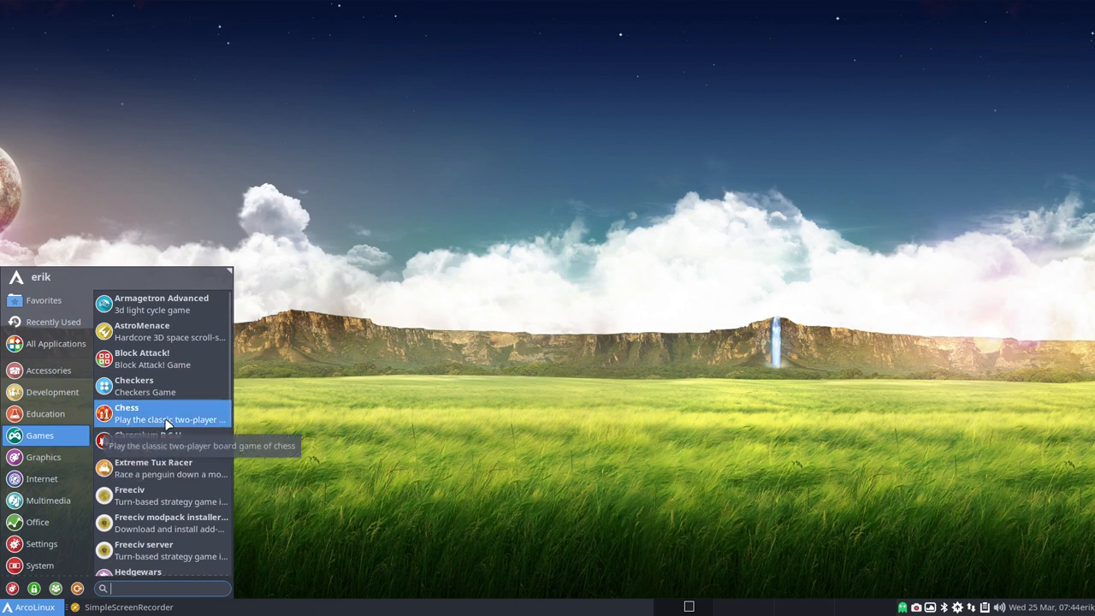
mouse_move(191, 468)
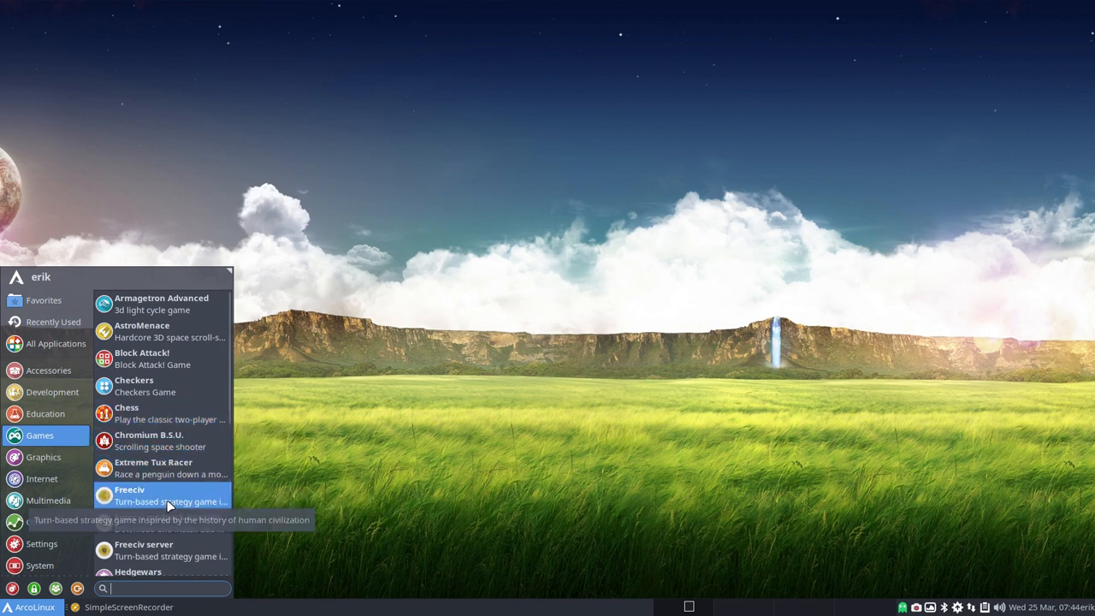
scroll("down", 3)
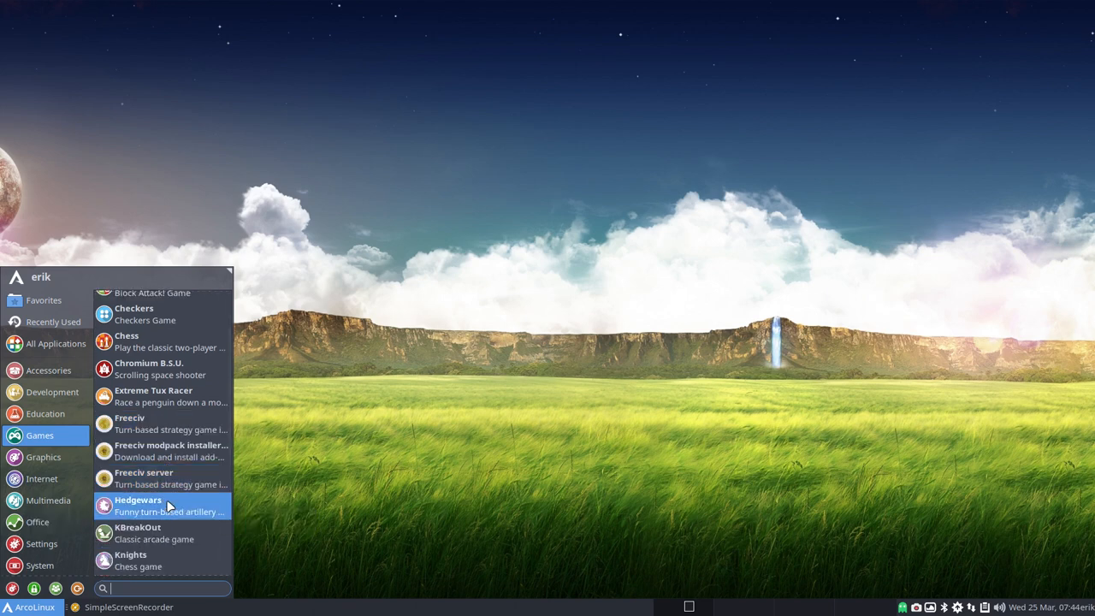
scroll("down", 3)
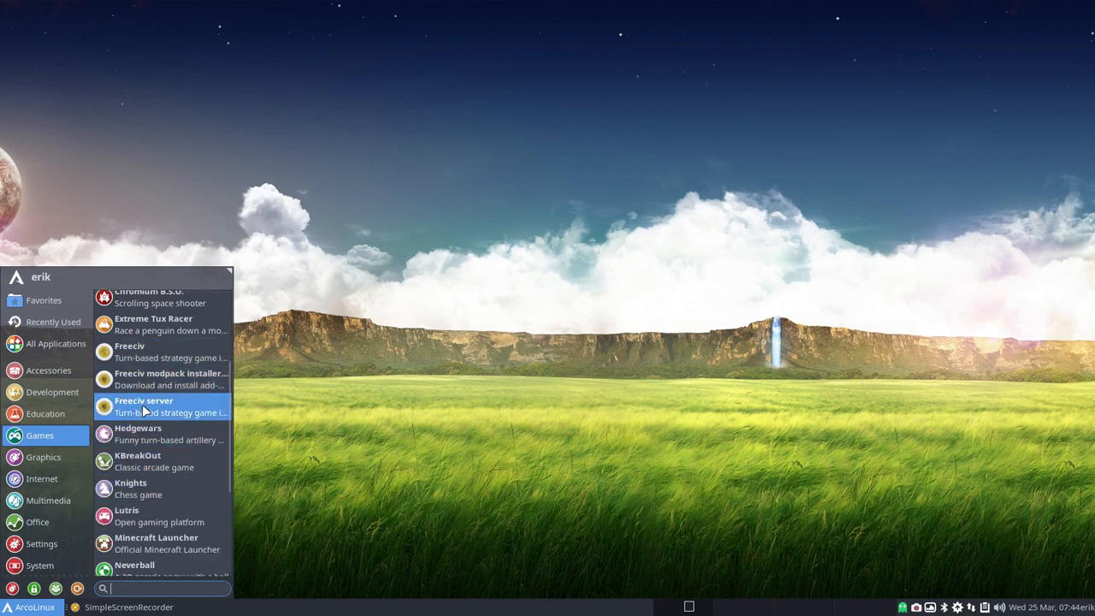
mouse_move(147, 517)
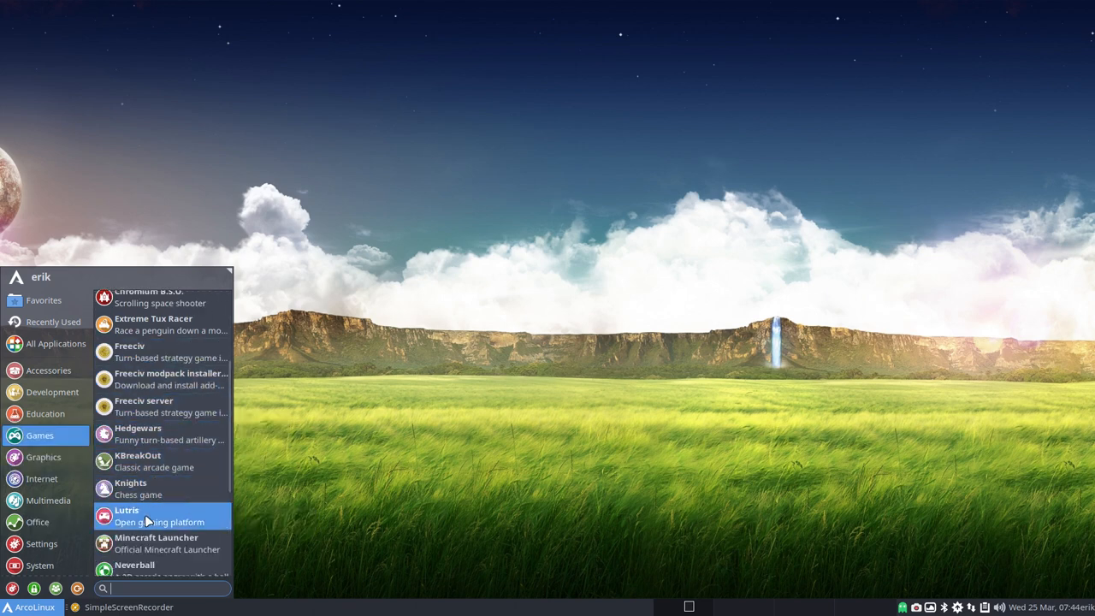
scroll("down", 3)
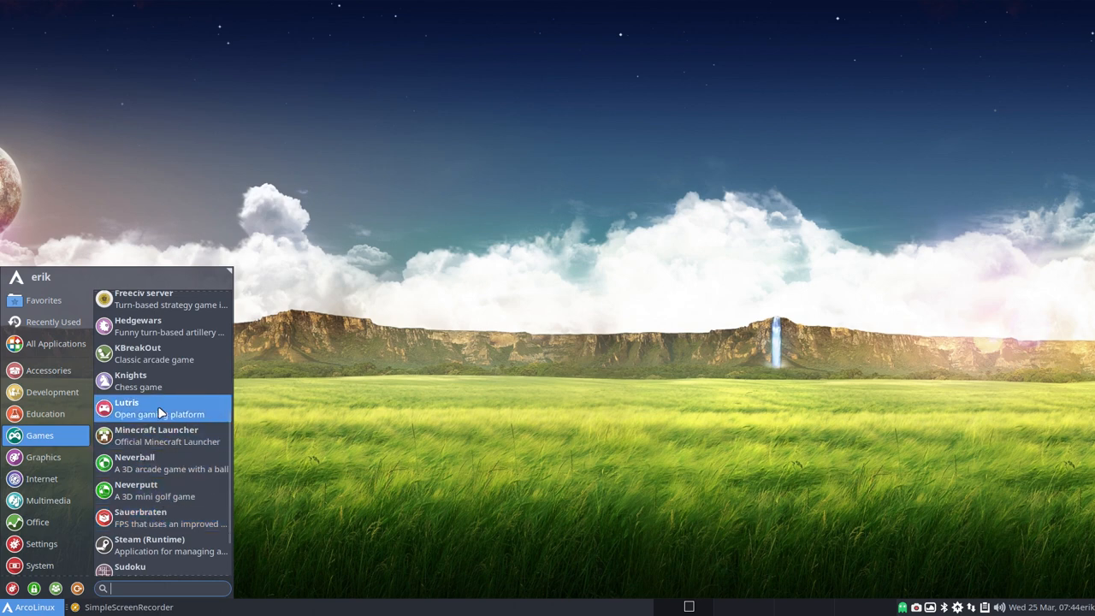
scroll("down", 3)
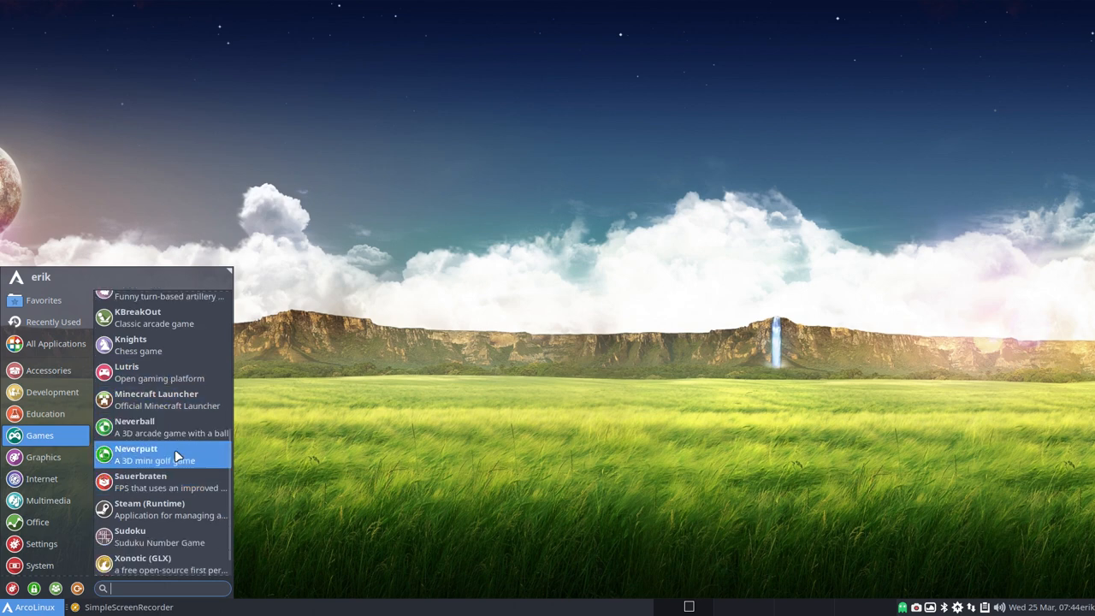
mouse_move(163, 482)
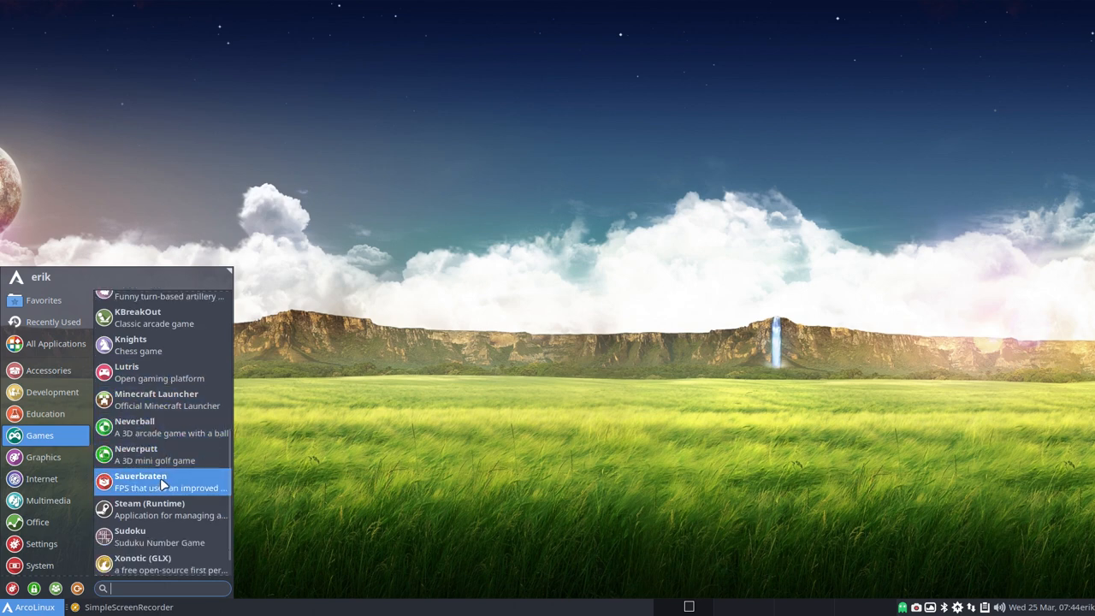
scroll("down", 3)
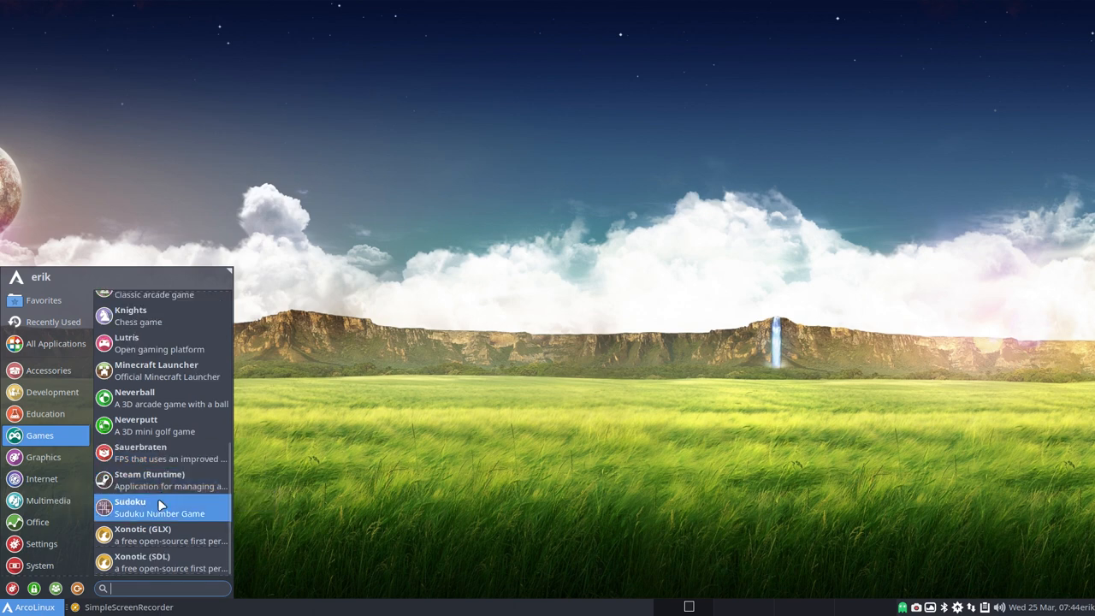
mouse_move(161, 561)
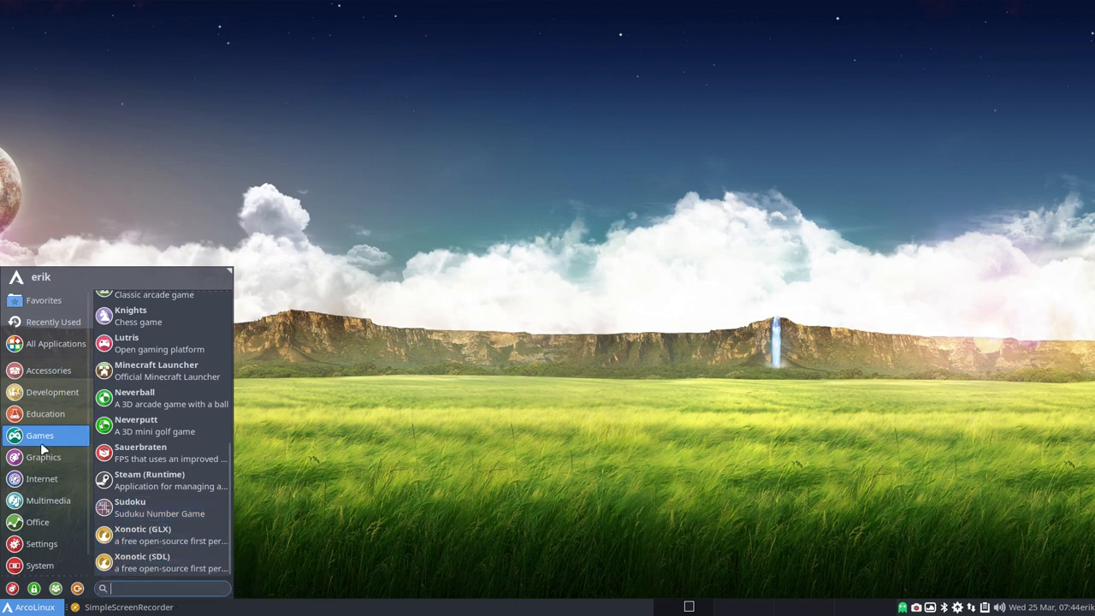
Step: Scroll the Graphics list from Blender past GIMP and Krita down to Scribus and showFoto
left_click(42, 455)
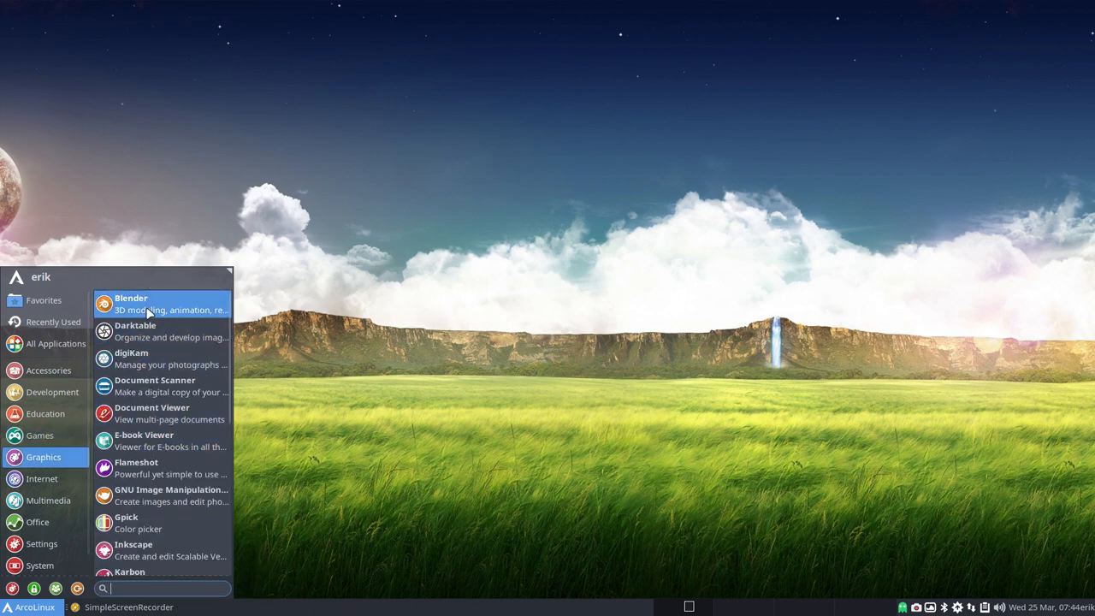
mouse_move(159, 303)
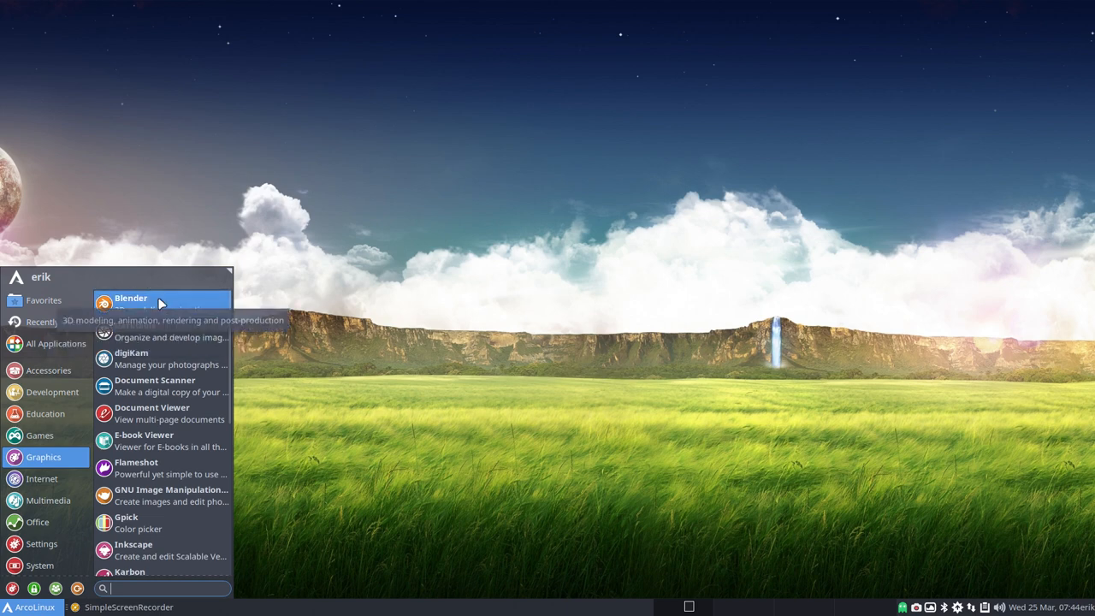
mouse_move(202, 442)
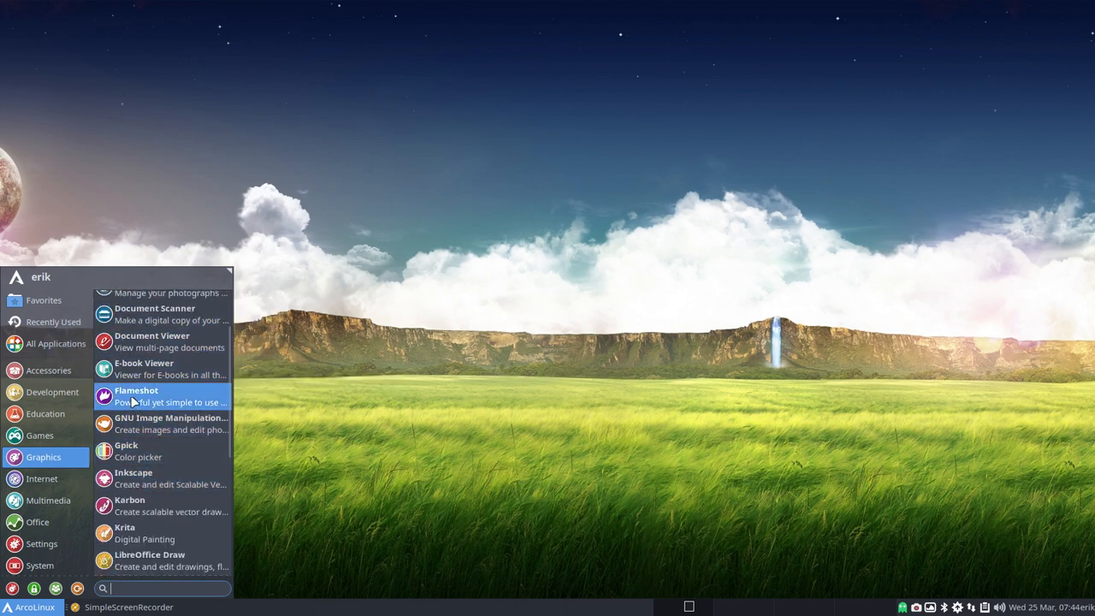
mouse_move(158, 424)
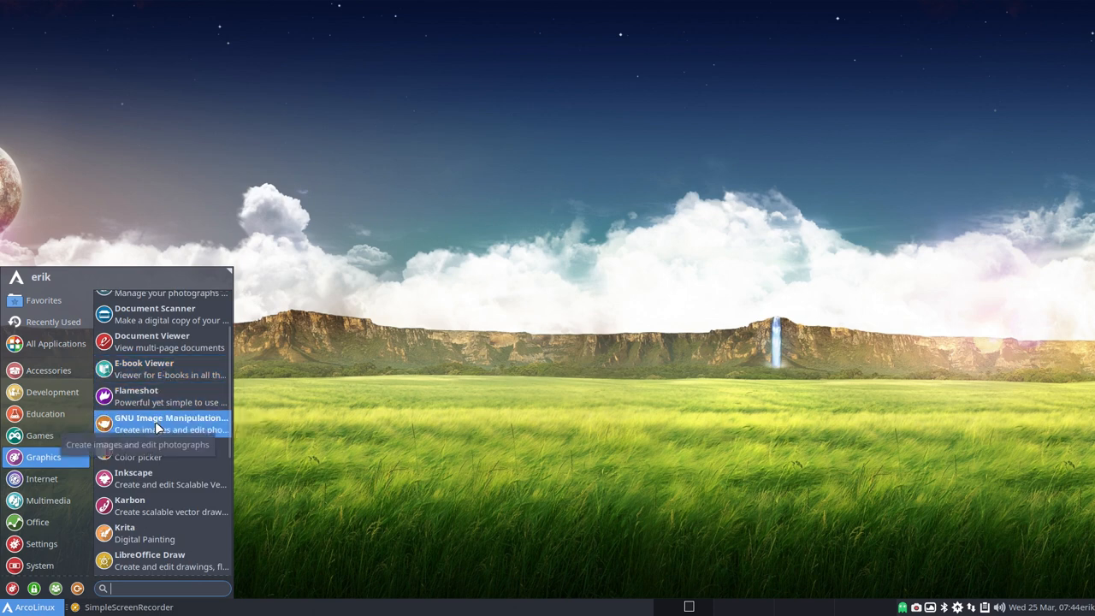
scroll("down", 3)
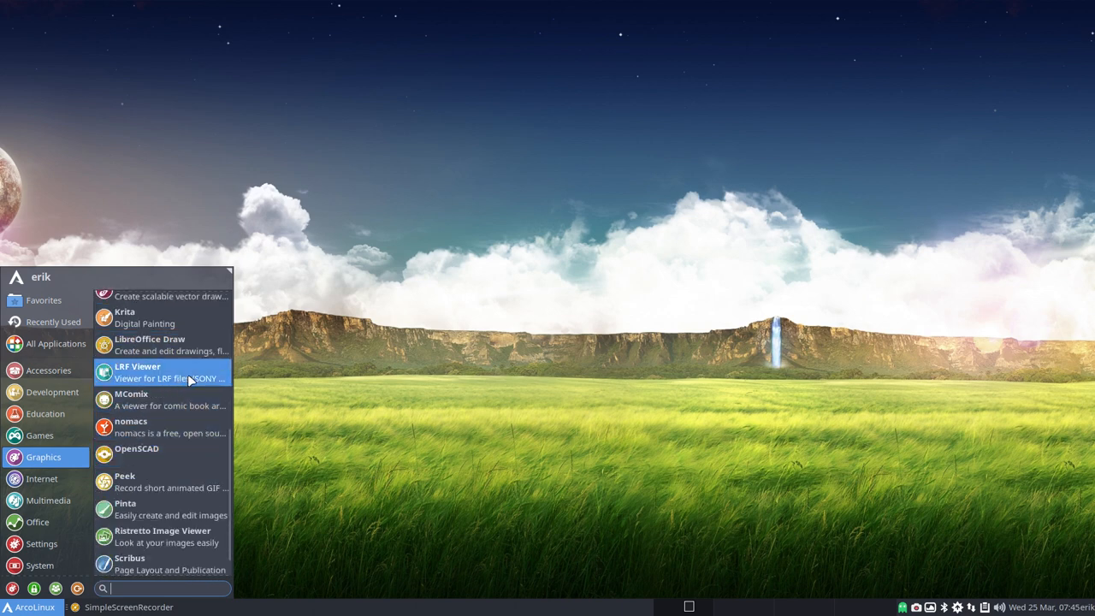
mouse_move(184, 406)
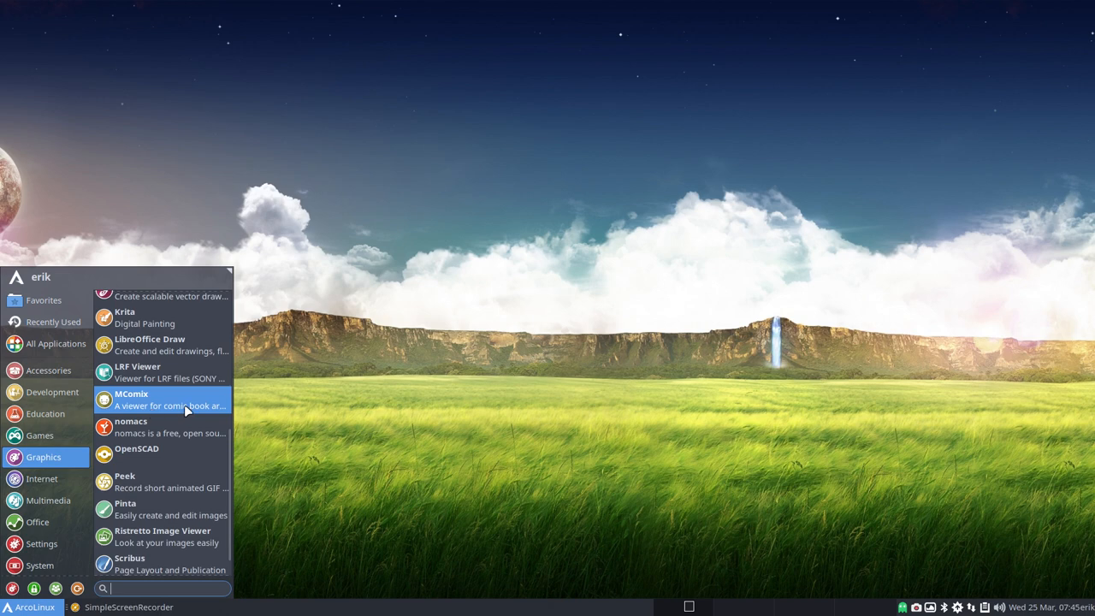
mouse_move(185, 402)
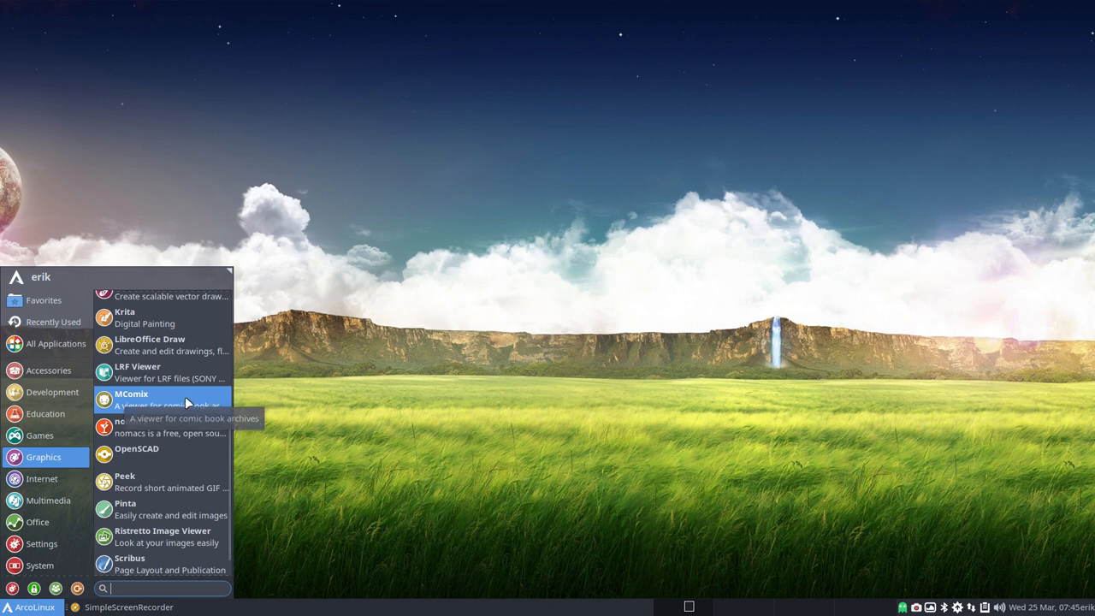
mouse_move(167, 431)
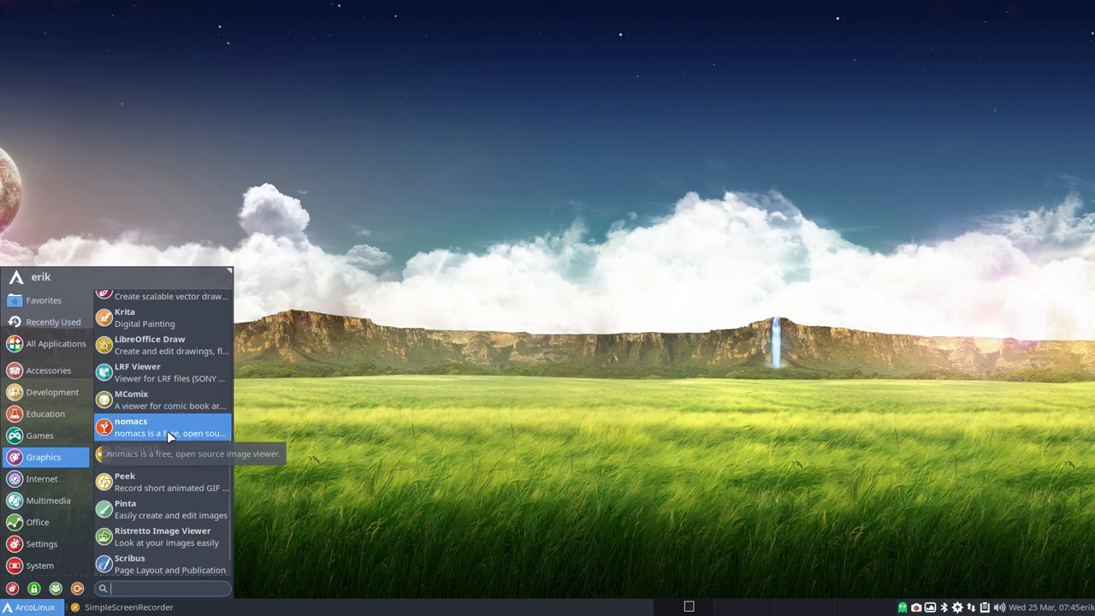
mouse_move(181, 454)
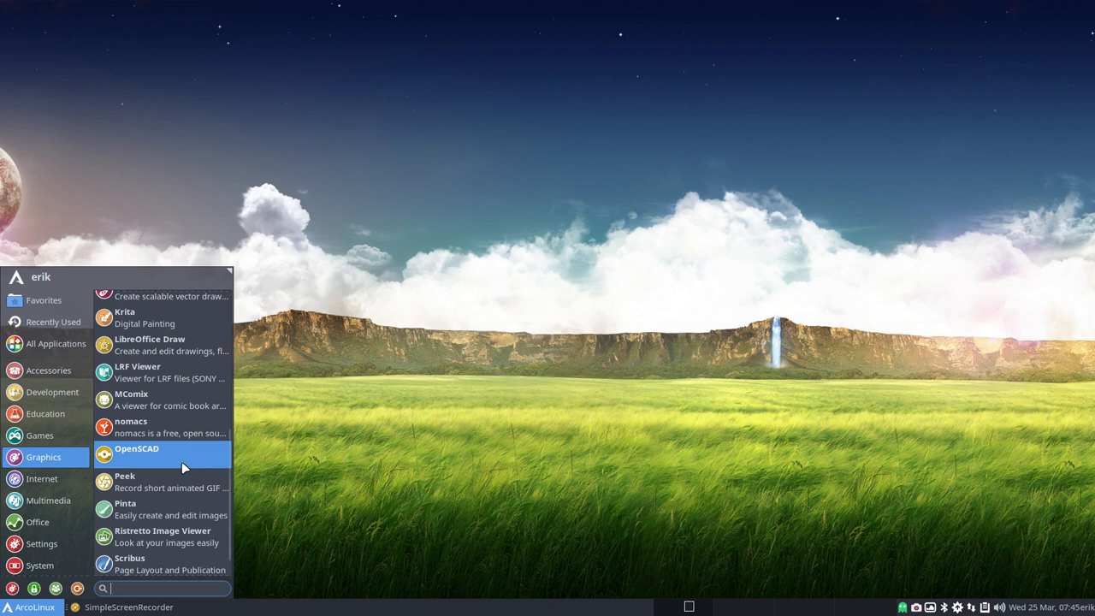
scroll("down", 3)
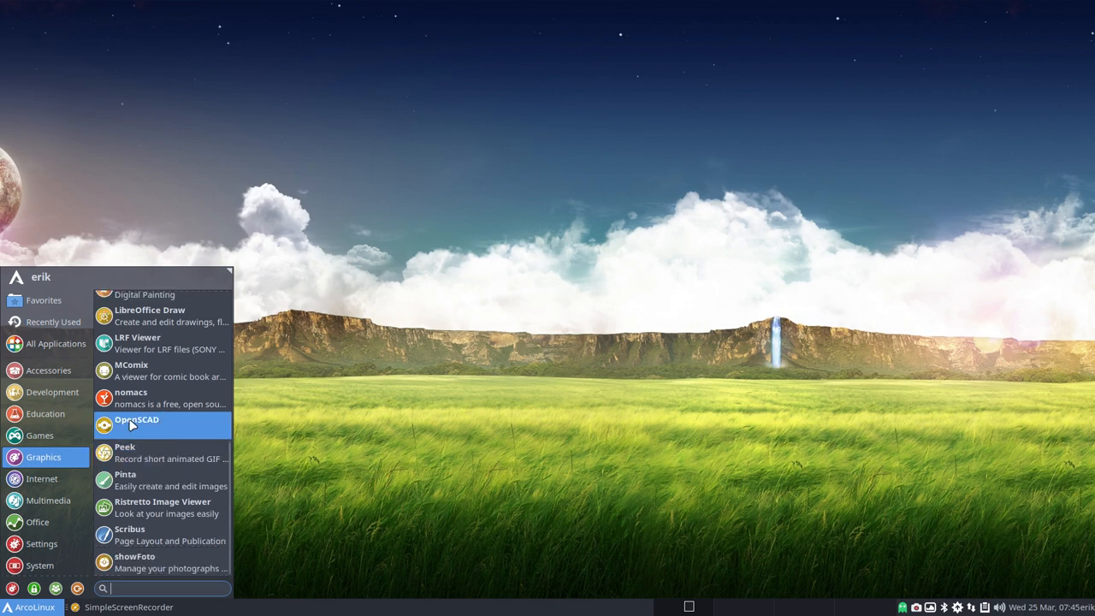
mouse_move(140, 453)
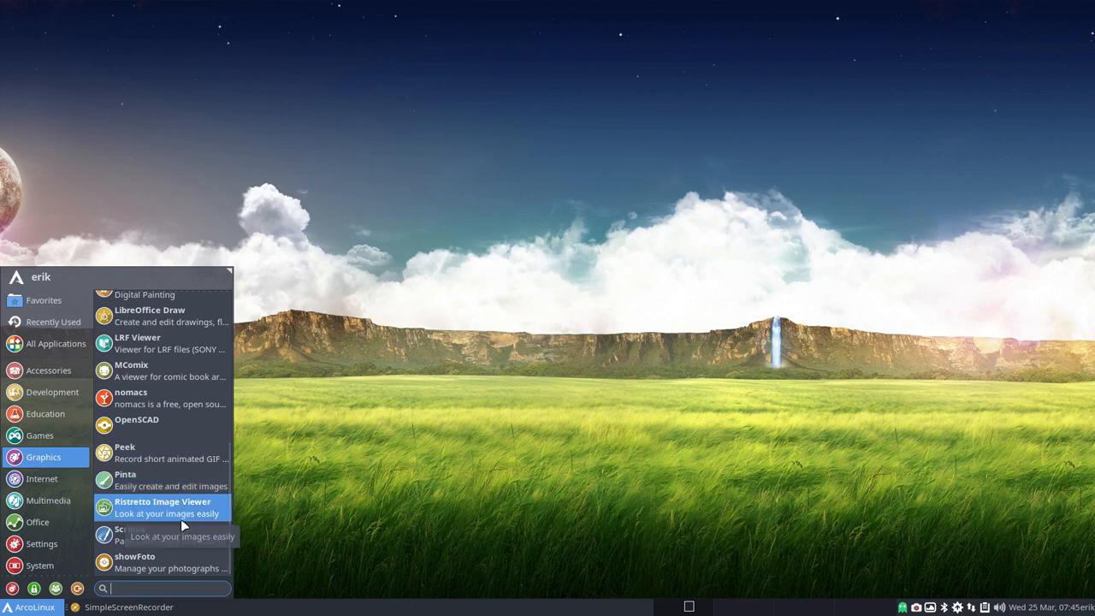
mouse_move(133, 561)
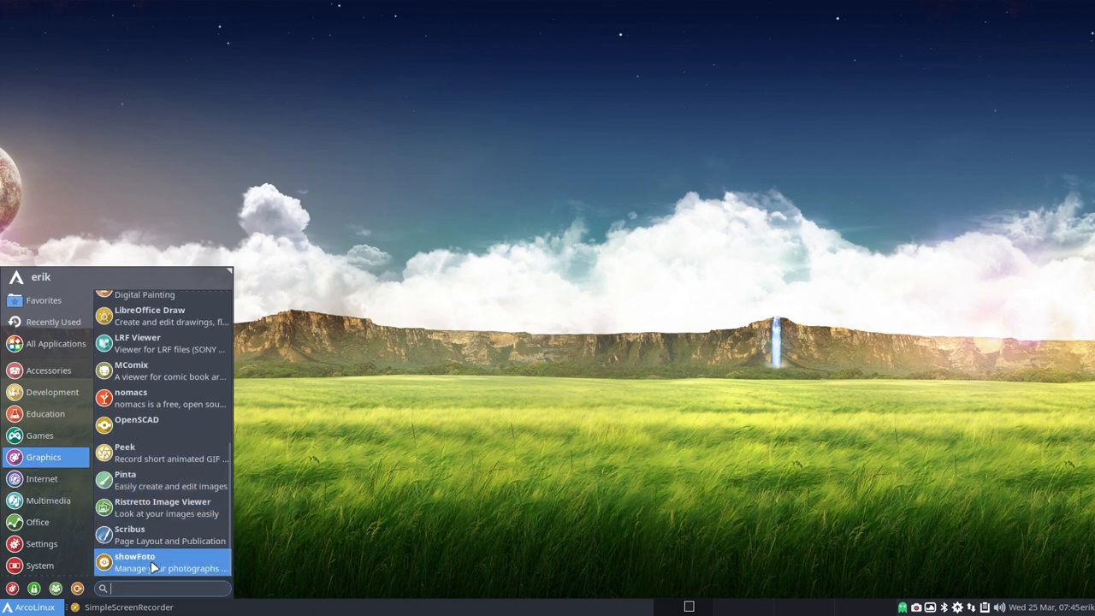
Step: Show the Internet category and scroll past Brave, Firefox and Geary to Liferea, Opera and qBittorrent
left_click(41, 479)
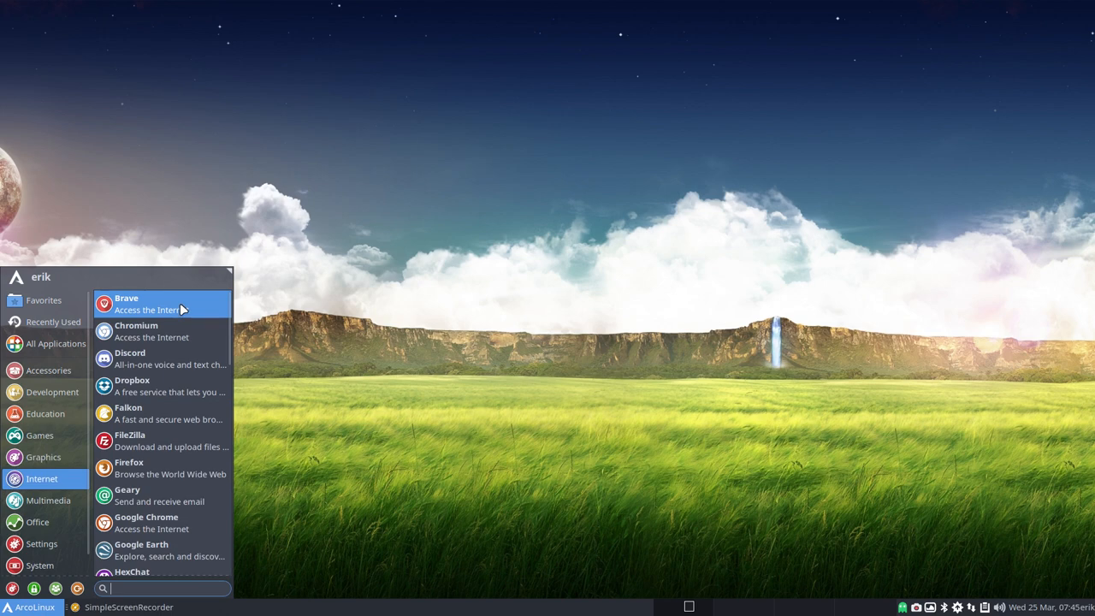
mouse_move(179, 359)
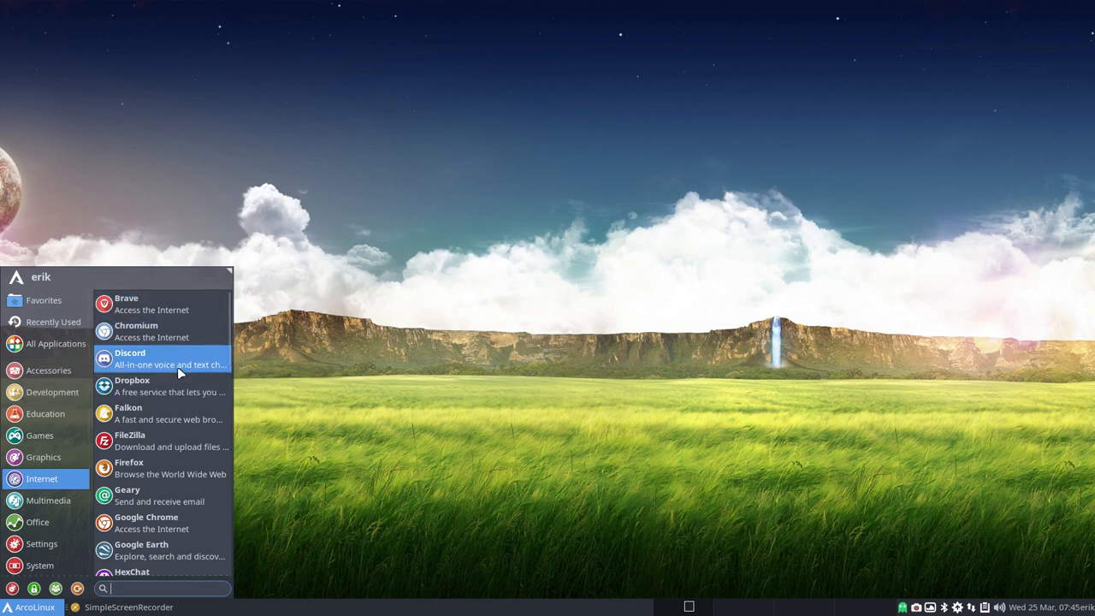
mouse_move(169, 359)
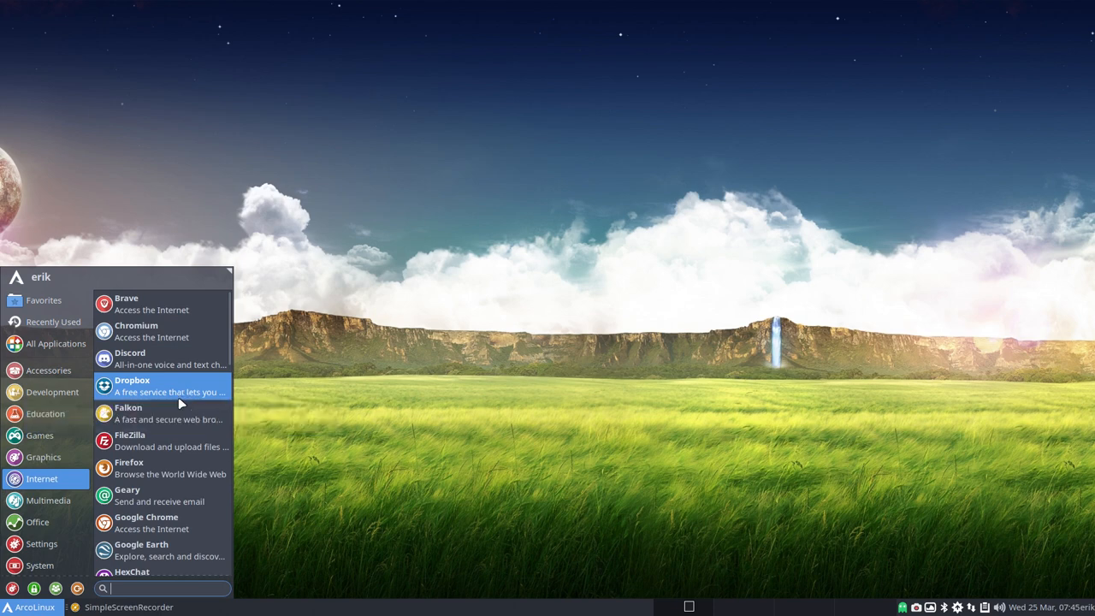
mouse_move(181, 513)
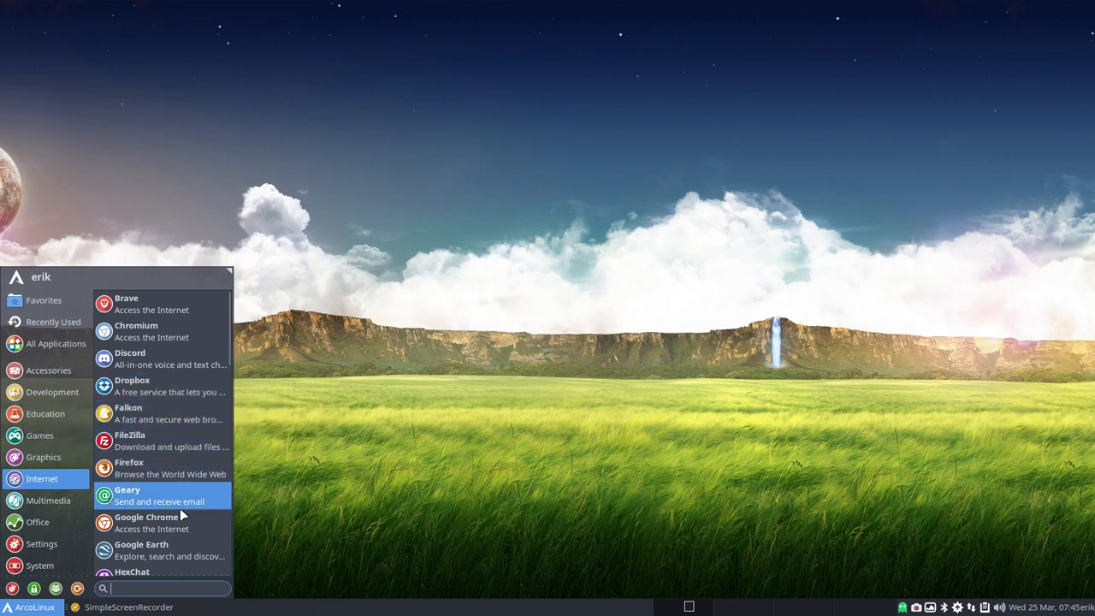
scroll("down", 3)
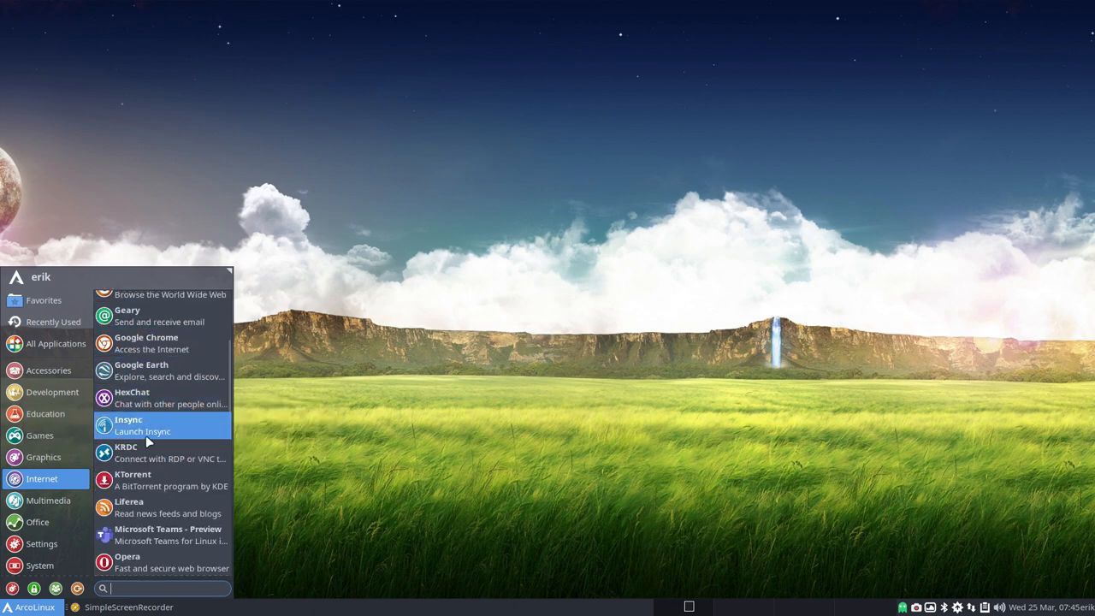
scroll("down", 3)
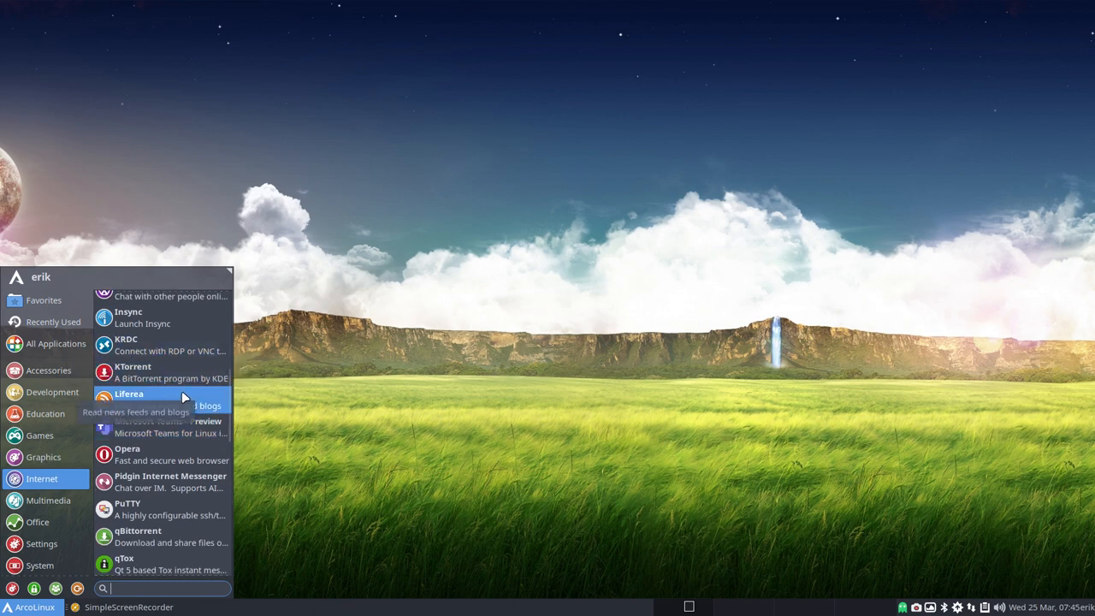
Step: Scroll the Internet list further to Liferea, Opera, PuTTY, qutebrowser, Remmina and Riot
scroll("down", 3)
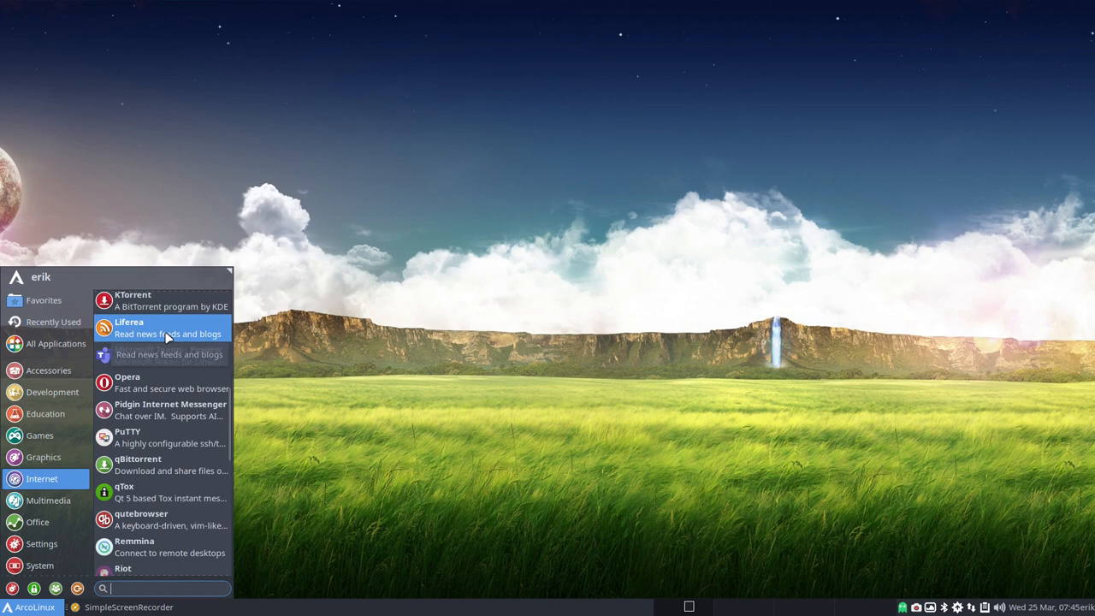
mouse_move(171, 339)
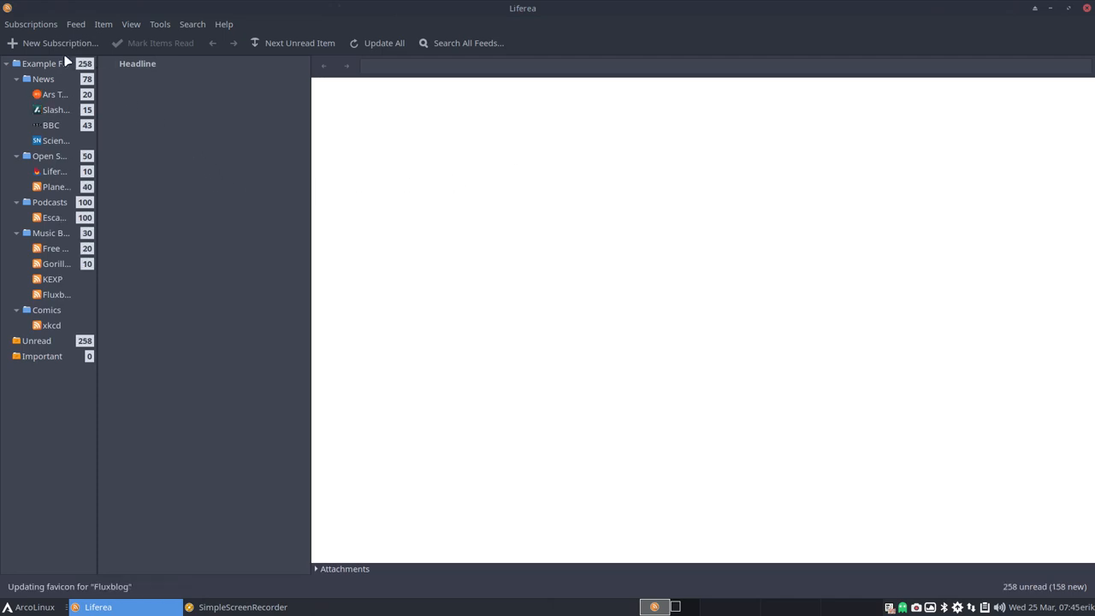
left_click(53, 43)
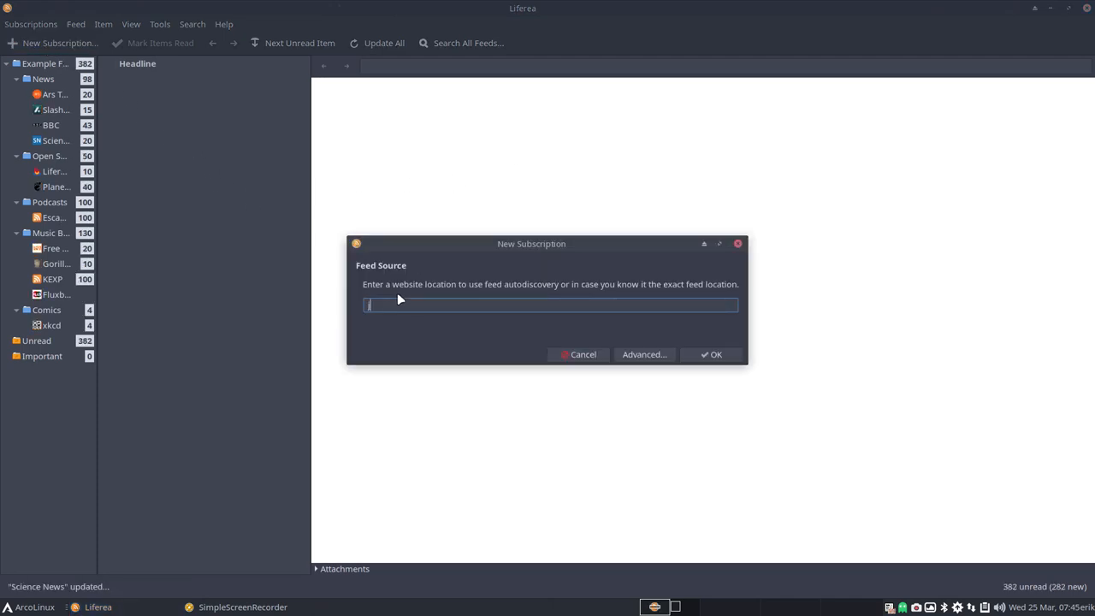
type("https")
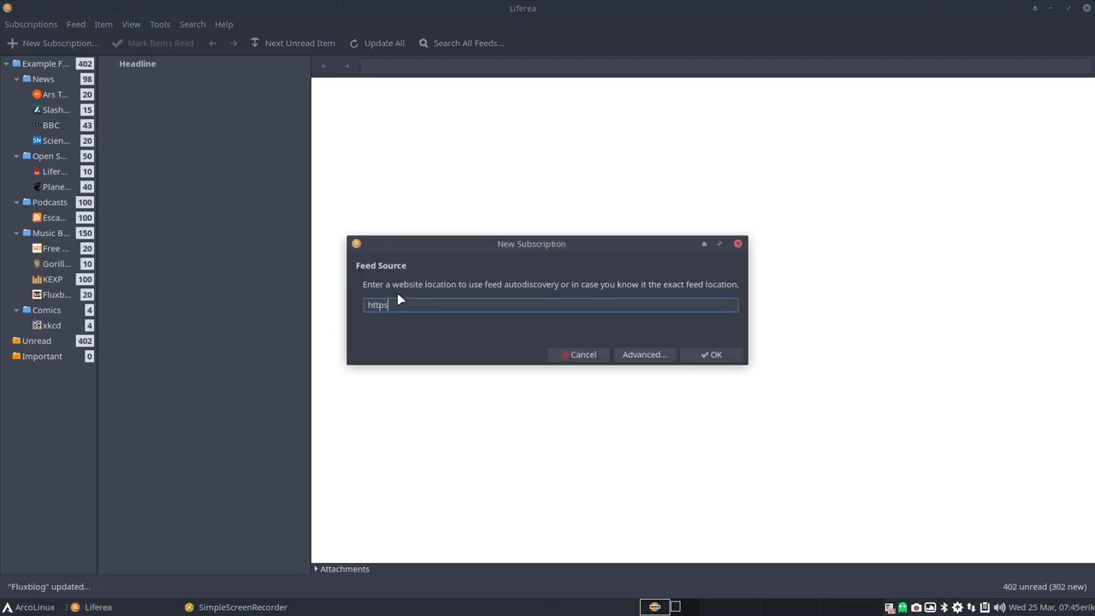
type("://arco")
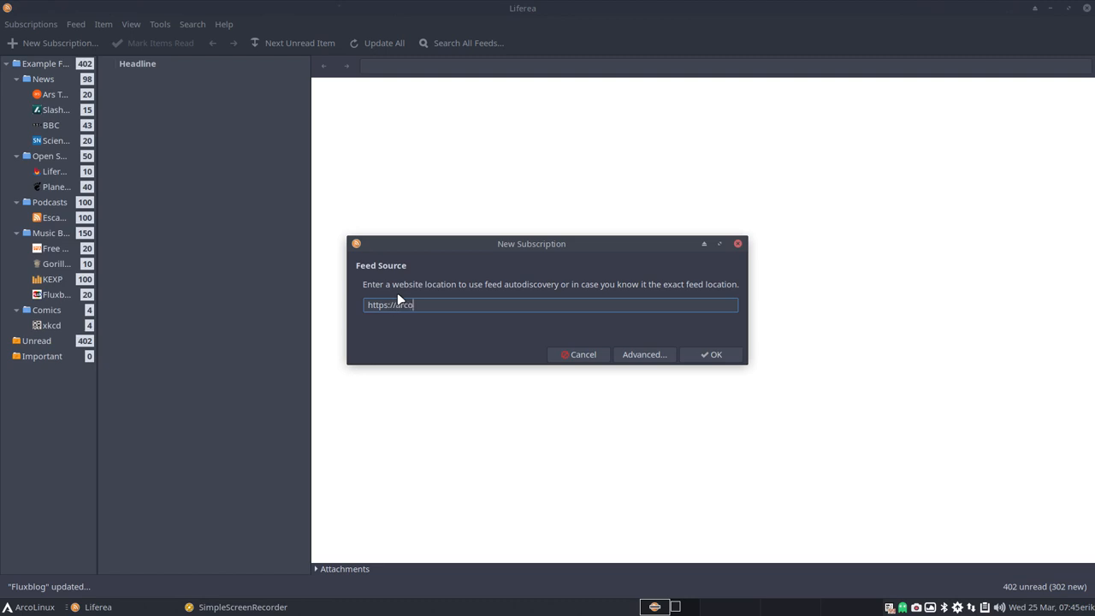
type("linux.com")
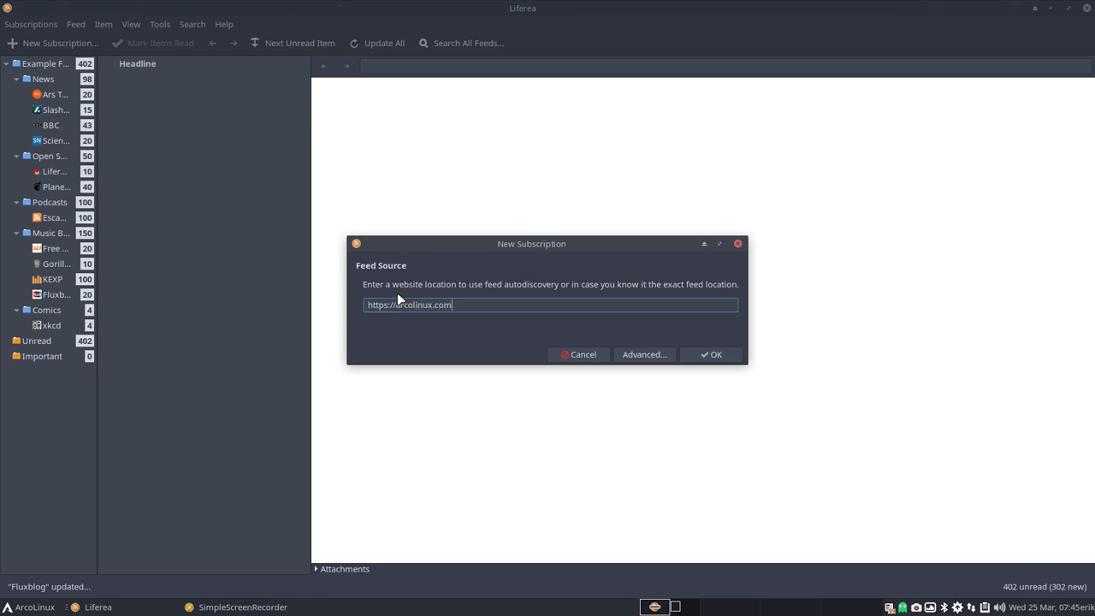
left_click(712, 354)
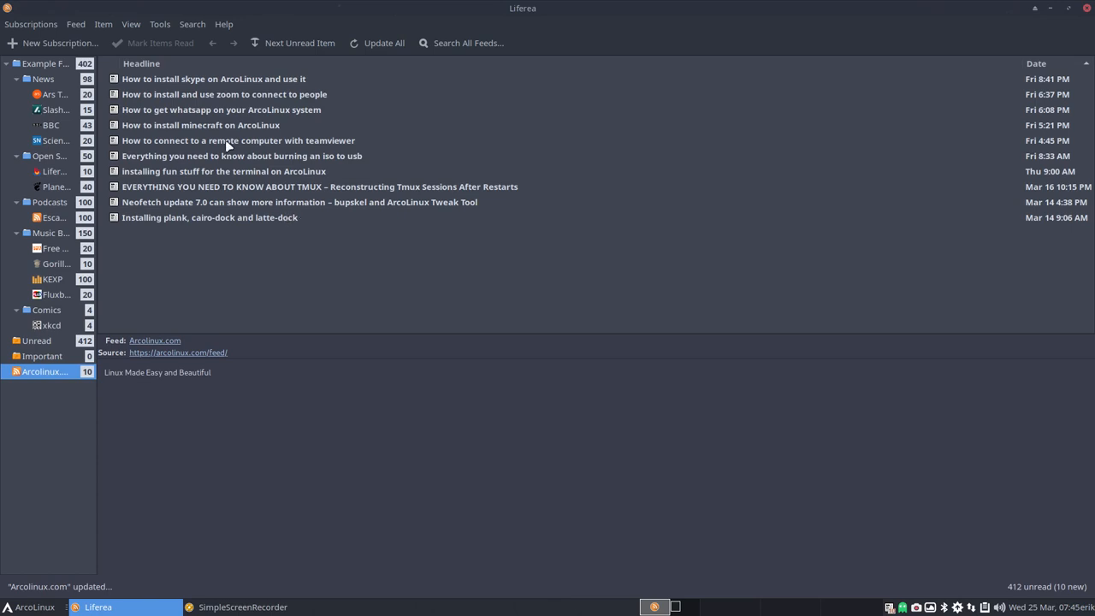
Step: Read the Skype, Zoom, WhatsApp, Minecraft and TeamViewer articles, then close Liferea
left_click(212, 79)
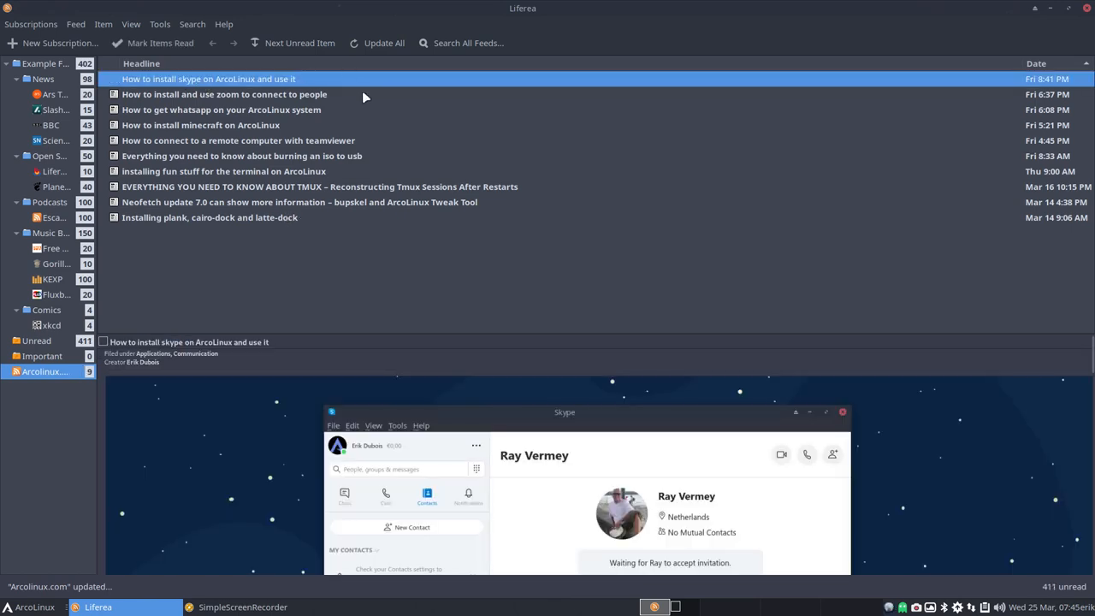
mouse_move(539, 334)
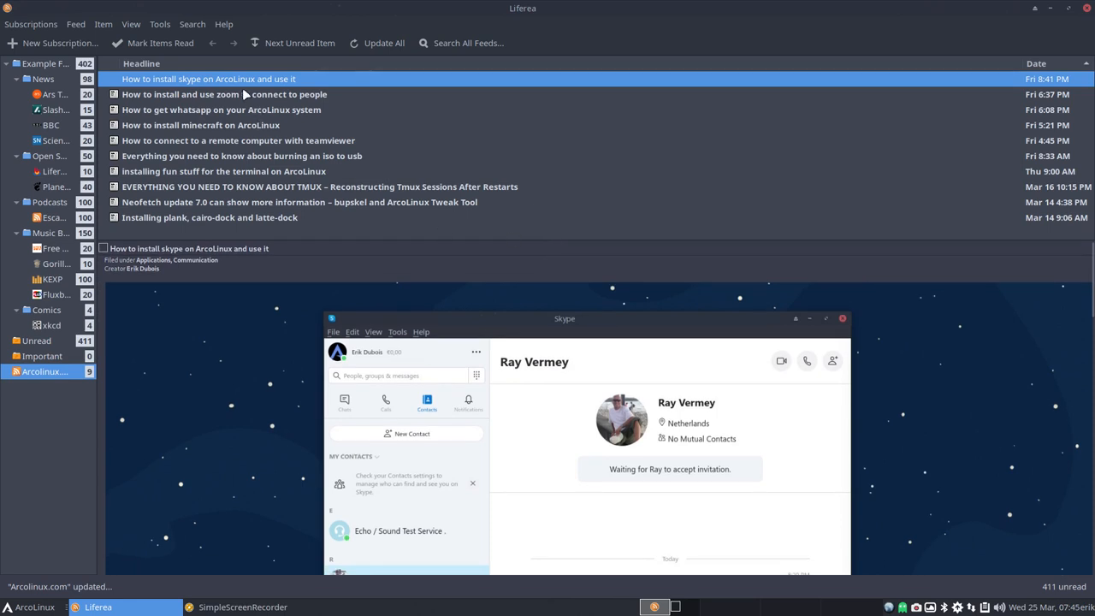
left_click(219, 94)
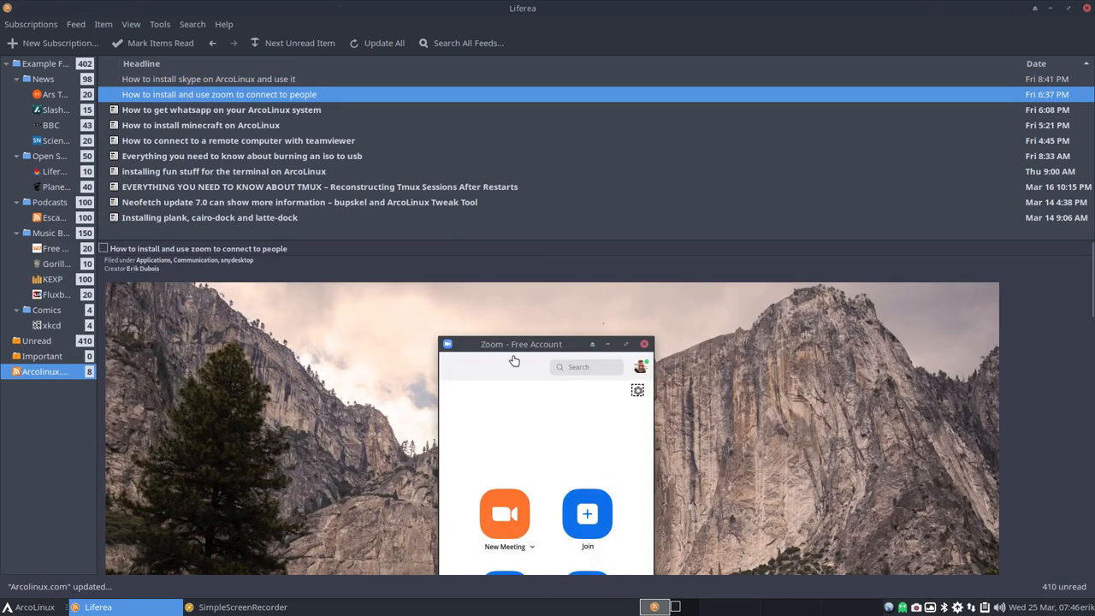
scroll("down", 3)
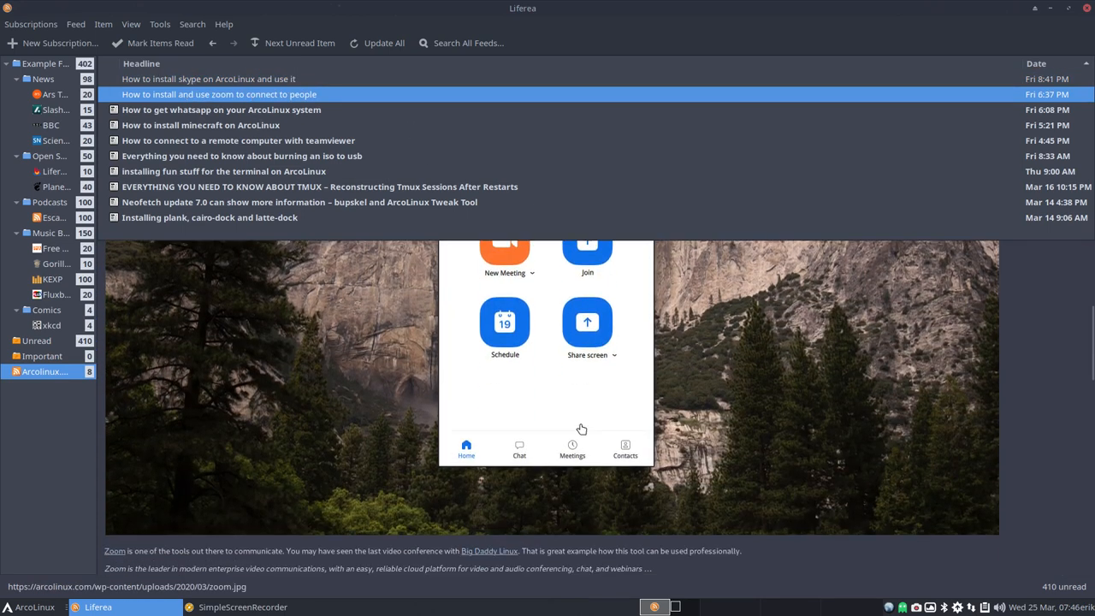
left_click(221, 110)
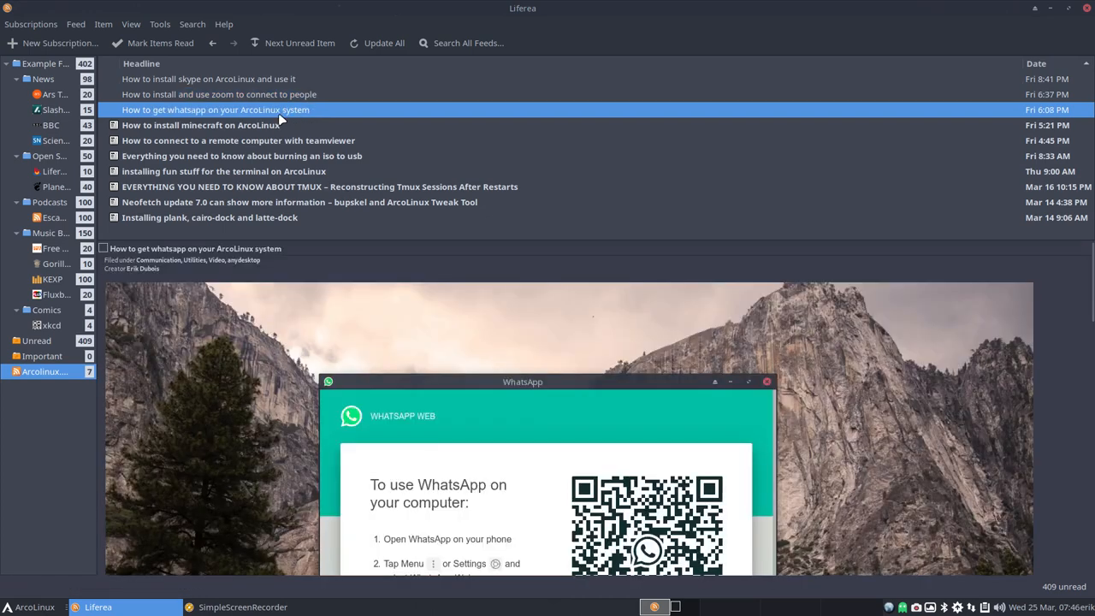
mouse_move(208, 127)
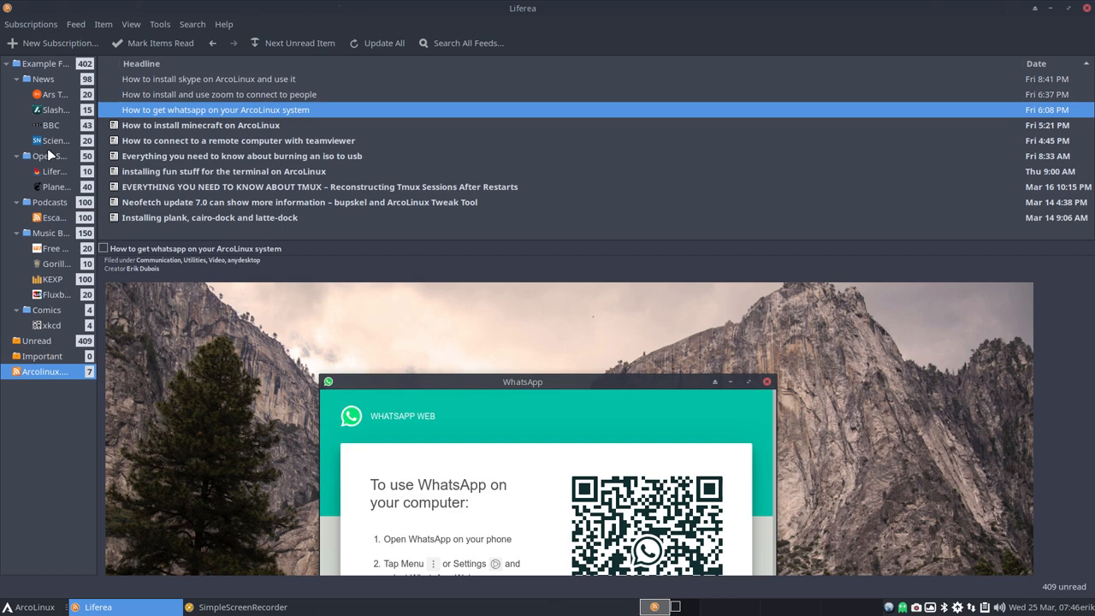
left_click(200, 124)
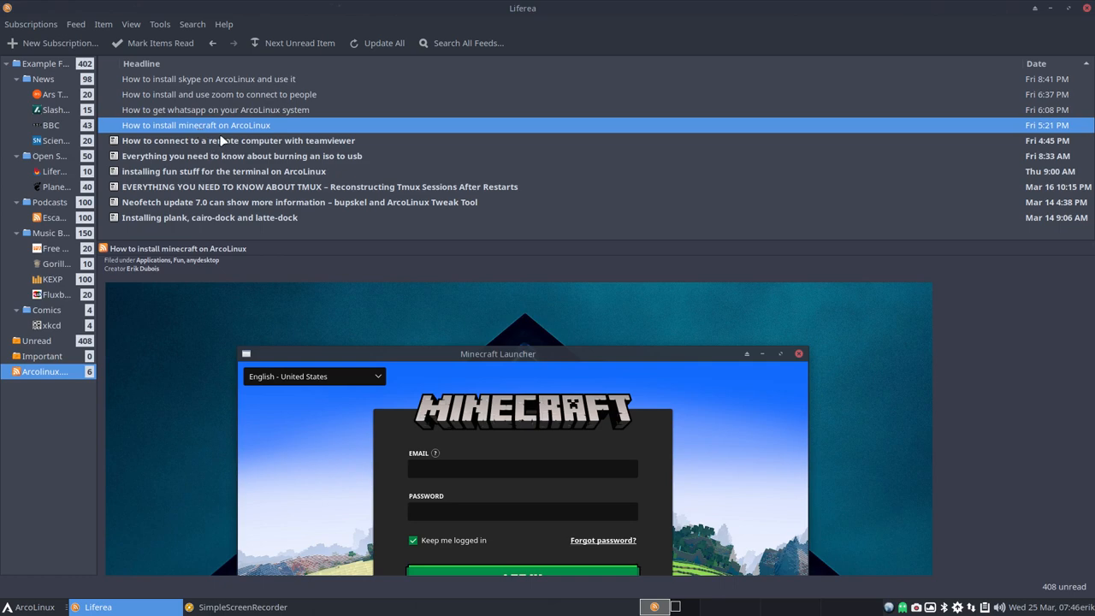
left_click(238, 140)
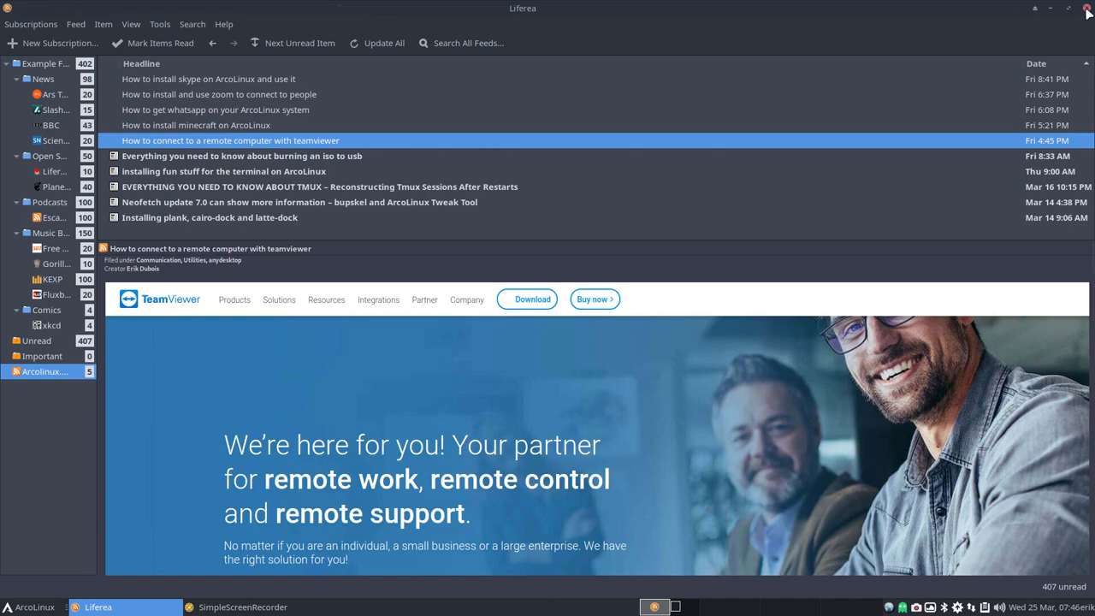
left_click(32, 605)
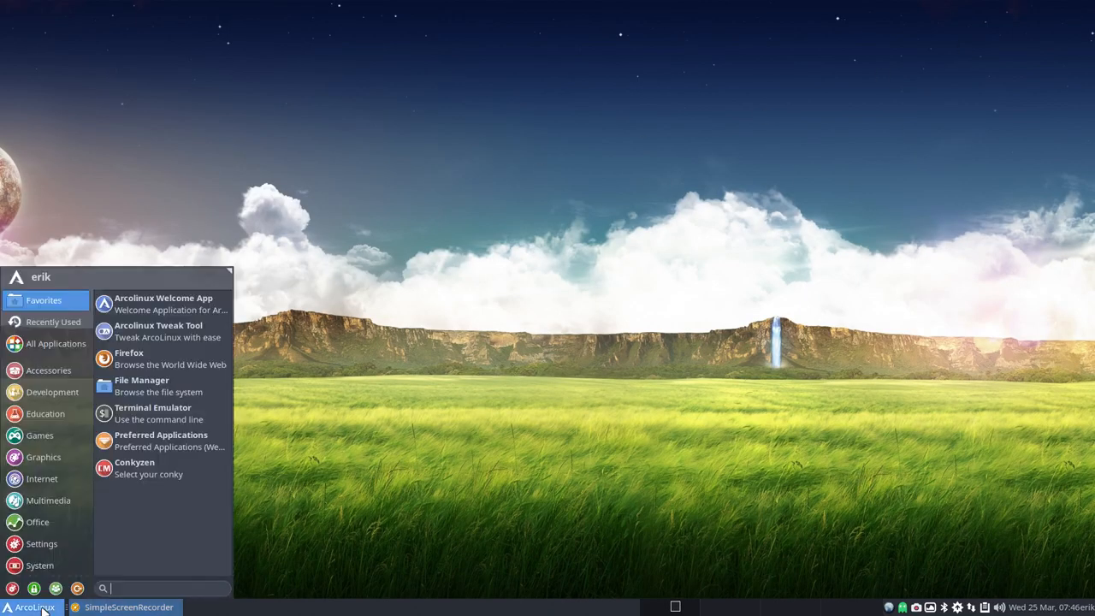
Step: Browse the Internet and Office categories, returning to Internet and scrolling down to PuTTY
left_click(41, 479)
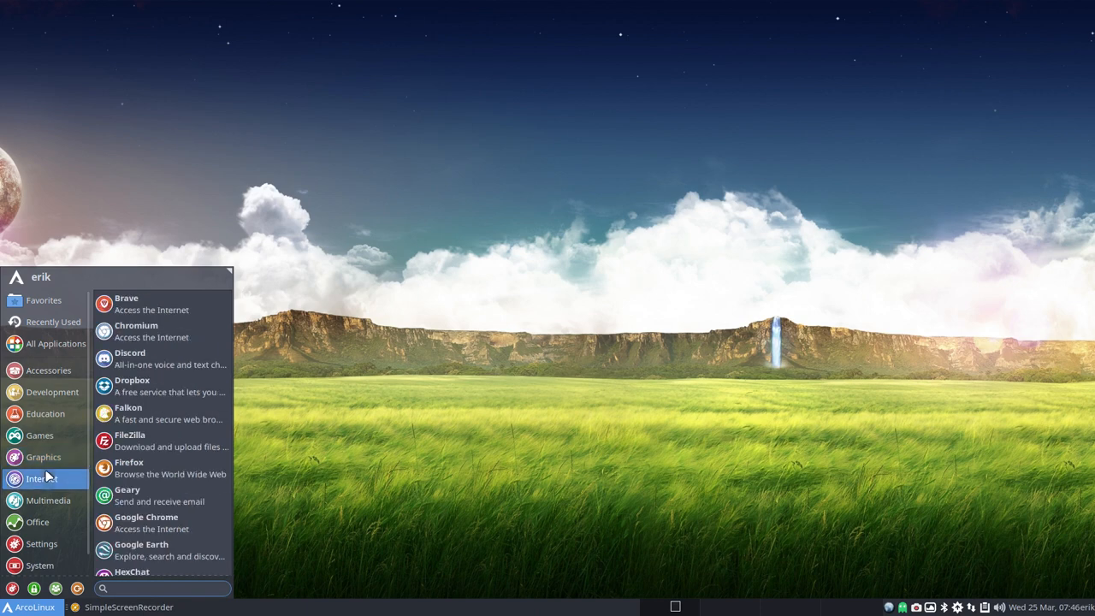
left_click(38, 521)
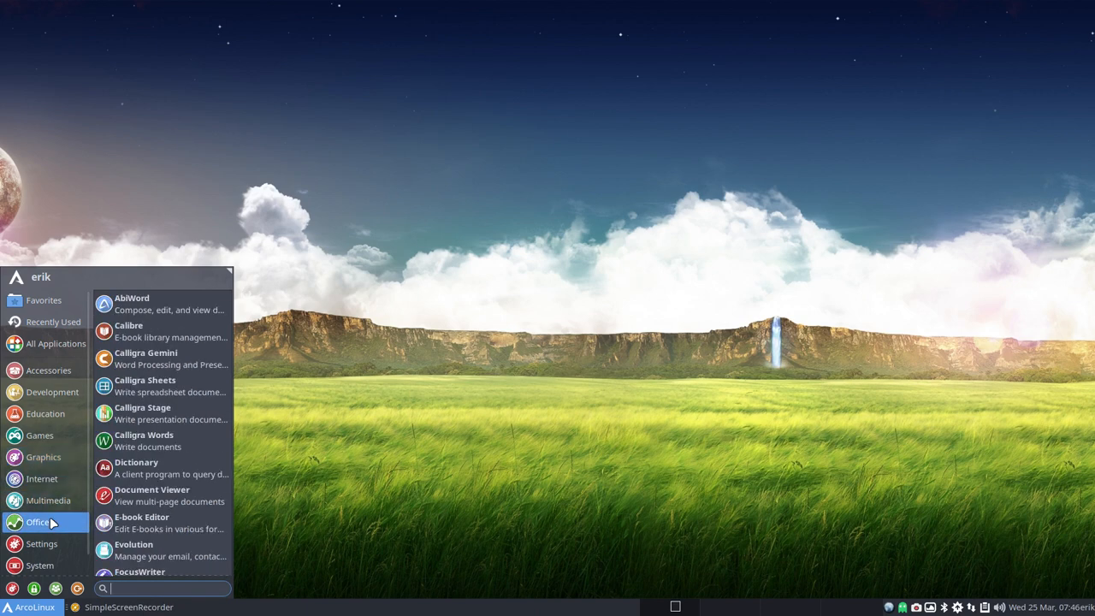
mouse_move(163, 496)
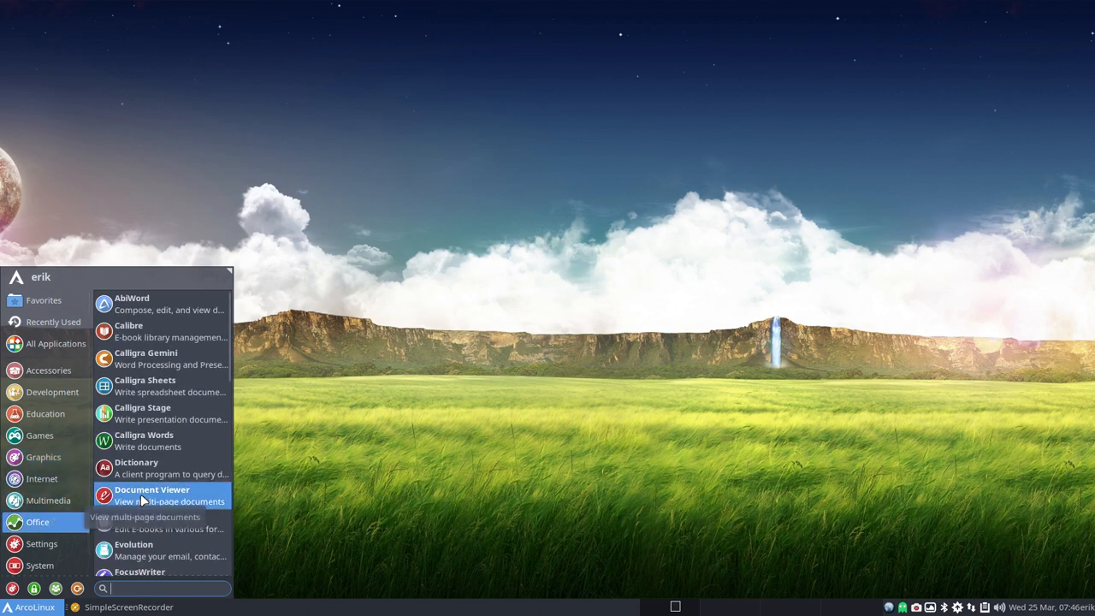
left_click(41, 478)
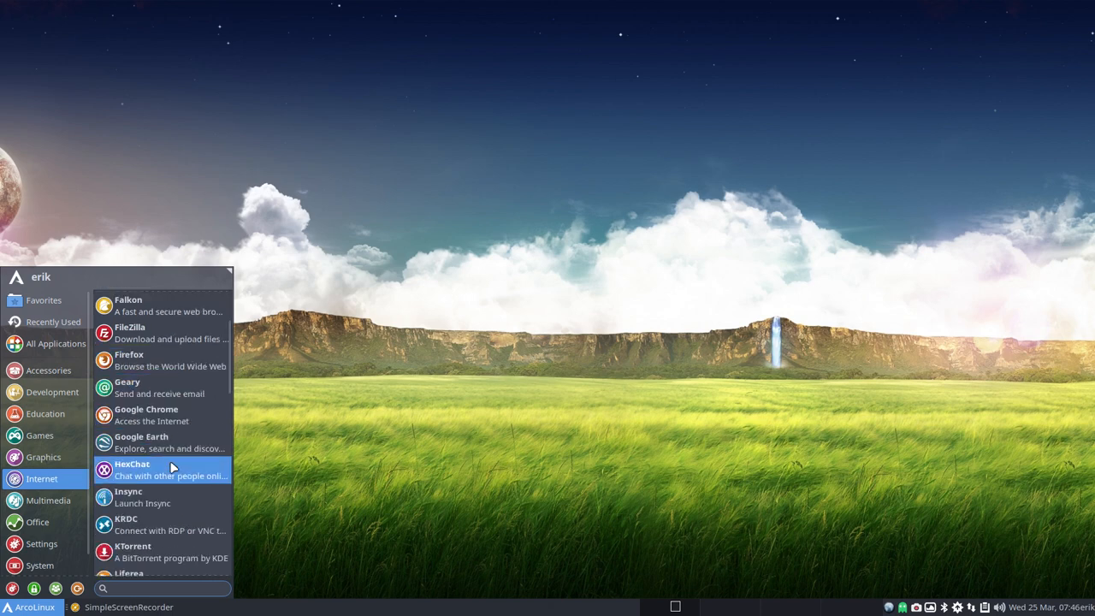
scroll("down", 3)
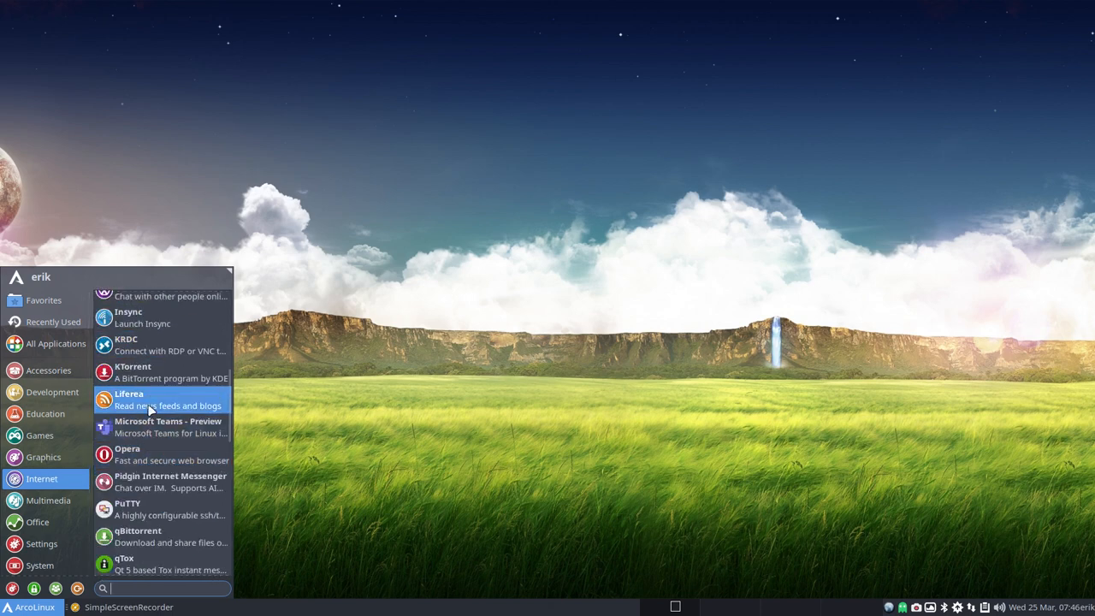
mouse_move(168, 426)
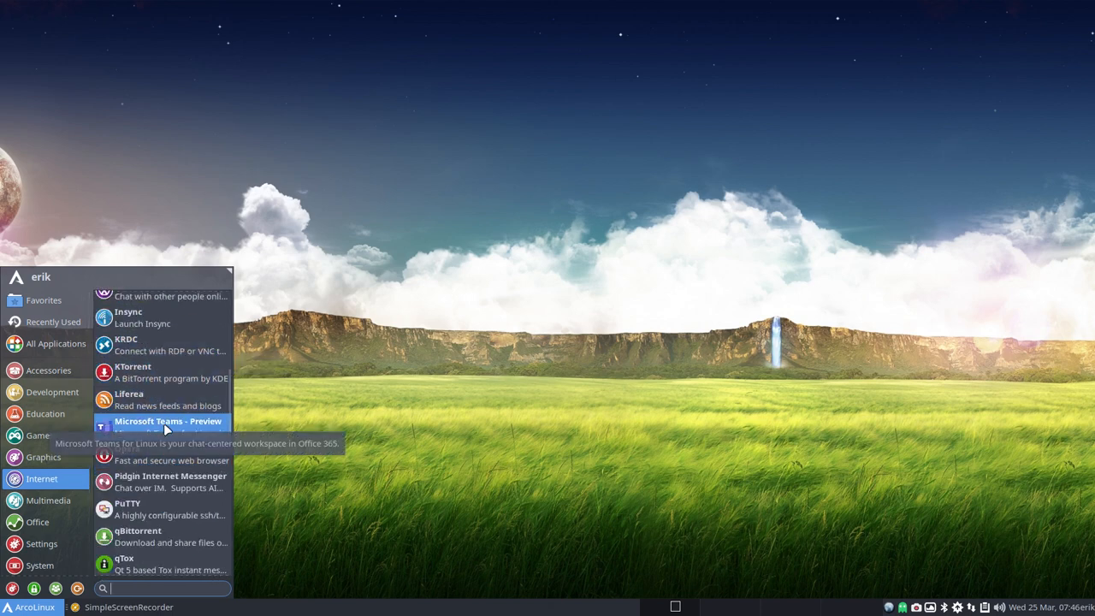
mouse_move(175, 431)
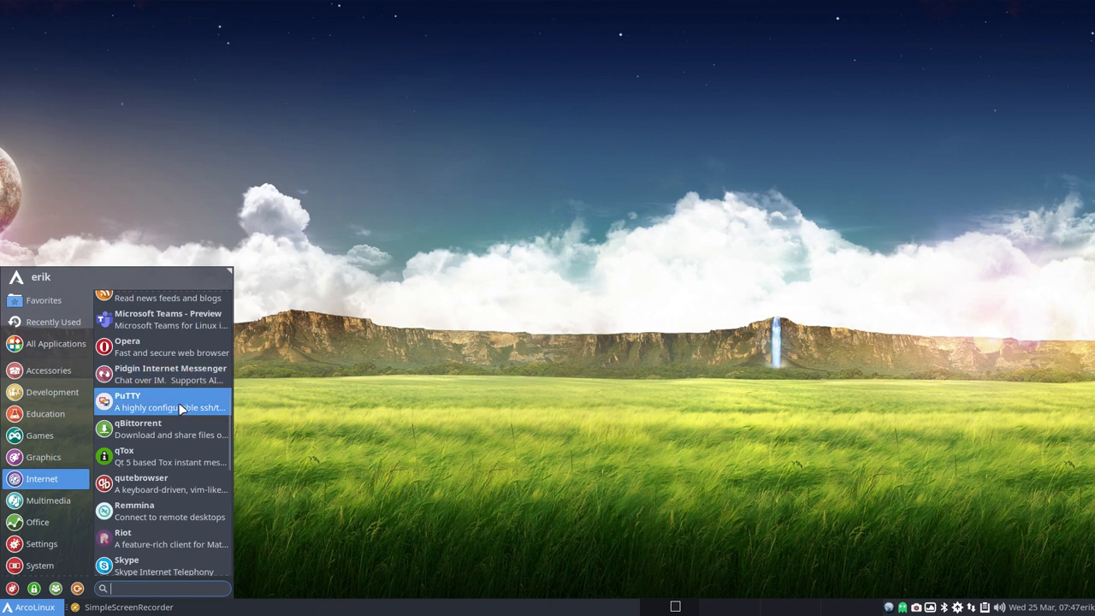
Step: Launch PuTTY and close its configuration window again
left_click(126, 400)
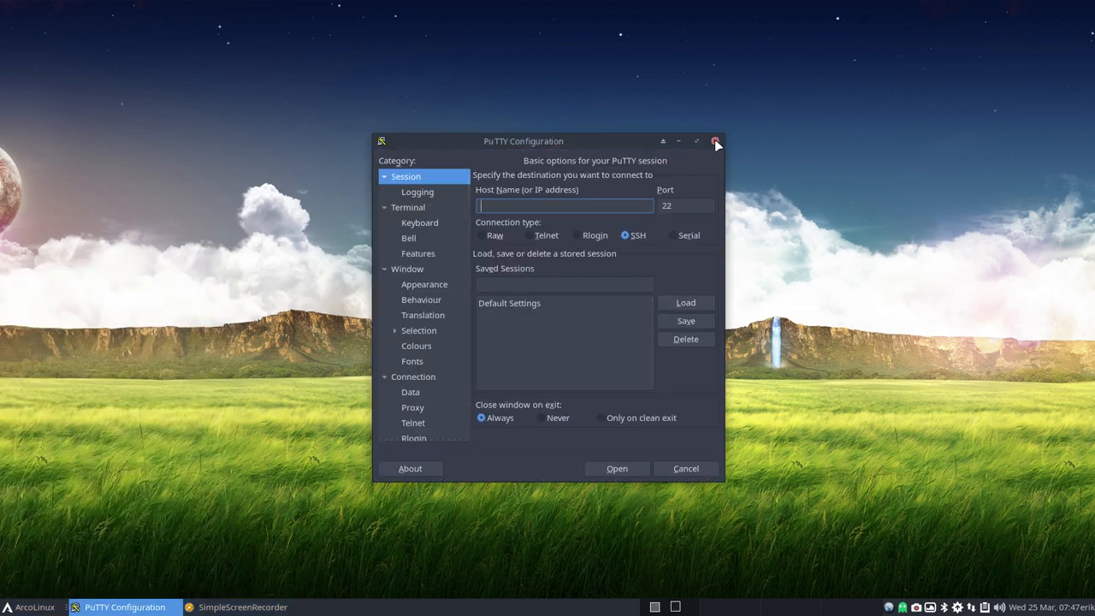
left_click(715, 141)
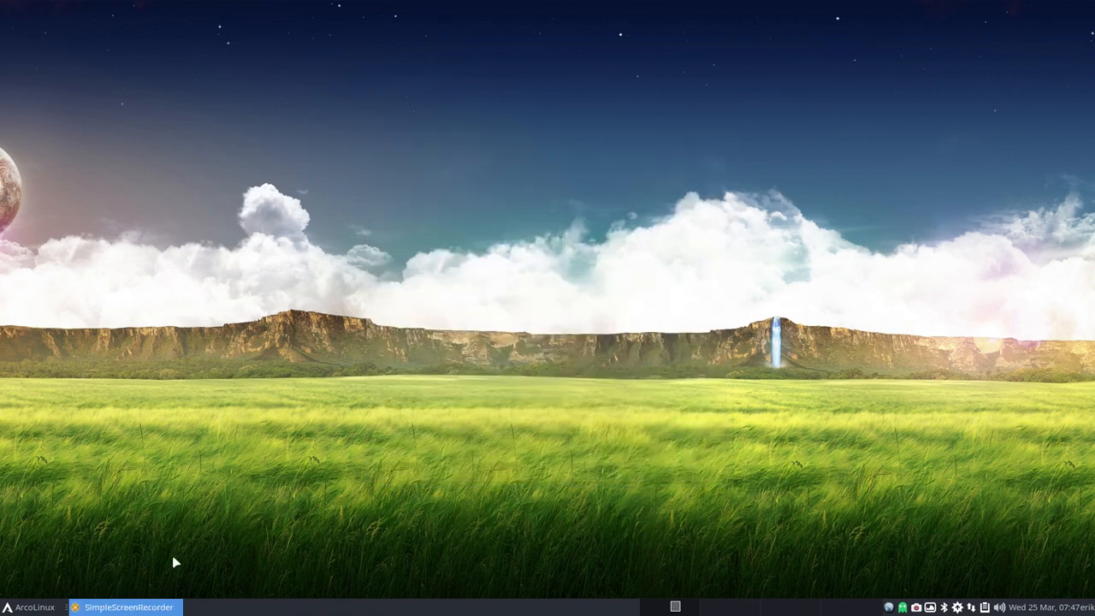
Step: Reopen the menu on Internet and scroll past PuTTY and Remmina to Skype, Slack and TeamViewer
left_click(35, 605)
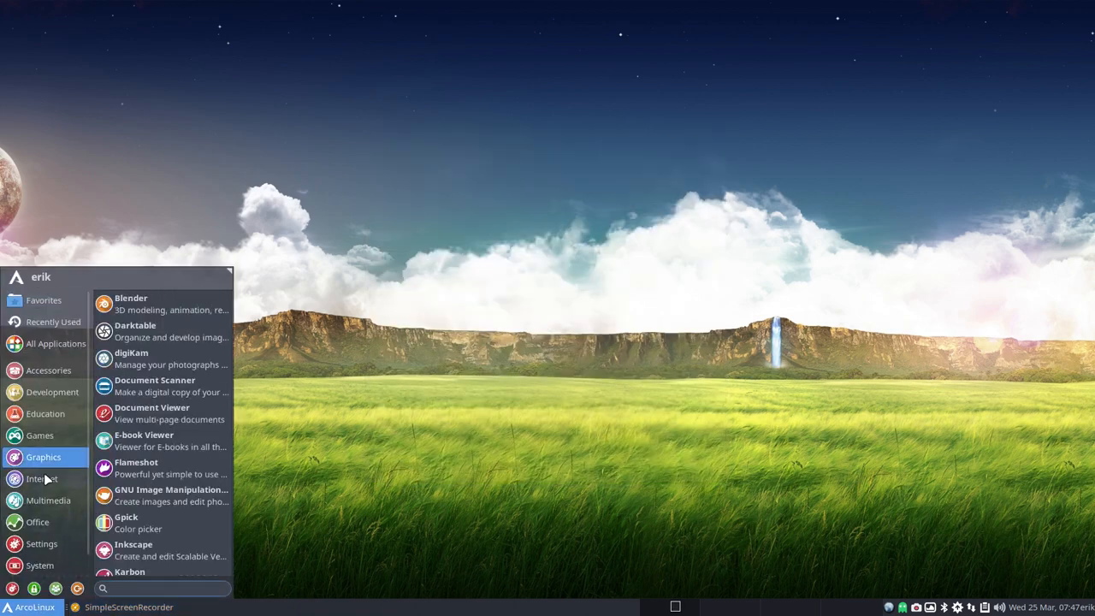
left_click(41, 479)
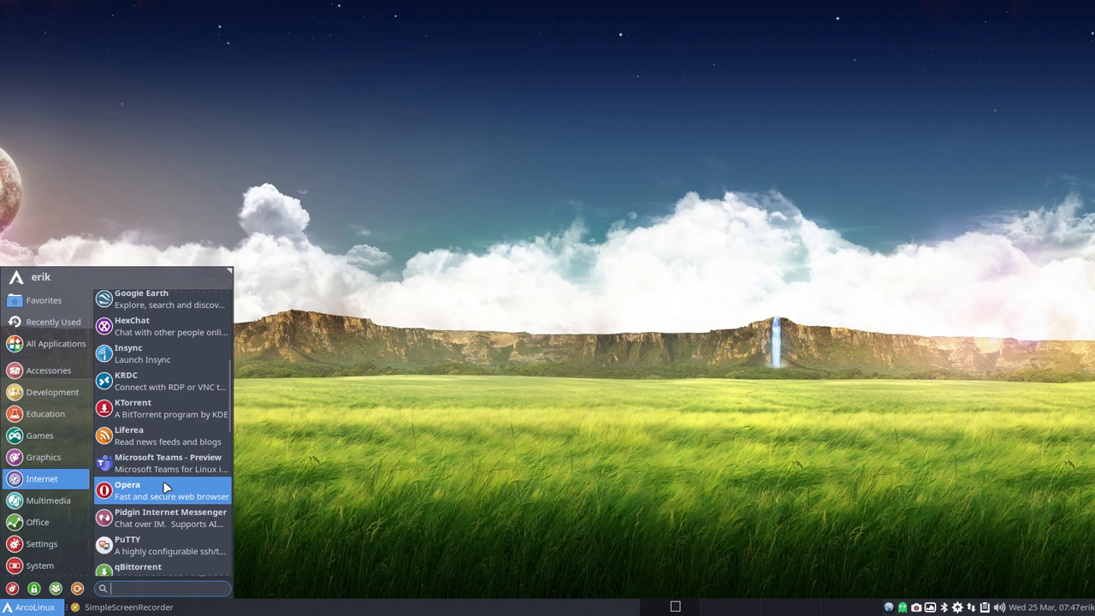
scroll("down", 3)
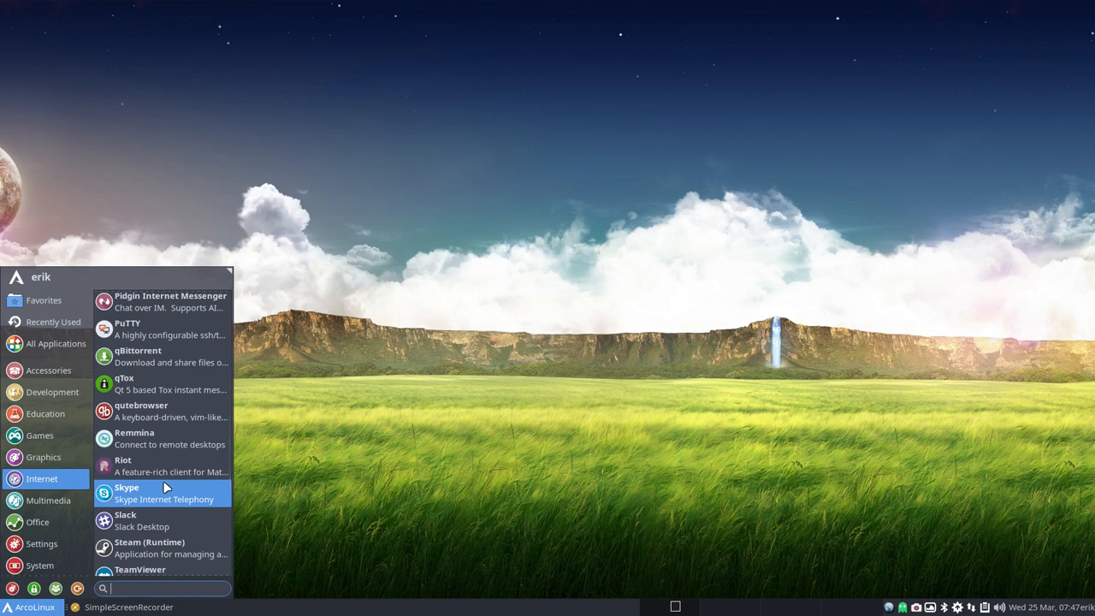
mouse_move(137, 355)
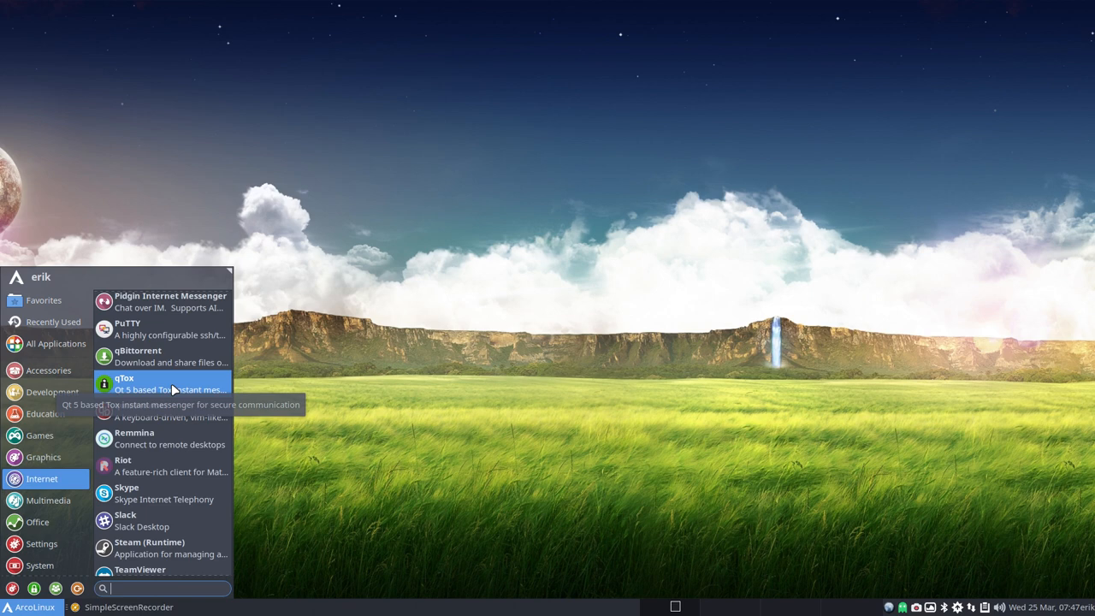
mouse_move(175, 410)
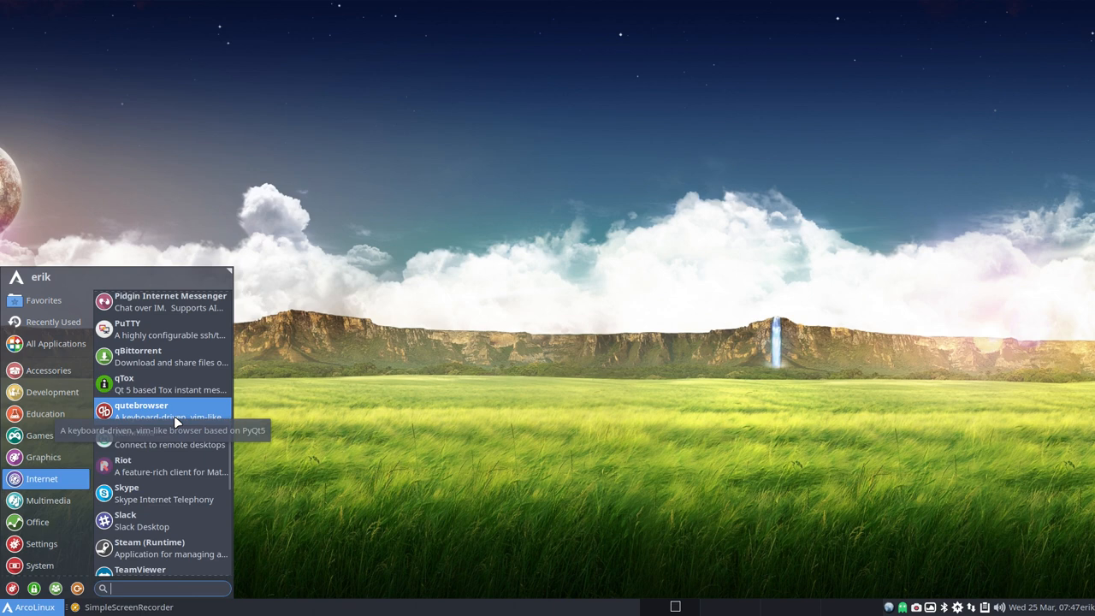
mouse_move(162, 437)
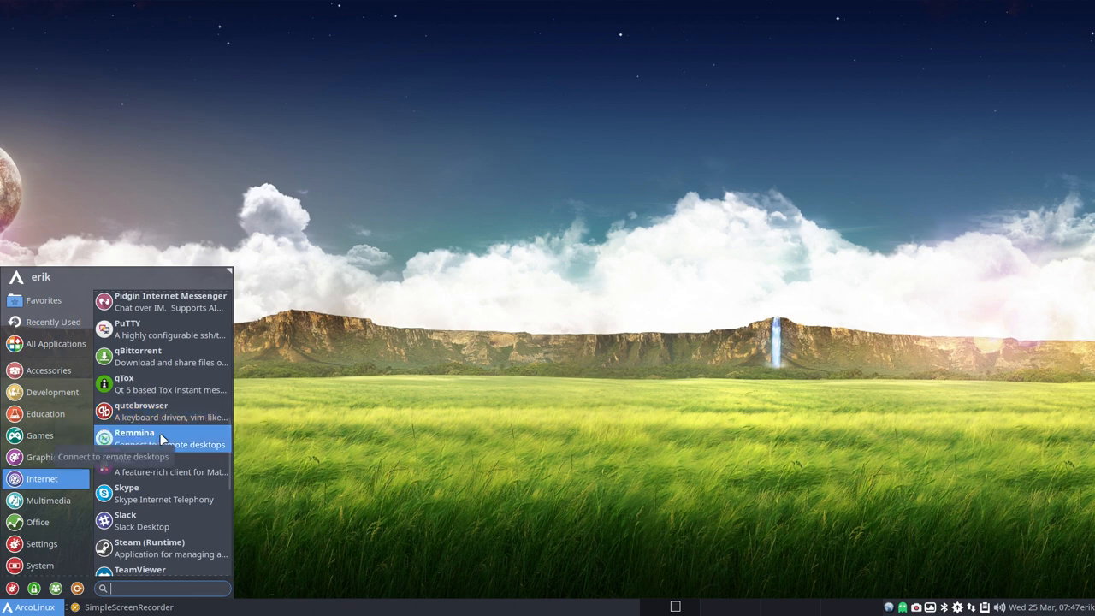
mouse_move(168, 438)
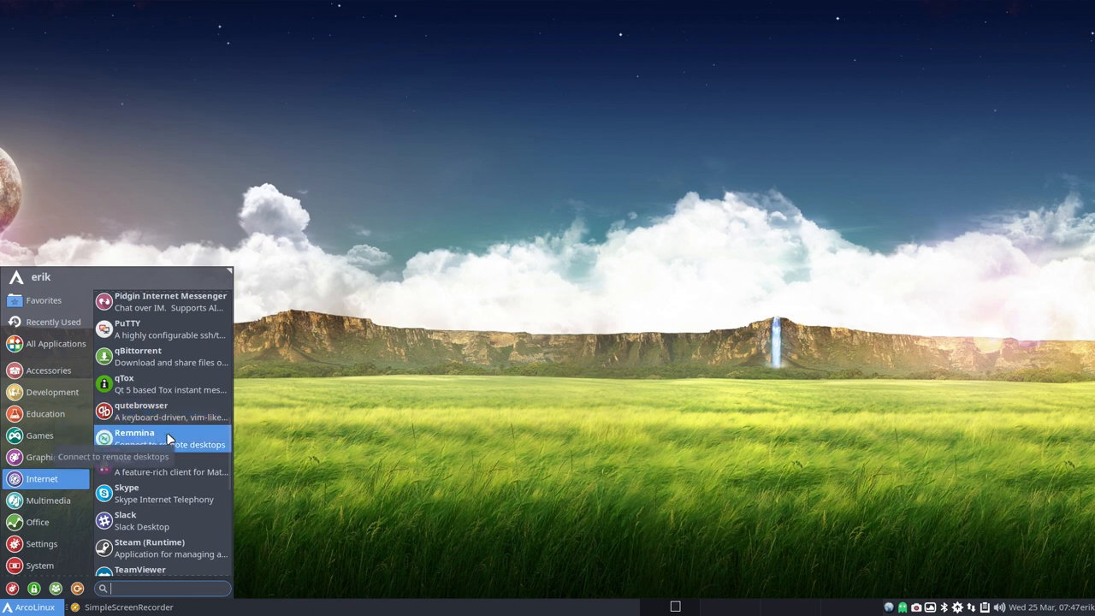
mouse_move(162, 410)
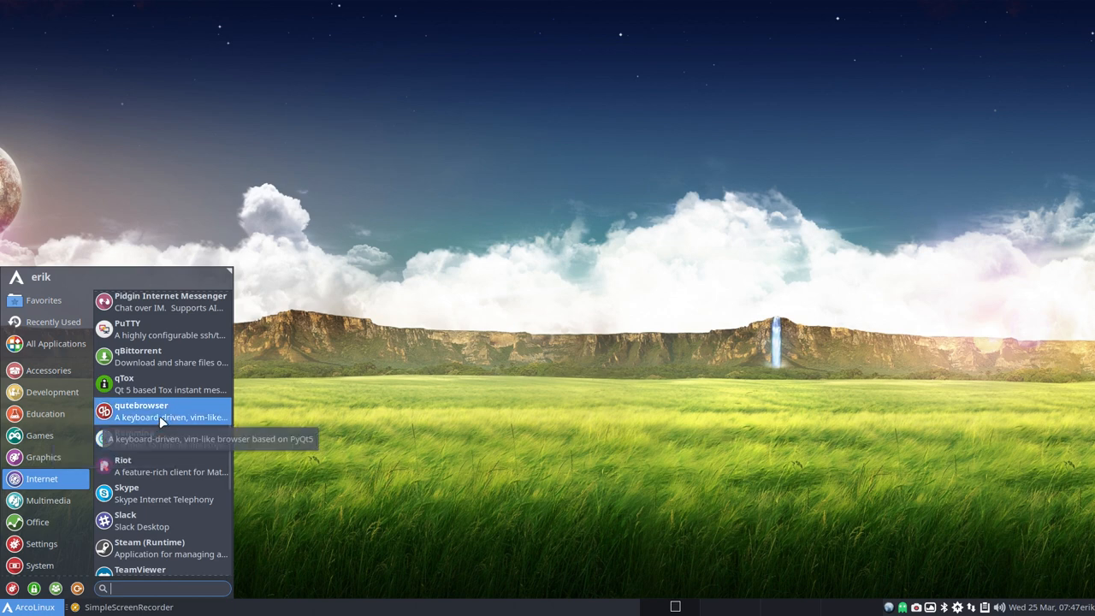
mouse_move(163, 438)
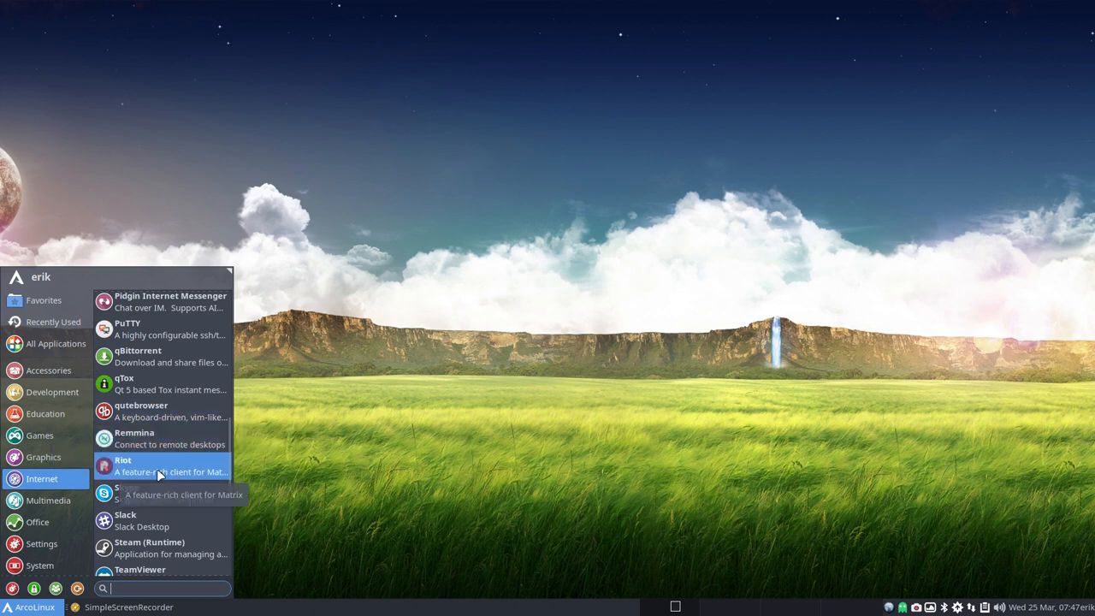
mouse_move(155, 496)
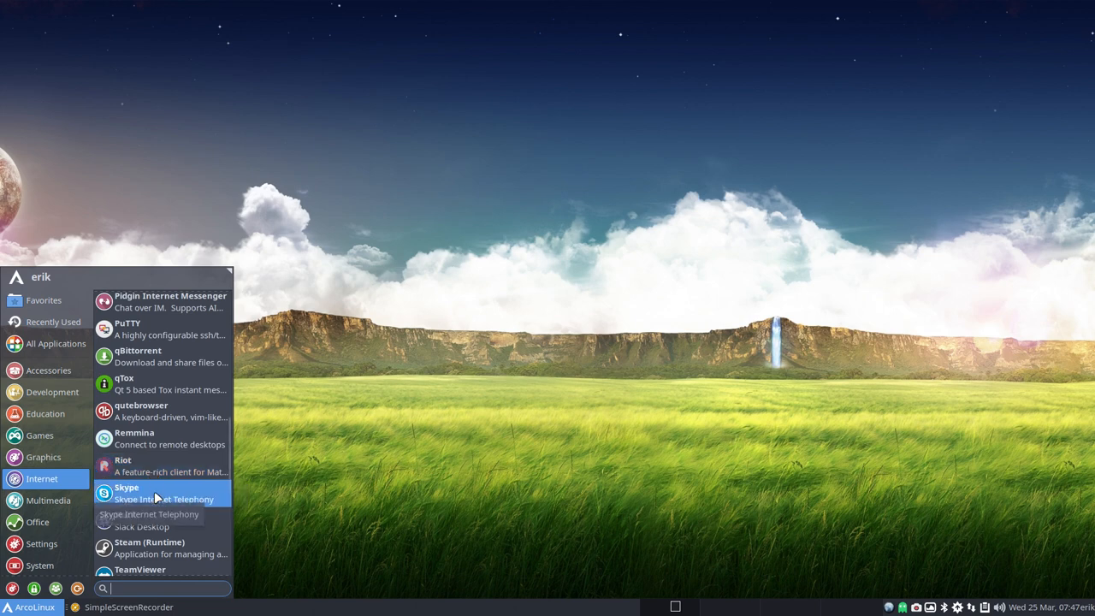
scroll("down", 3)
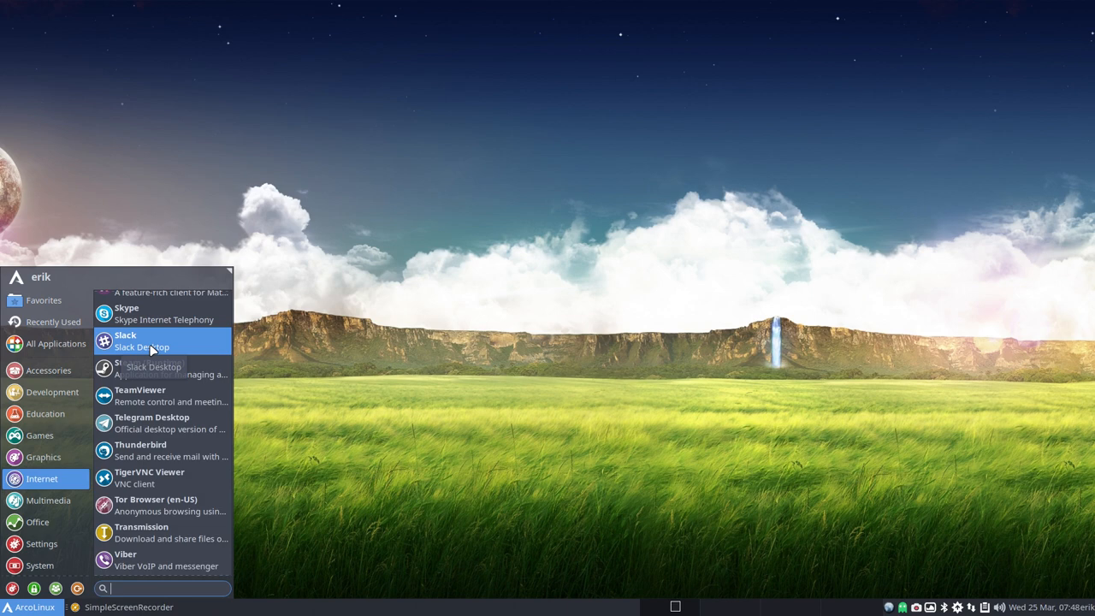
mouse_move(173, 345)
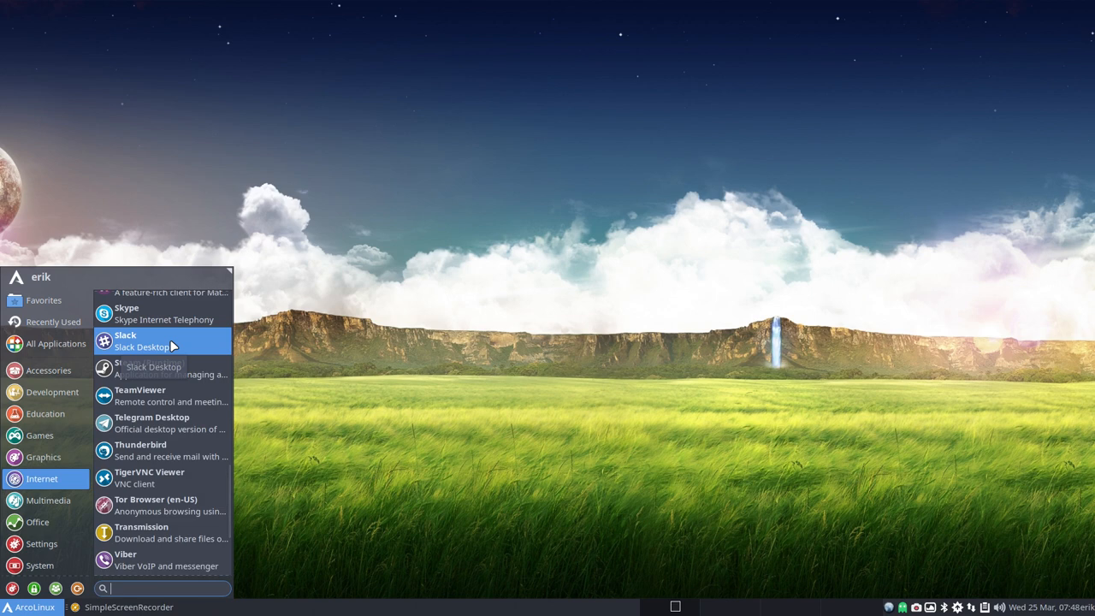
mouse_move(157, 368)
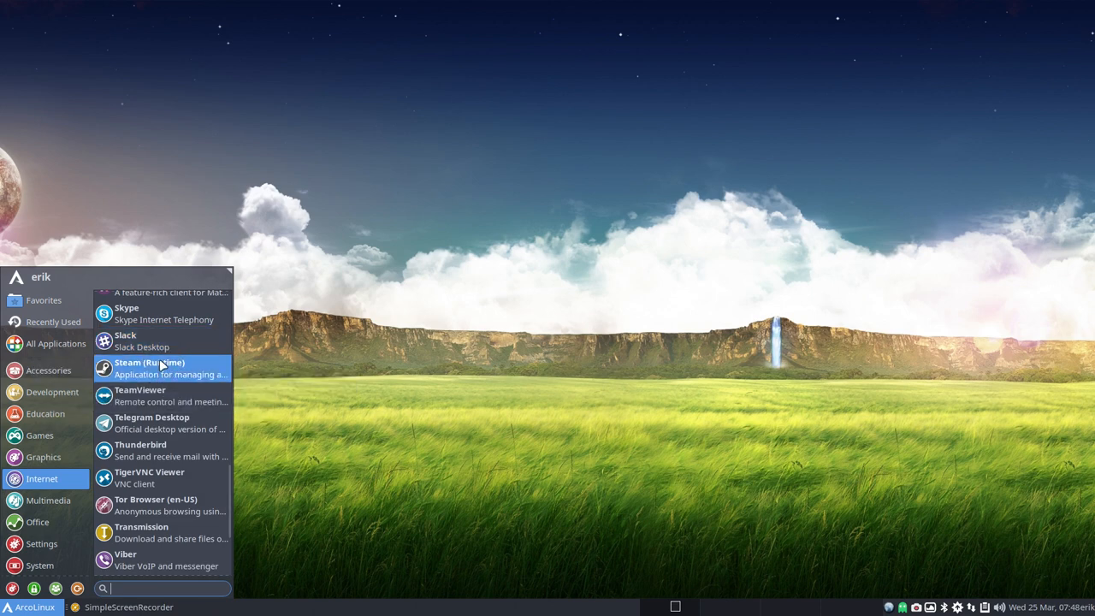
mouse_move(171, 372)
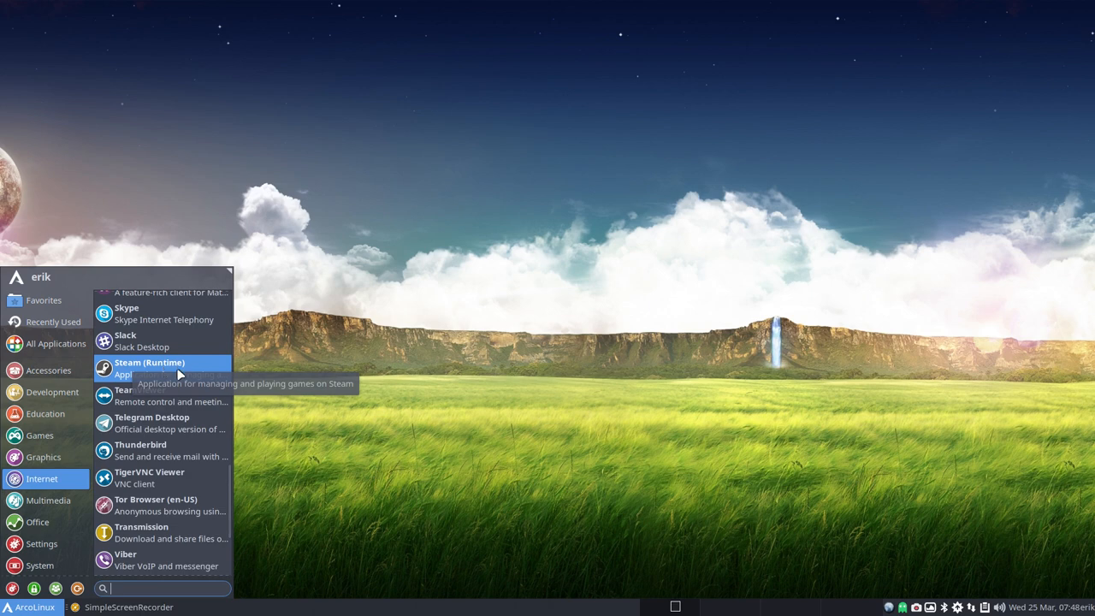
mouse_move(157, 395)
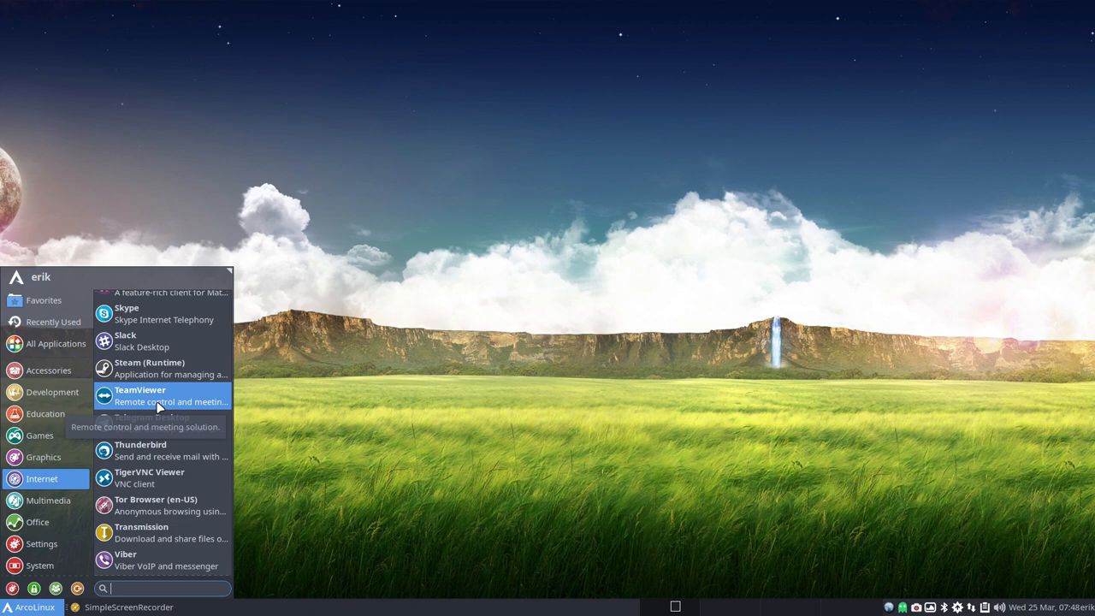
mouse_move(164, 419)
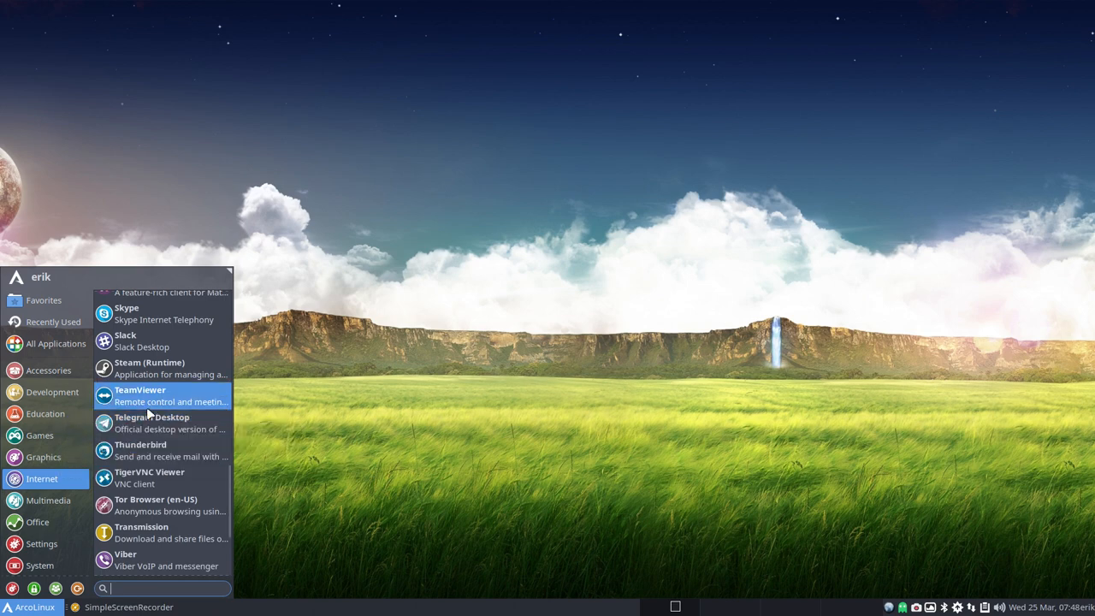
mouse_move(162, 401)
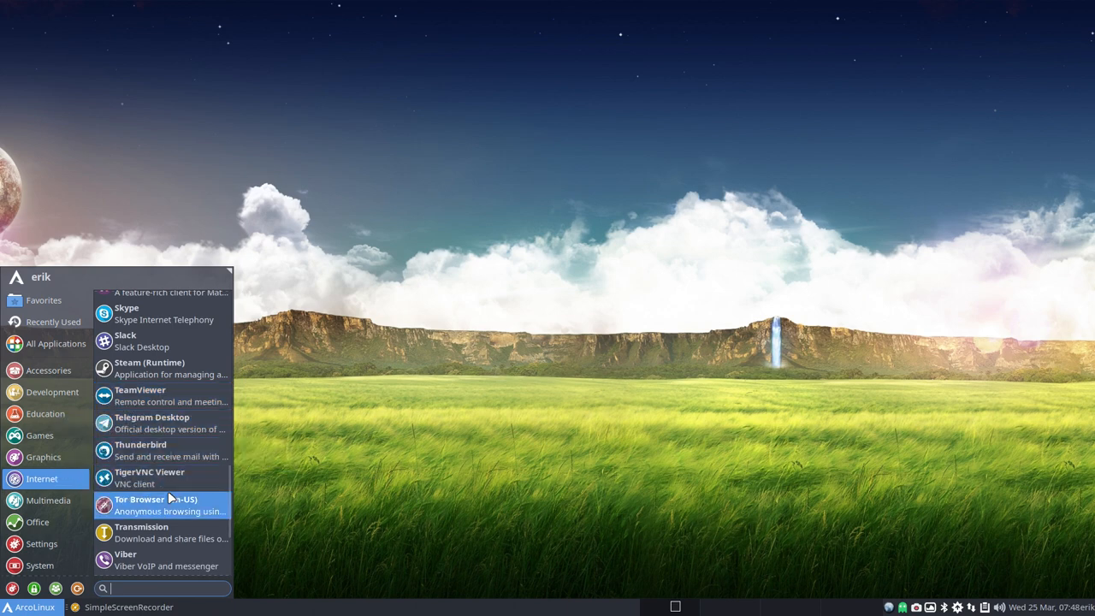
Step: Scroll the Internet list to its end at Wireshark and Zoom, then show Multimedia apps like Ardour and Audacity
scroll("down", 3)
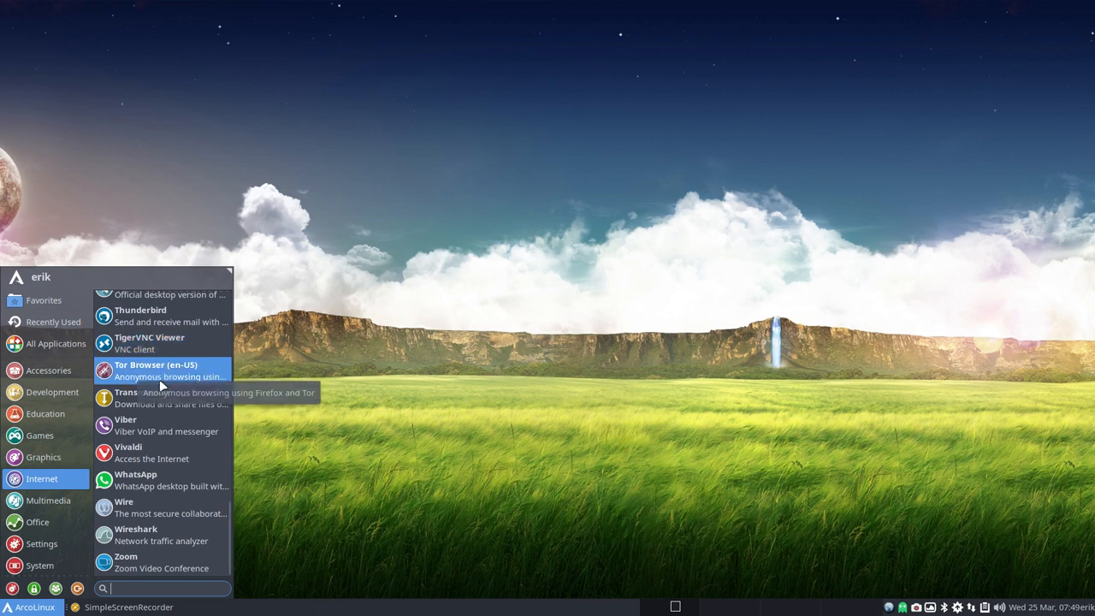
mouse_move(174, 452)
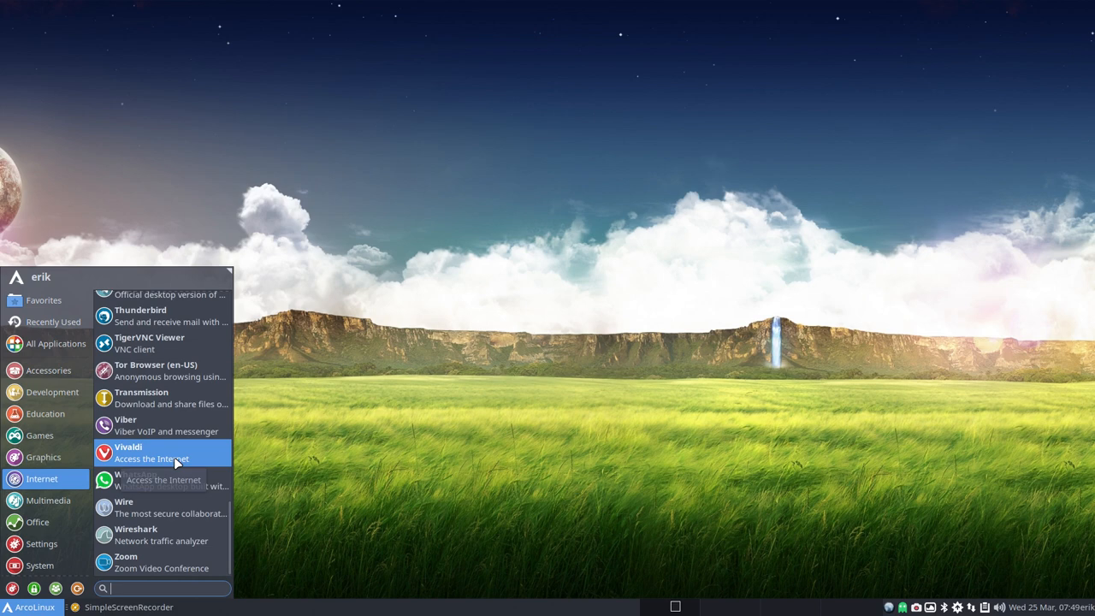
mouse_move(171, 424)
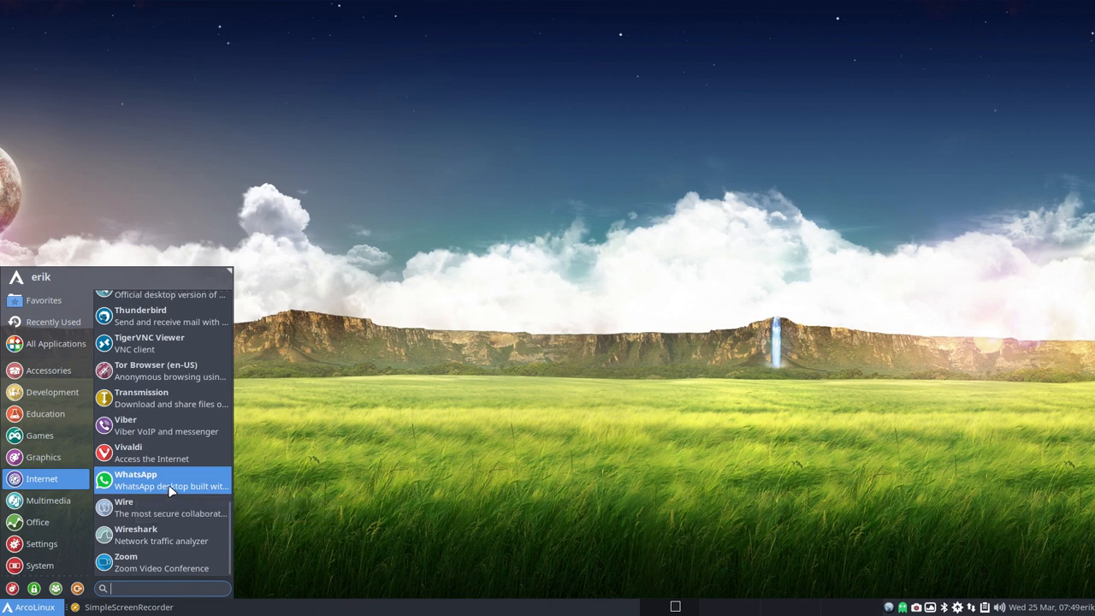
mouse_move(157, 533)
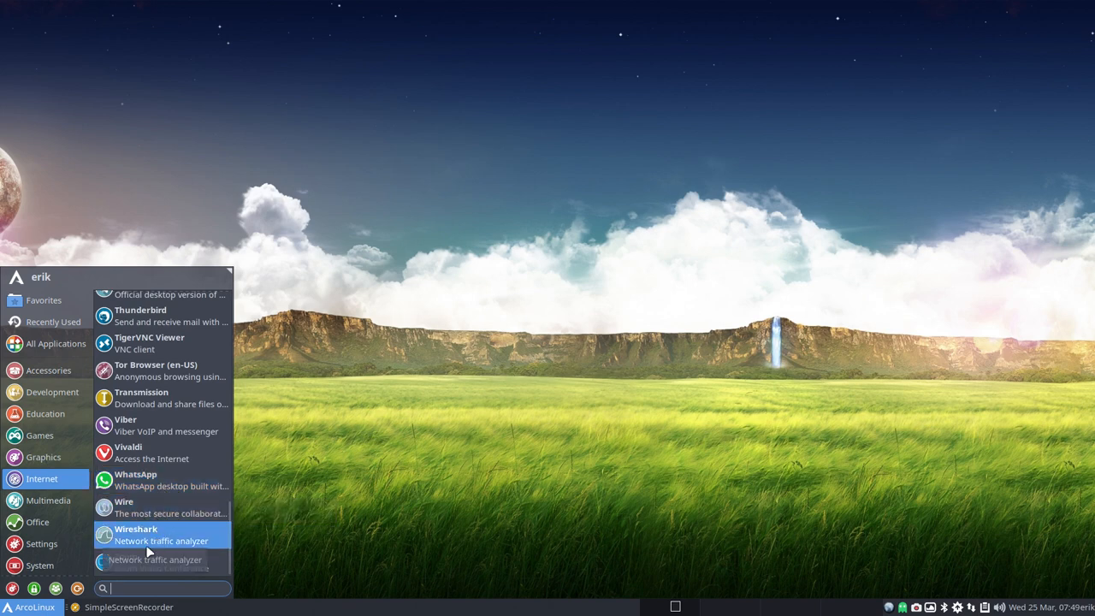
mouse_move(143, 565)
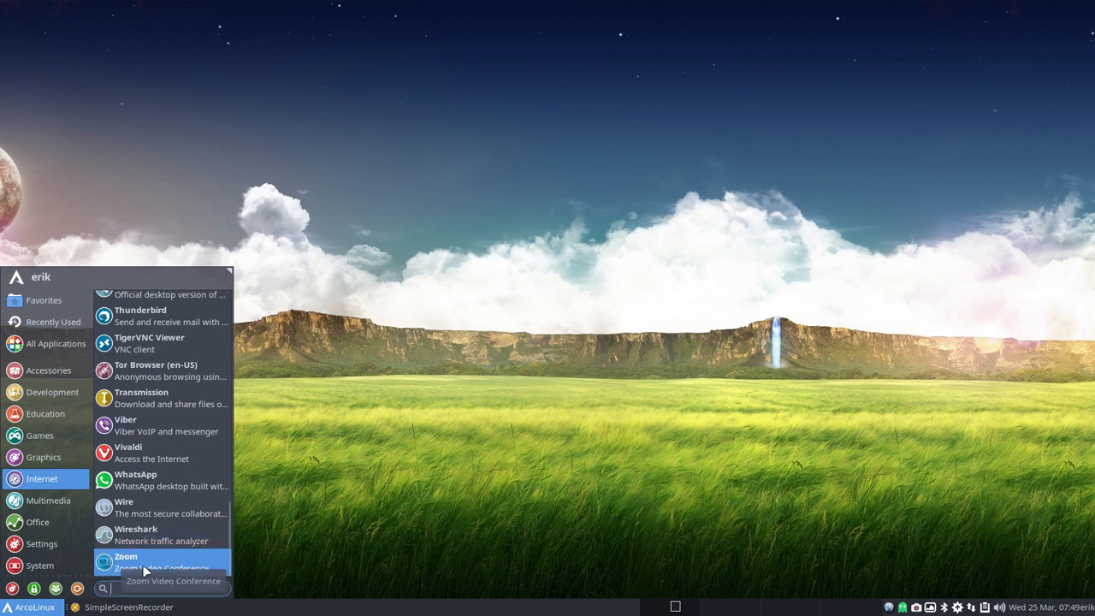
mouse_move(123, 563)
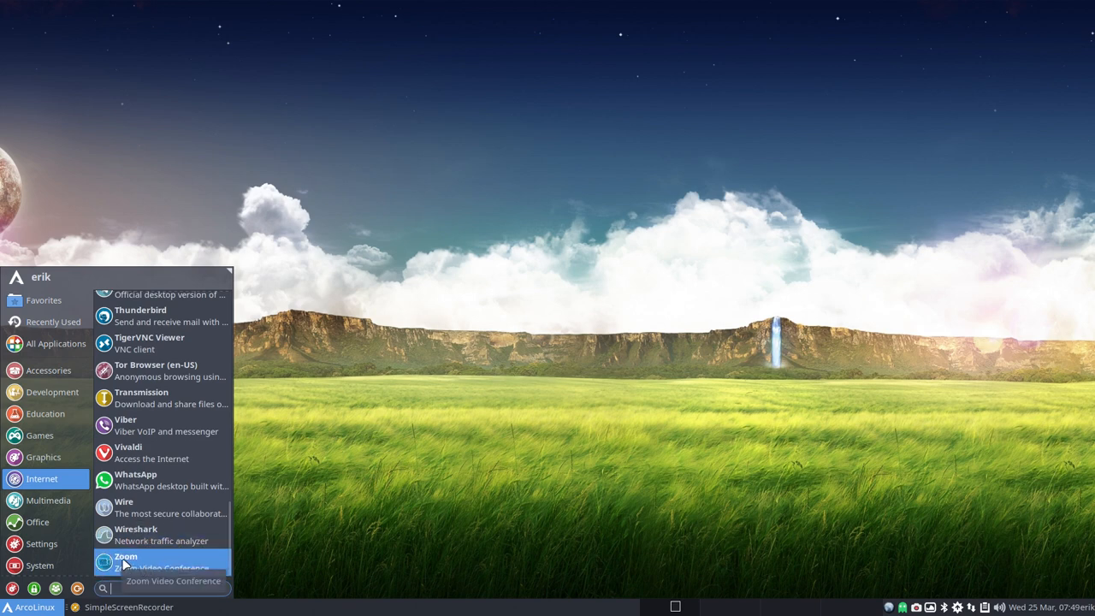
mouse_move(140, 534)
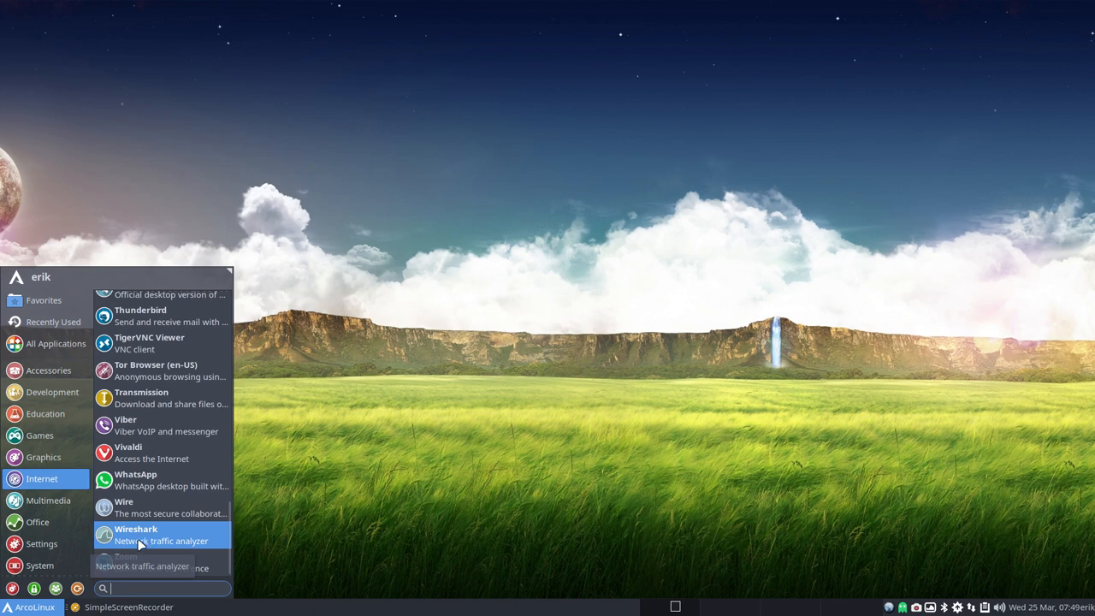
left_click(48, 500)
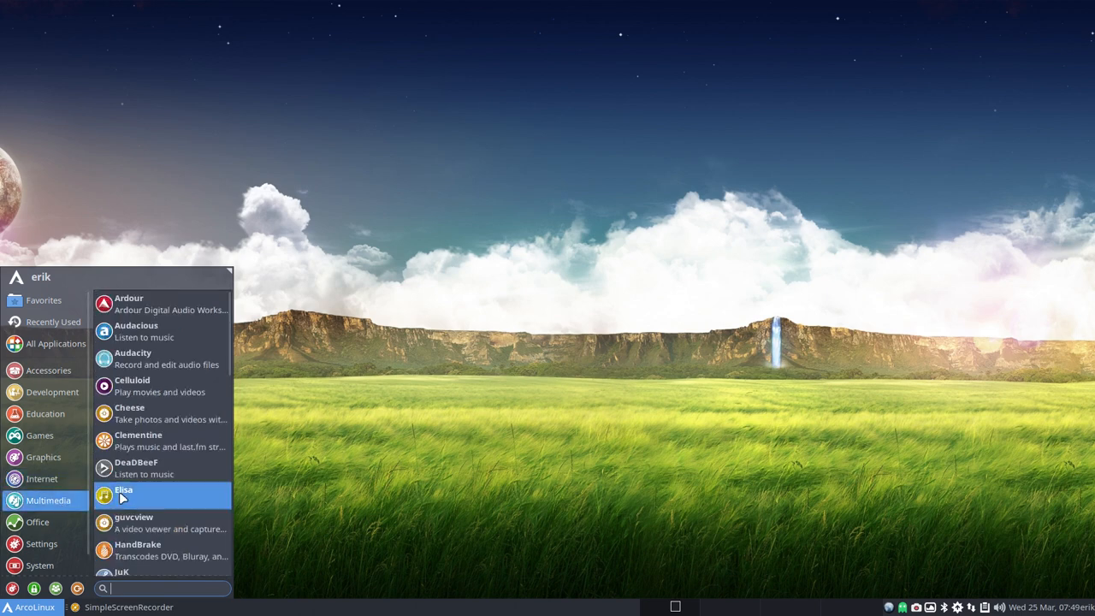
mouse_move(151, 386)
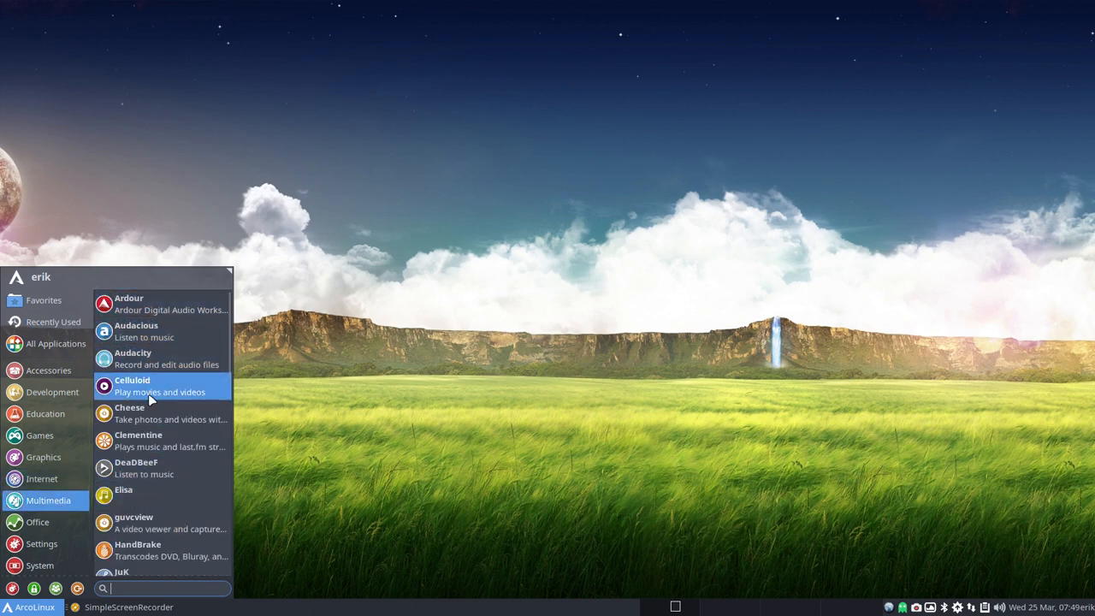
Step: Scroll the Multimedia list to its end at VLC and Xfburn, then list the Office applications
scroll("down", 3)
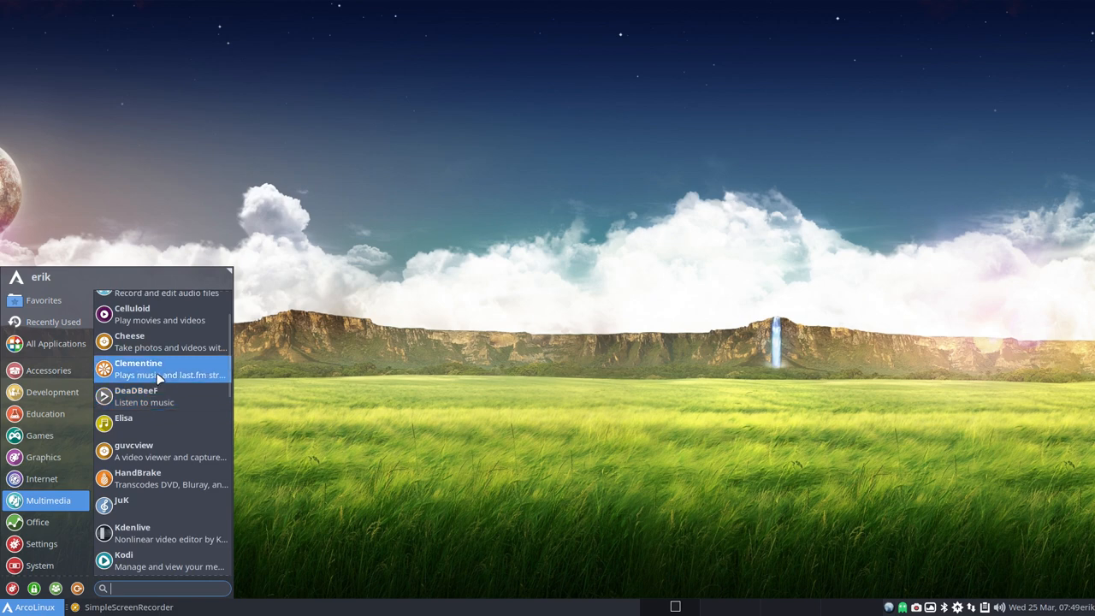
scroll("down", 3)
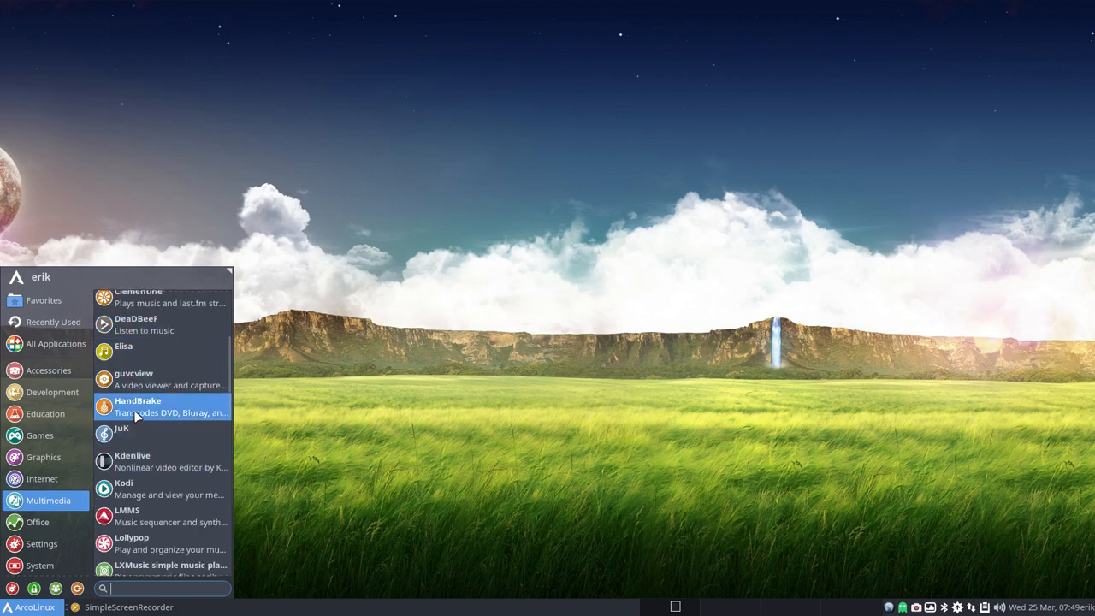
mouse_move(154, 412)
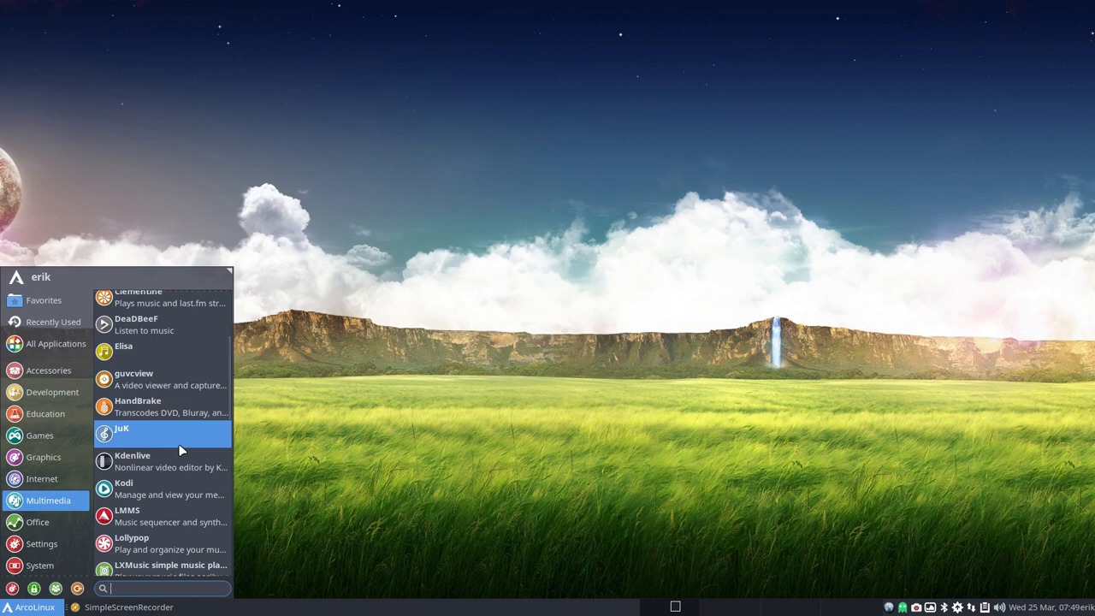
scroll("down", 3)
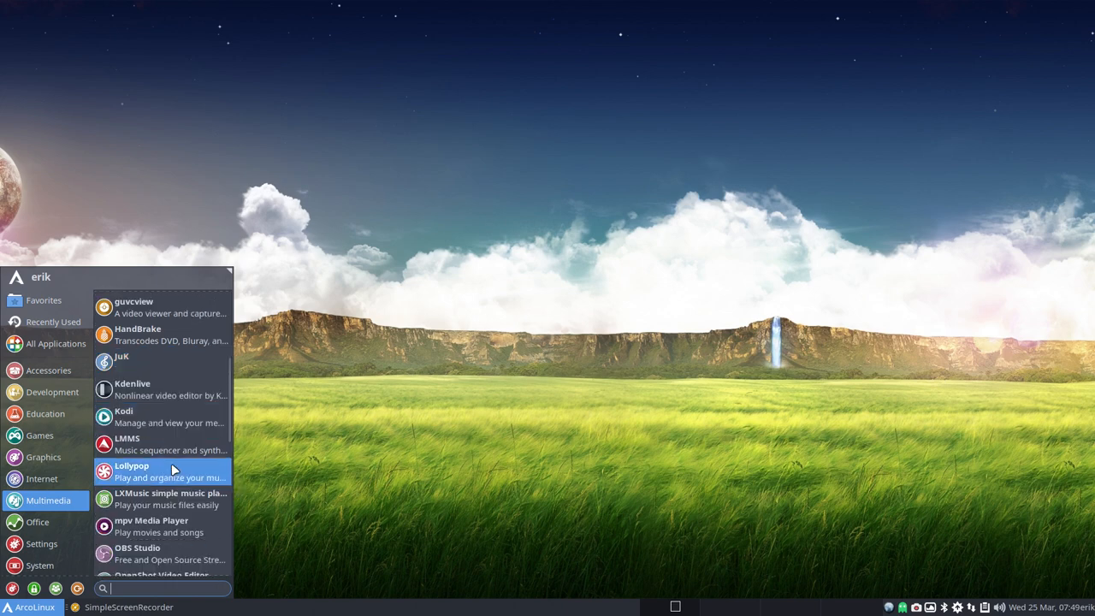
mouse_move(168, 417)
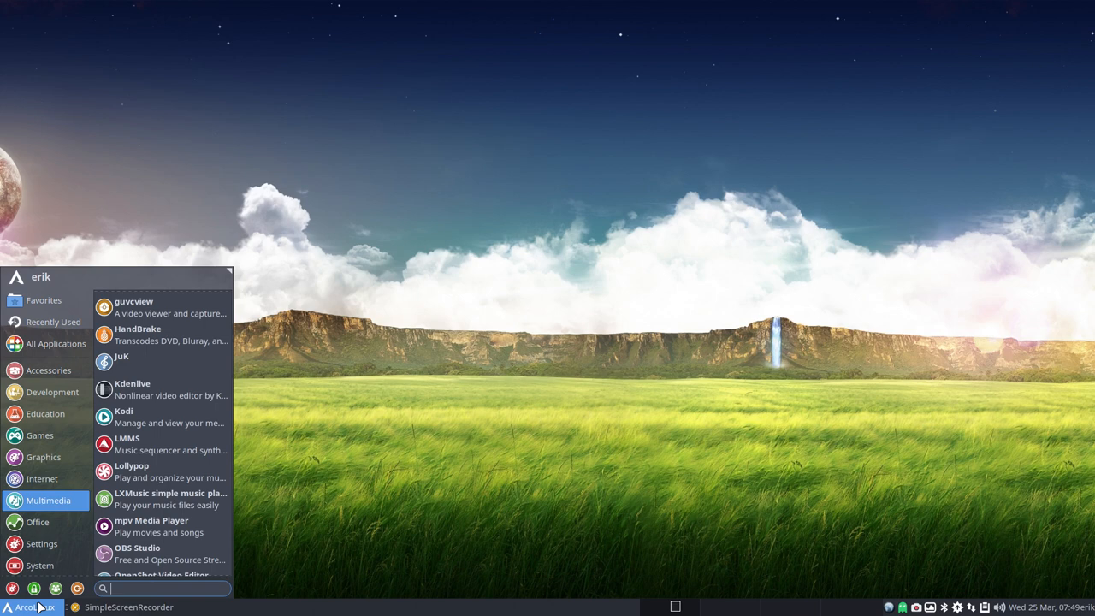
mouse_move(171, 500)
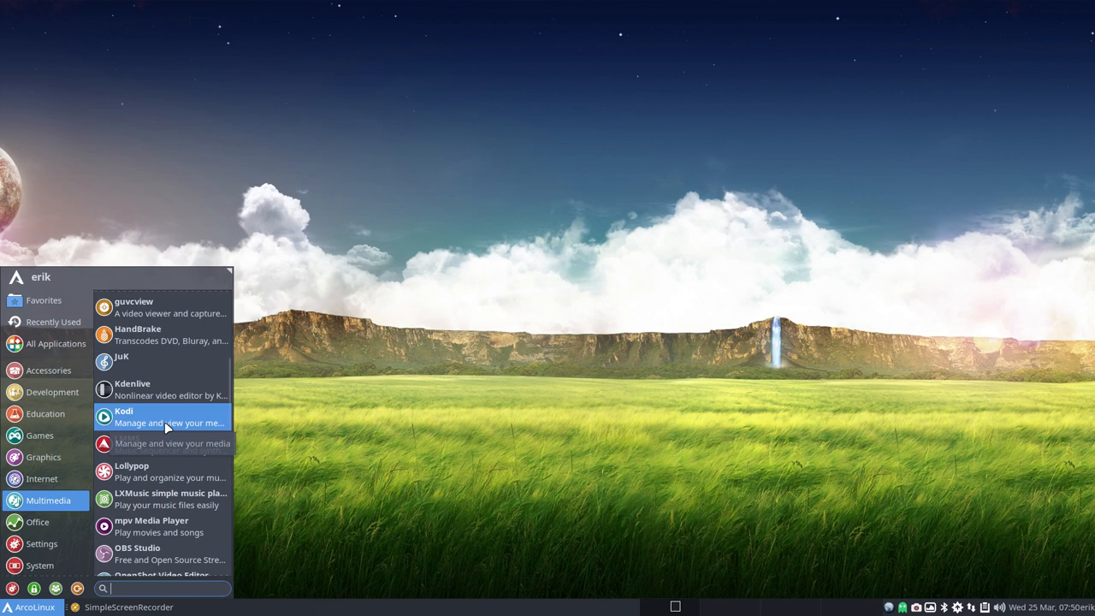
mouse_move(158, 449)
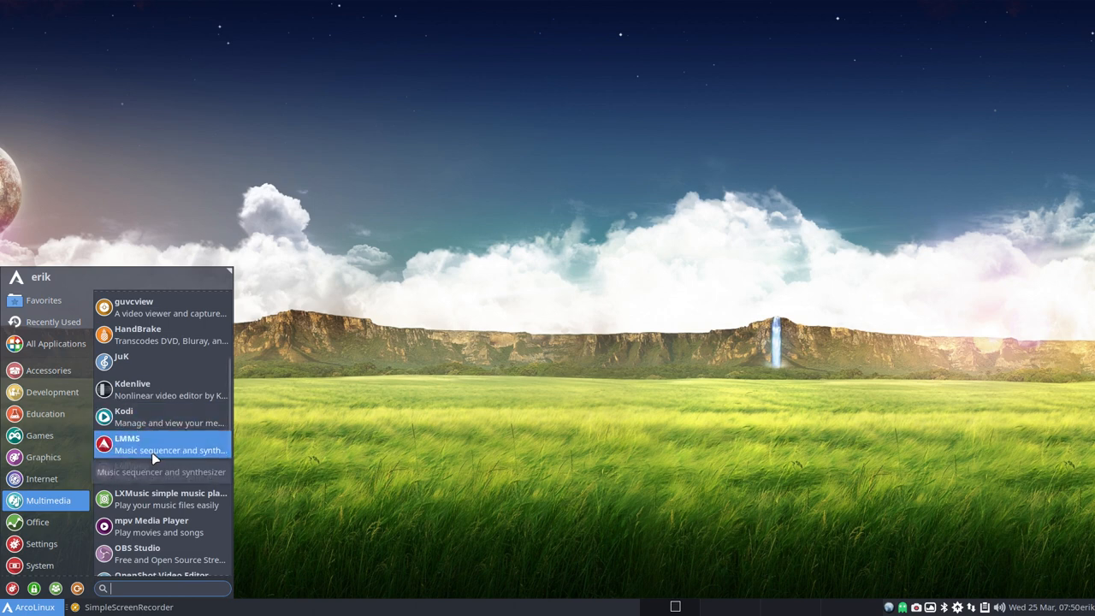
scroll("down", 3)
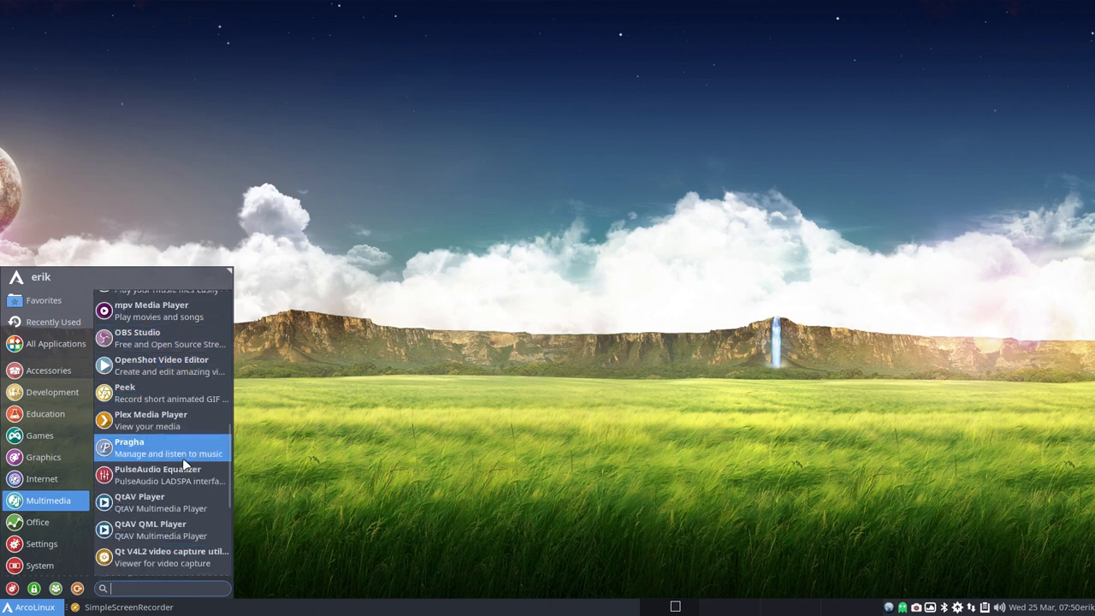
mouse_move(150, 421)
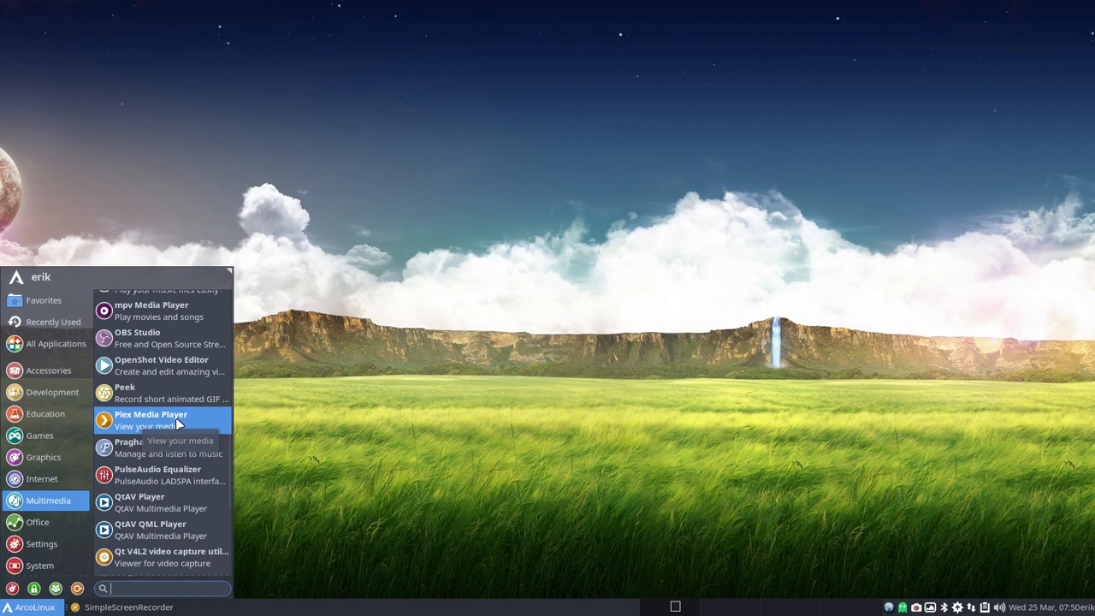
scroll("down", 3)
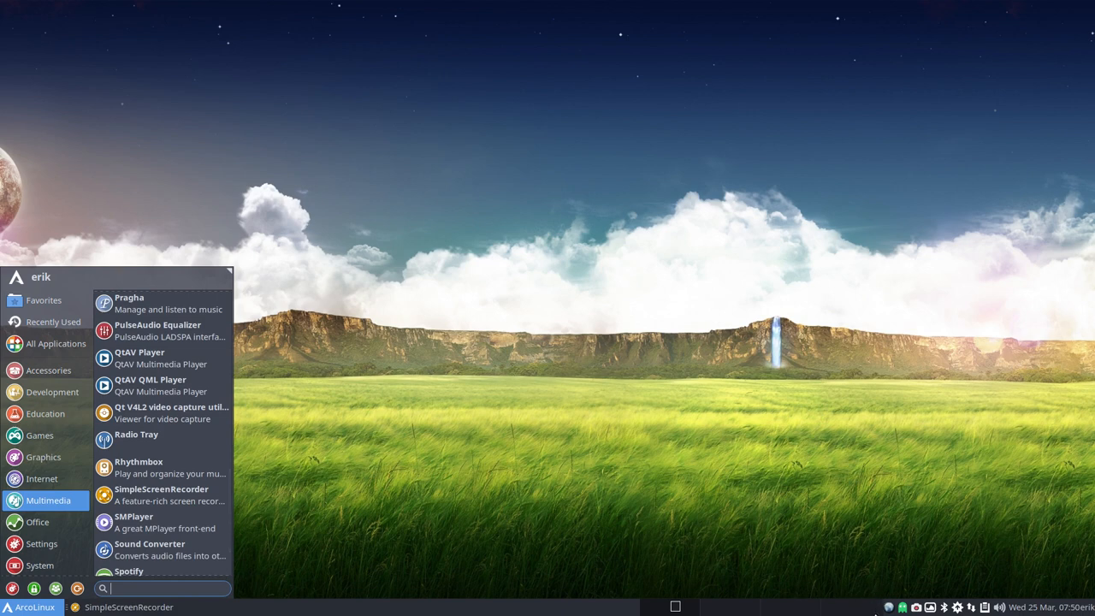
mouse_move(145, 467)
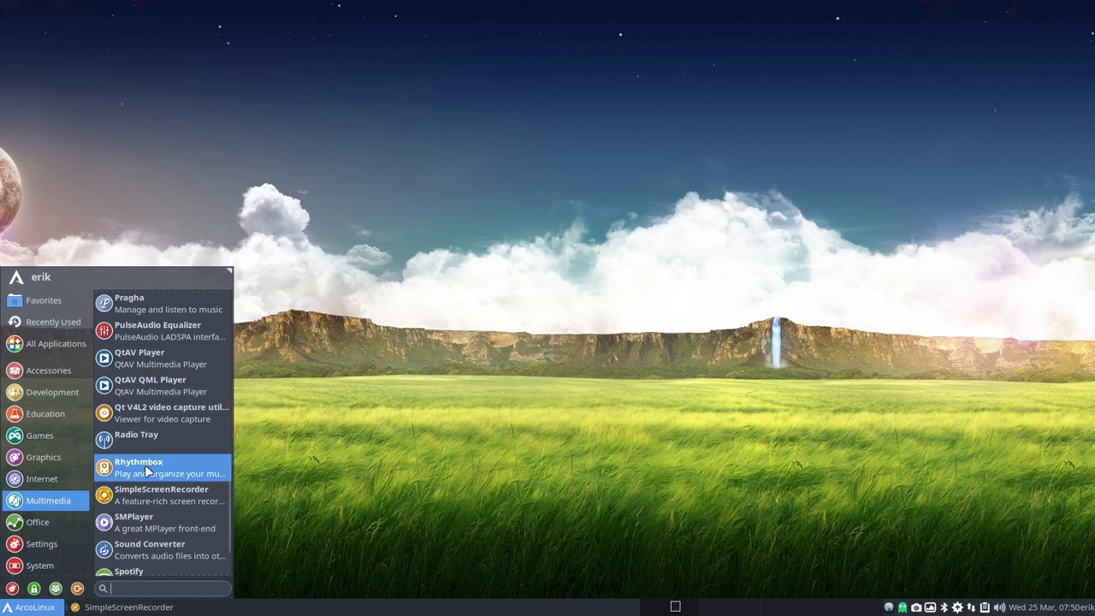
scroll("down", 3)
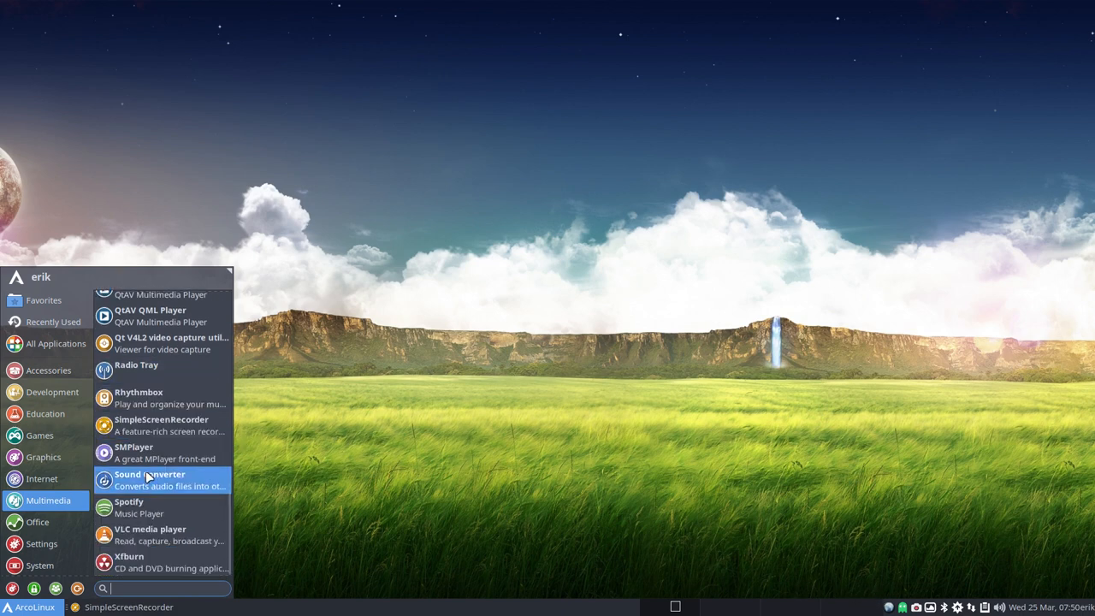
left_click(38, 522)
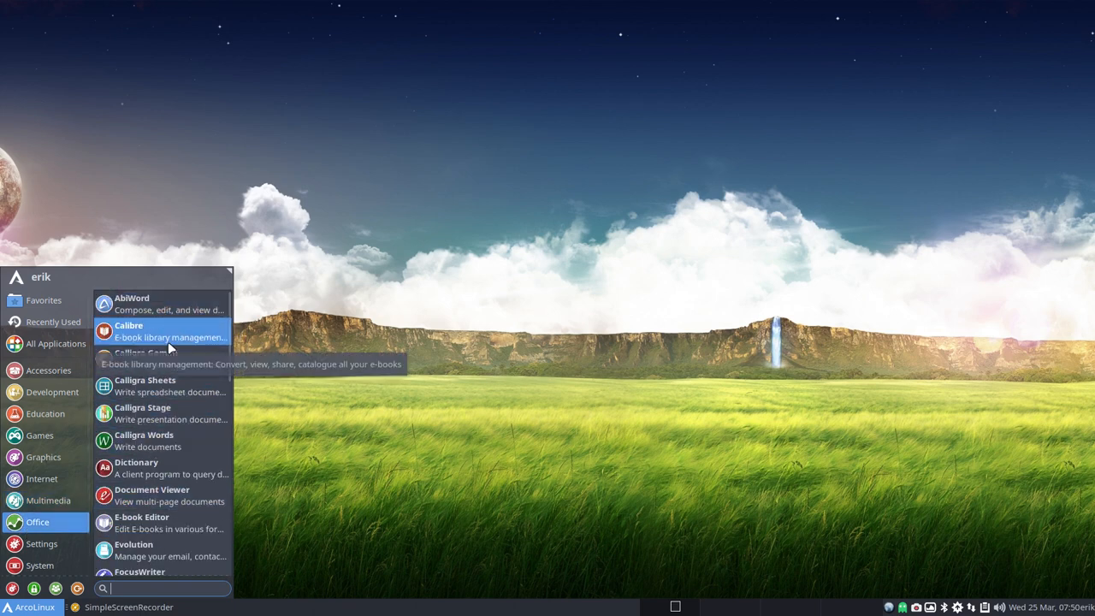
mouse_move(163, 359)
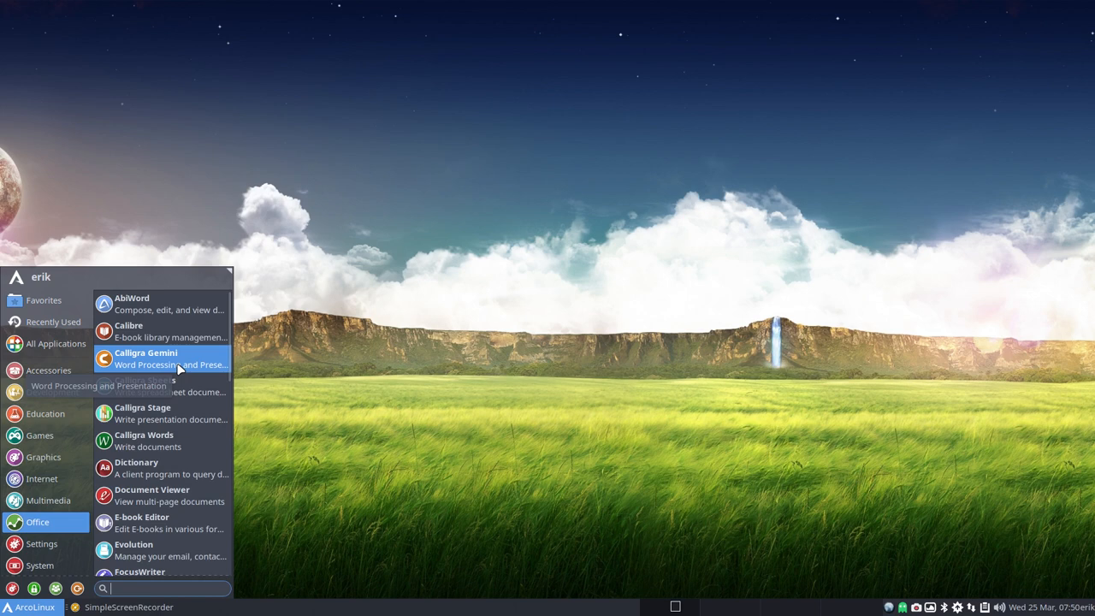
Step: Scroll the Office list to the WPS entries at the bottom, then list the Settings applications
scroll("down", 3)
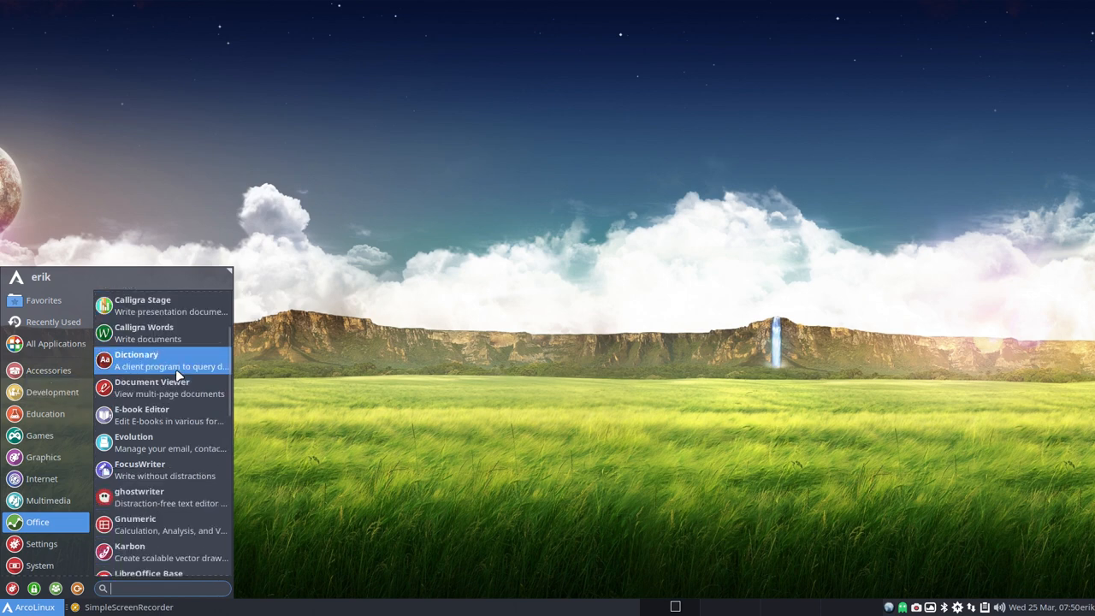
scroll("down", 3)
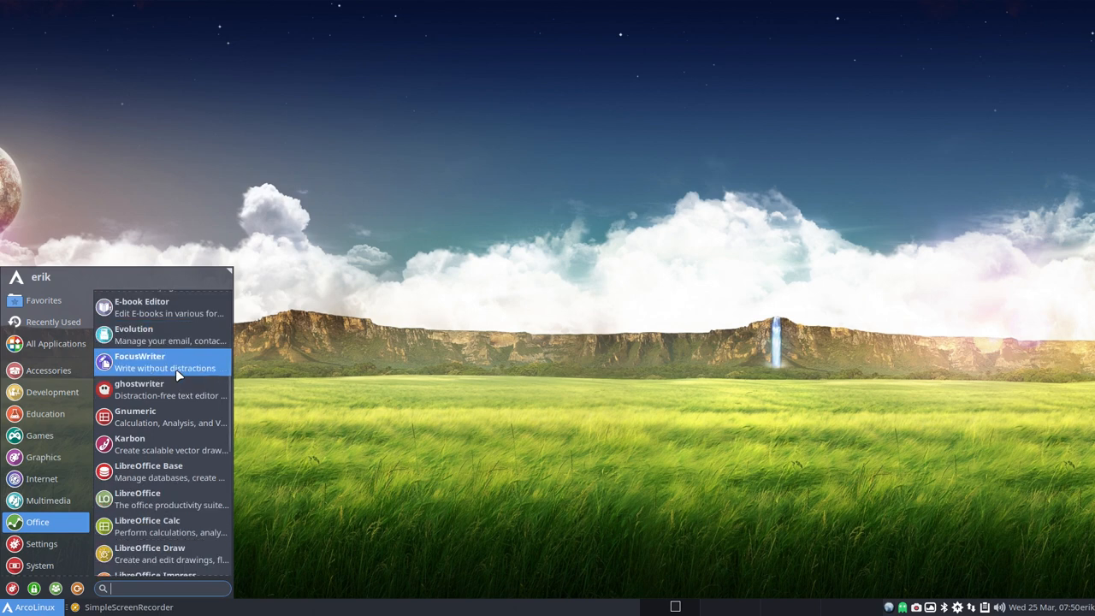
scroll("down", 3)
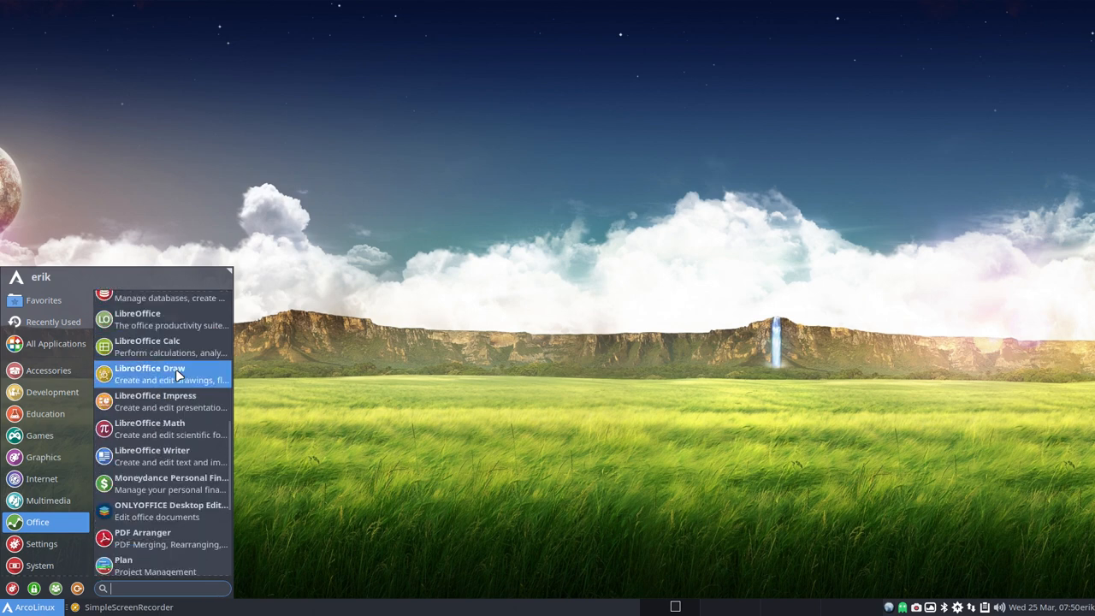
scroll("down", 3)
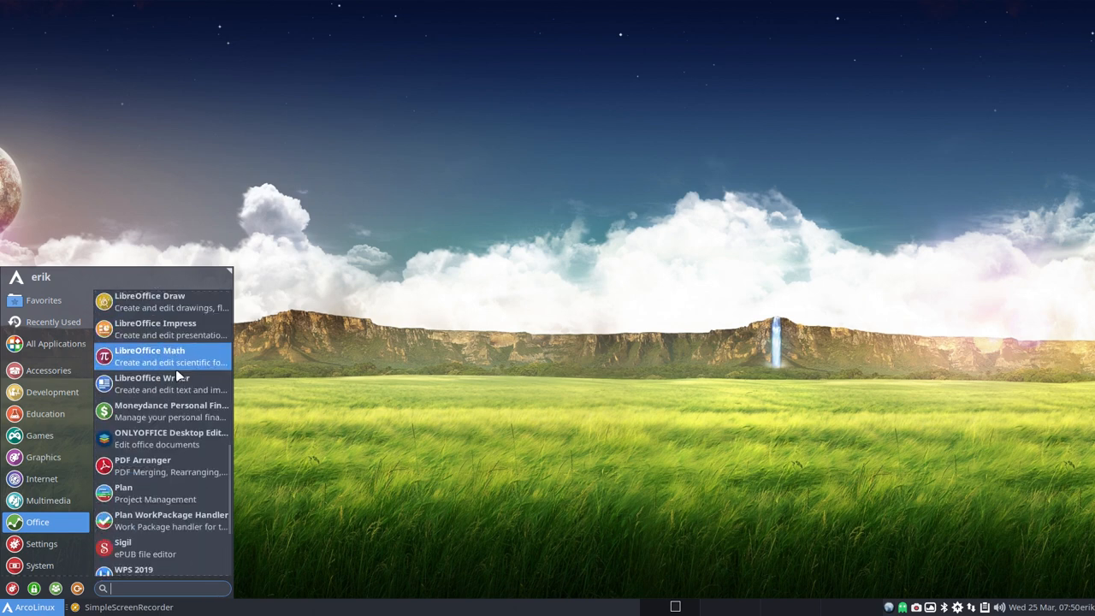
scroll("down", 3)
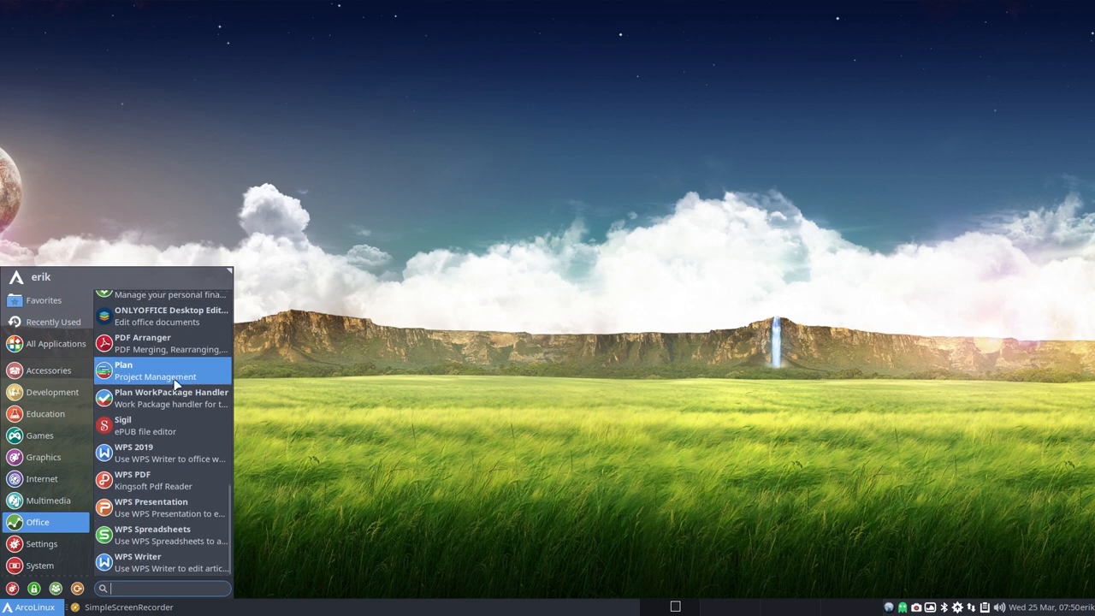
mouse_move(171, 479)
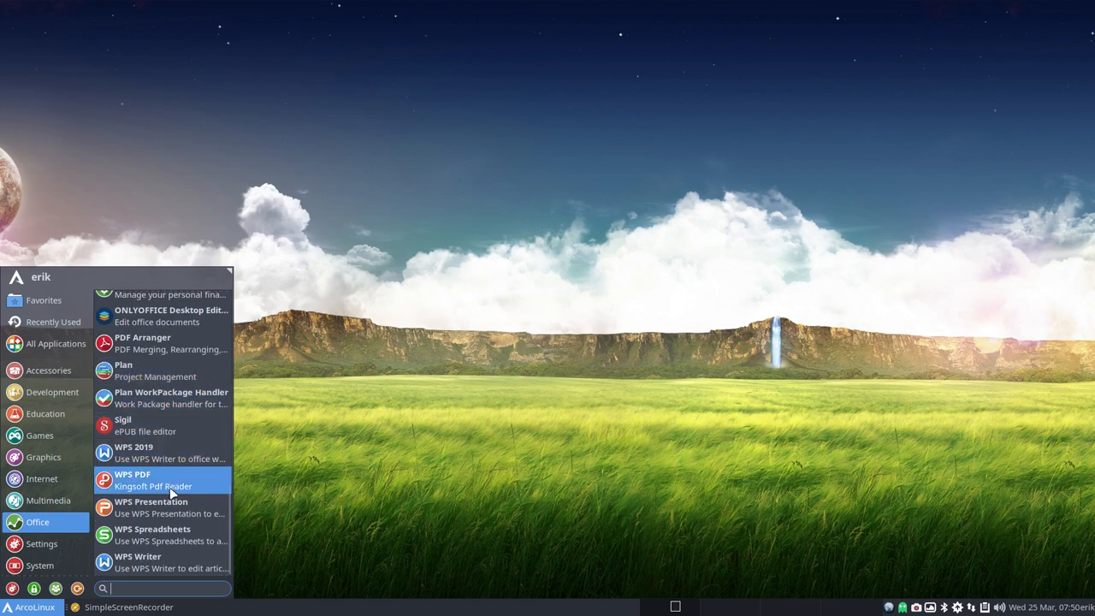
mouse_move(168, 425)
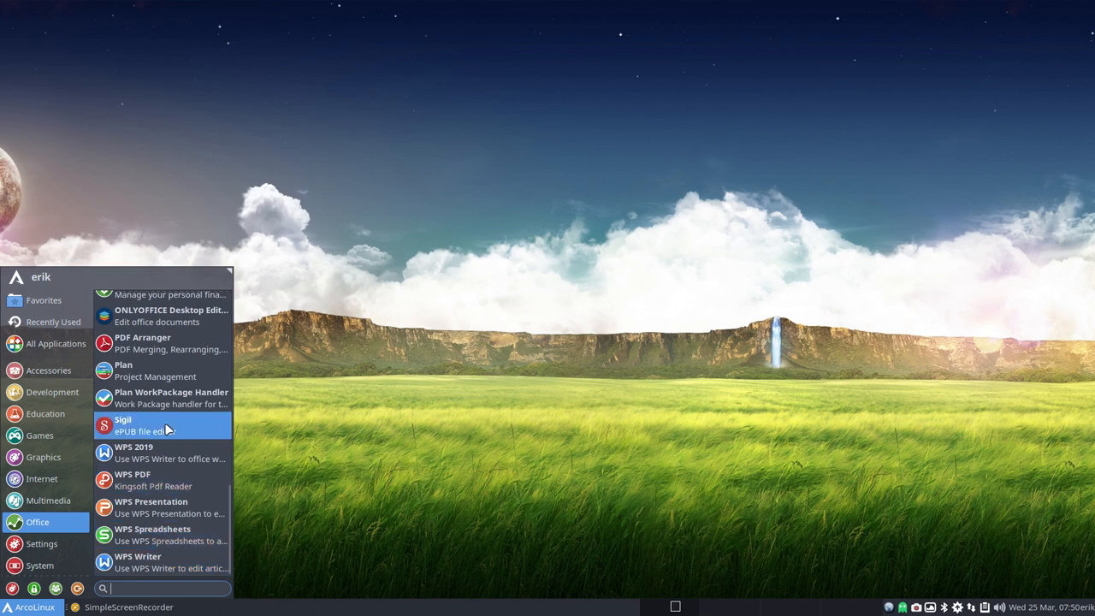
left_click(41, 544)
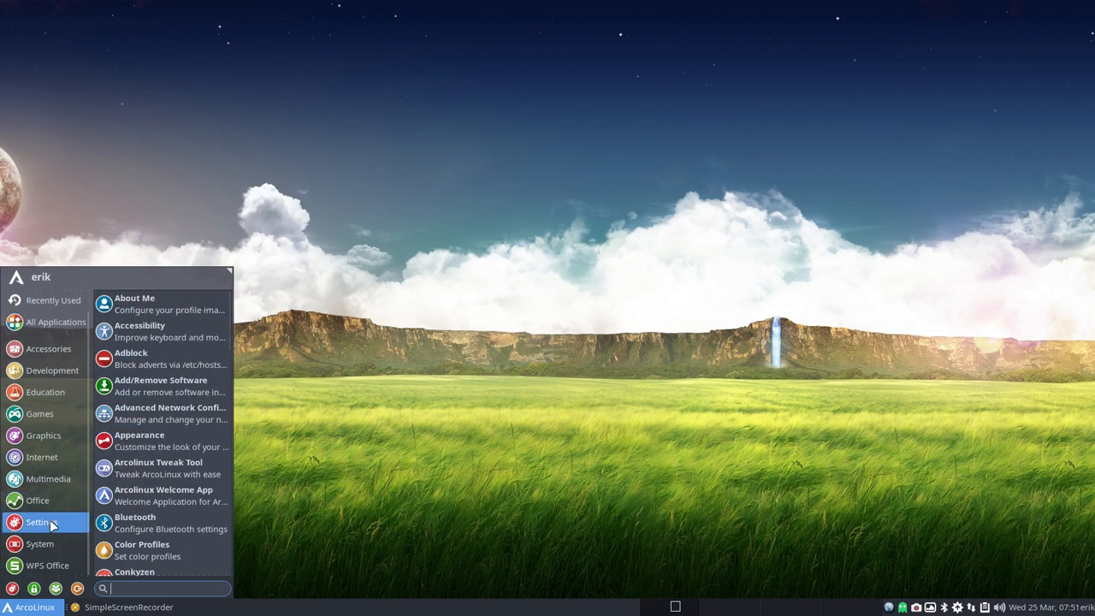
Step: Glance at the System, WPS Office and Favorites lists, ending back on the Settings applications
left_click(39, 544)
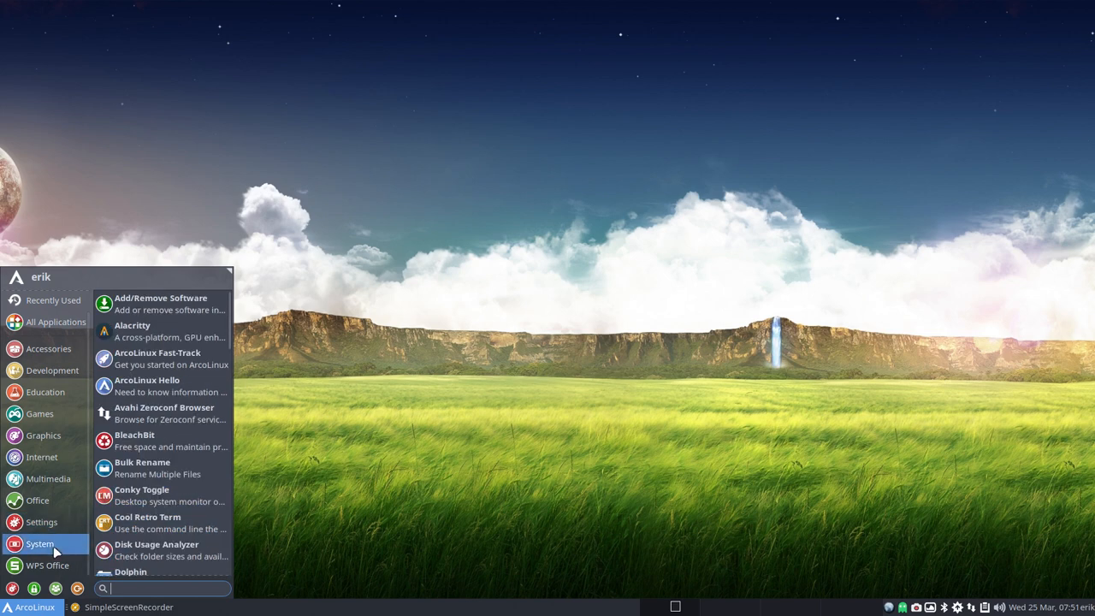
left_click(48, 565)
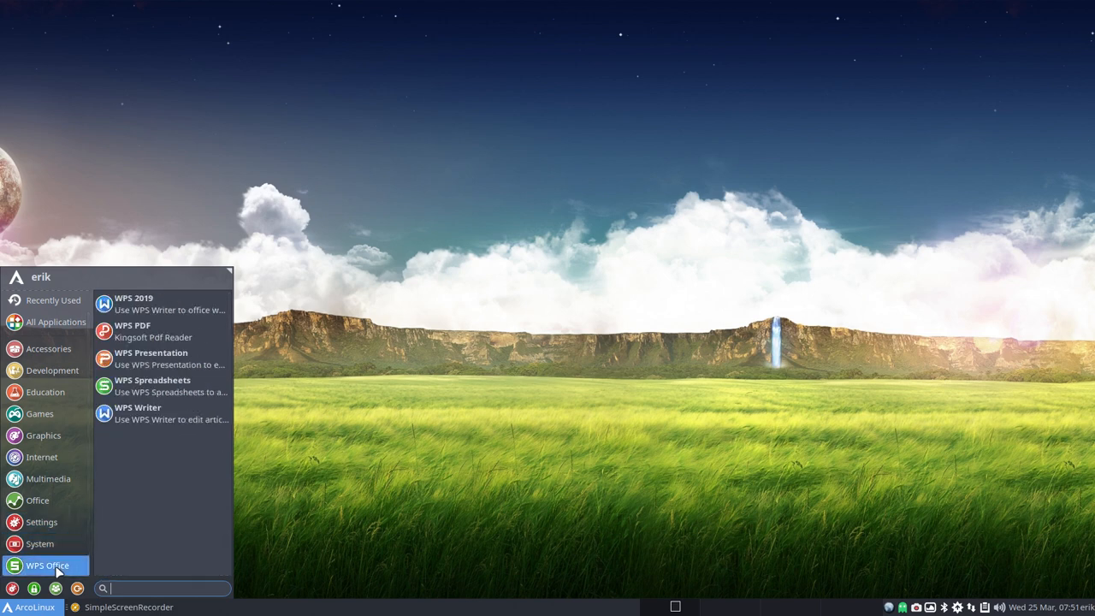
left_click(45, 299)
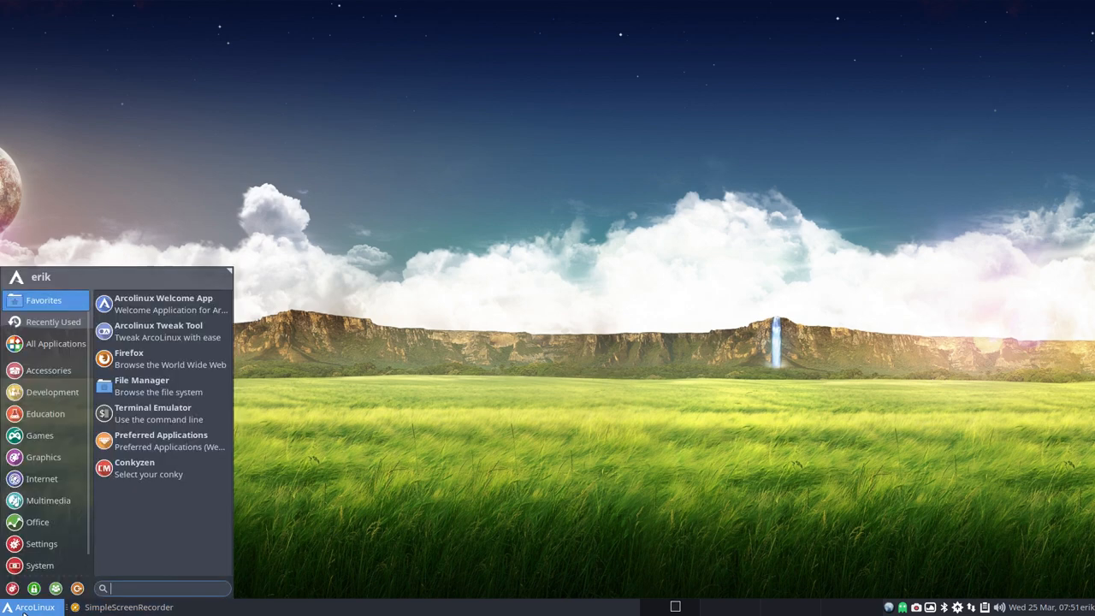
left_click(41, 544)
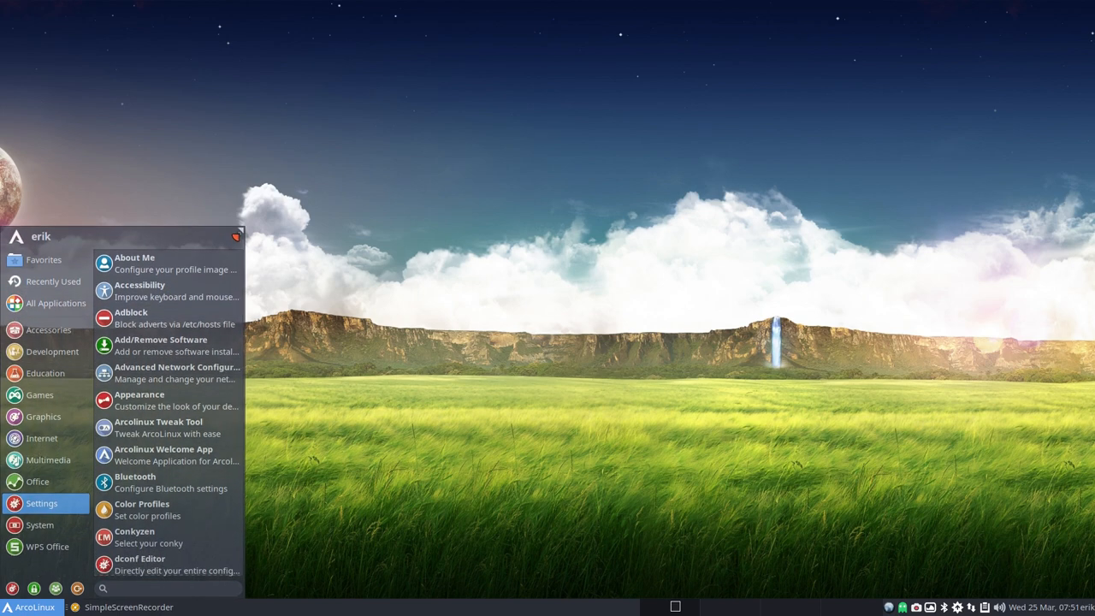
Step: Browse the WPS Office, Favorites, Multimedia and Graphics categories without launching anything
left_click(48, 554)
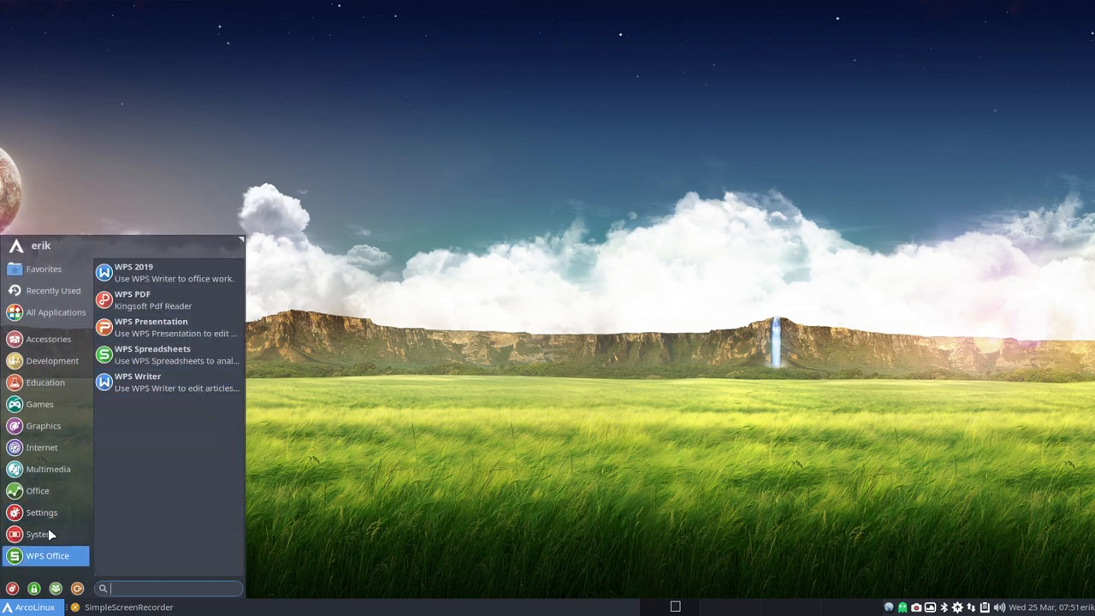
left_click(44, 268)
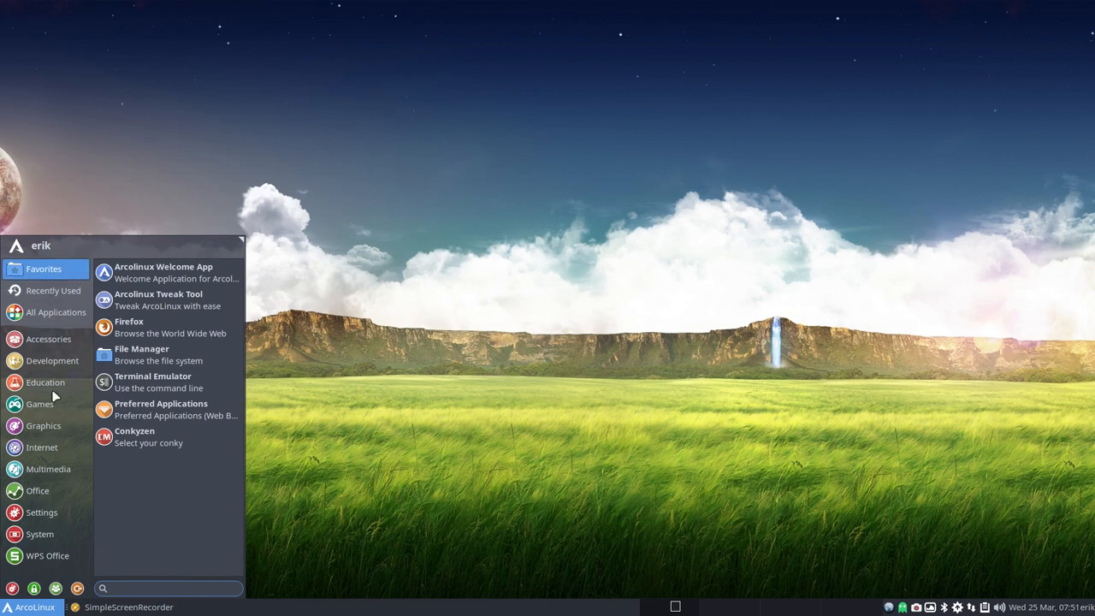
left_click(41, 512)
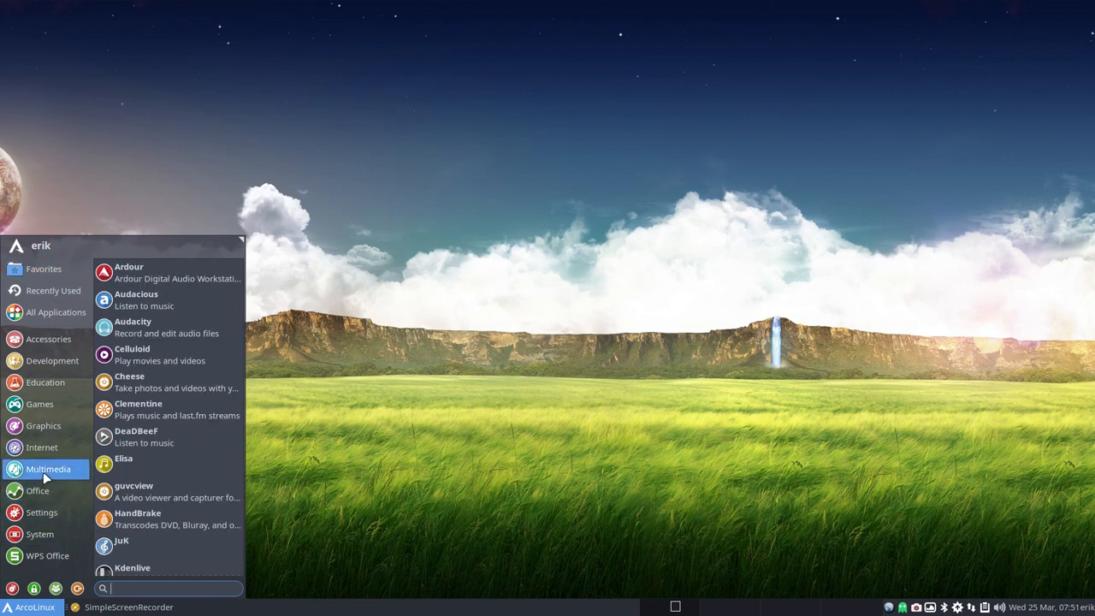
left_click(42, 424)
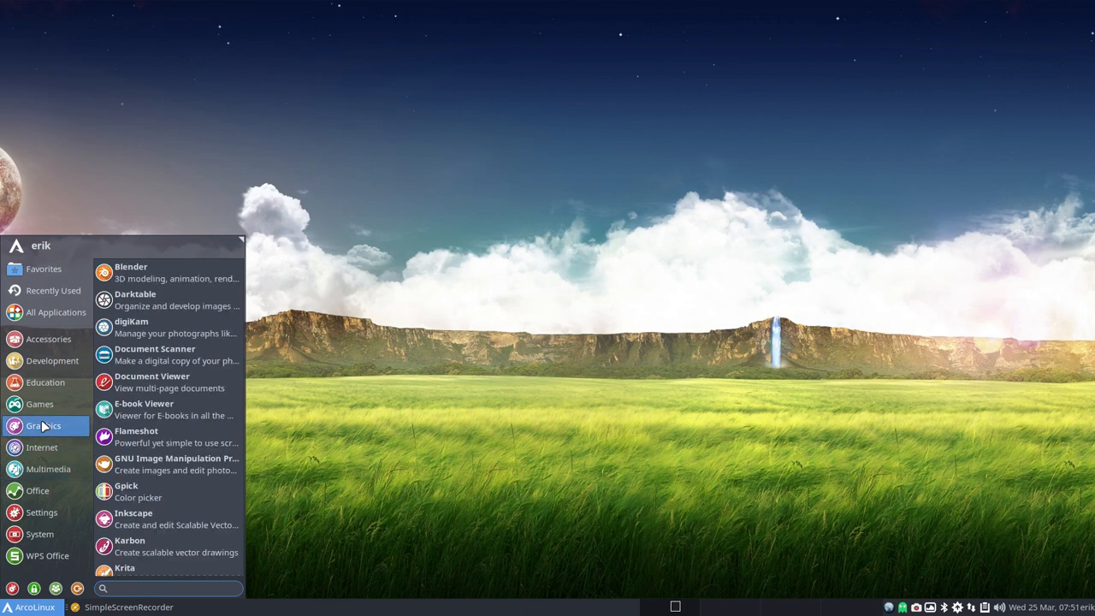
Step: Browse Games, Development and Accessories, then show the All Applications list
left_click(39, 404)
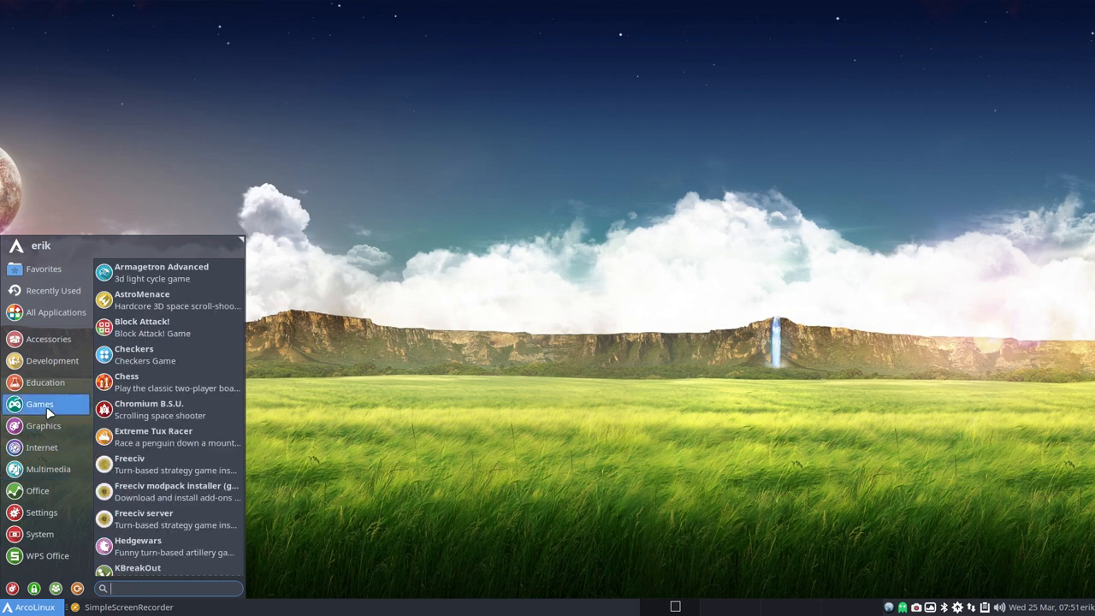
left_click(51, 359)
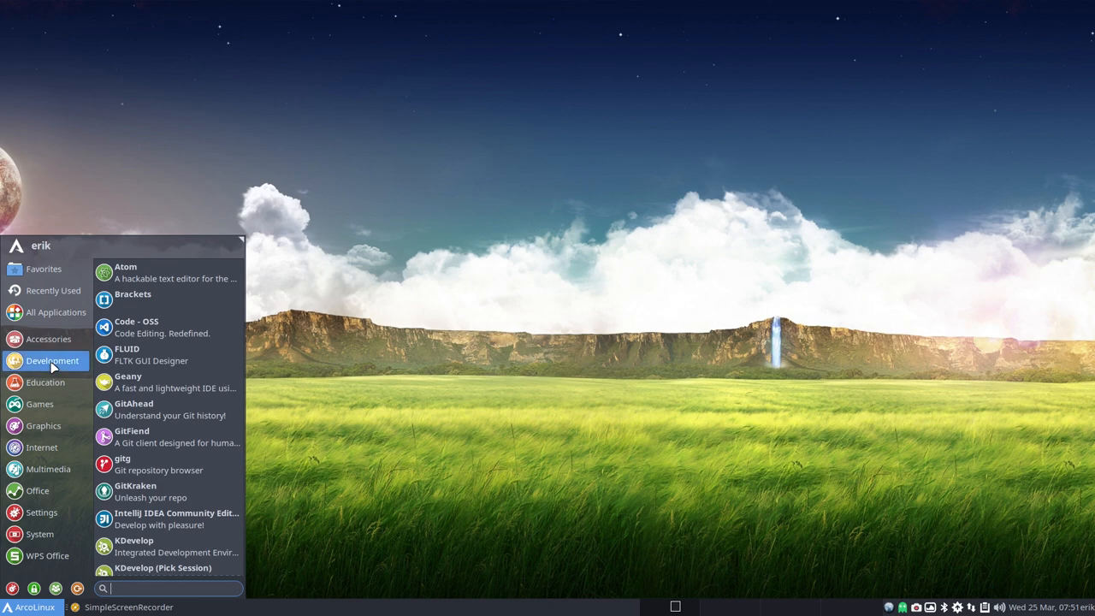
left_click(48, 339)
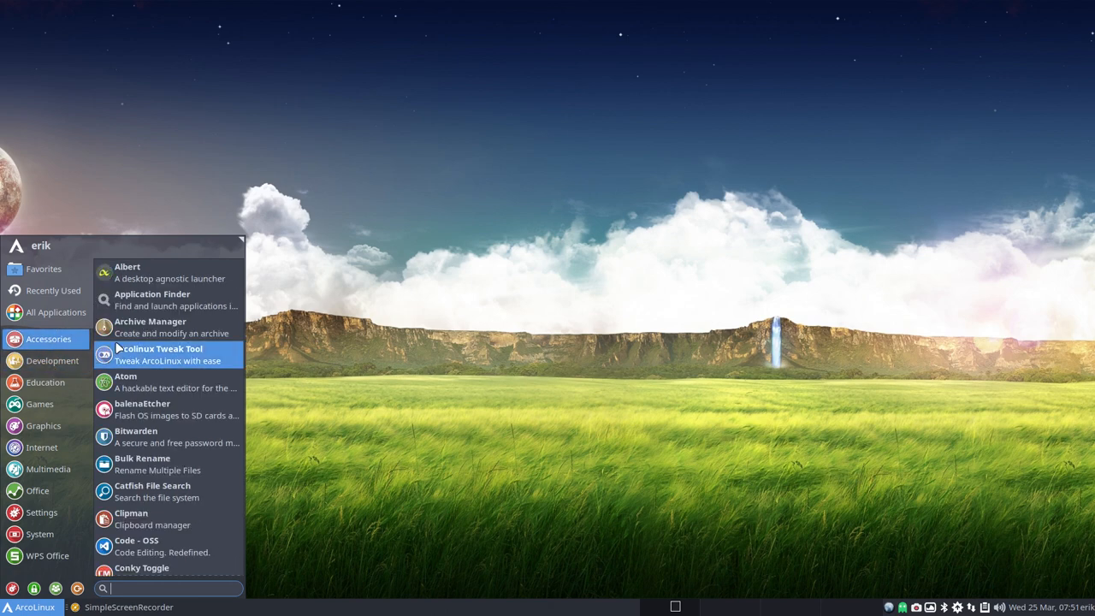
scroll("down", 3)
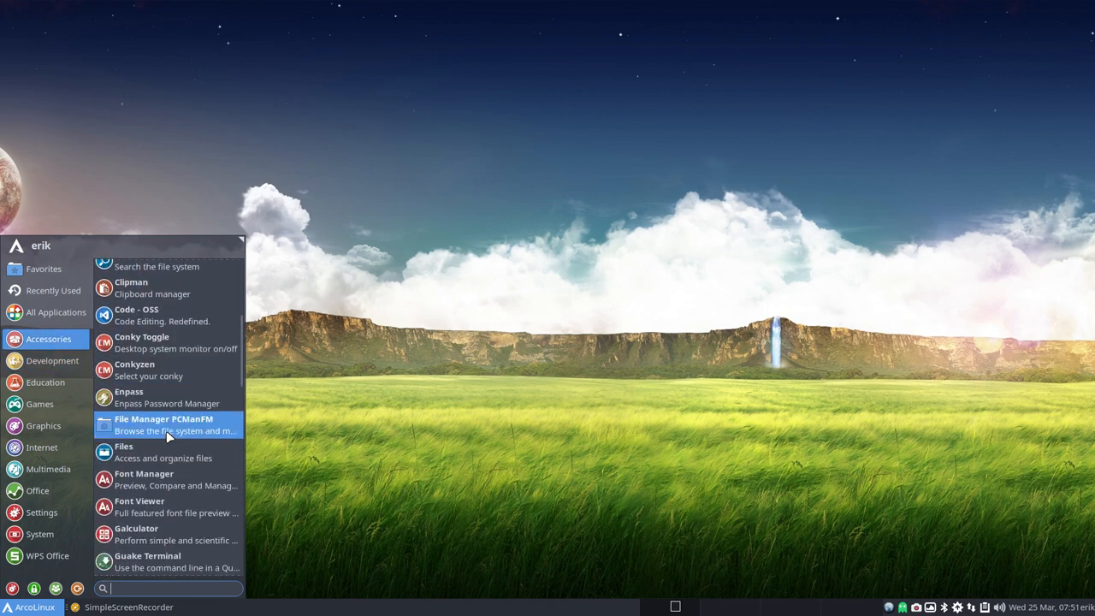
left_click(55, 312)
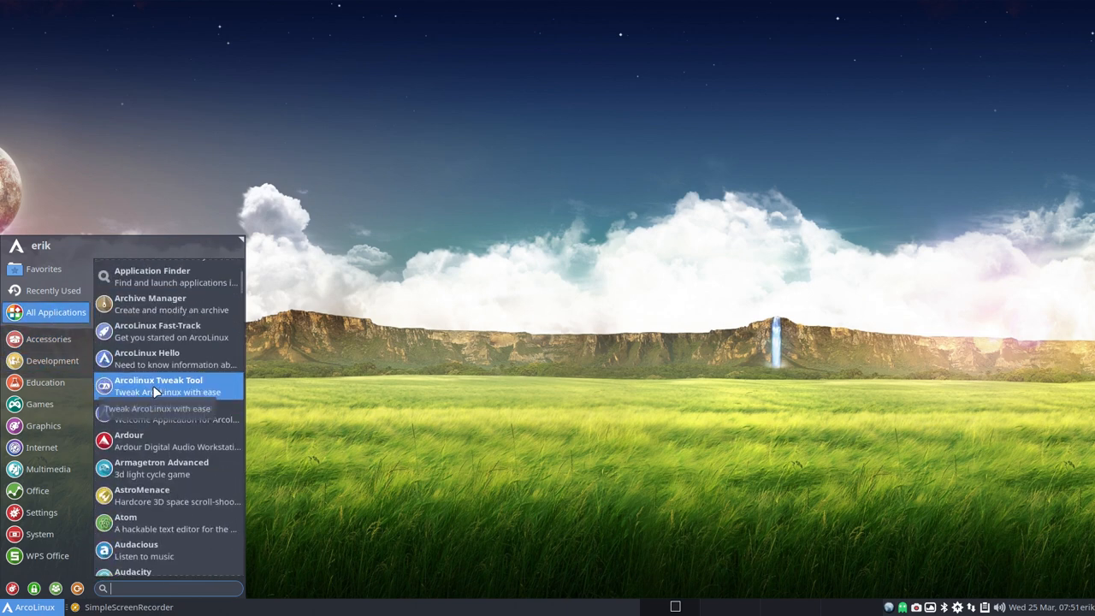
scroll("down", 3)
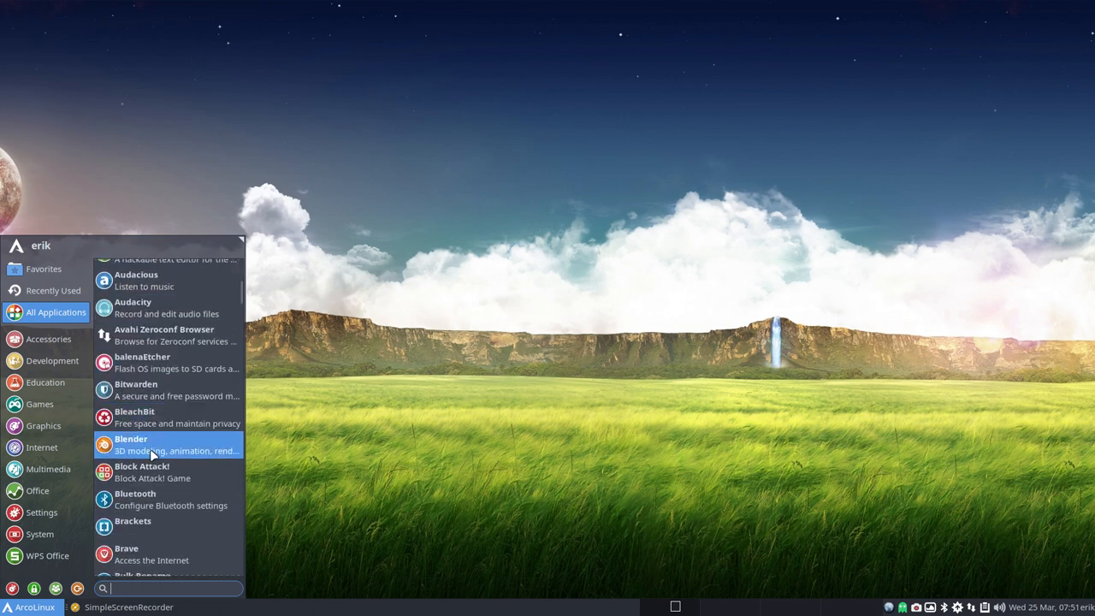
scroll("down", 3)
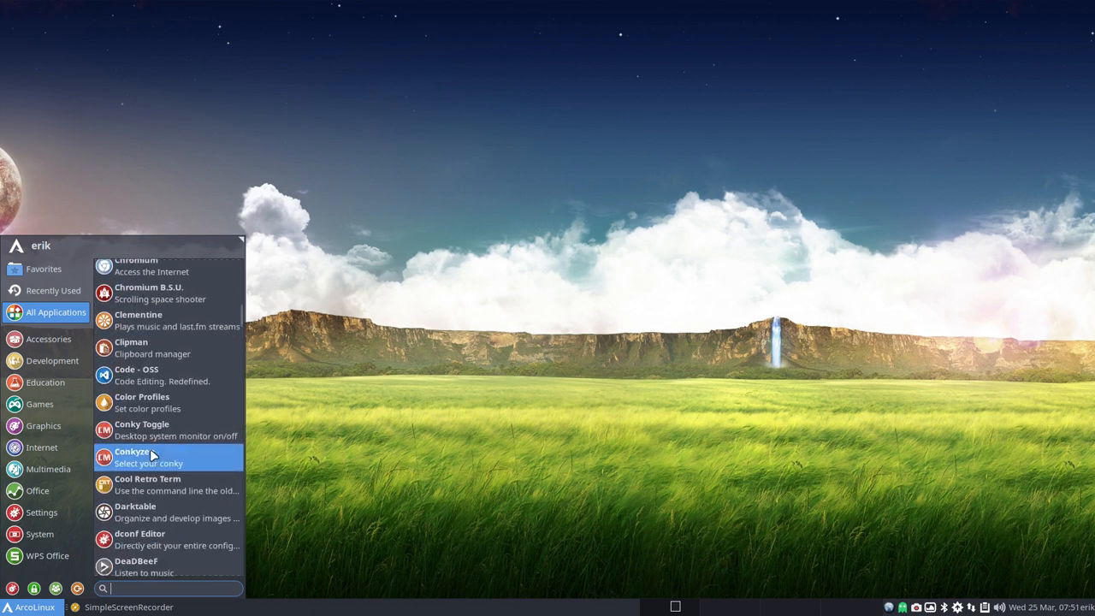
scroll("down", 3)
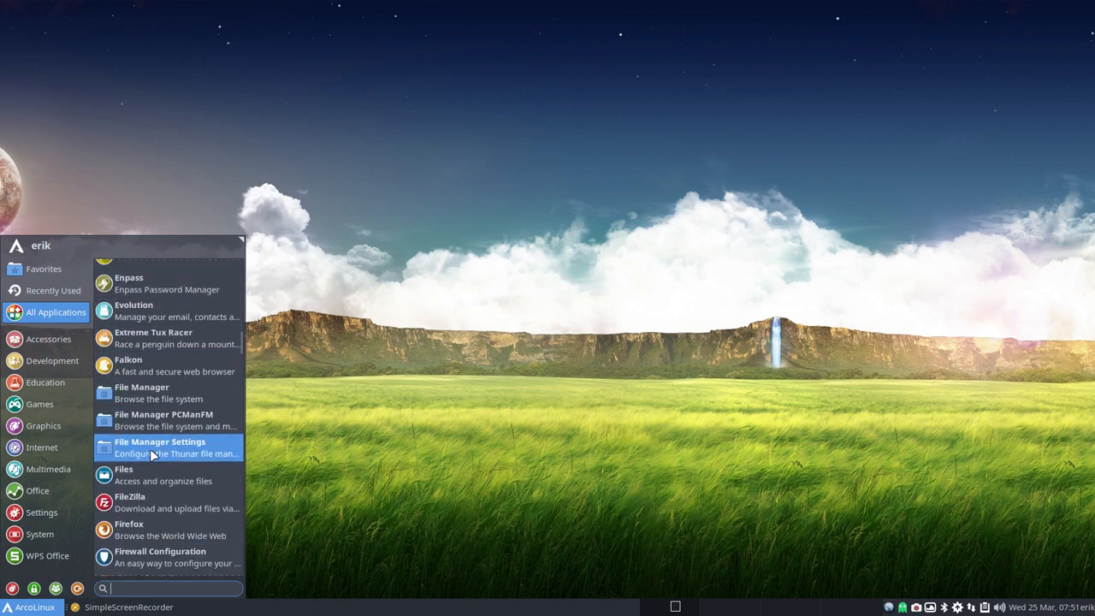
scroll("down", 3)
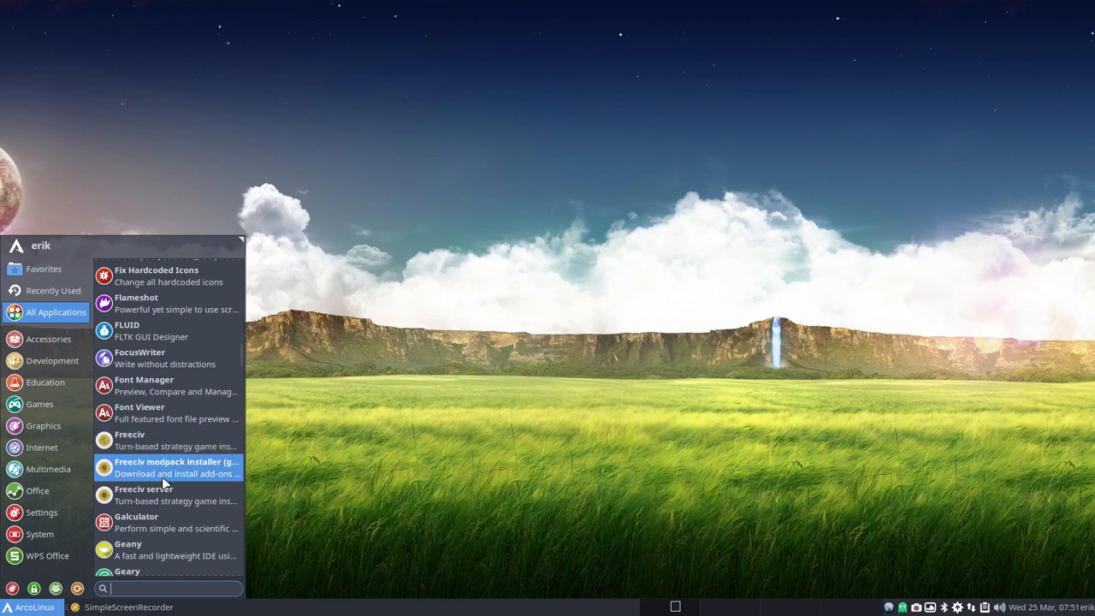
scroll("down", 3)
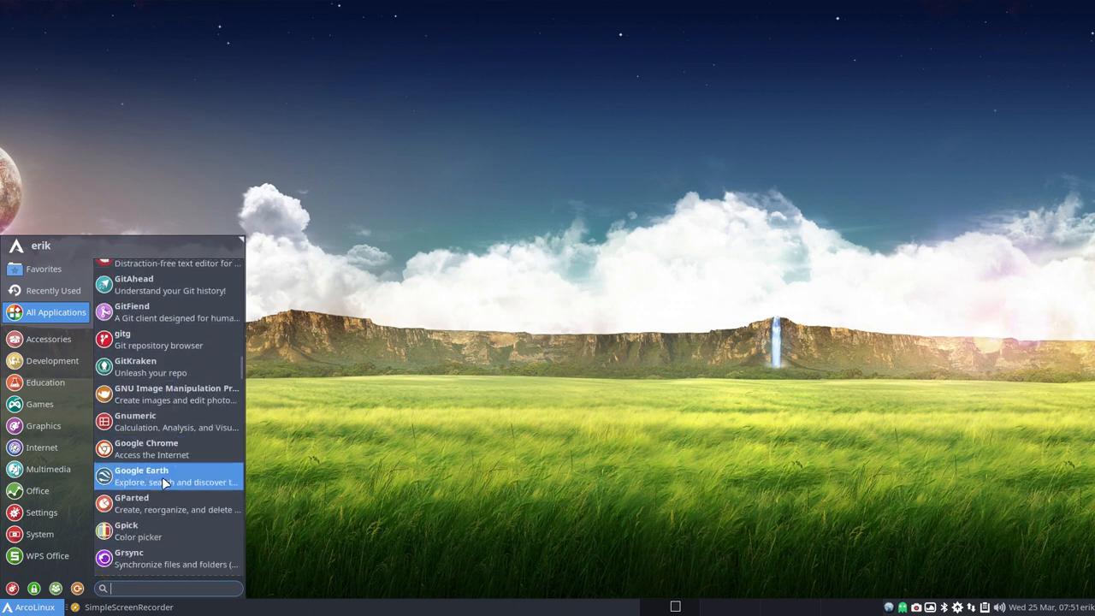
scroll("down", 3)
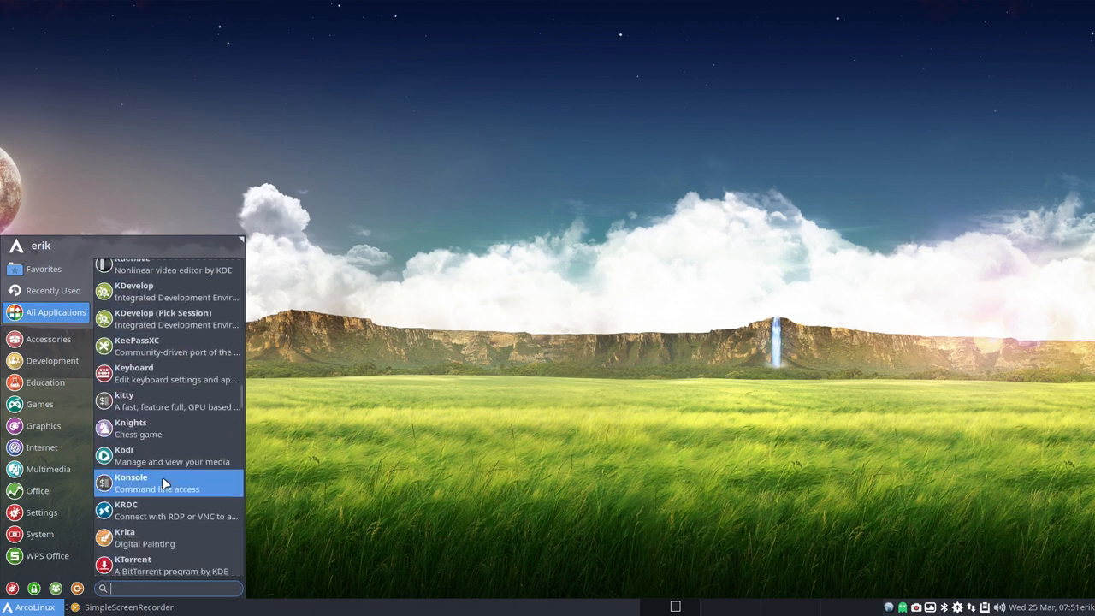